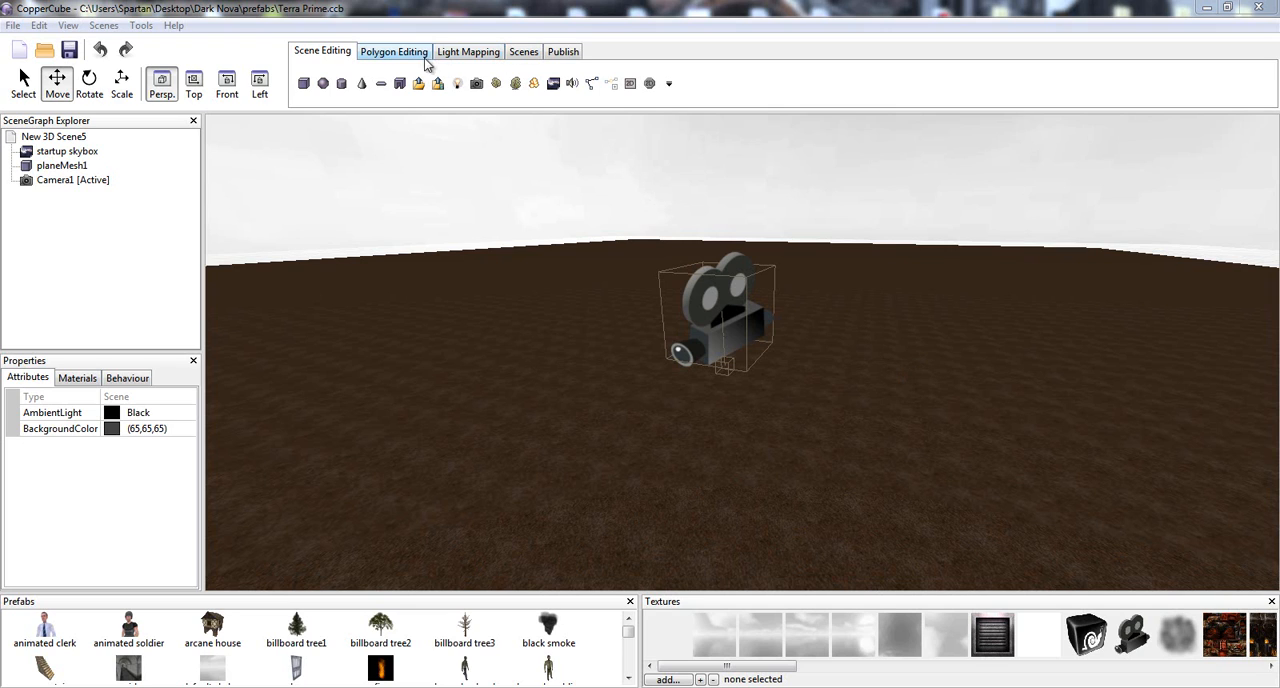
Reposition cubeMesh1 near the middle of the ground grid, dismissing the texture picker without changes
{"action": "left_click", "coordinate": [524, 52]}
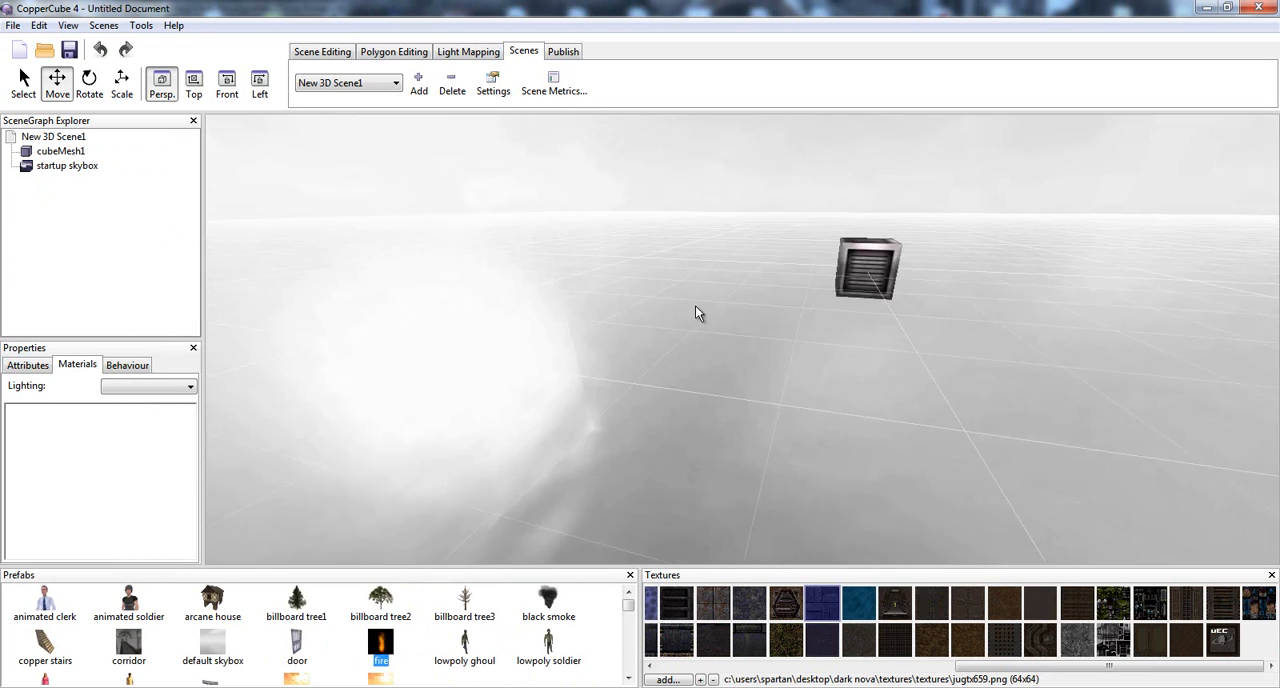
{"action": "left_click_drag", "start_coordinate": [868, 268], "coordinate": [712, 312]}
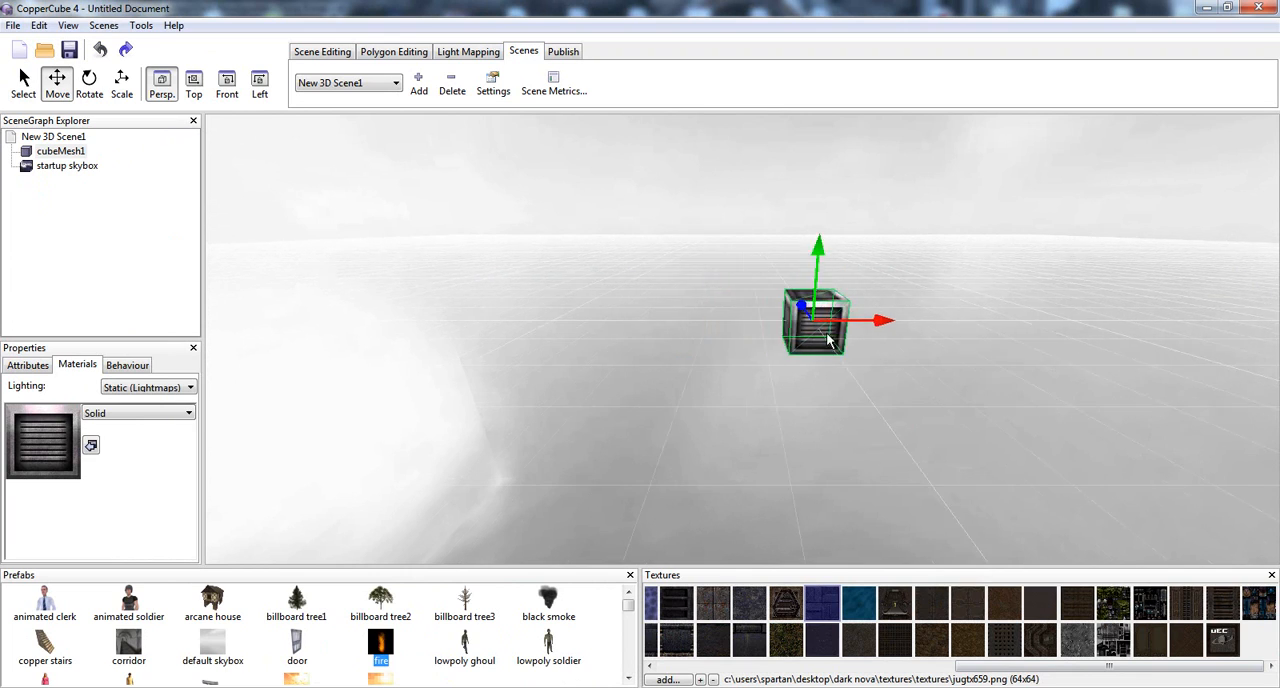
{"action": "left_click_drag", "start_coordinate": [816, 320], "coordinate": [700, 340]}
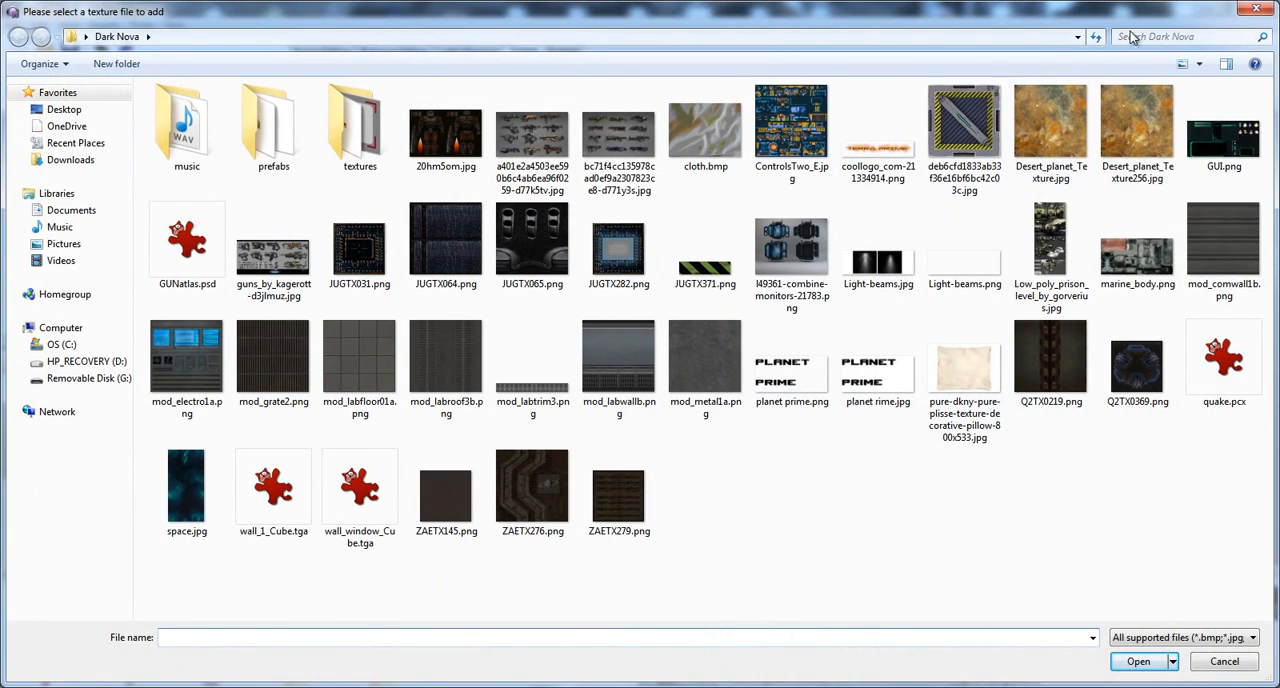
{"action": "left_click", "coordinate": [1138, 660]}
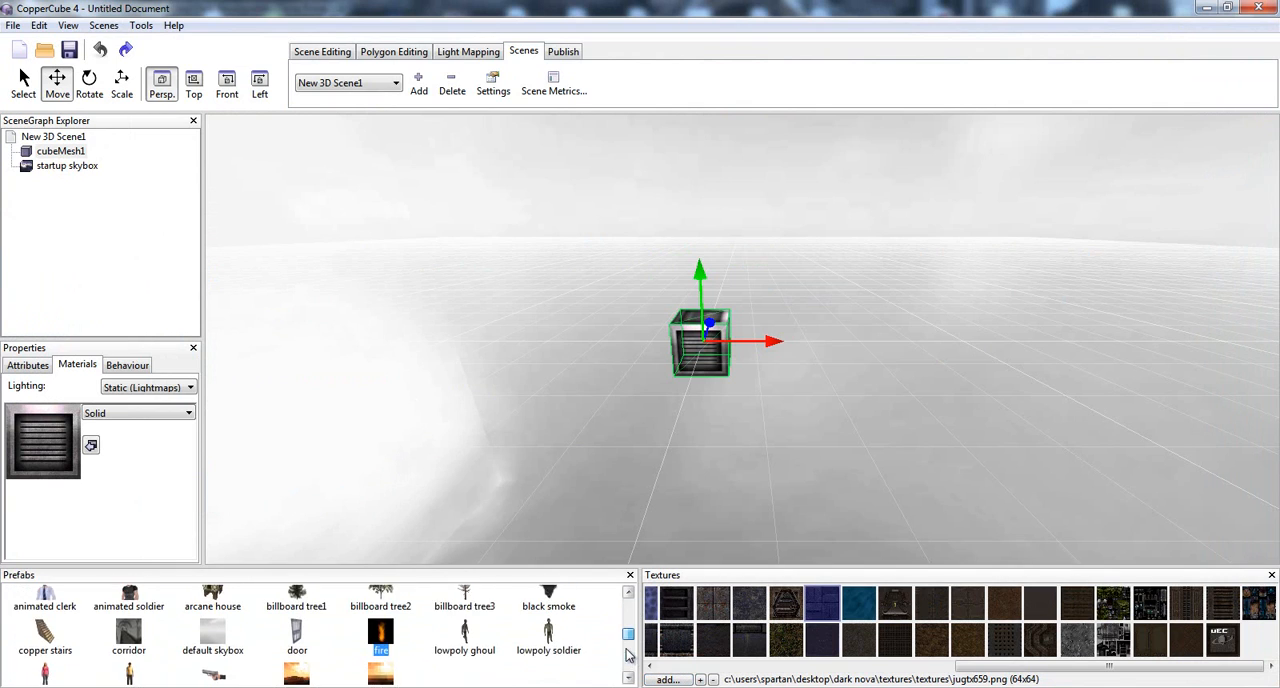
{"action": "right_click", "coordinate": [584, 430]}
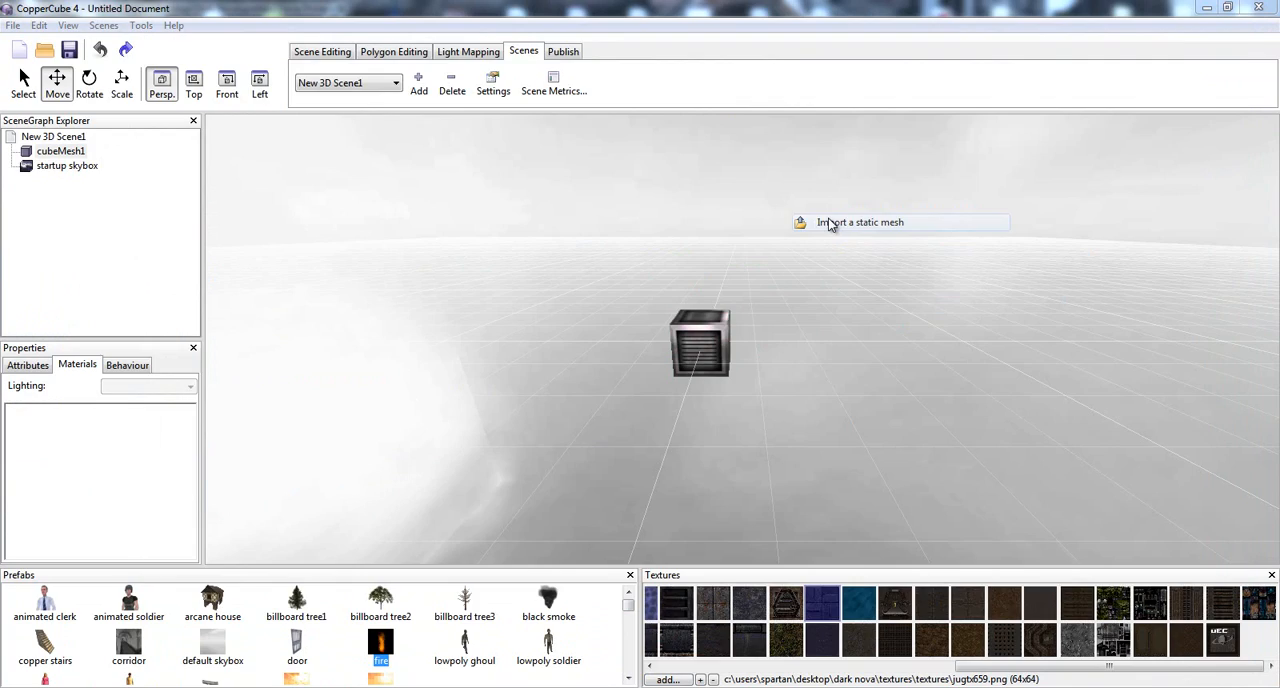
{"action": "left_click", "coordinate": [860, 222]}
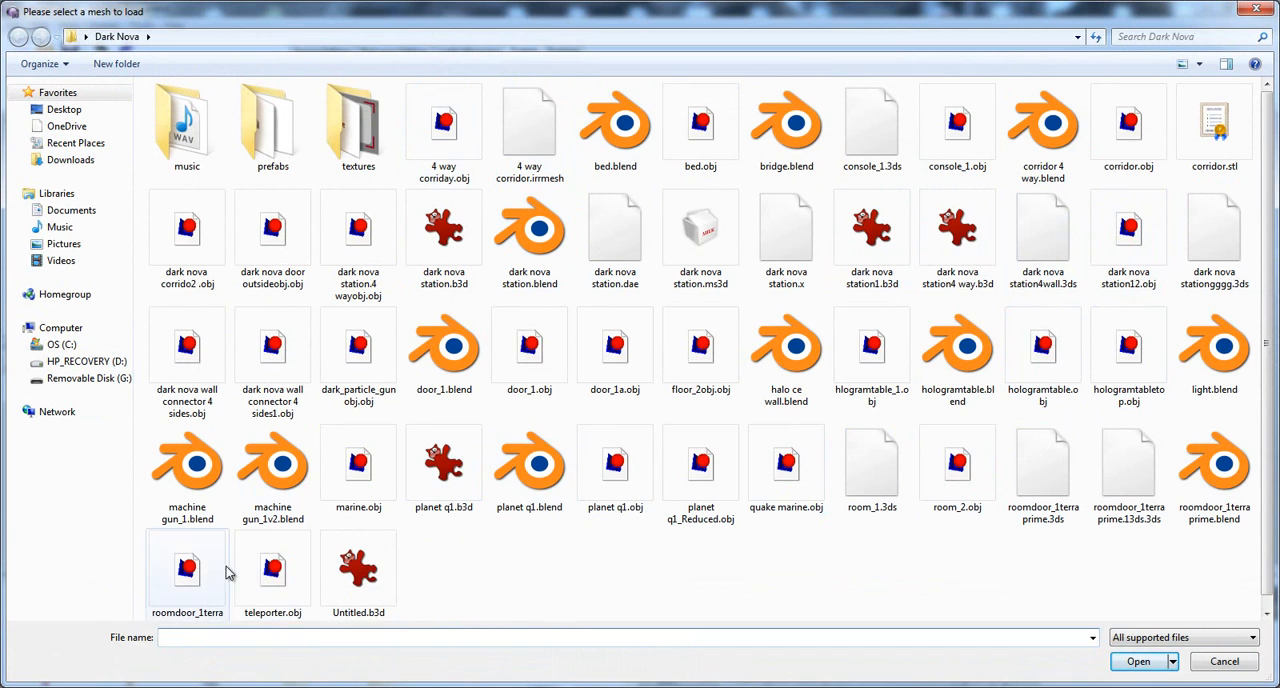
{"action": "left_click", "coordinate": [1136, 660]}
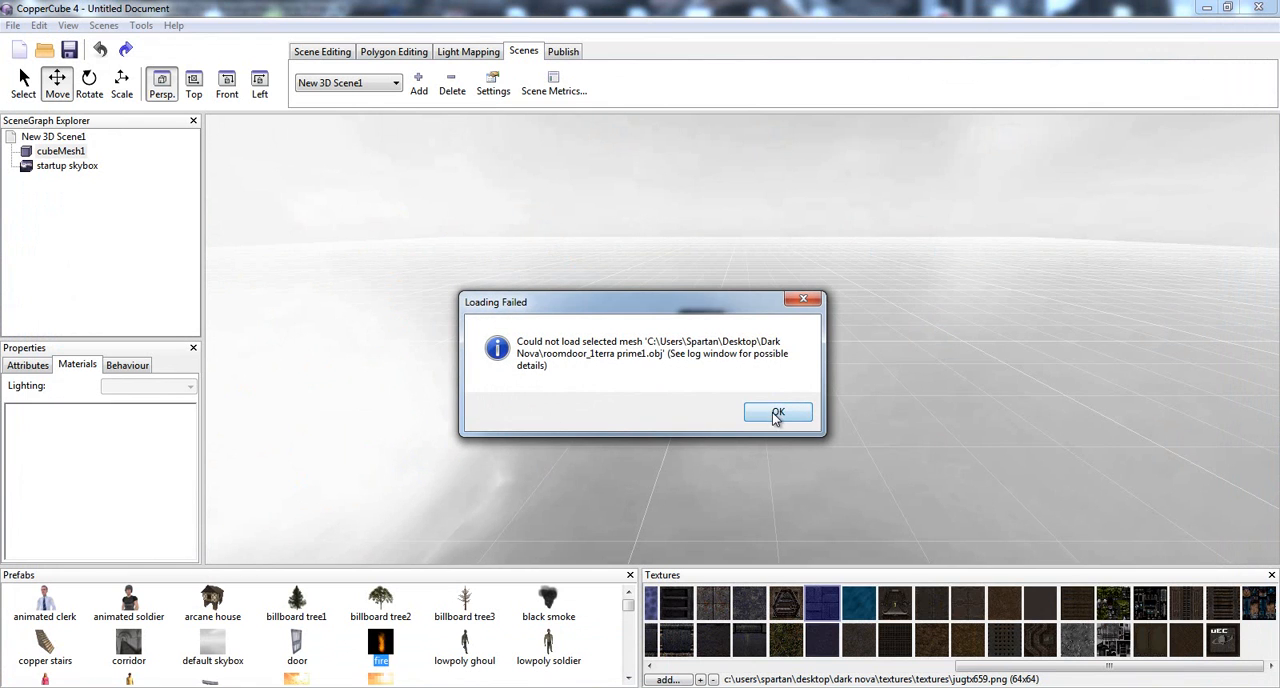
{"action": "left_click", "coordinate": [778, 412]}
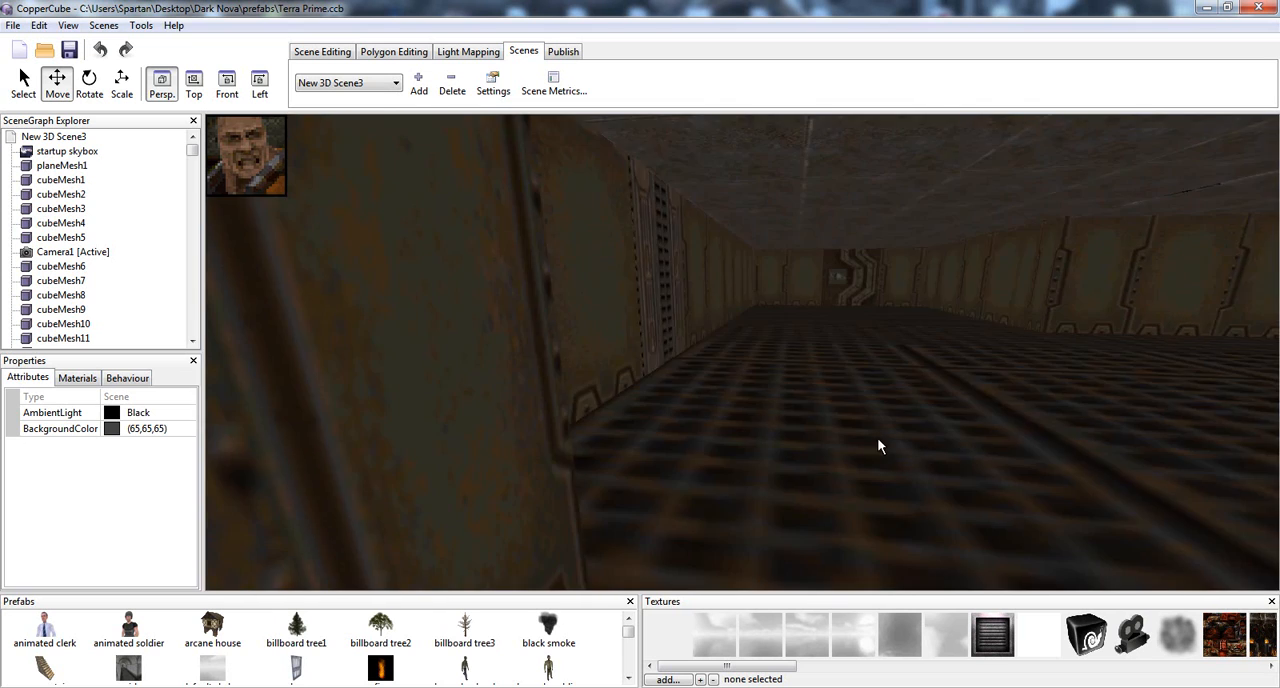
Test-run Terra Prime as a Windows app to its PLANET PRIME title, then close the preview
{"action": "left_click", "coordinate": [564, 52]}
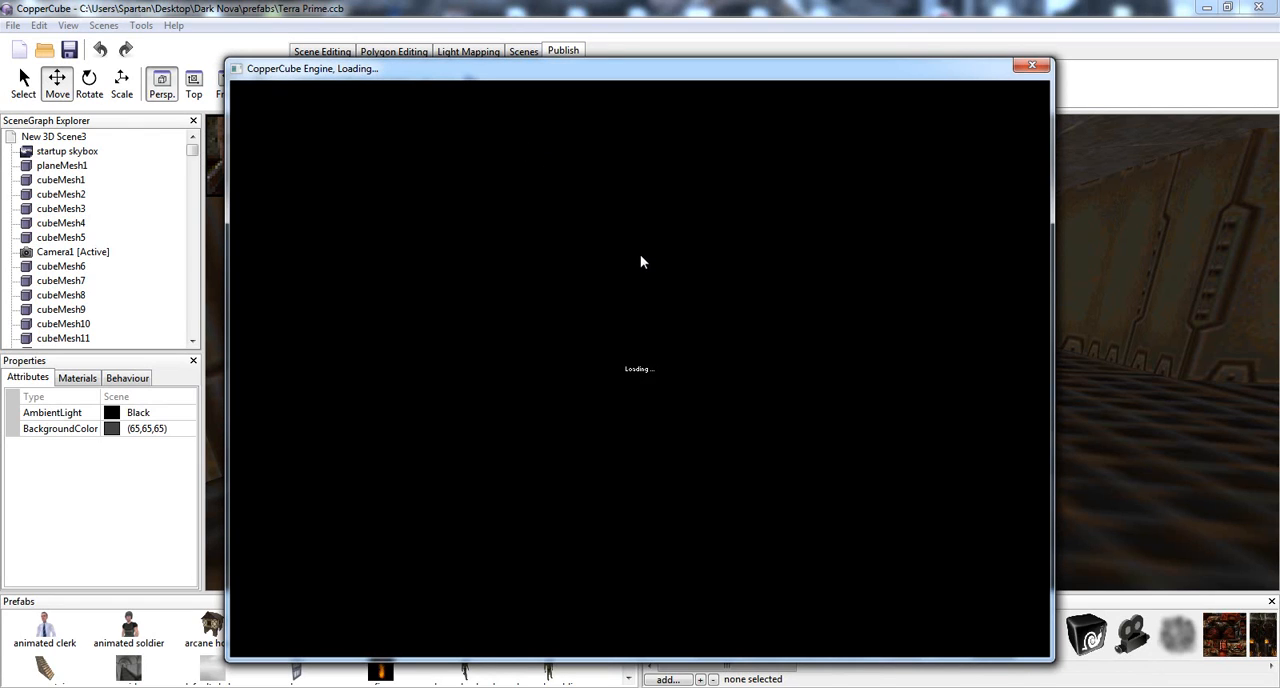
{"action": "mouse_move", "coordinate": [644, 276]}
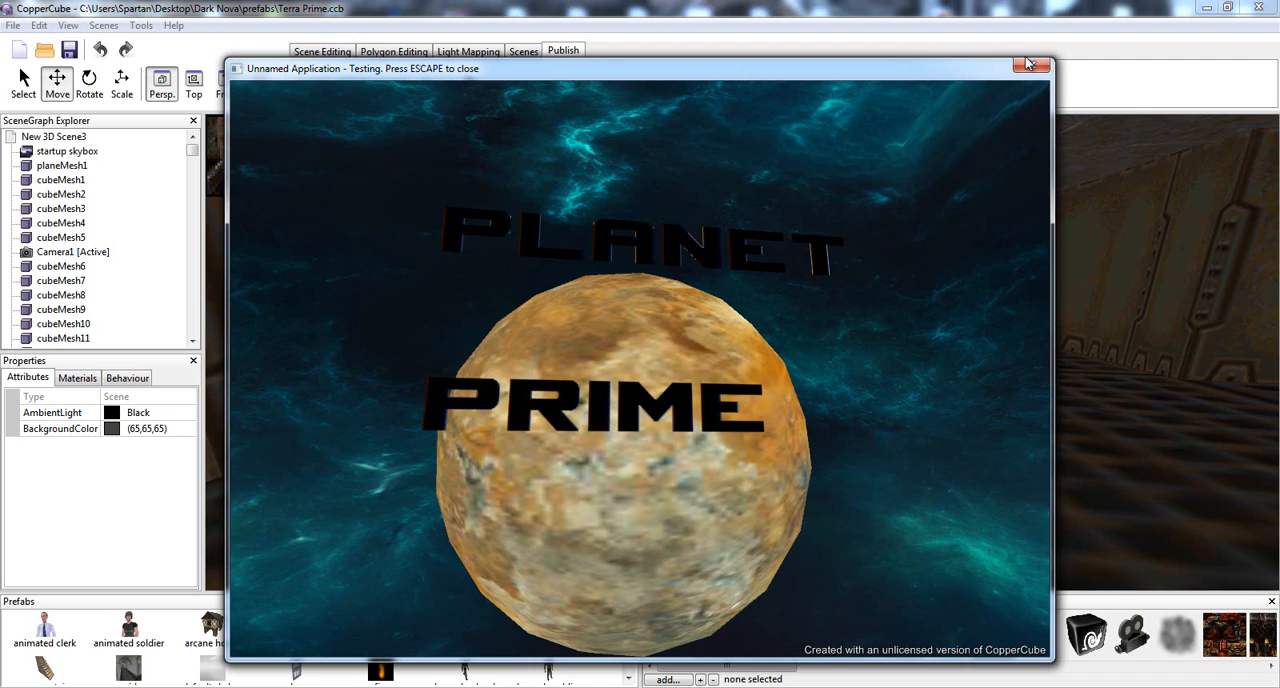
{"action": "left_click", "coordinate": [1034, 64]}
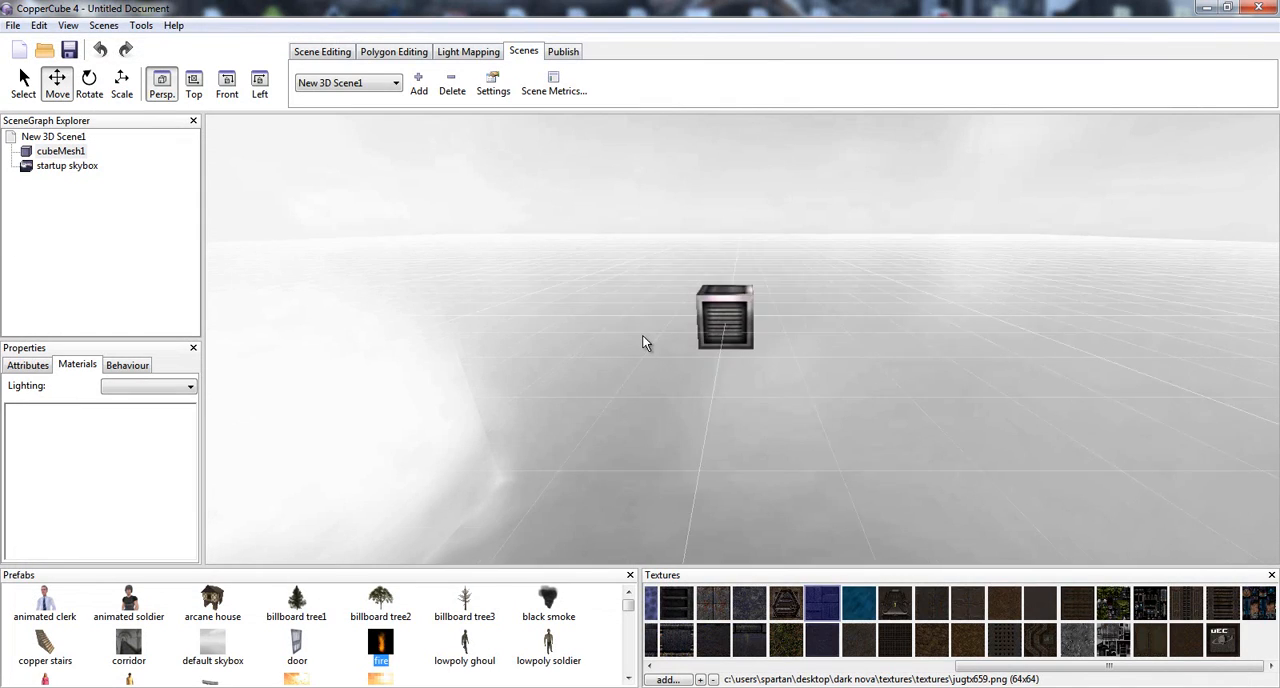
Delete cubeMesh1 and create a floor plane with repeat texture count 3 for the grate texture
{"action": "left_click", "coordinate": [724, 316]}
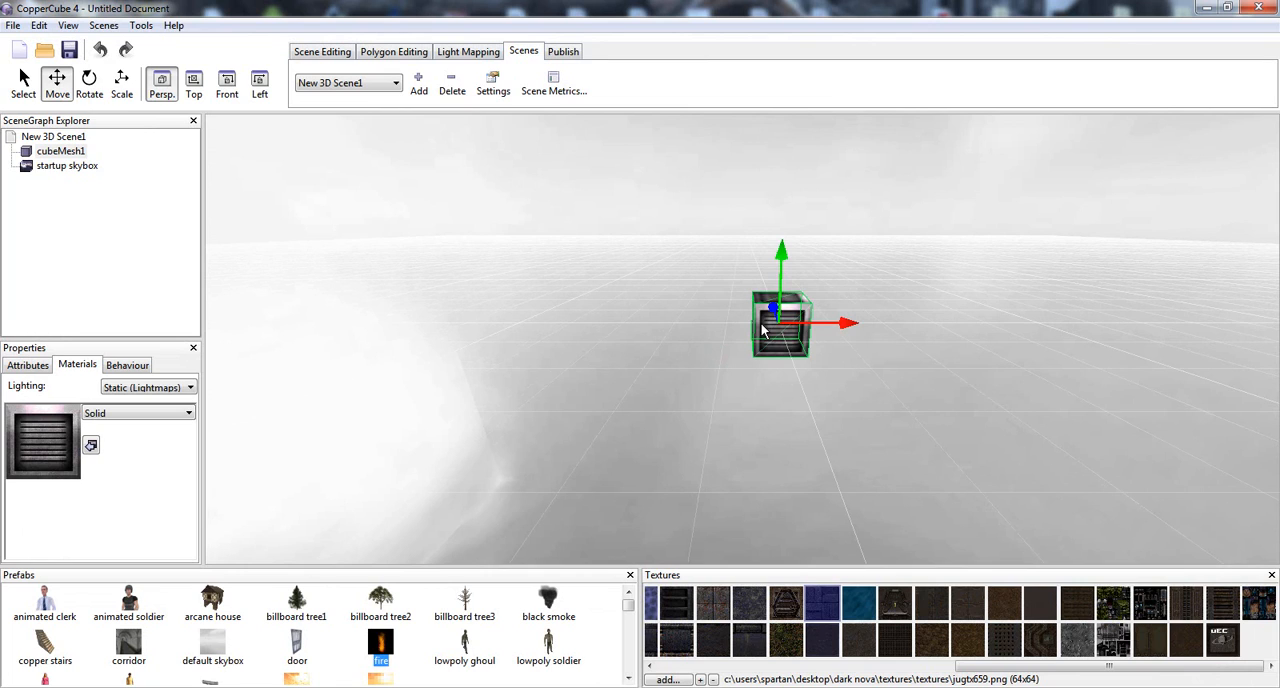
{"action": "right_click", "coordinate": [770, 320]}
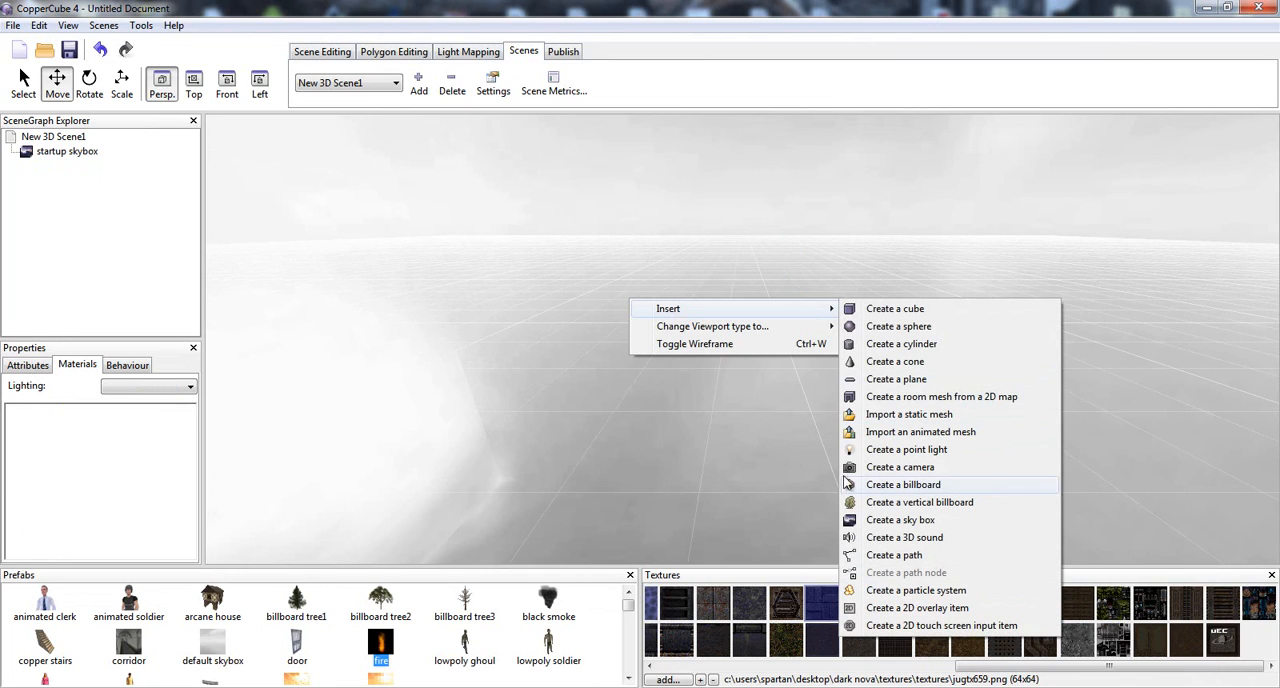
{"action": "left_click", "coordinate": [896, 378]}
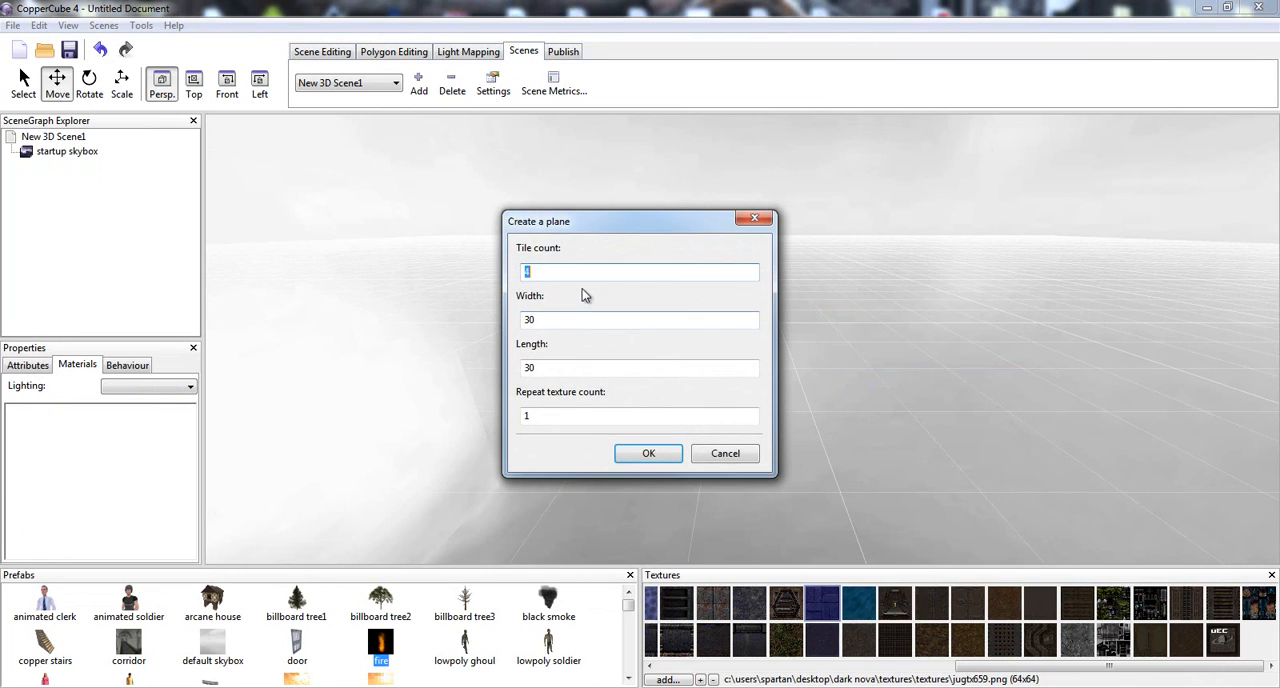
{"action": "mouse_move", "coordinate": [478, 284]}
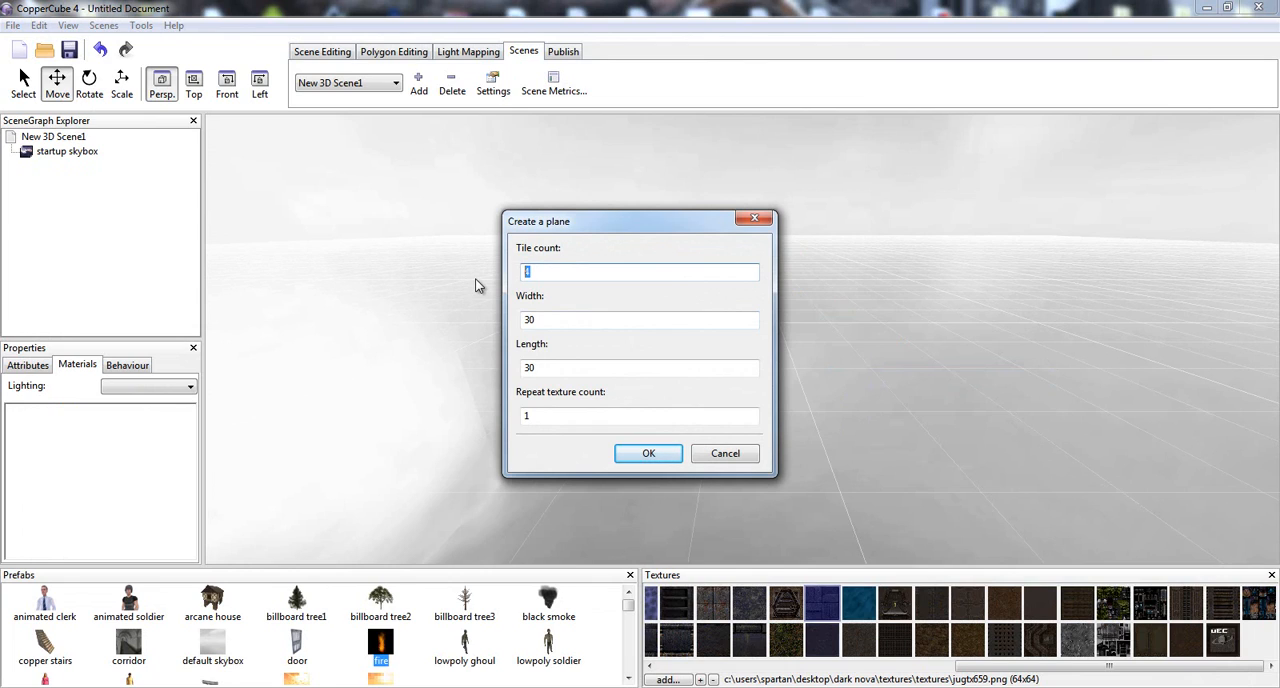
{"action": "mouse_move", "coordinate": [644, 222]}
{"action": "type", "text": "4"}
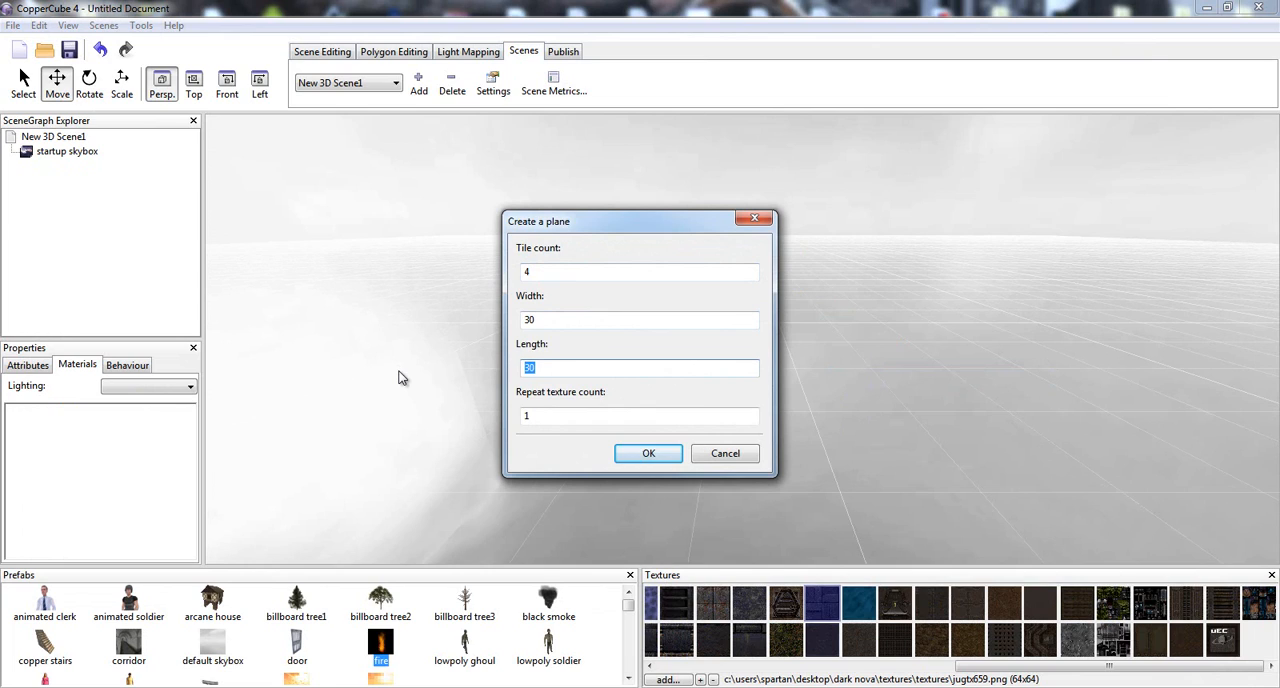
{"action": "type", "text": "10"}
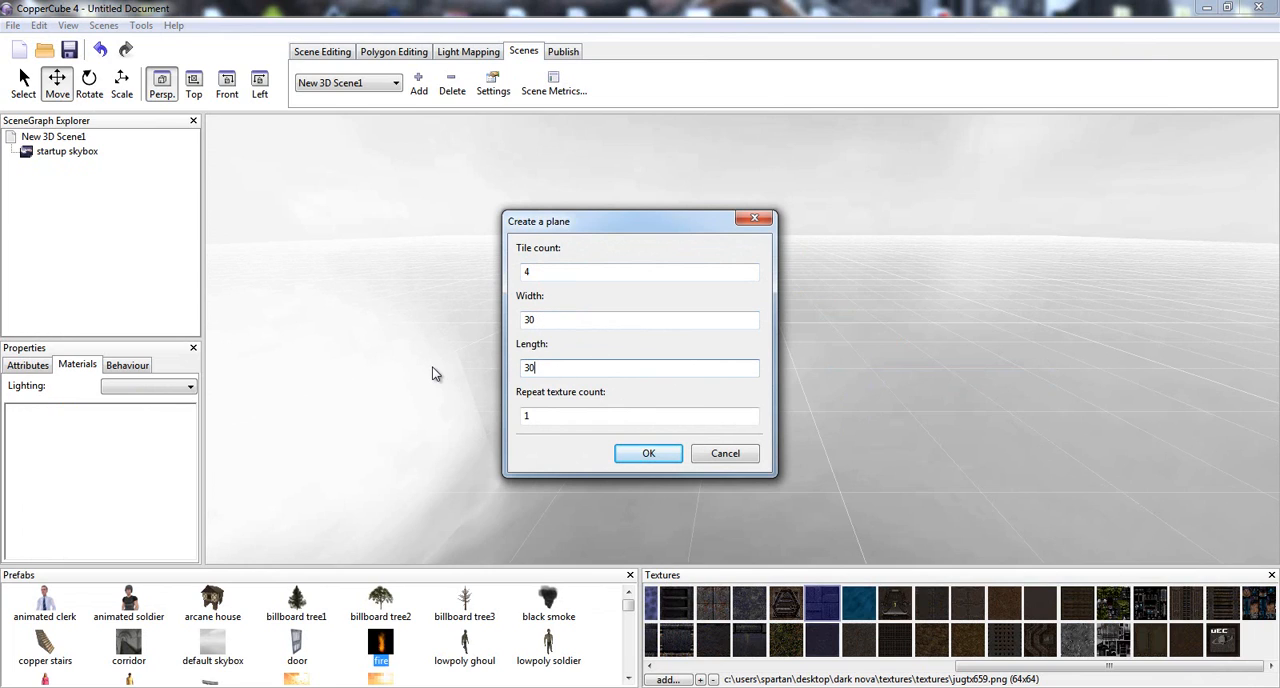
{"action": "left_click", "coordinate": [638, 416]}
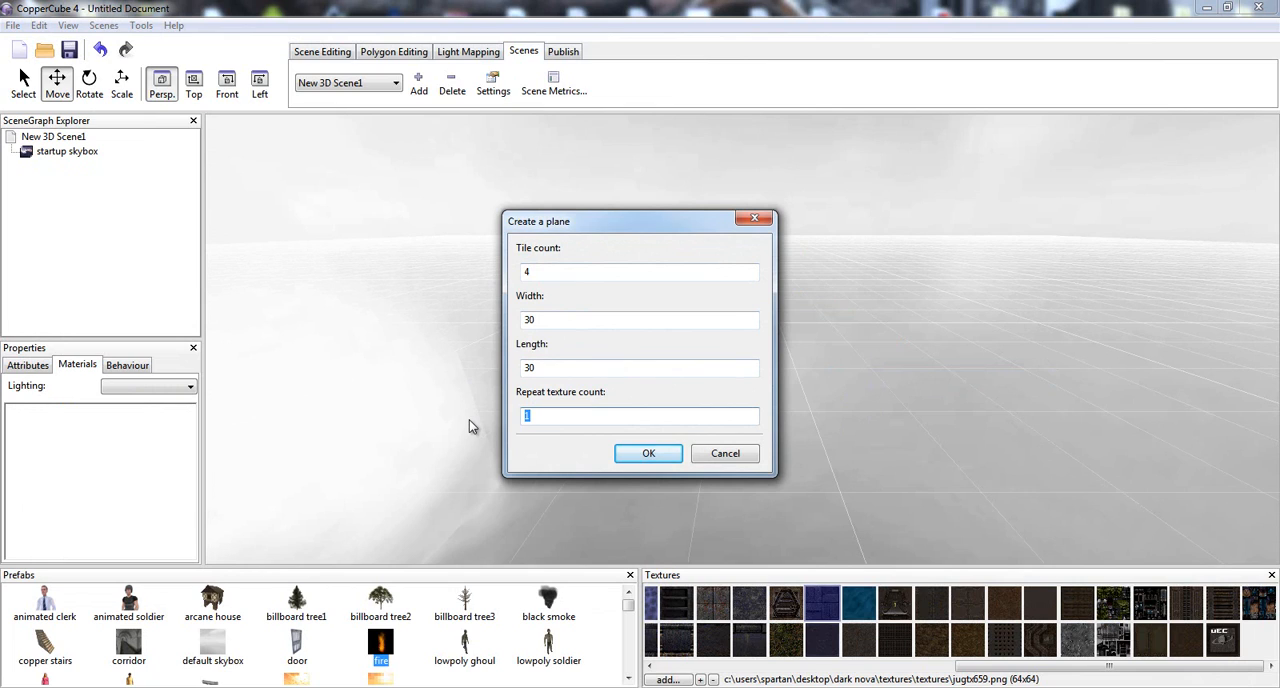
{"action": "type", "text": "3"}
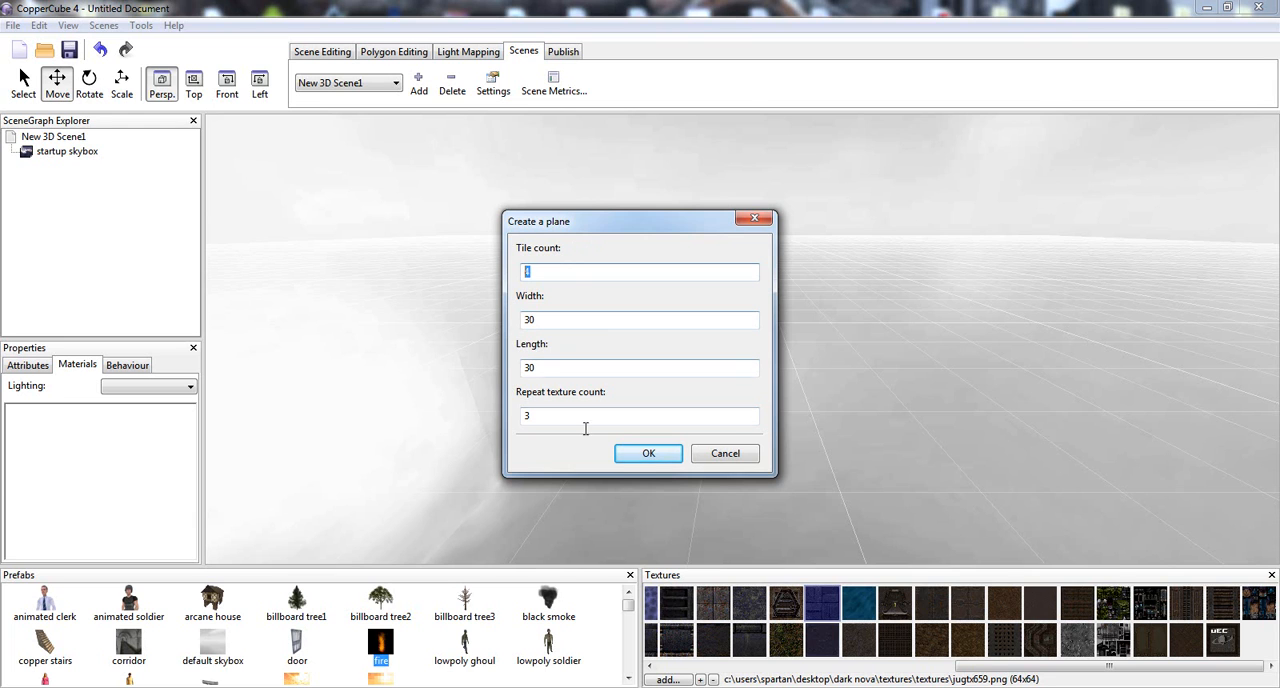
{"action": "left_click", "coordinate": [648, 452]}
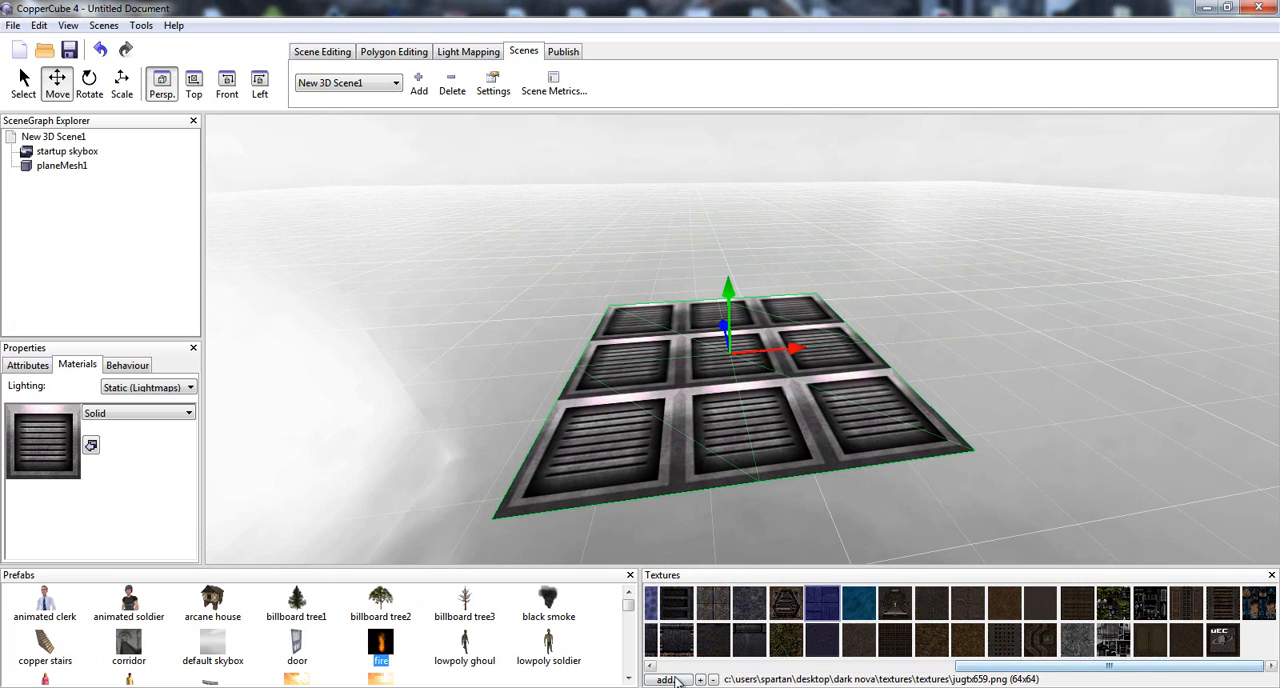
Add a grass JUGTX image from the project's Textures folder to the texture library
{"action": "left_click", "coordinate": [666, 680]}
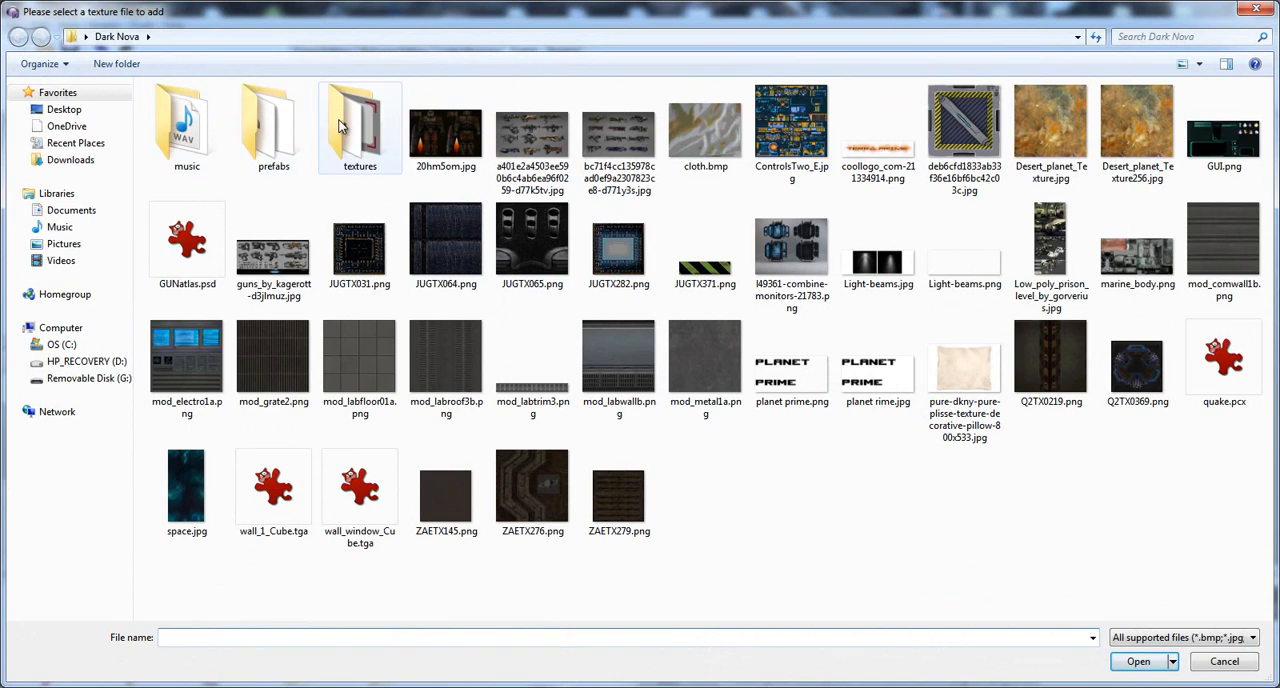
{"action": "double_click", "coordinate": [360, 120]}
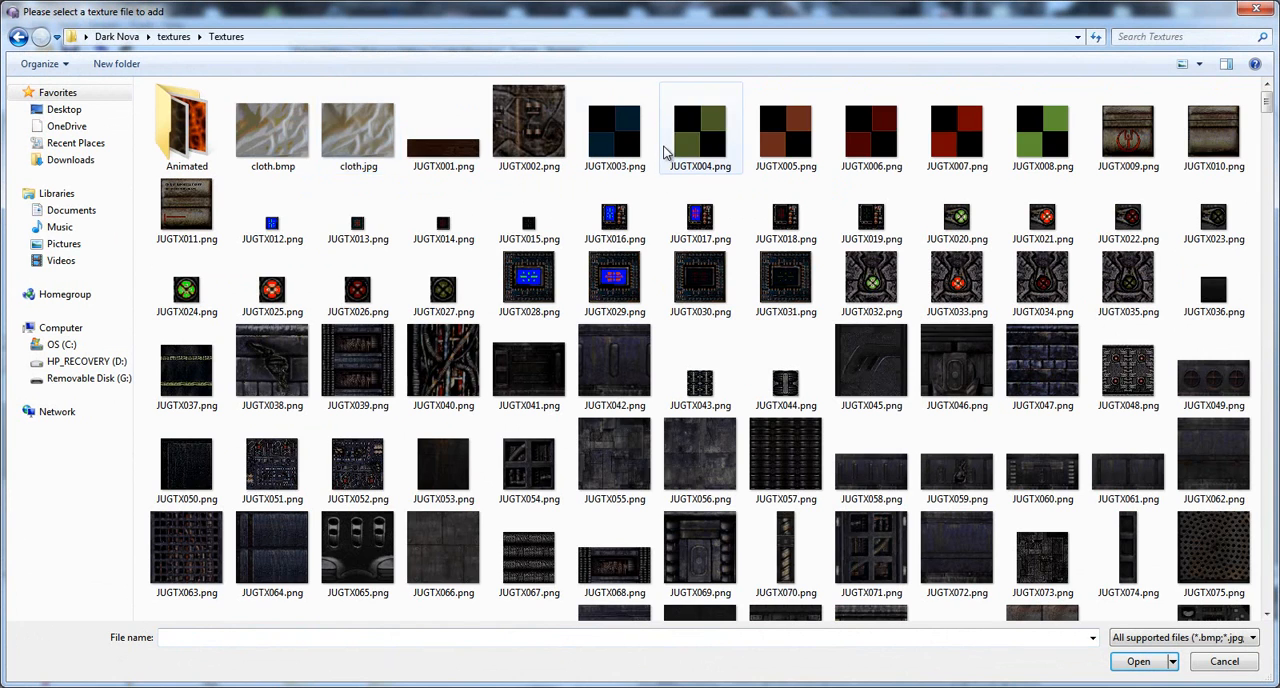
{"action": "scroll", "scroll_direction": "down", "scroll_amount": 3}
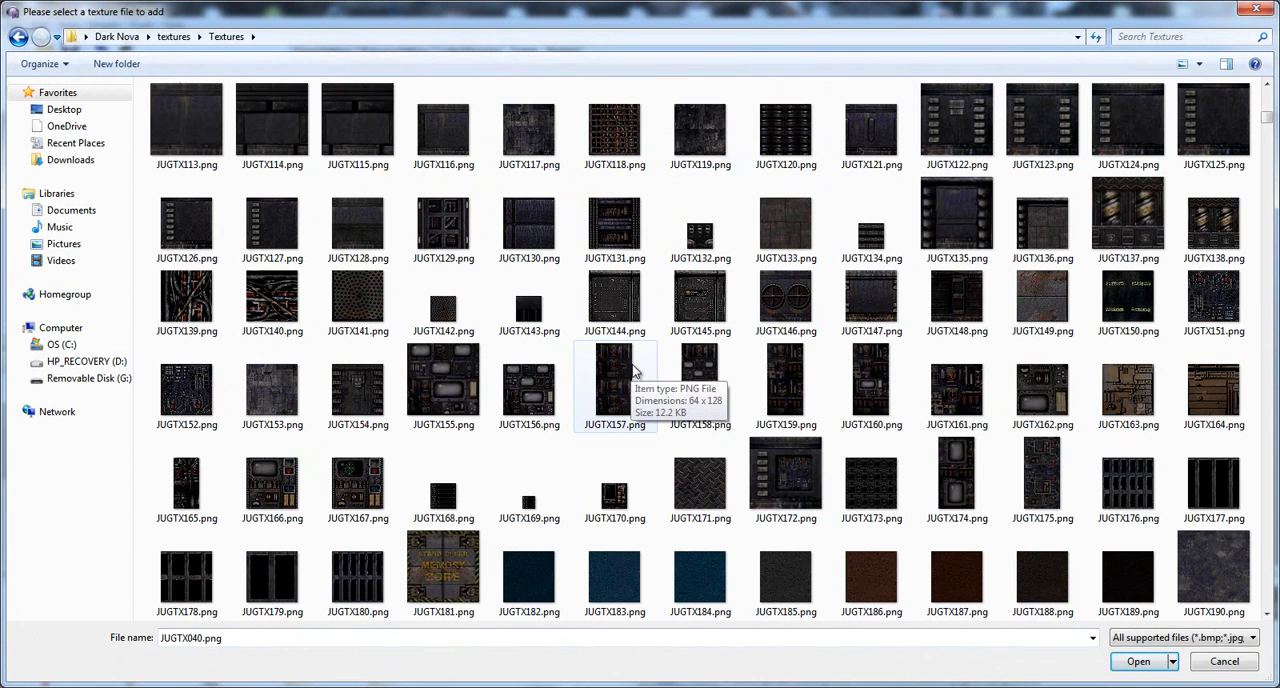
{"action": "scroll", "scroll_direction": "down", "scroll_amount": 3}
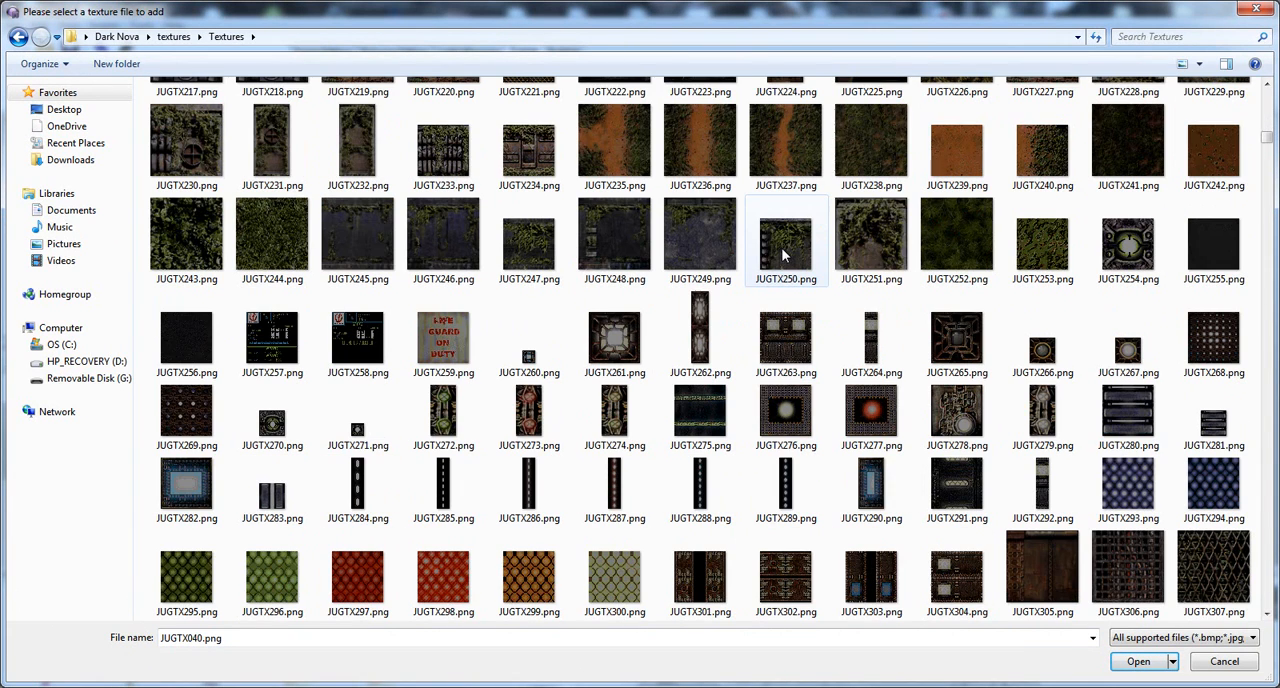
{"action": "mouse_move", "coordinate": [704, 132]}
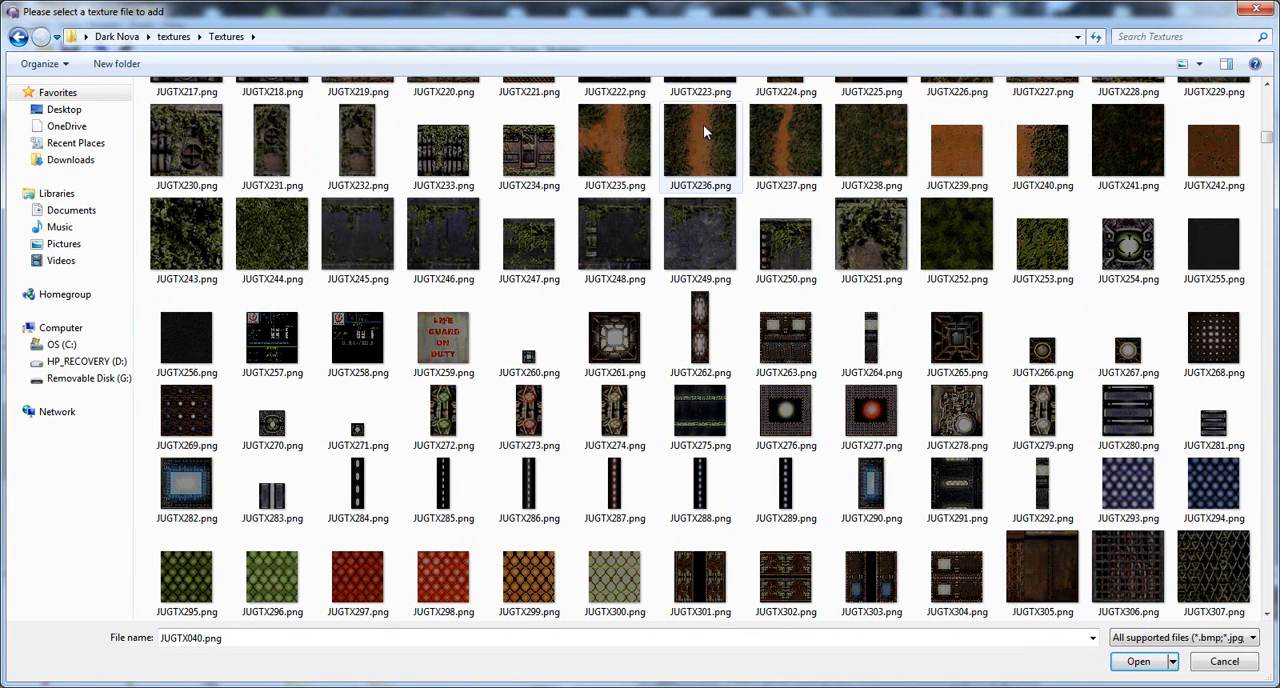
{"action": "left_click", "coordinate": [944, 240]}
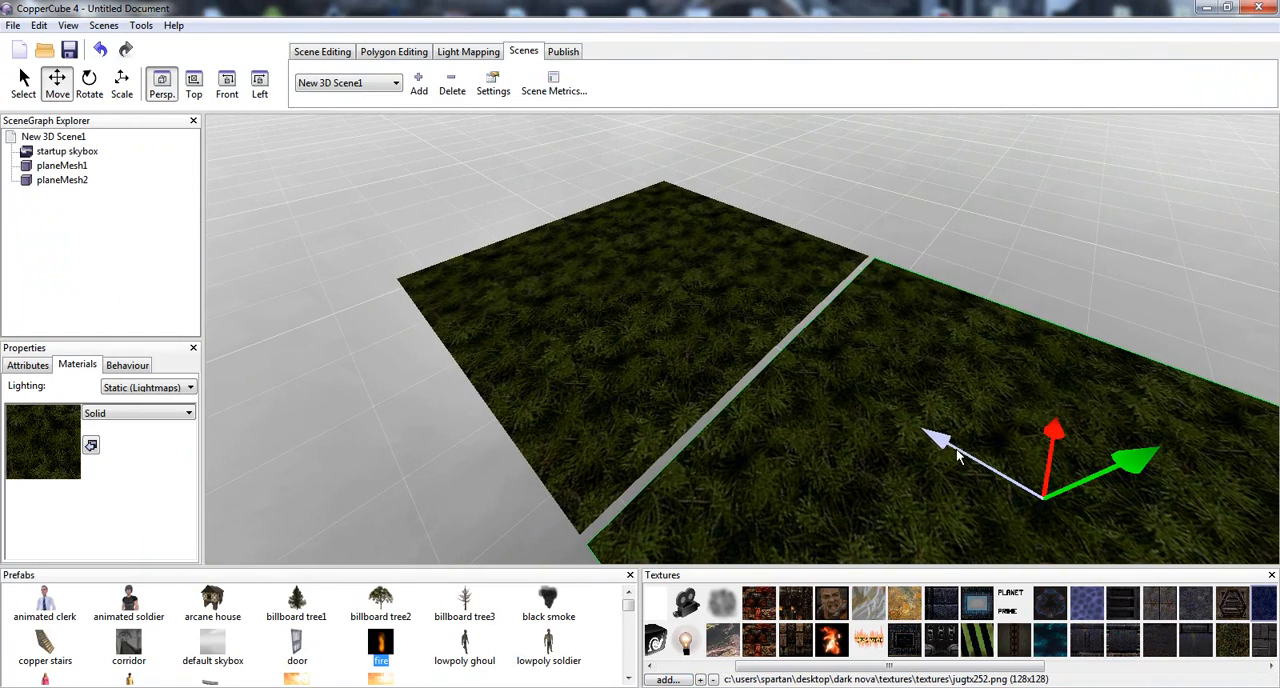
Move the grass plane back into position and orbit to check the ground layout
{"action": "left_click_drag", "start_coordinate": [950, 450], "coordinate": [880, 418]}
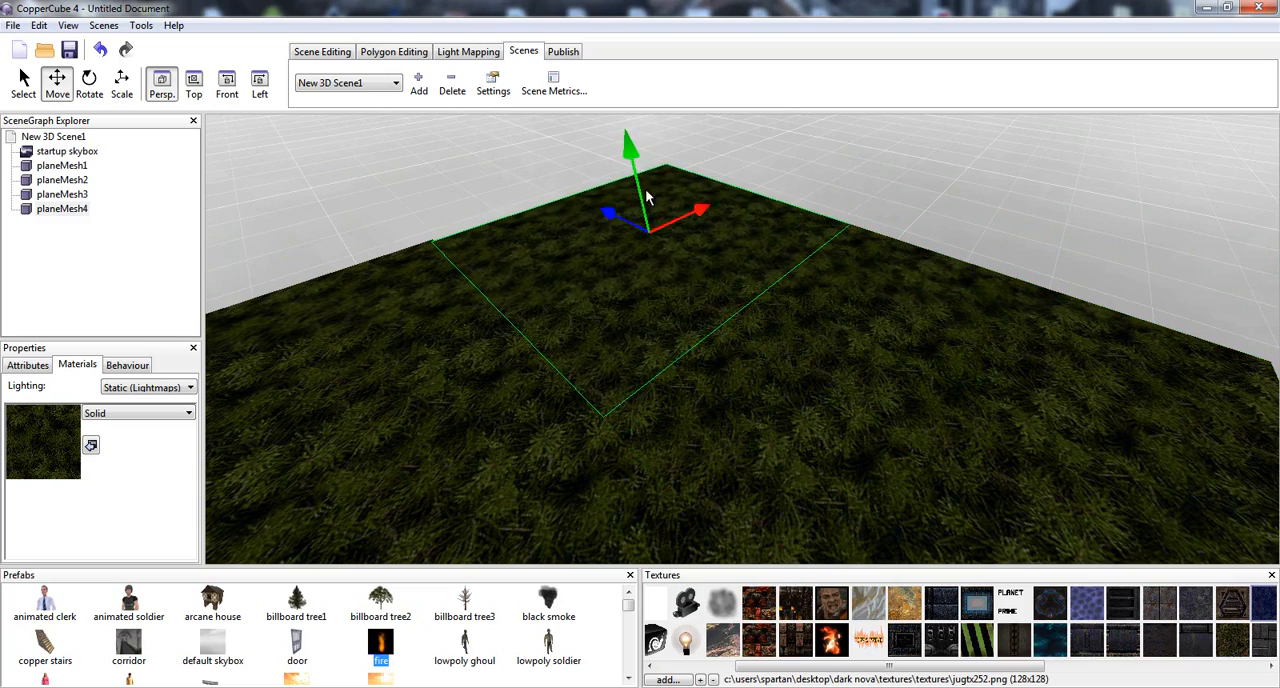
{"action": "left_click_drag", "start_coordinate": [644, 196], "coordinate": [672, 296]}
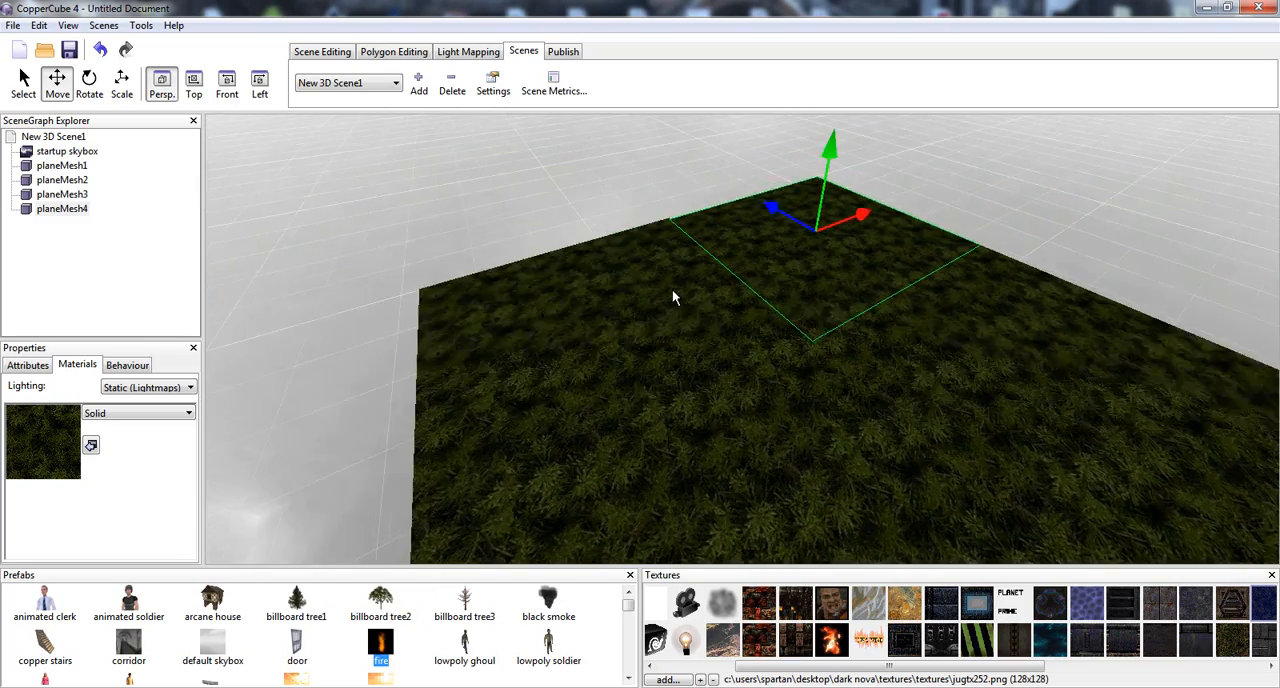
{"action": "left_click", "coordinate": [418, 82]}
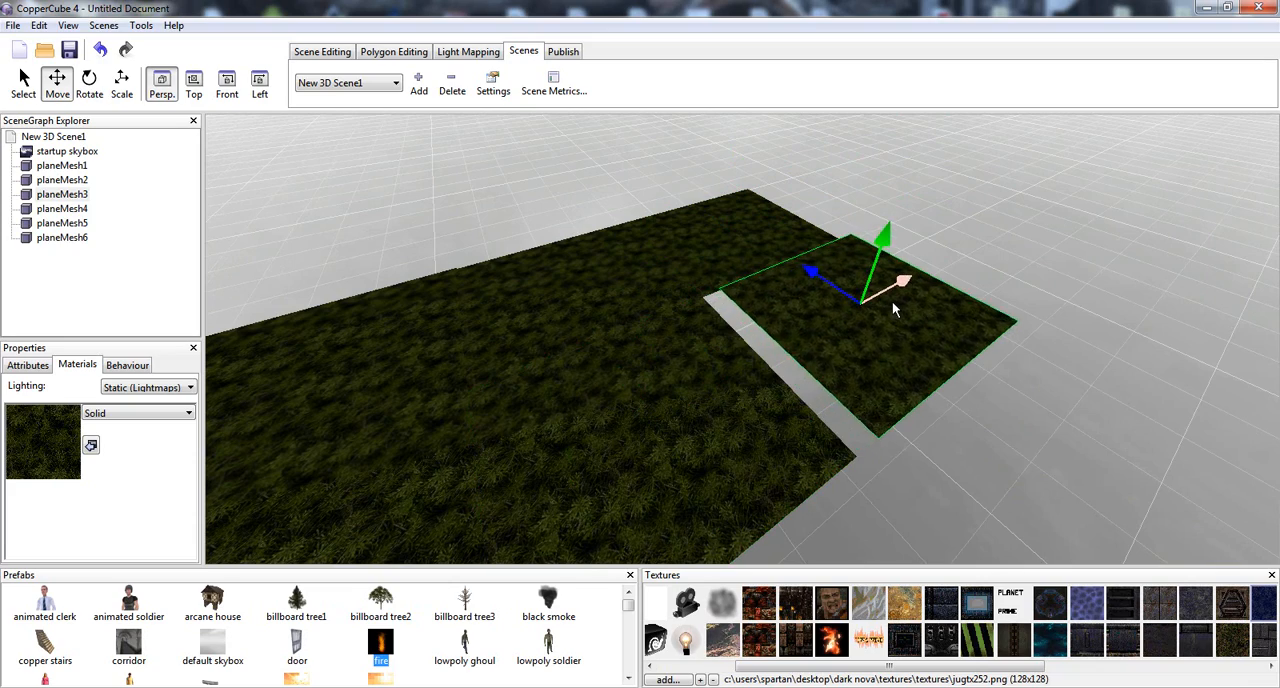
{"action": "left_click_drag", "start_coordinate": [896, 310], "coordinate": [836, 326]}
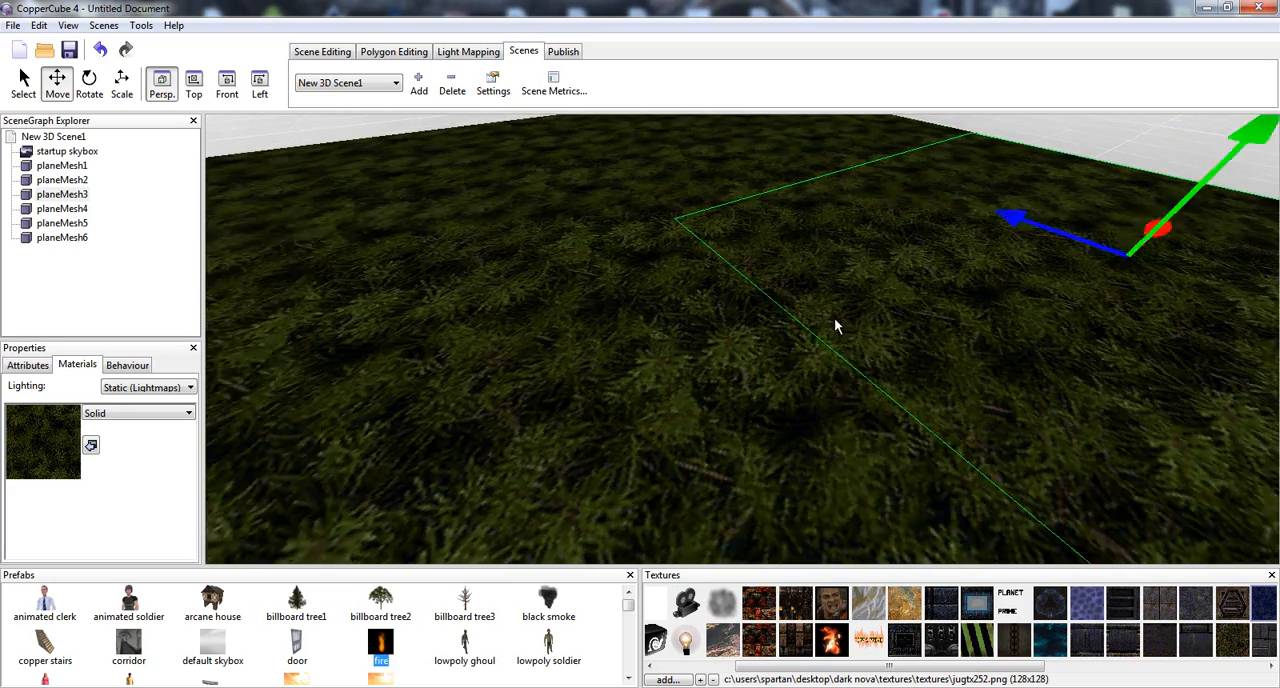
{"action": "left_click", "coordinate": [322, 52]}
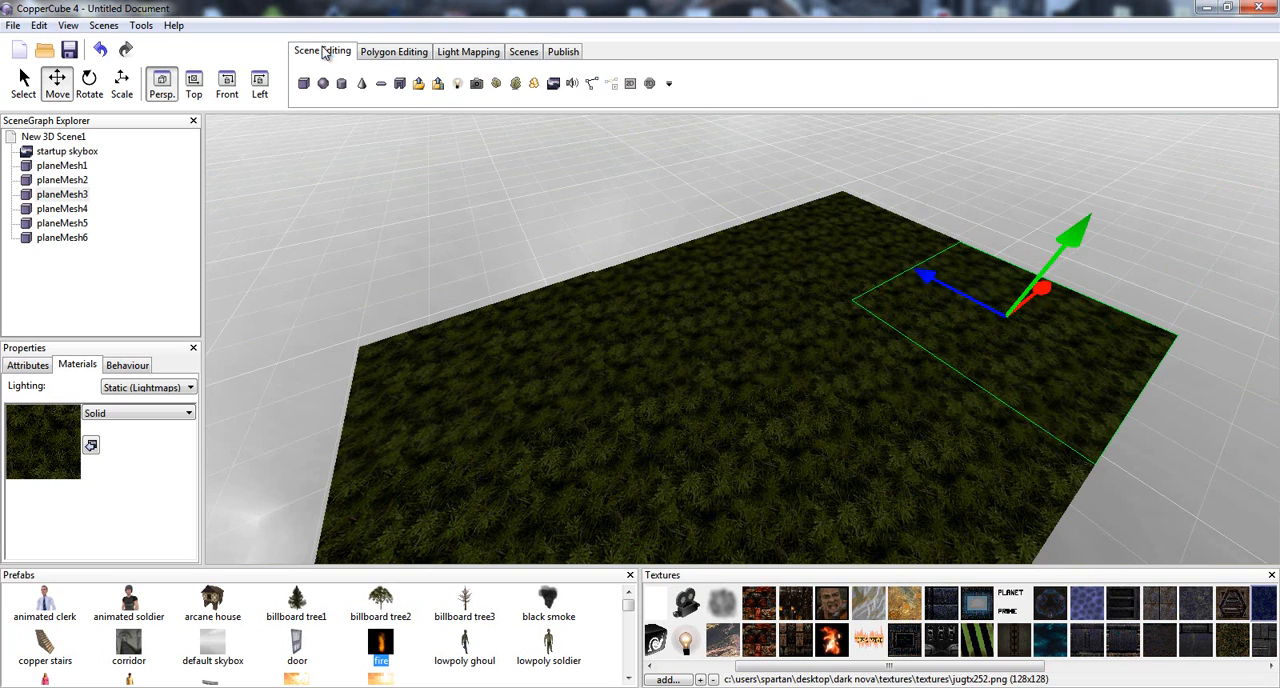
{"action": "mouse_move", "coordinate": [516, 84]}
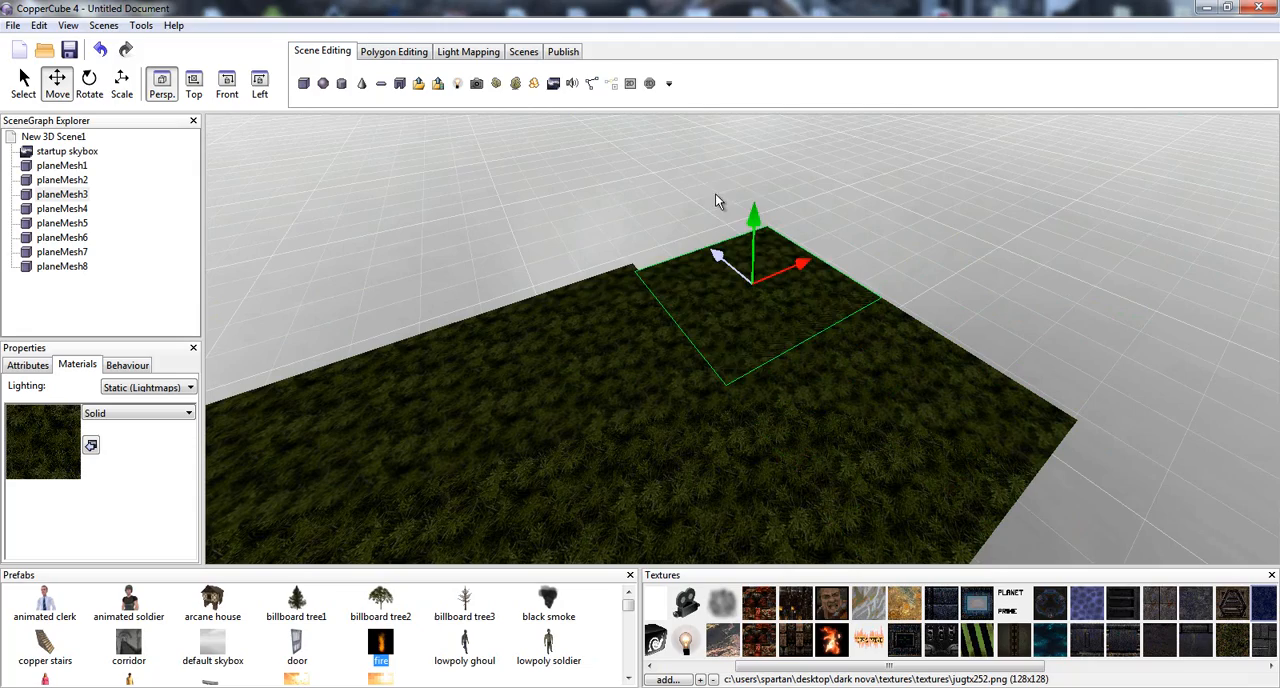
Place two more grass plane copies edge to edge beside the existing ground
{"action": "left_click_drag", "start_coordinate": [716, 200], "coordinate": [710, 256]}
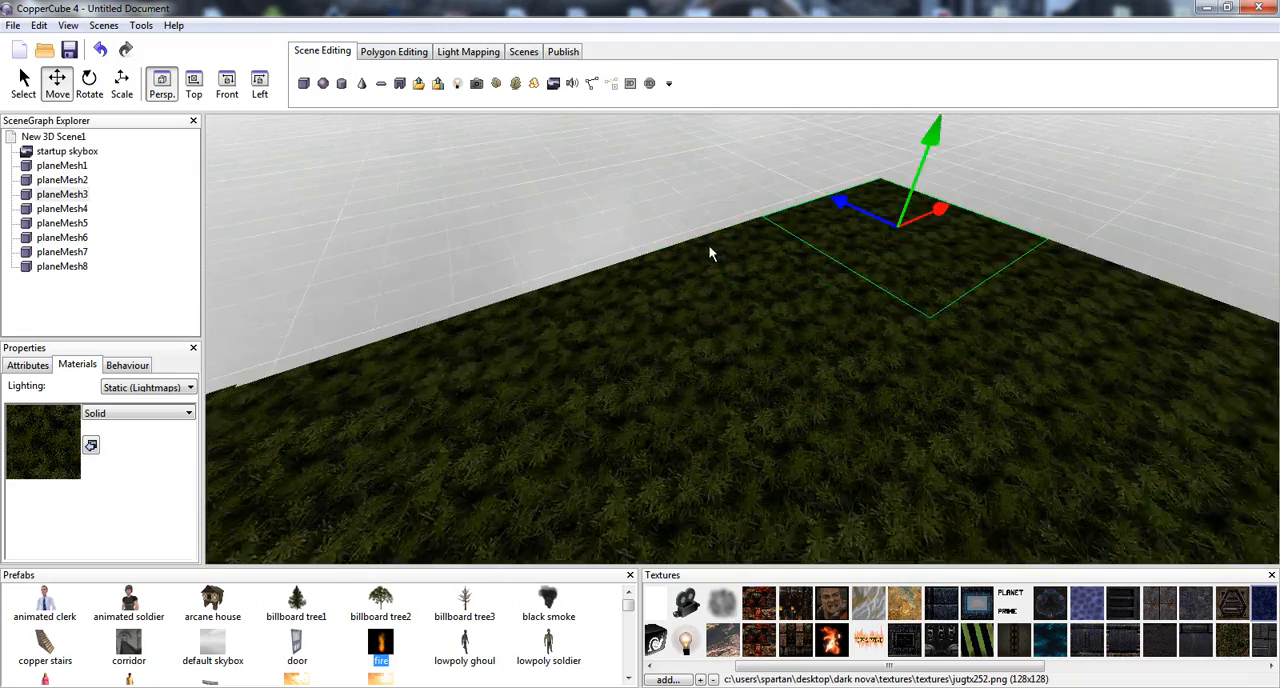
{"action": "left_click_drag", "start_coordinate": [710, 252], "coordinate": [864, 268]}
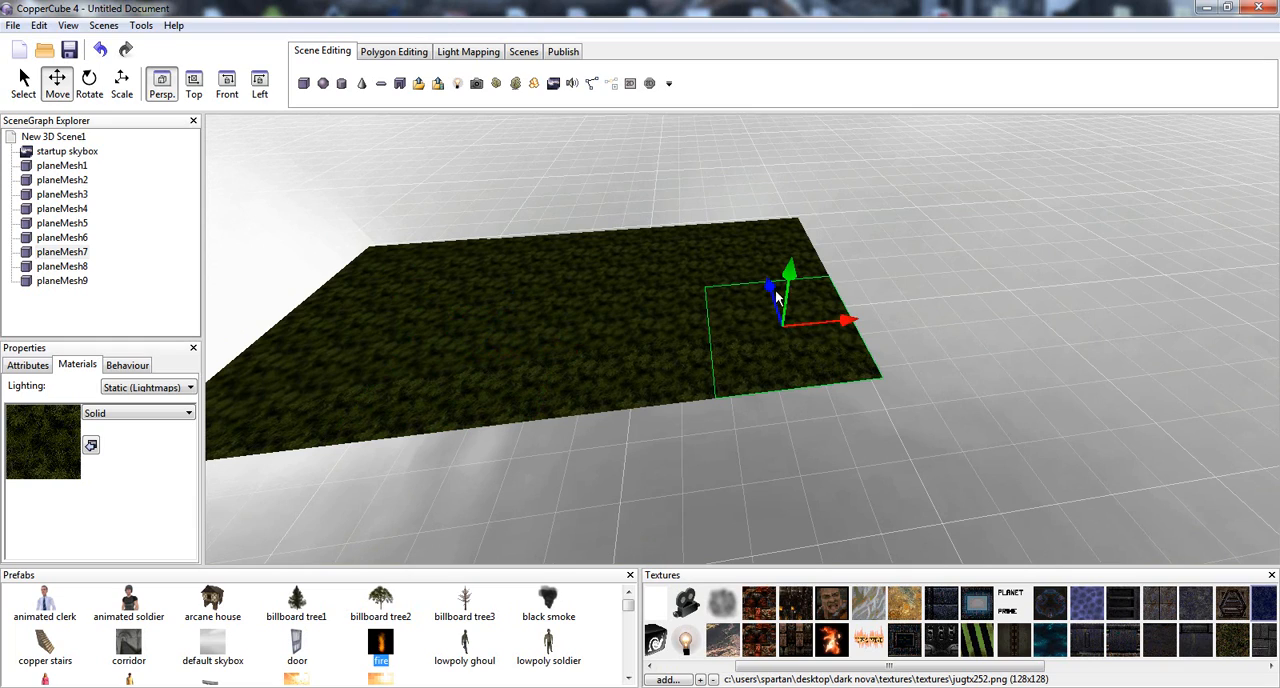
{"action": "left_click_drag", "start_coordinate": [780, 300], "coordinate": [904, 476]}
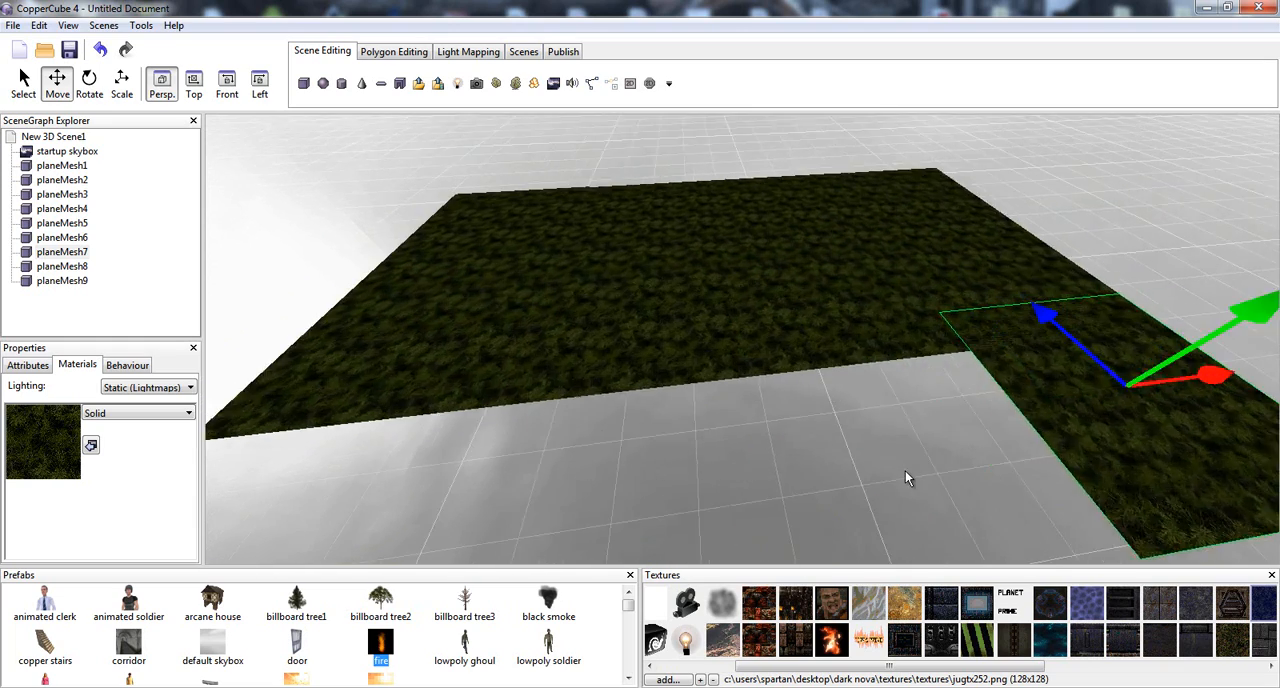
Align the remaining grass planes, up to planeMesh12, to close the rectangular field
{"action": "left_click_drag", "start_coordinate": [908, 476], "coordinate": [780, 316]}
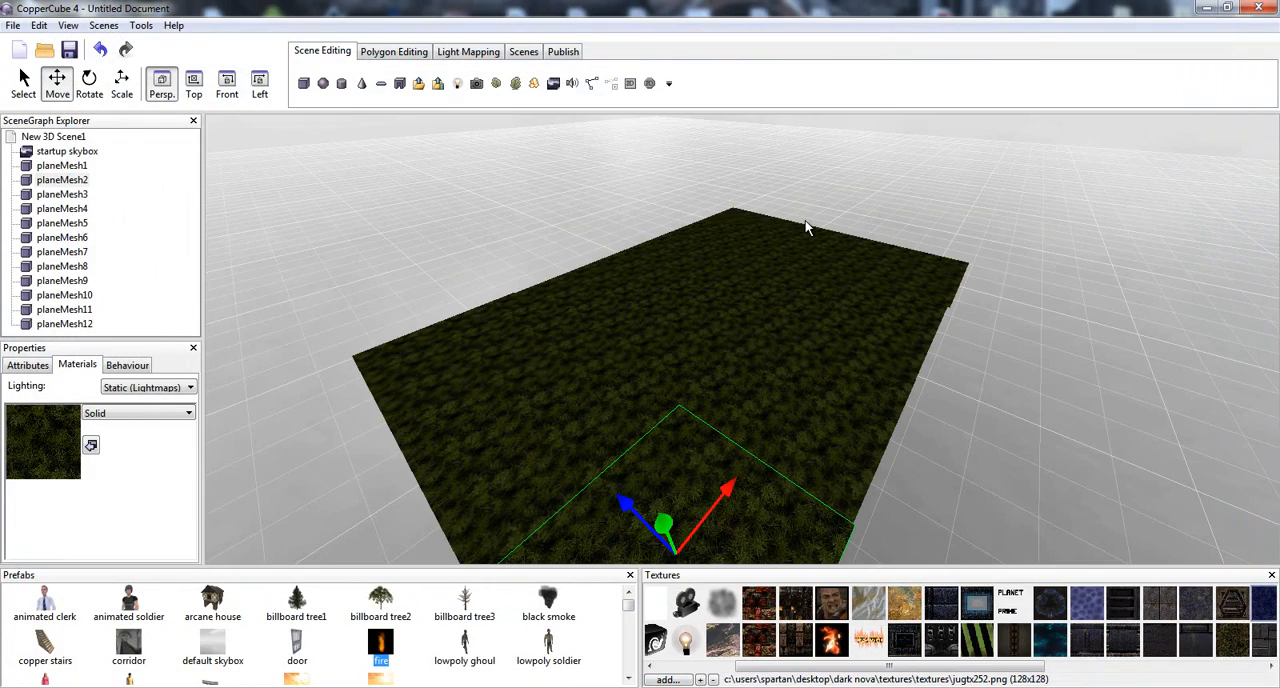
{"action": "left_click_drag", "start_coordinate": [808, 226], "coordinate": [764, 312]}
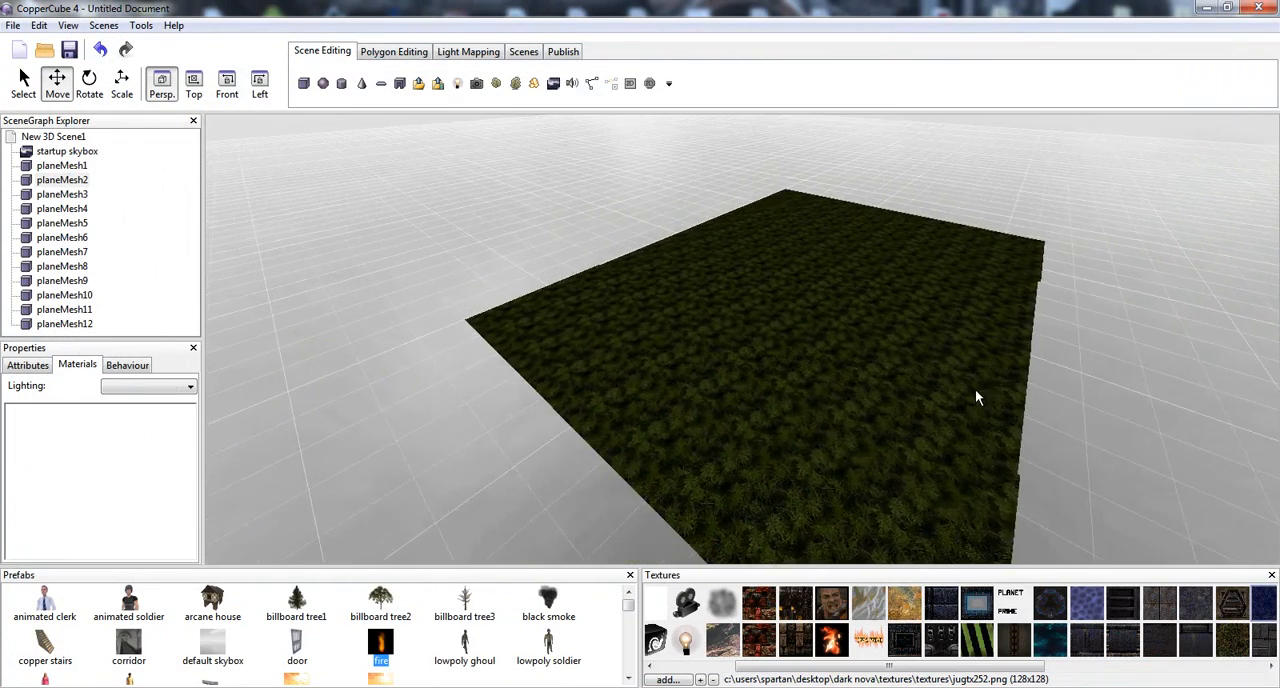
Create a First Person Shooter Camera raised above the field and check its collide-when-moved behaviour
{"action": "right_click", "coordinate": [978, 398]}
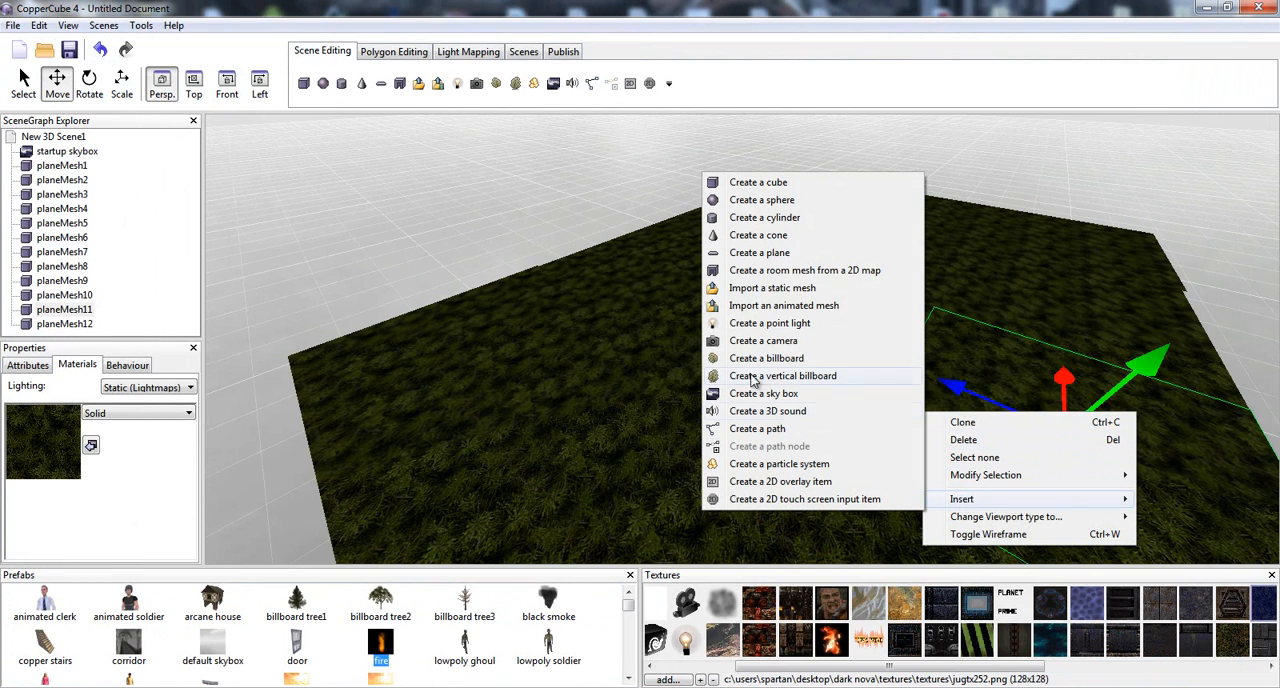
{"action": "left_click", "coordinate": [764, 340]}
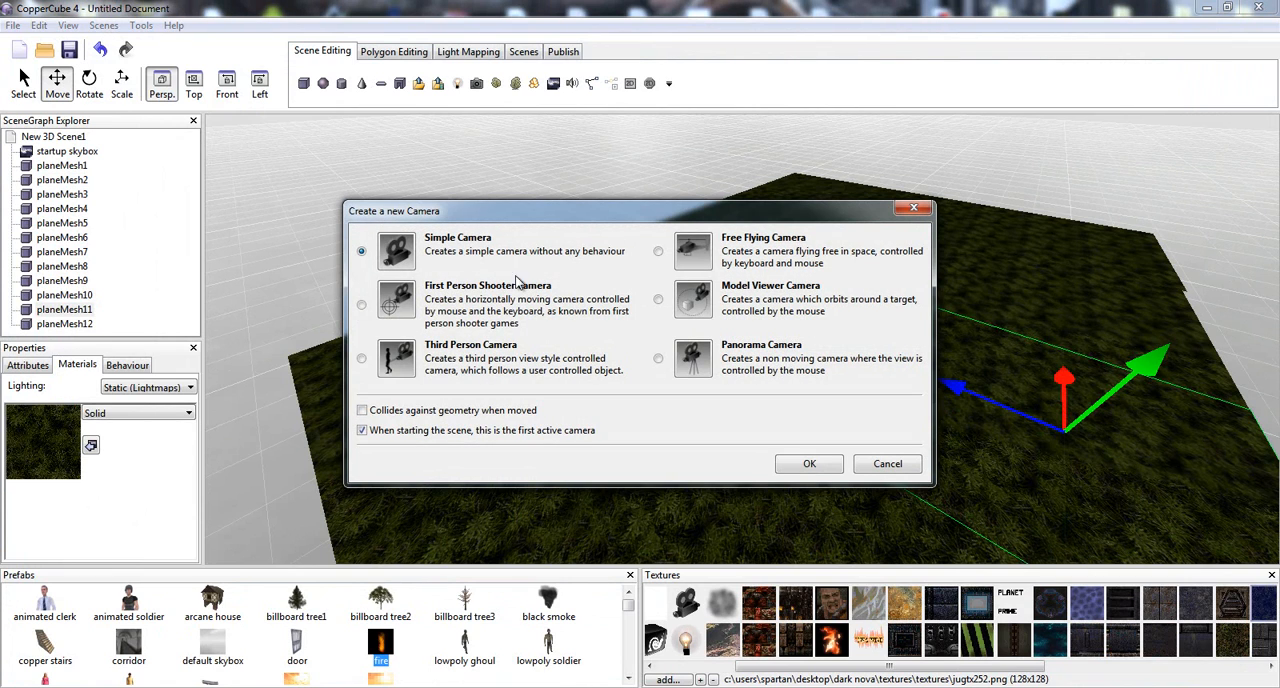
{"action": "left_click", "coordinate": [360, 304]}
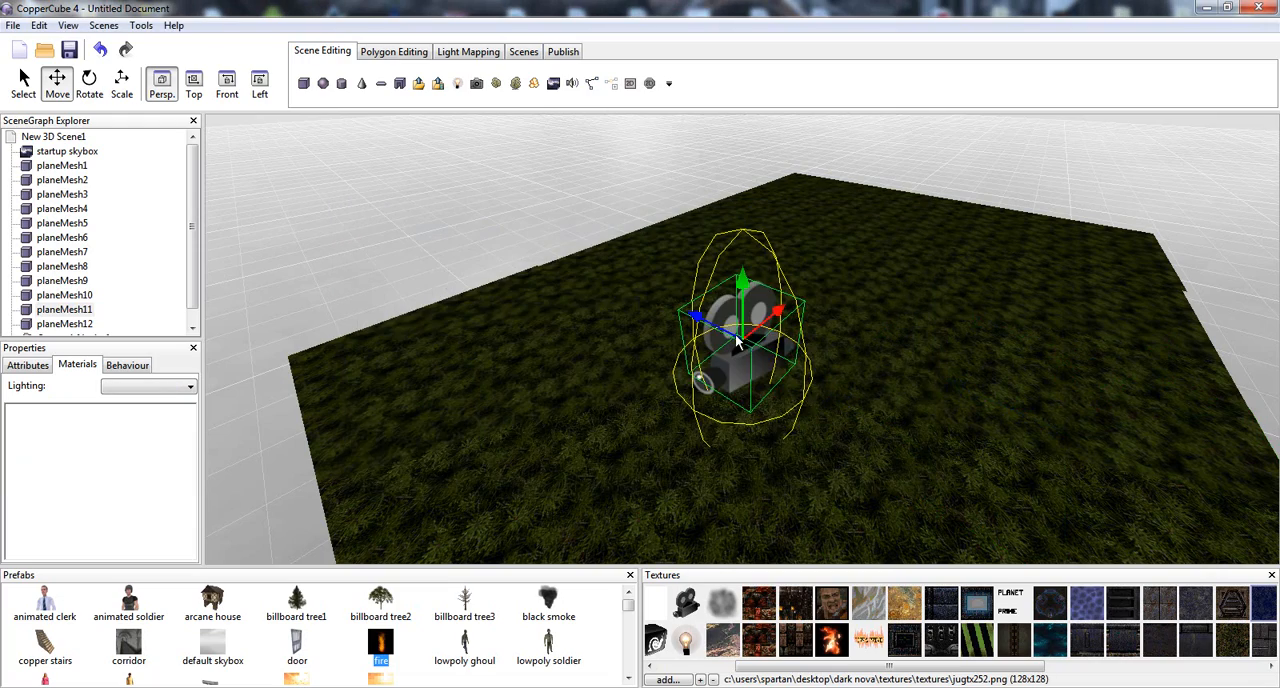
{"action": "left_click_drag", "start_coordinate": [740, 340], "coordinate": [650, 200]}
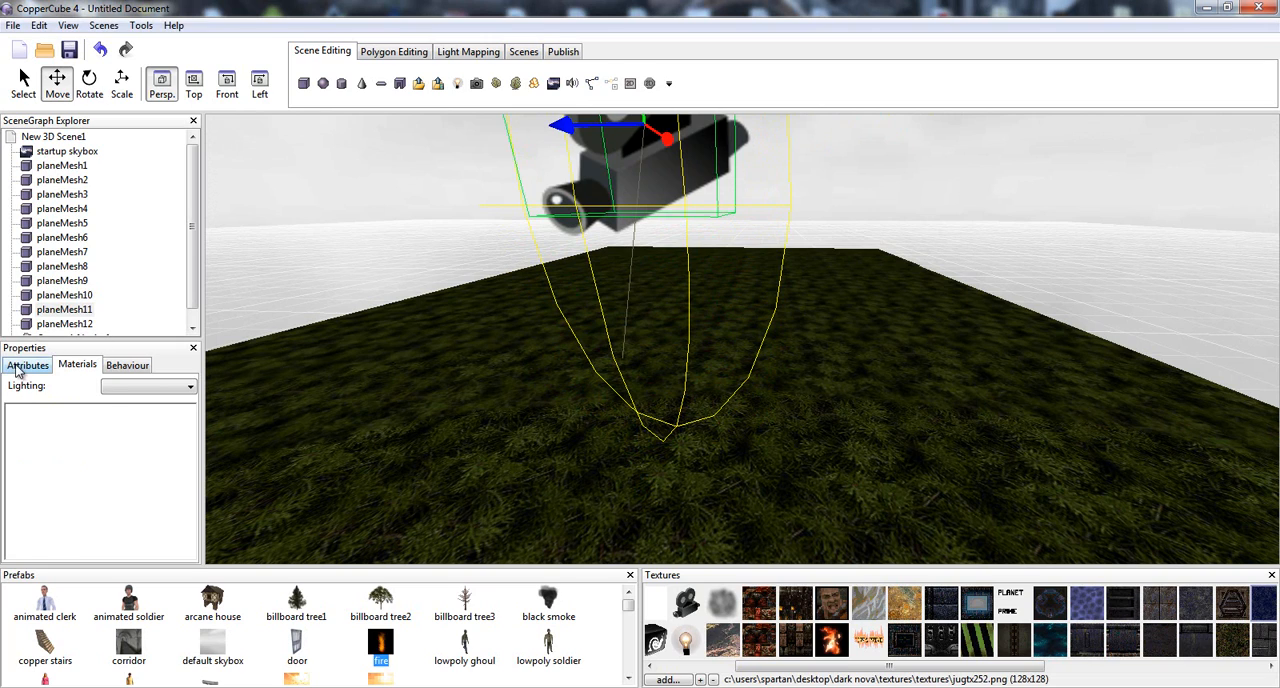
{"action": "left_click", "coordinate": [128, 364]}
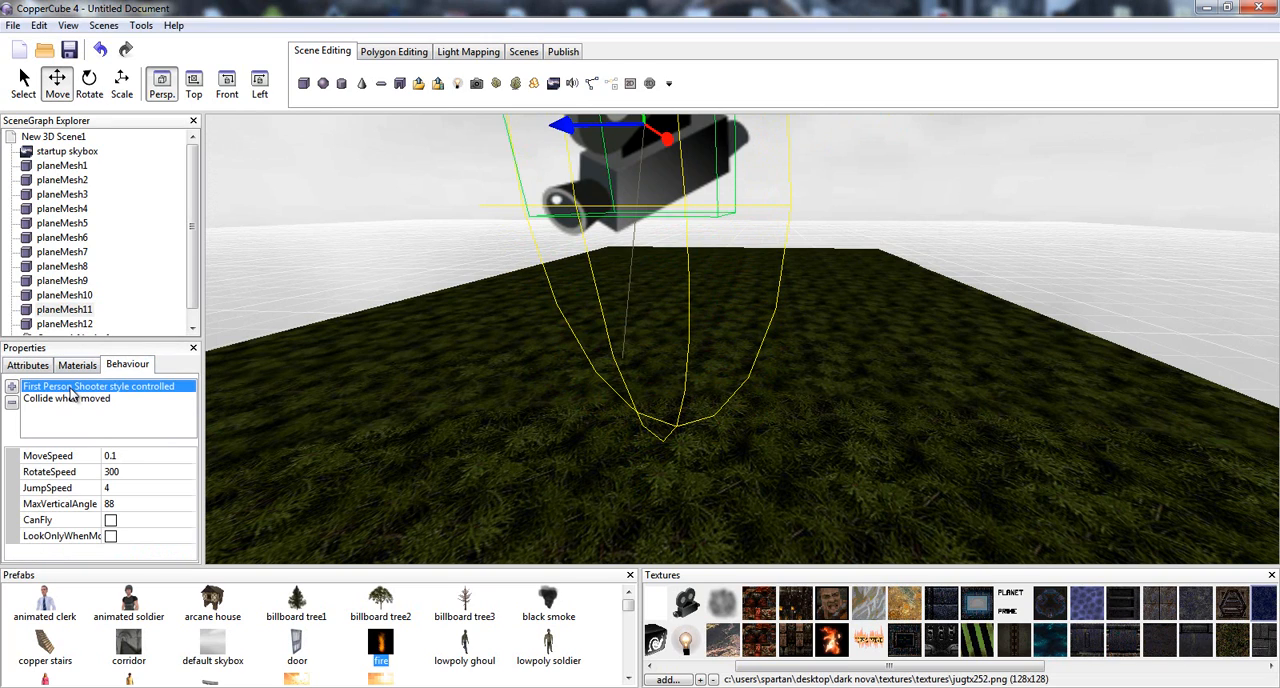
{"action": "mouse_move", "coordinate": [98, 408]}
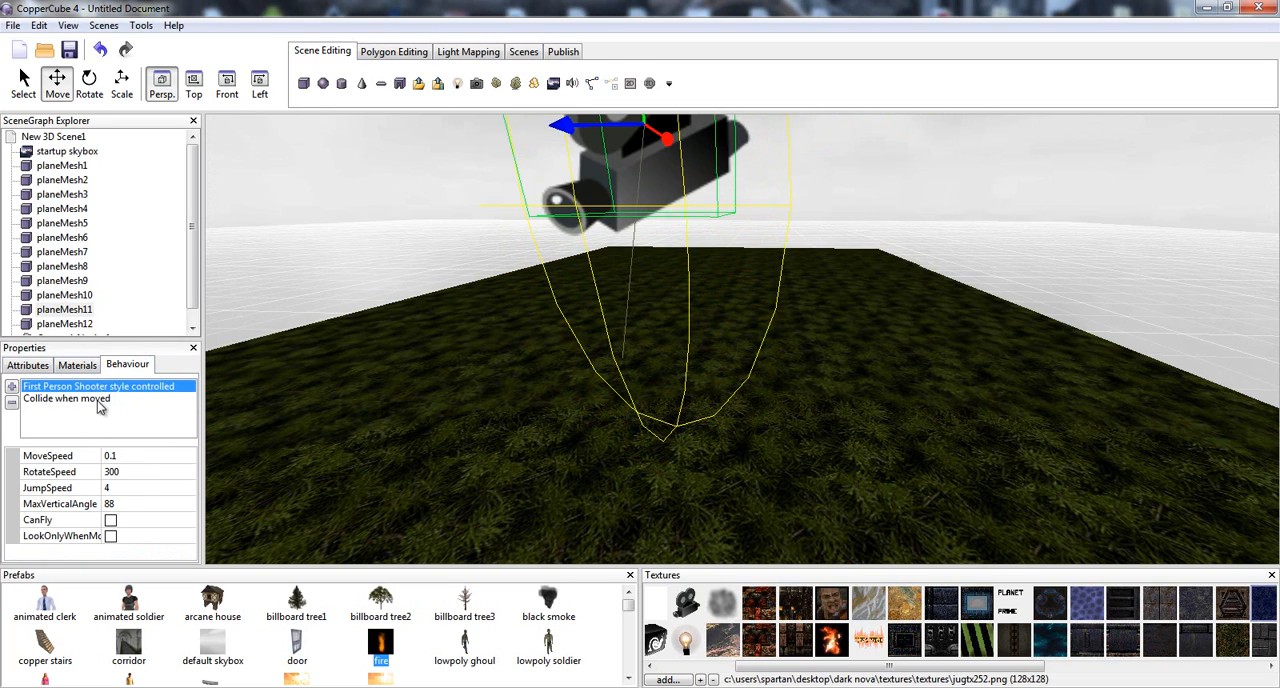
{"action": "left_click", "coordinate": [66, 398]}
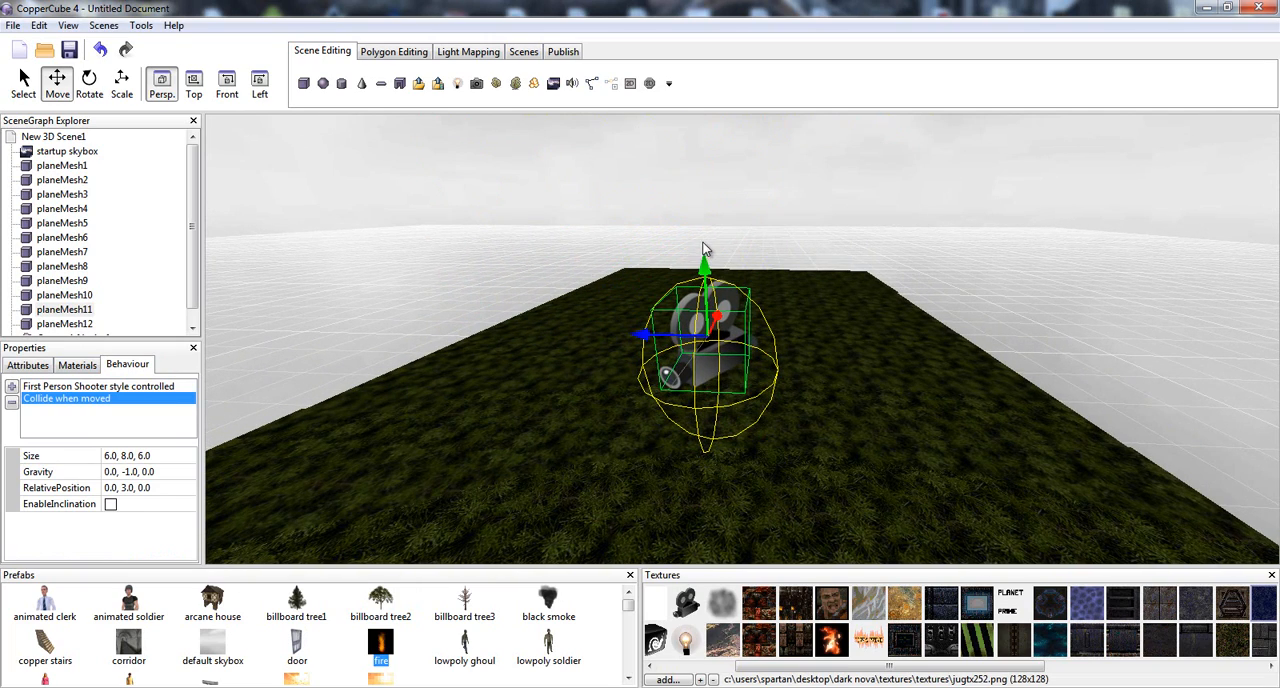
{"action": "mouse_move", "coordinate": [764, 264]}
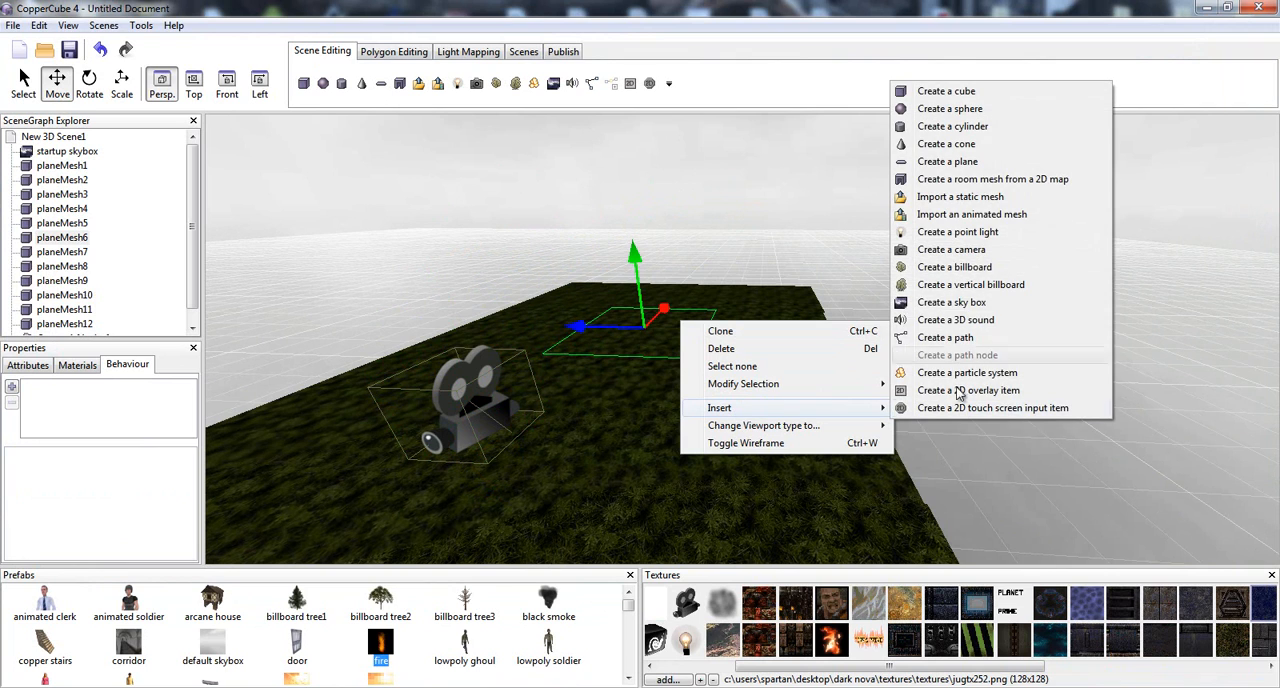
{"action": "mouse_move", "coordinate": [924, 92]}
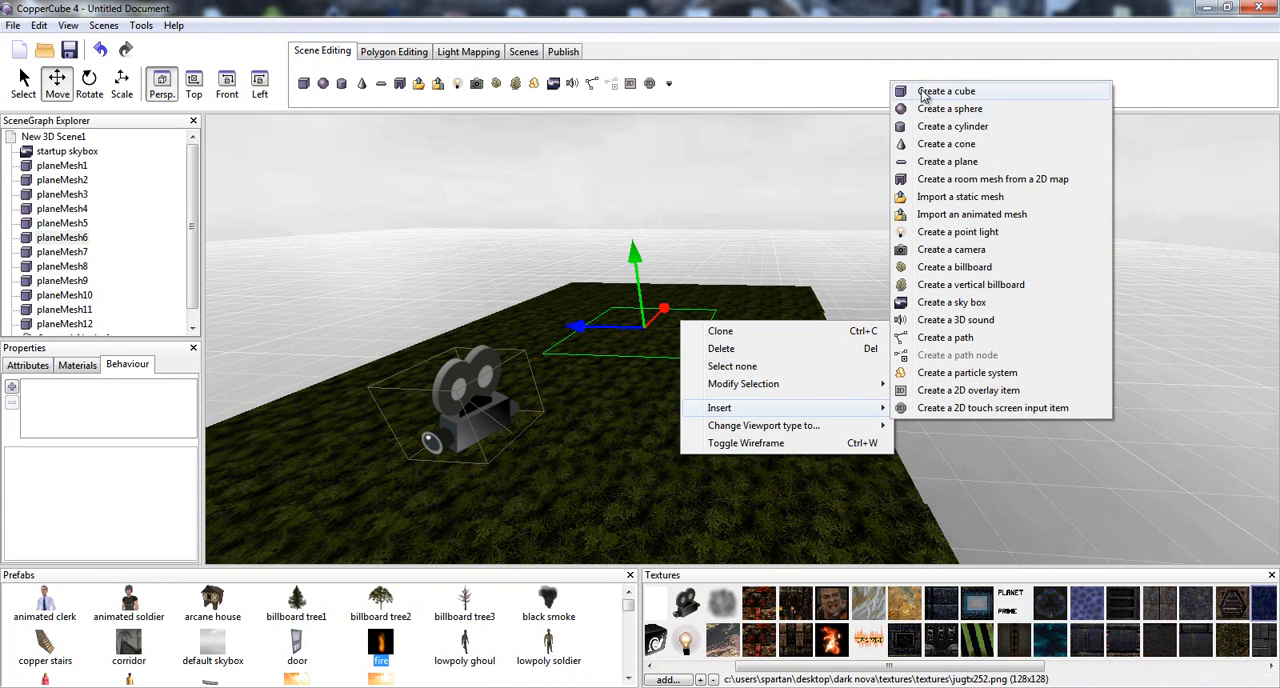
Create a plank-textured cube, thin it into a wall with Scale, and move it onto the field
{"action": "left_click", "coordinate": [944, 92]}
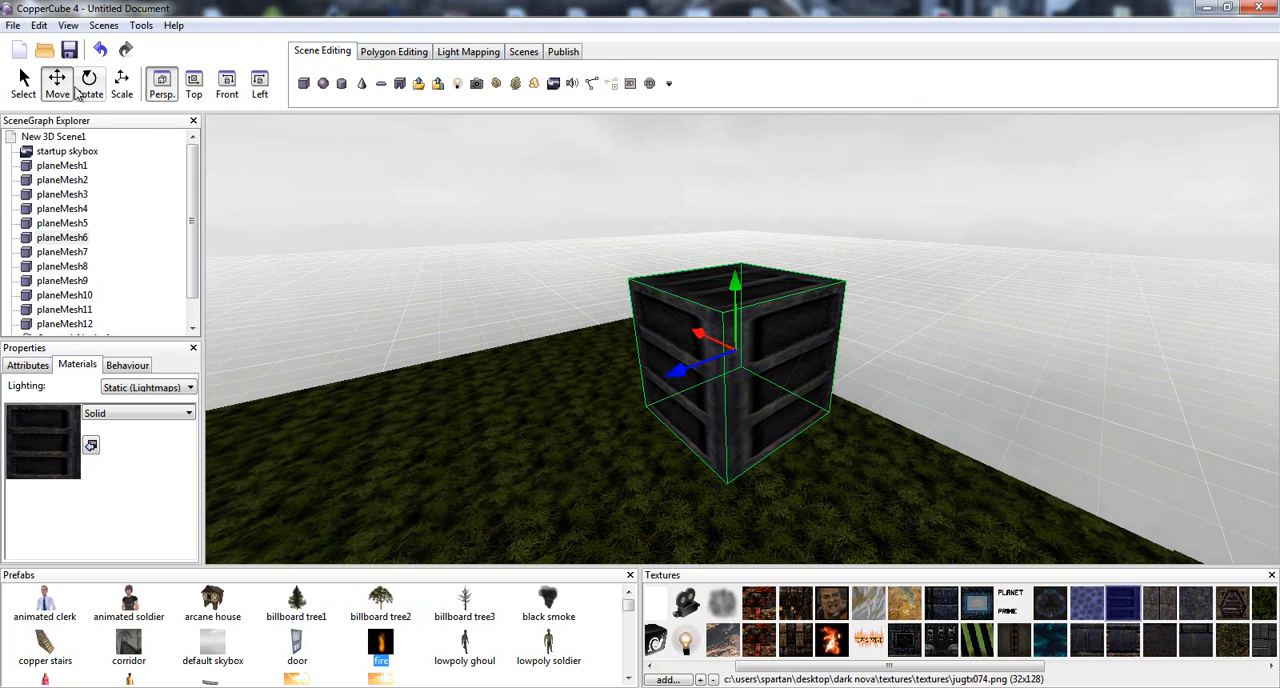
{"action": "left_click", "coordinate": [122, 84]}
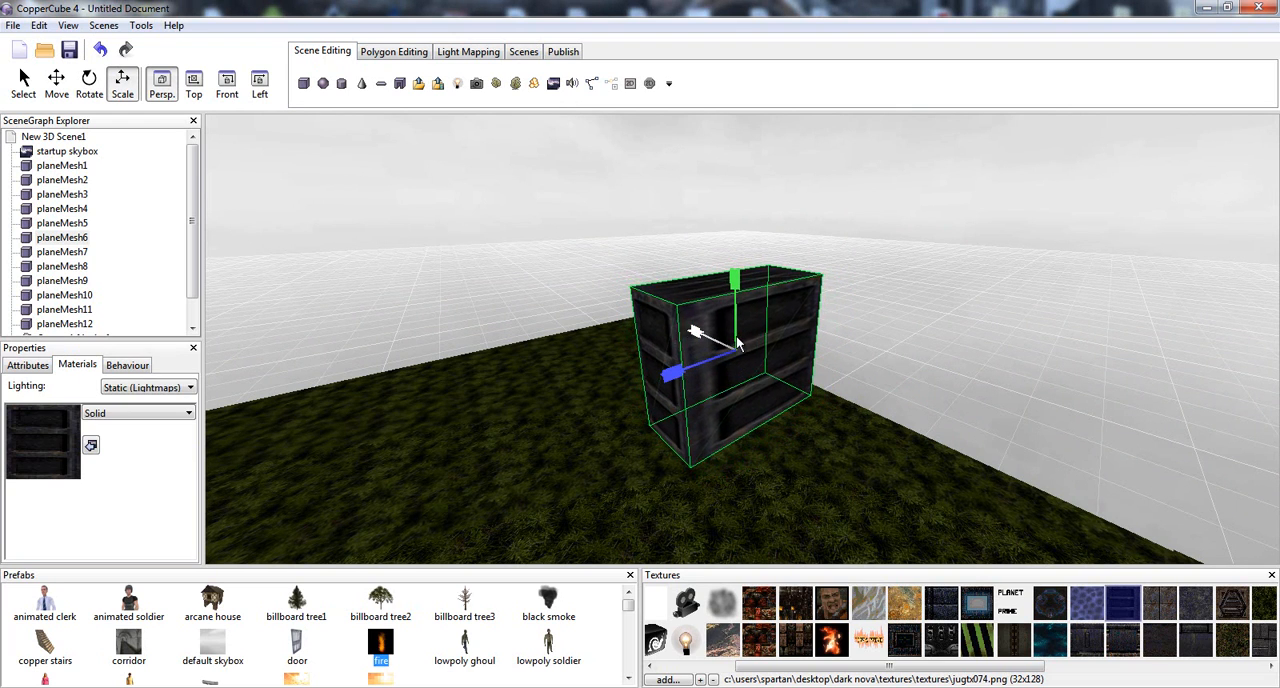
{"action": "left_click", "coordinate": [56, 82]}
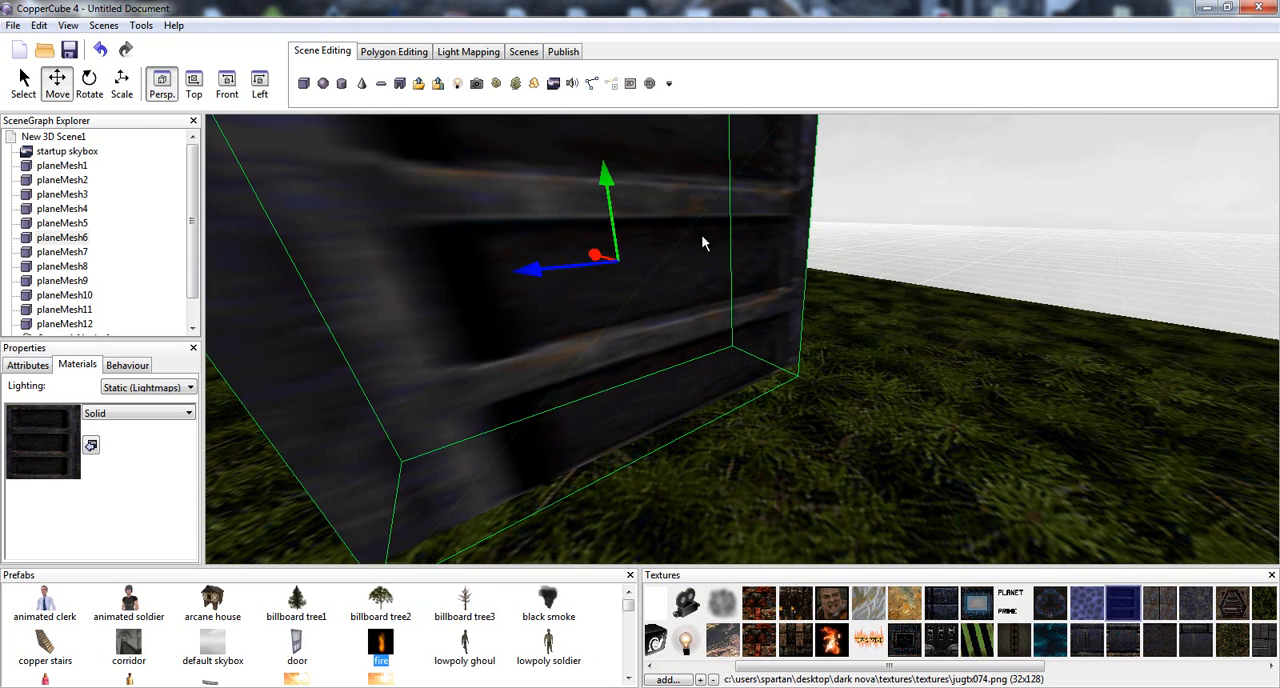
{"action": "left_click_drag", "start_coordinate": [704, 244], "coordinate": [668, 210]}
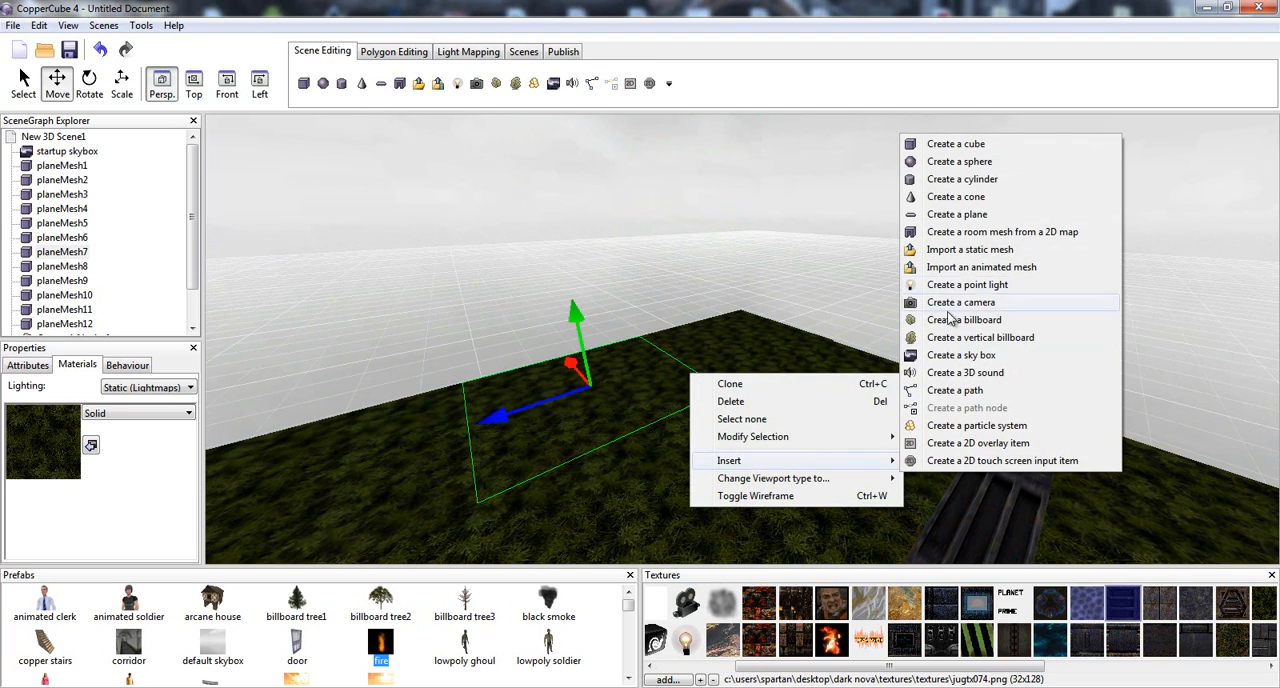
{"action": "mouse_move", "coordinate": [980, 336]}
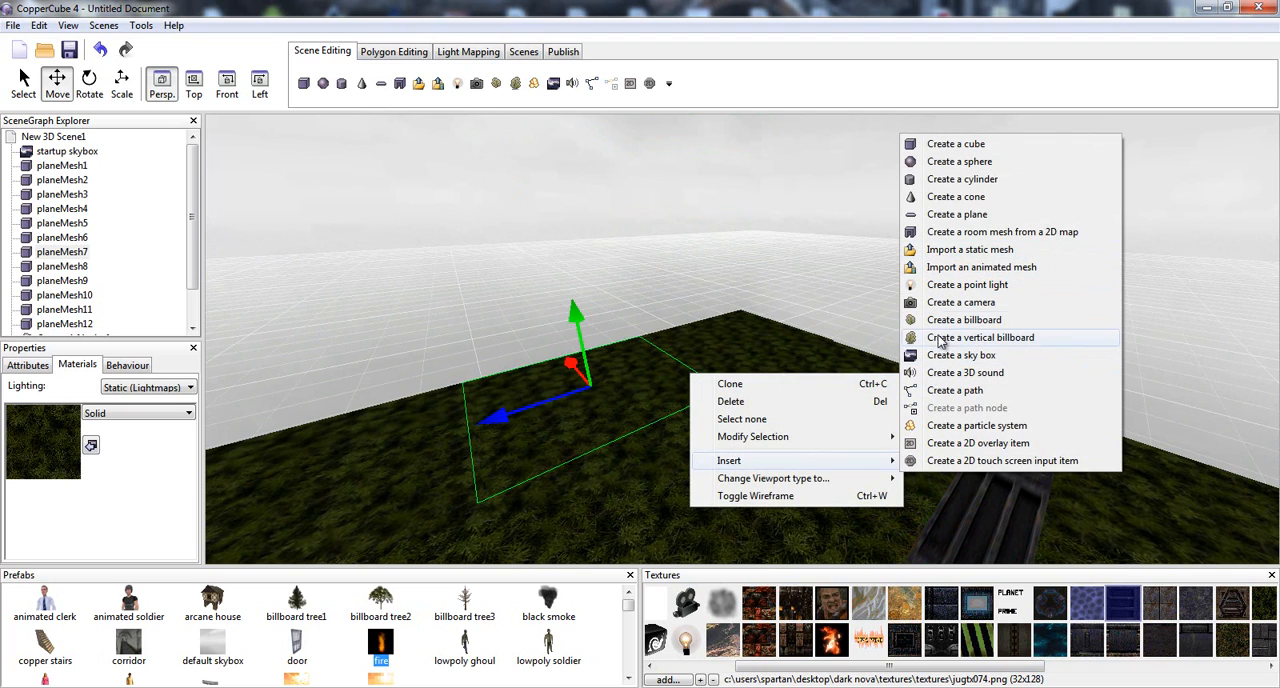
{"action": "left_click", "coordinate": [960, 160]}
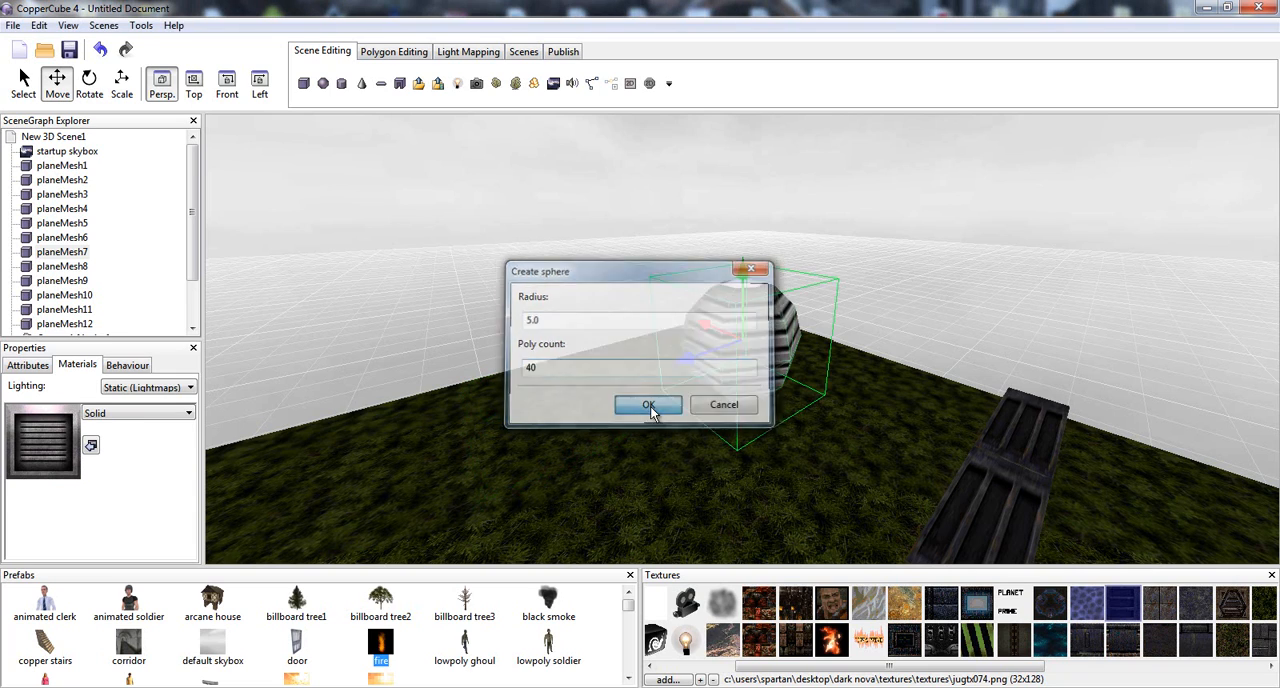
{"action": "left_click", "coordinate": [648, 404]}
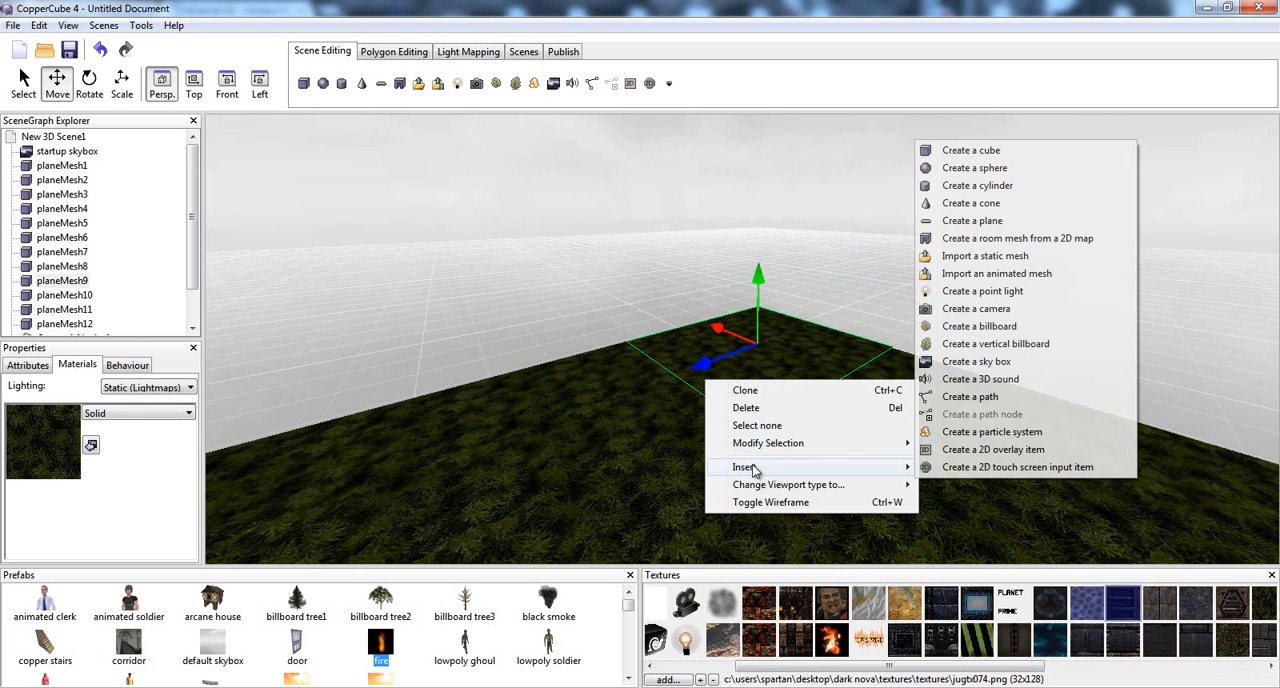
Import the golden key static mesh and load Golden Key Image.png as its texture
{"action": "left_click", "coordinate": [984, 256]}
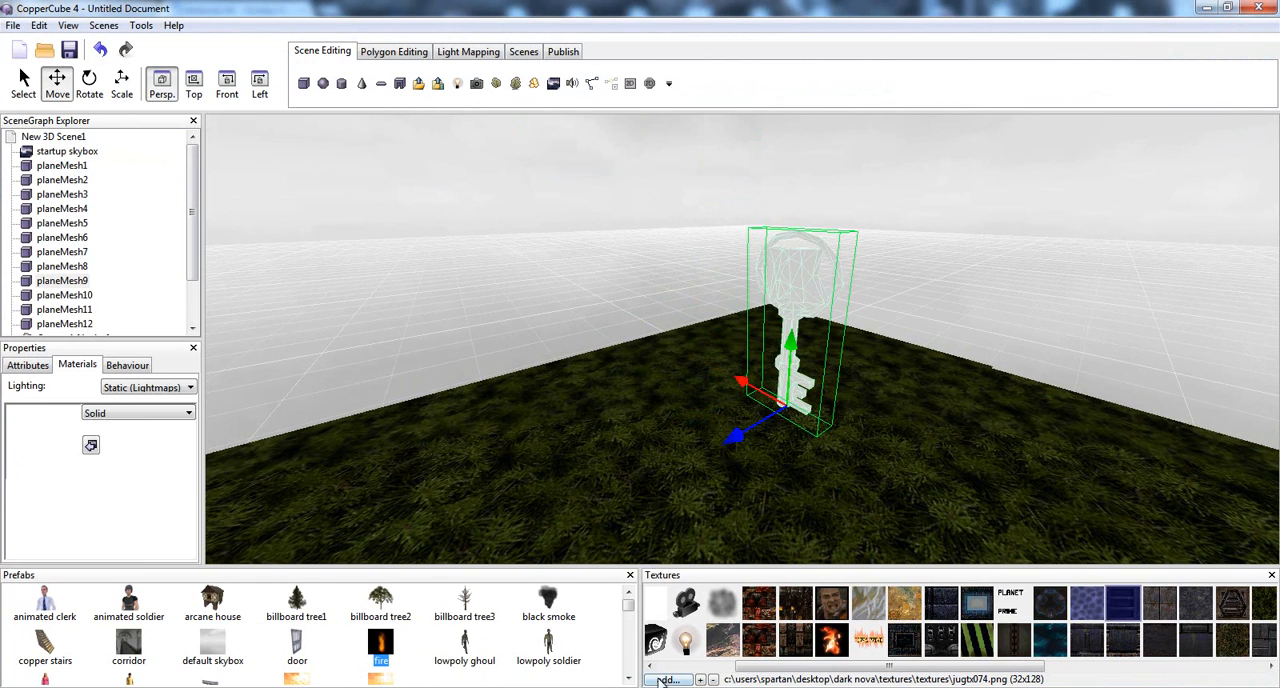
{"action": "left_click", "coordinate": [664, 680]}
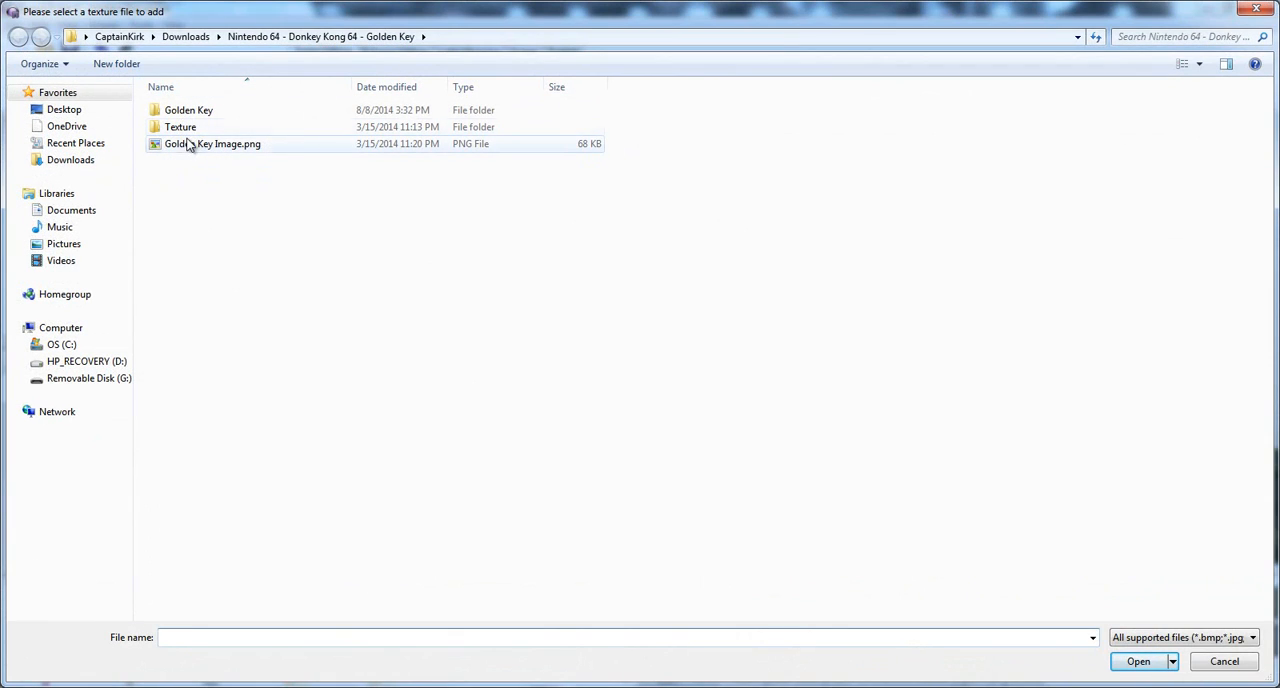
{"action": "double_click", "coordinate": [180, 126]}
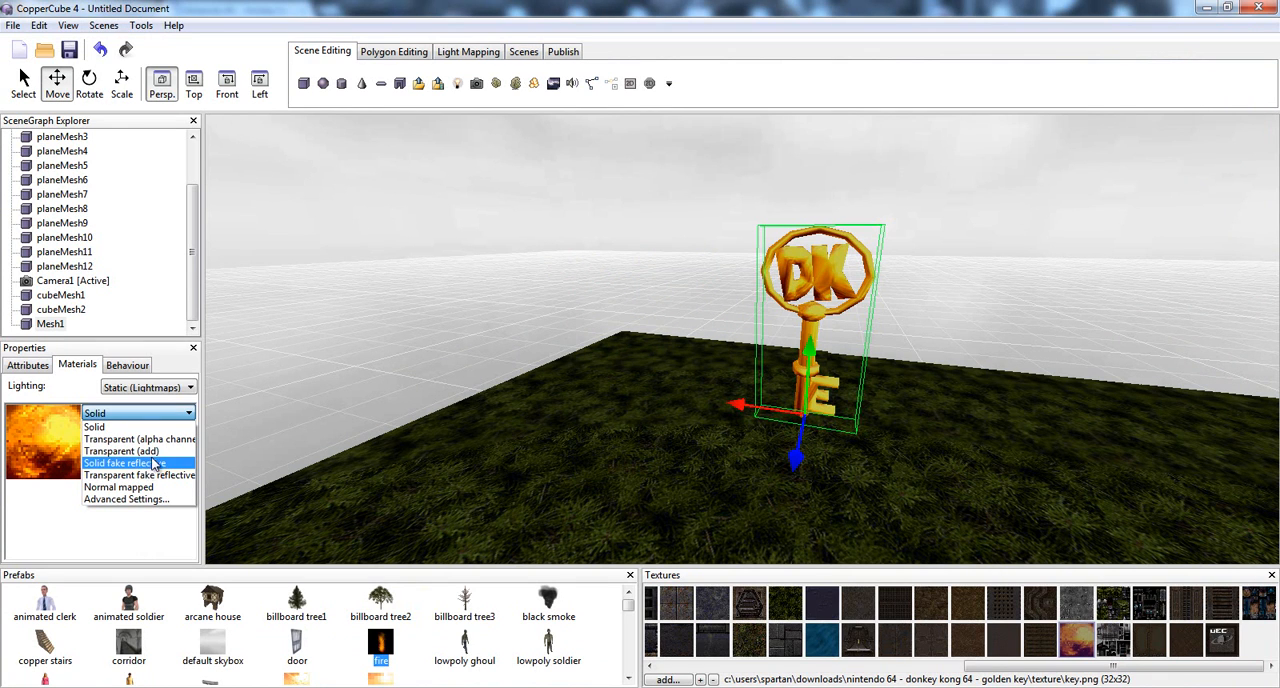
Set Mesh1's material type to Solid fake reflective and inspect the shiny key up close
{"action": "left_click", "coordinate": [122, 464]}
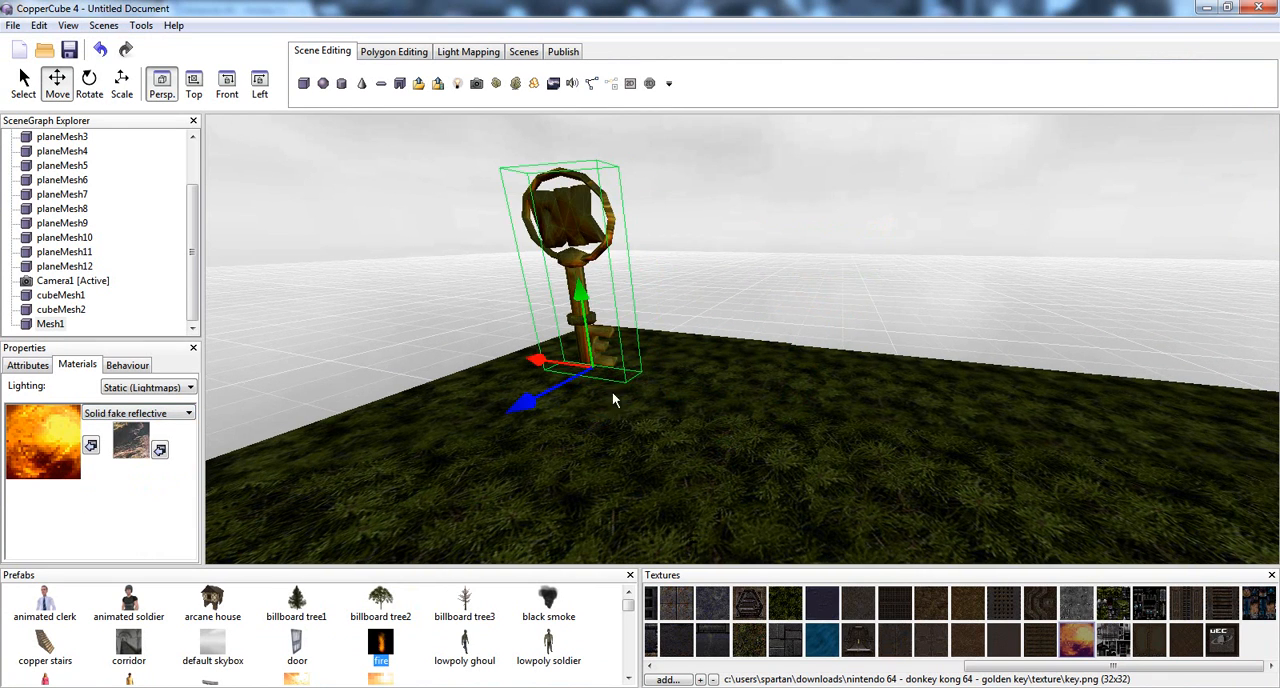
{"action": "mouse_move", "coordinate": [668, 680]}
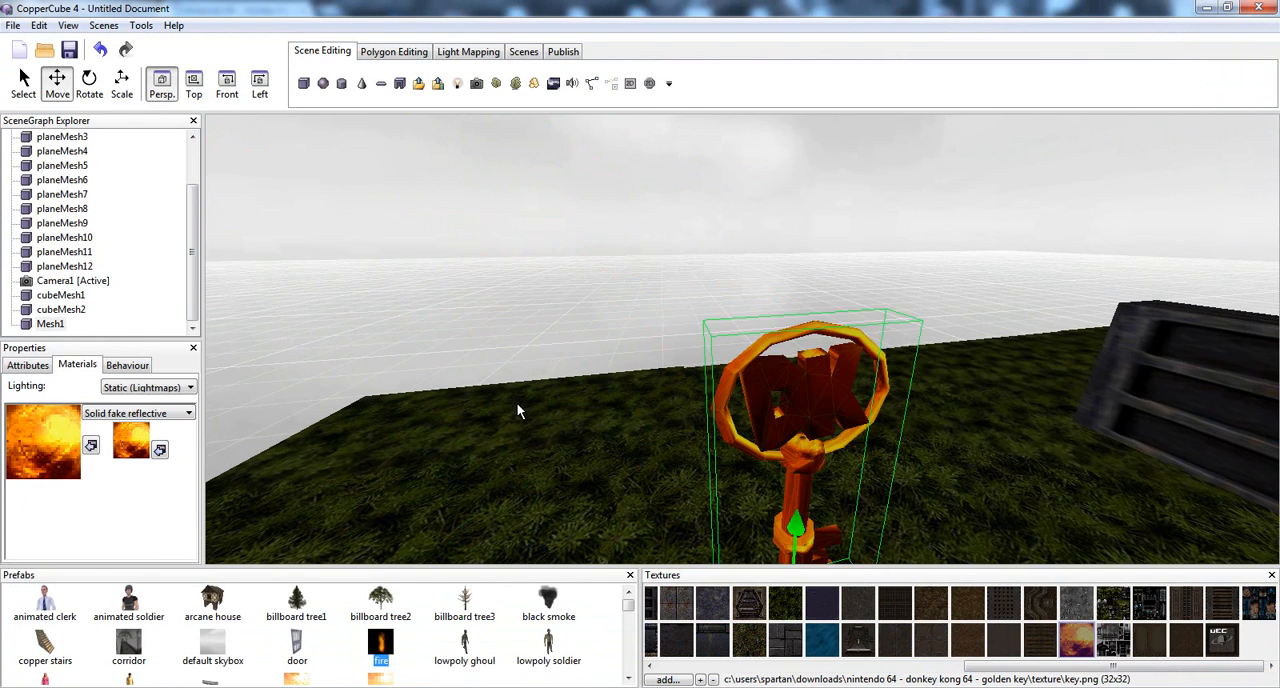
{"action": "right_click", "coordinate": [1076, 640]}
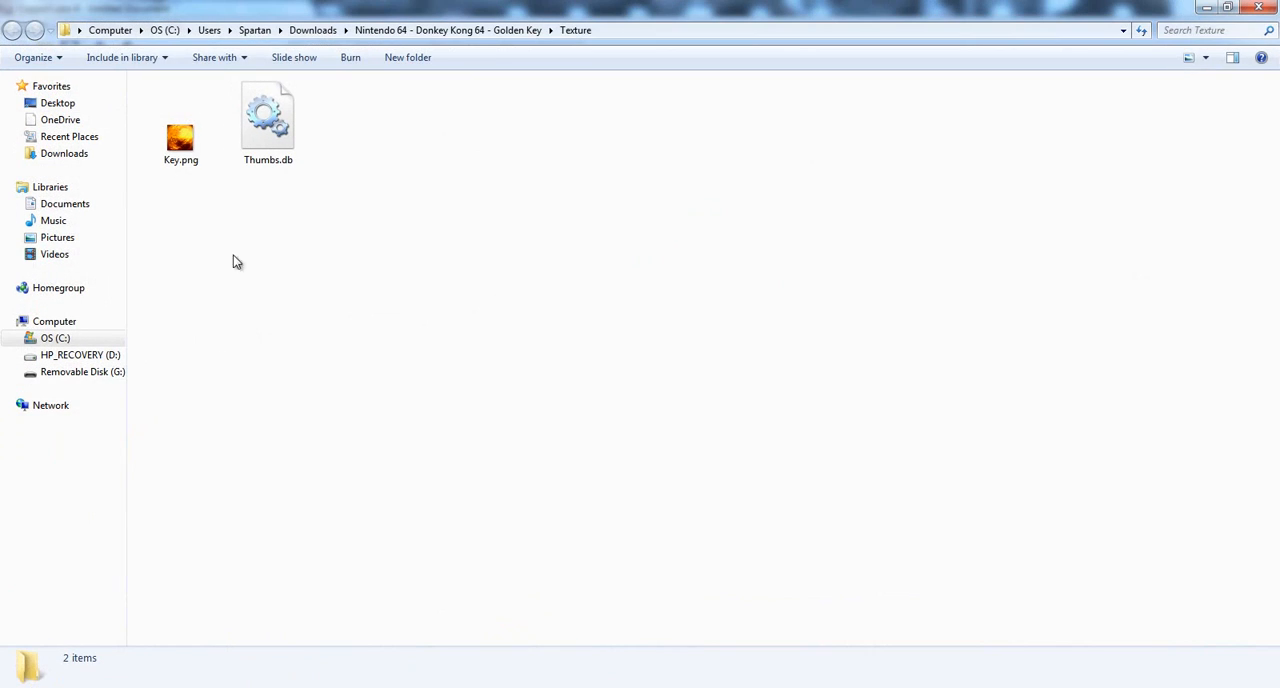
{"action": "right_click", "coordinate": [180, 136]}
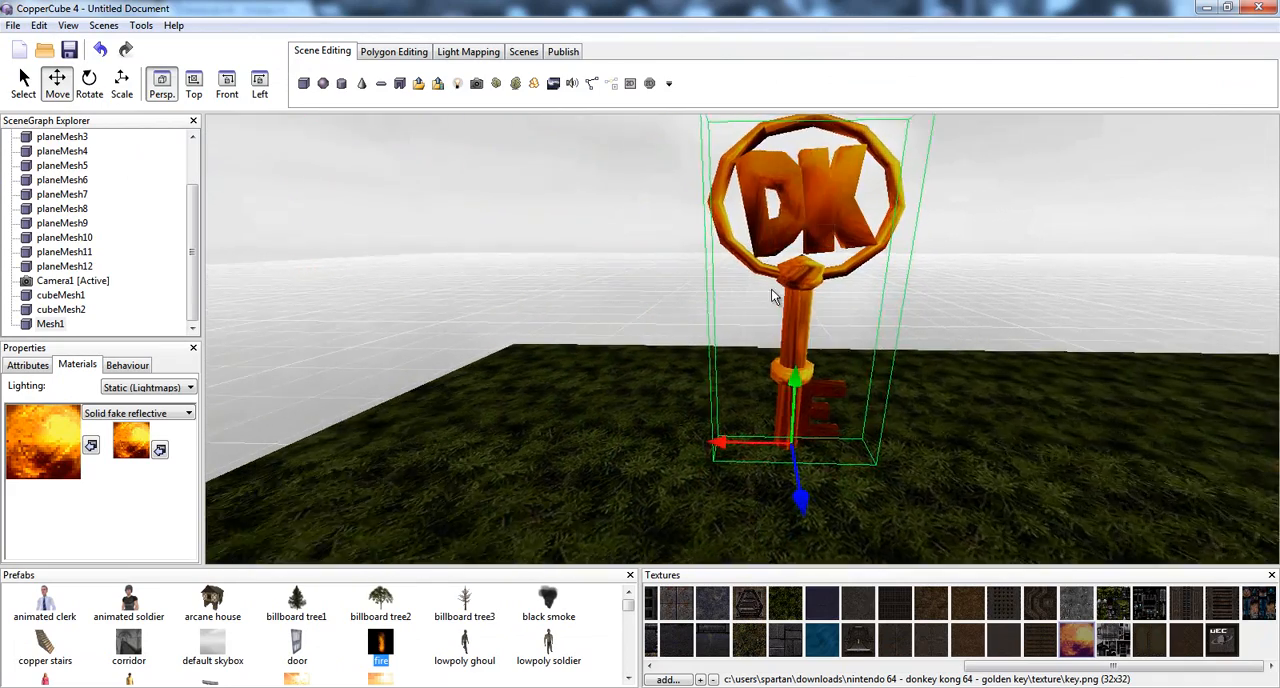
{"action": "left_click_drag", "start_coordinate": [776, 296], "coordinate": [740, 300]}
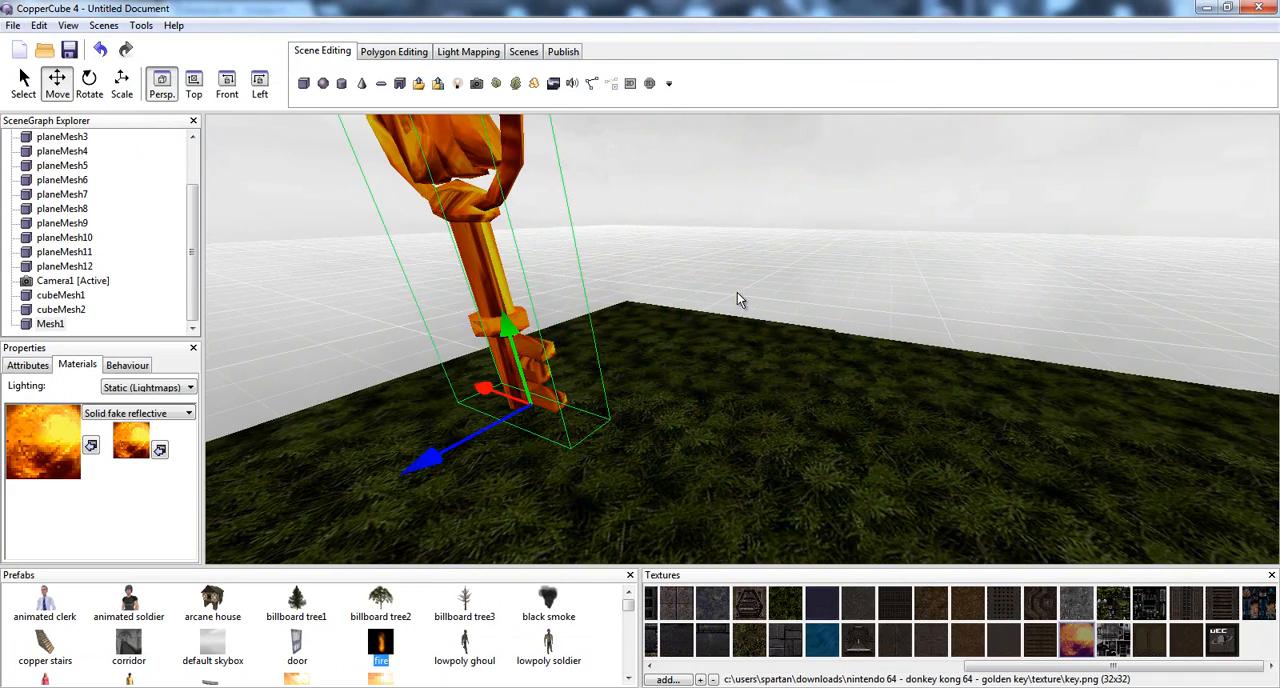
{"action": "mouse_move", "coordinate": [736, 290]}
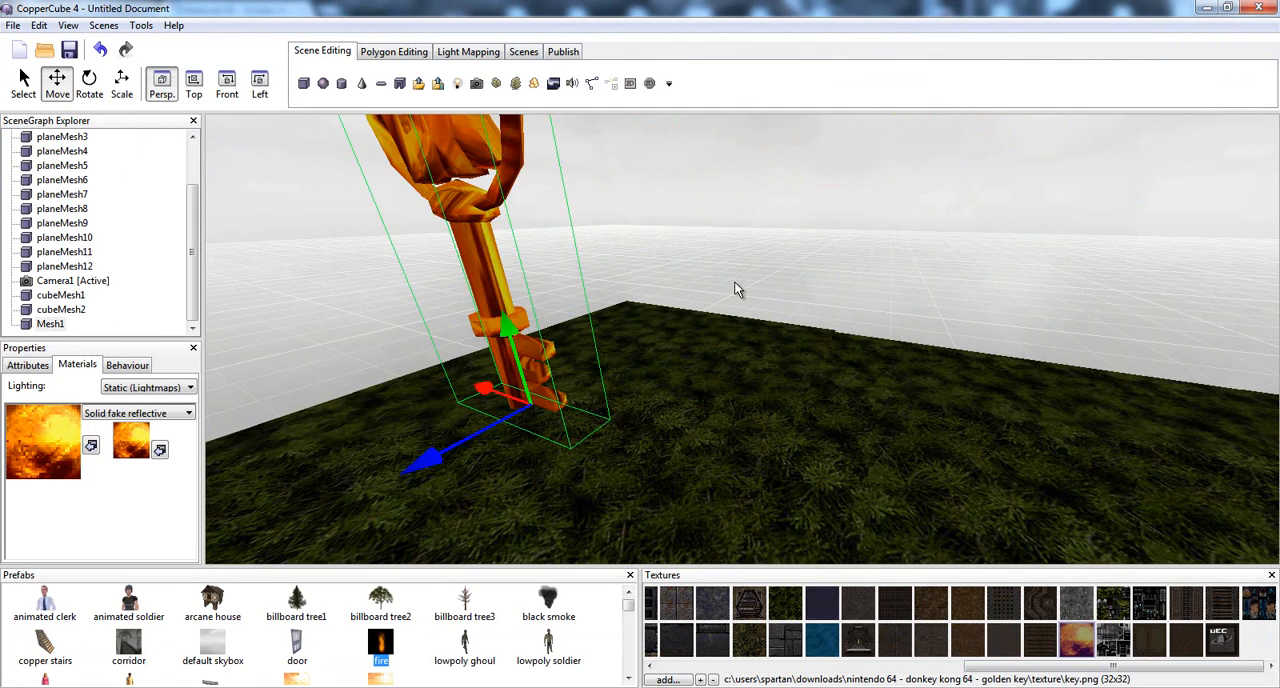
{"action": "left_click", "coordinate": [128, 364]}
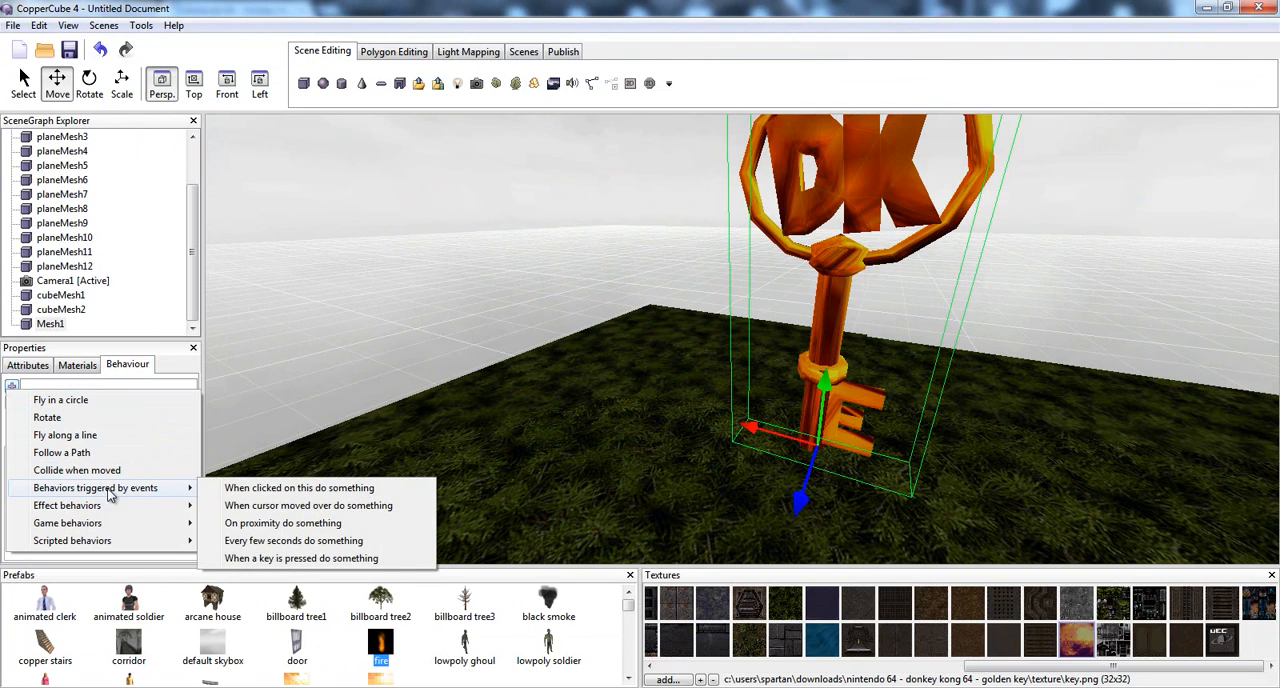
{"action": "mouse_move", "coordinate": [284, 524]}
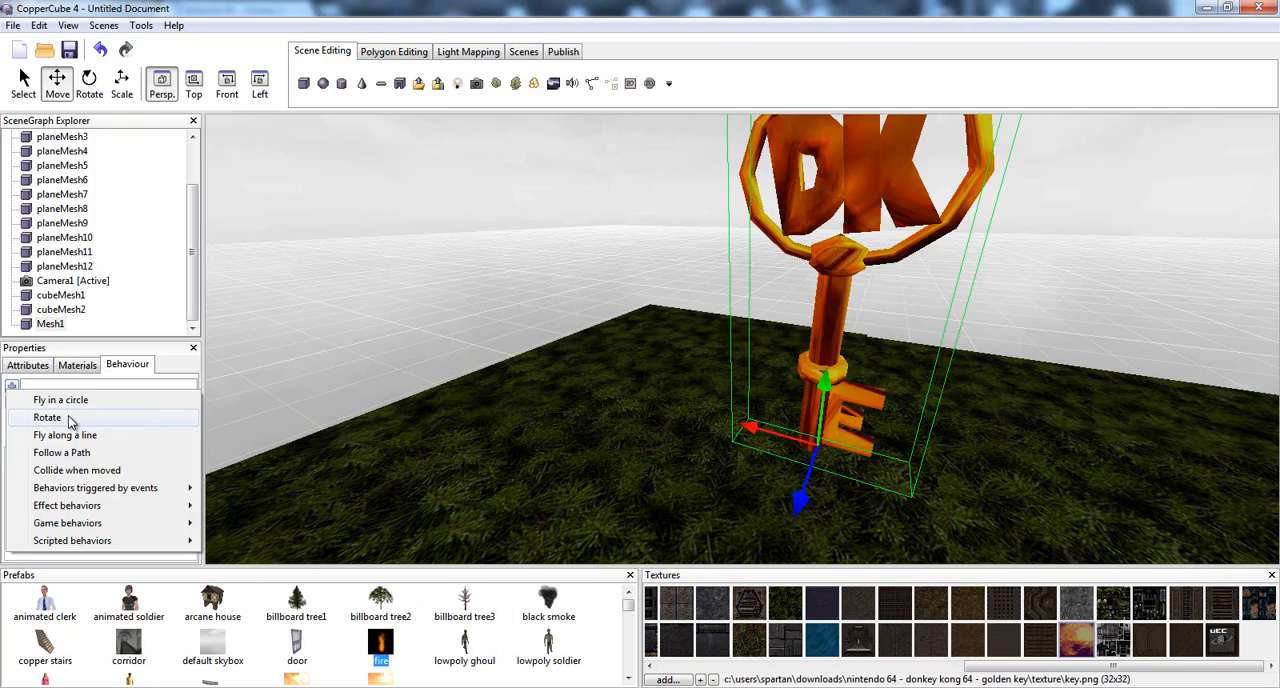
Add a Rotate behaviour to the key and centre its pivot point via Modify Selection
{"action": "left_click", "coordinate": [48, 416]}
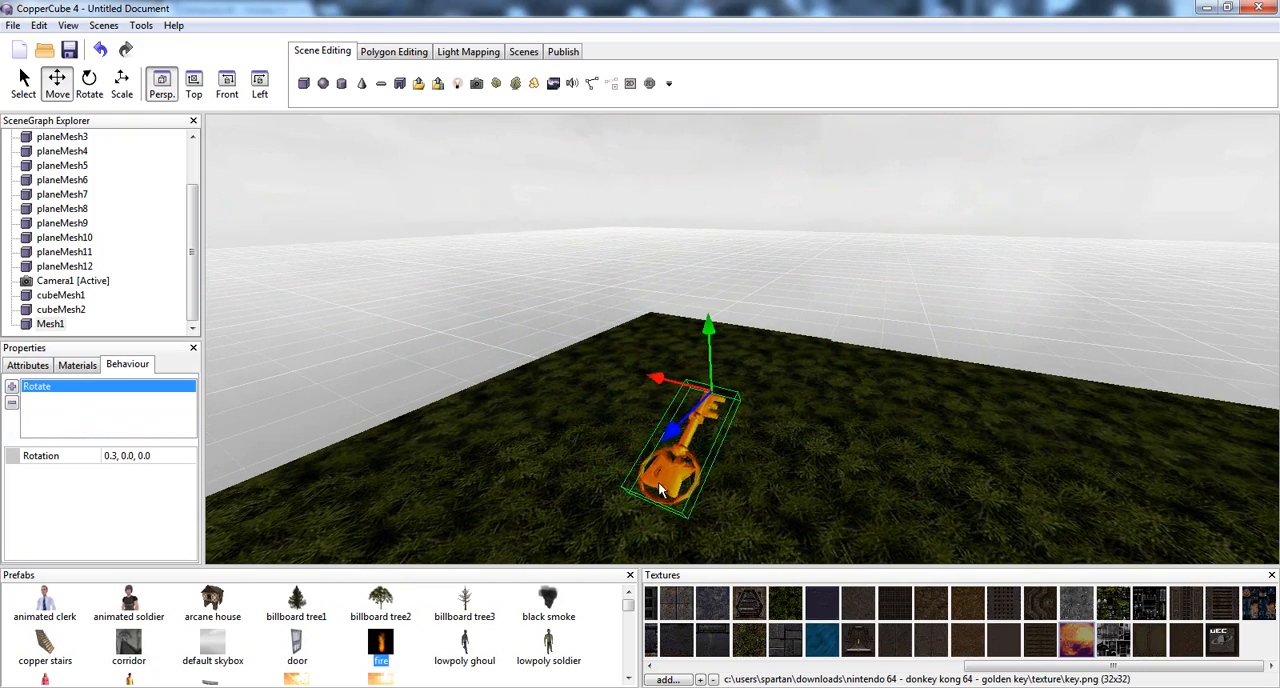
{"action": "right_click", "coordinate": [660, 490]}
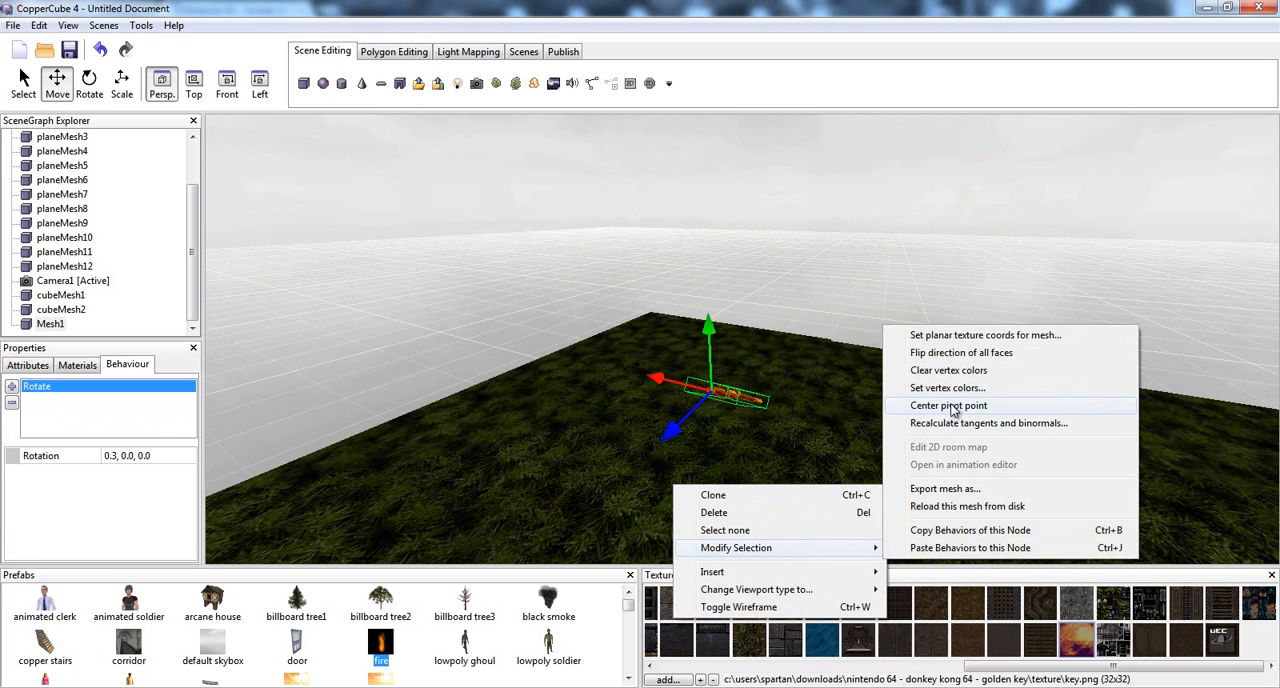
{"action": "left_click", "coordinate": [948, 406]}
{"action": "type", "text": "0"}
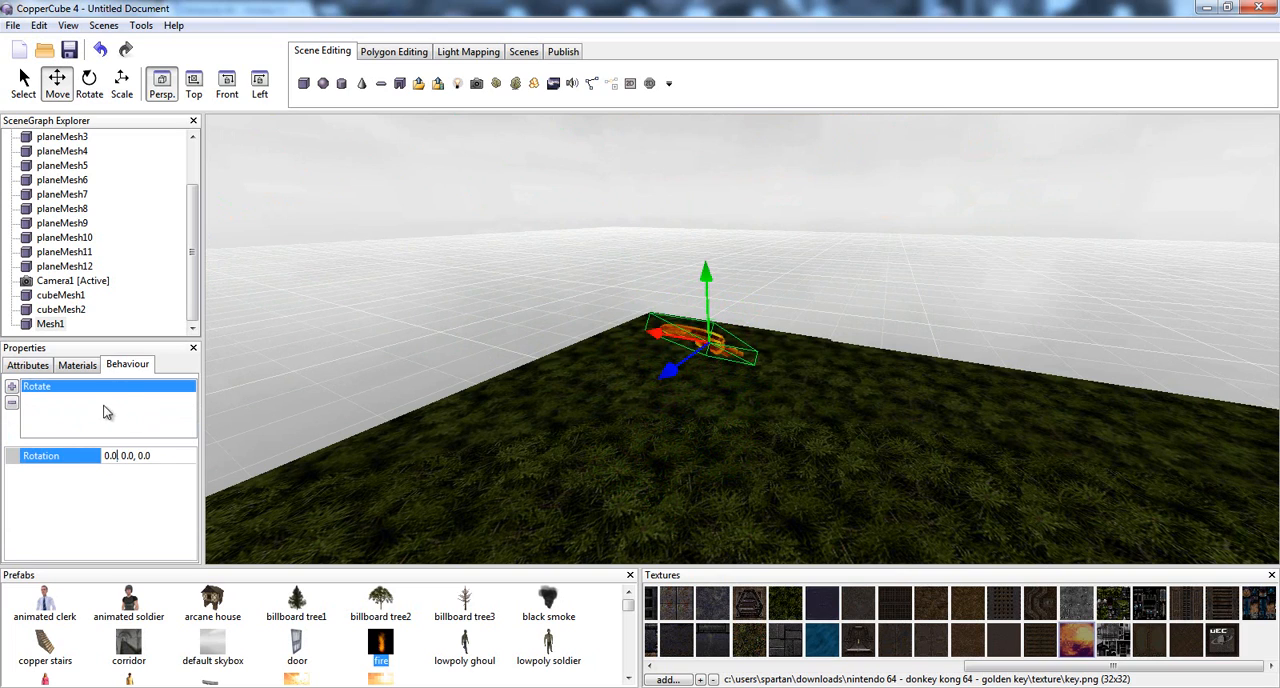
Edit the key's rotation values so it spins upright, then return to move mode
{"action": "left_click", "coordinate": [88, 82]}
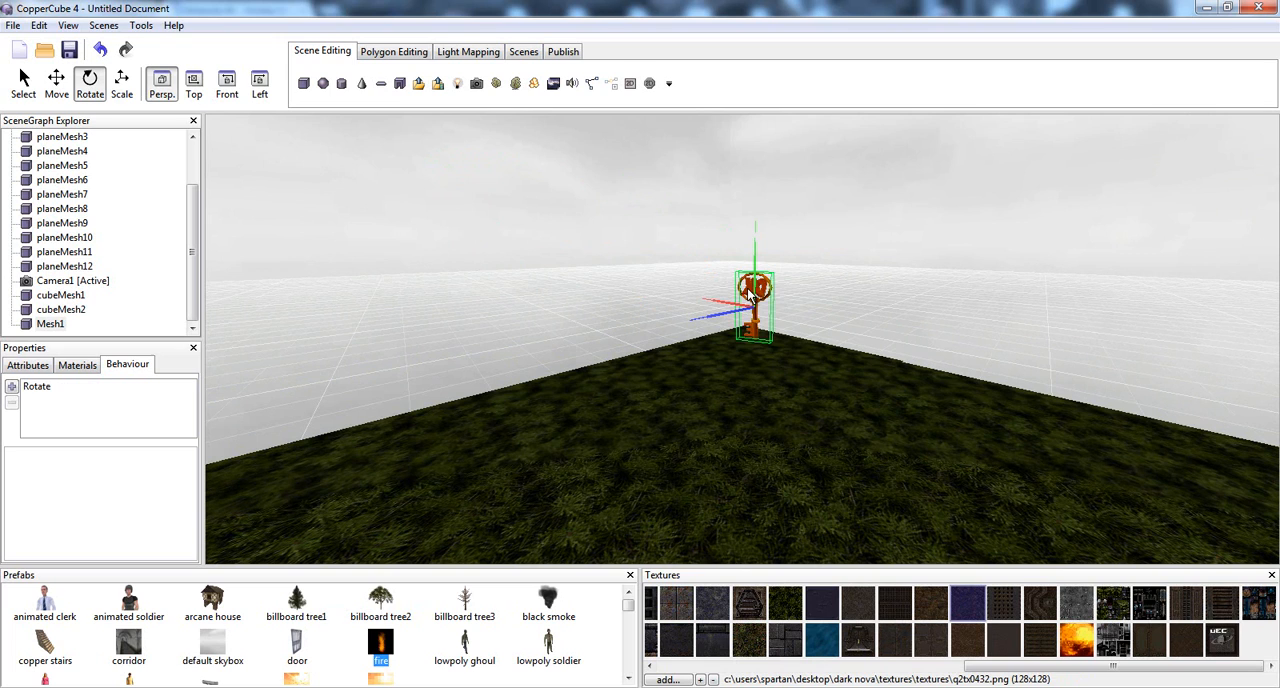
{"action": "left_click", "coordinate": [56, 80]}
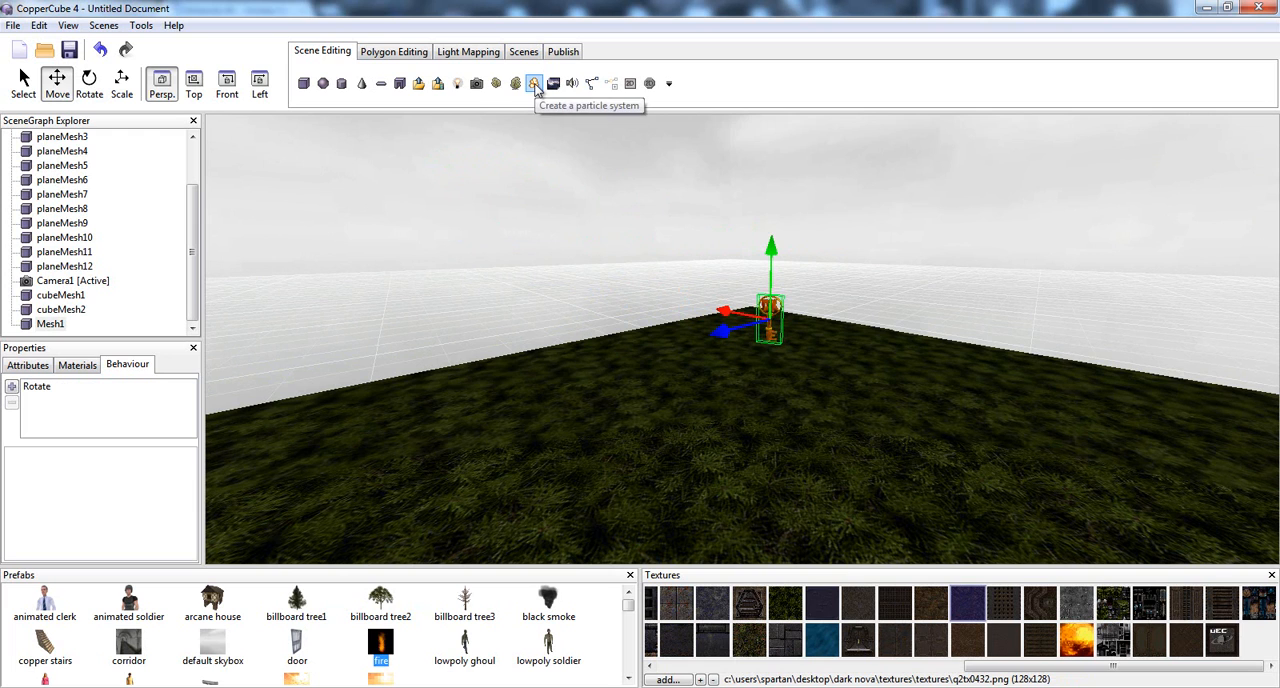
Create a particle system on the key and set its attributes and flame material
{"action": "left_click", "coordinate": [532, 84]}
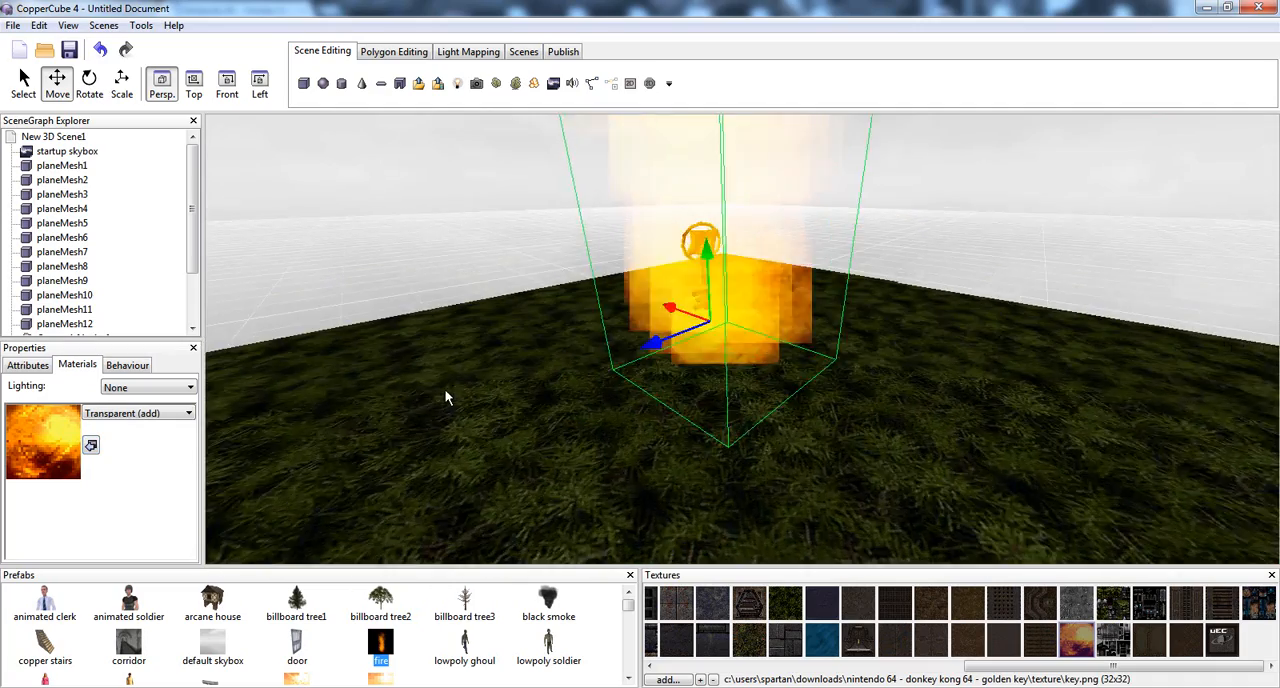
{"action": "left_click_drag", "start_coordinate": [448, 396], "coordinate": [760, 544]}
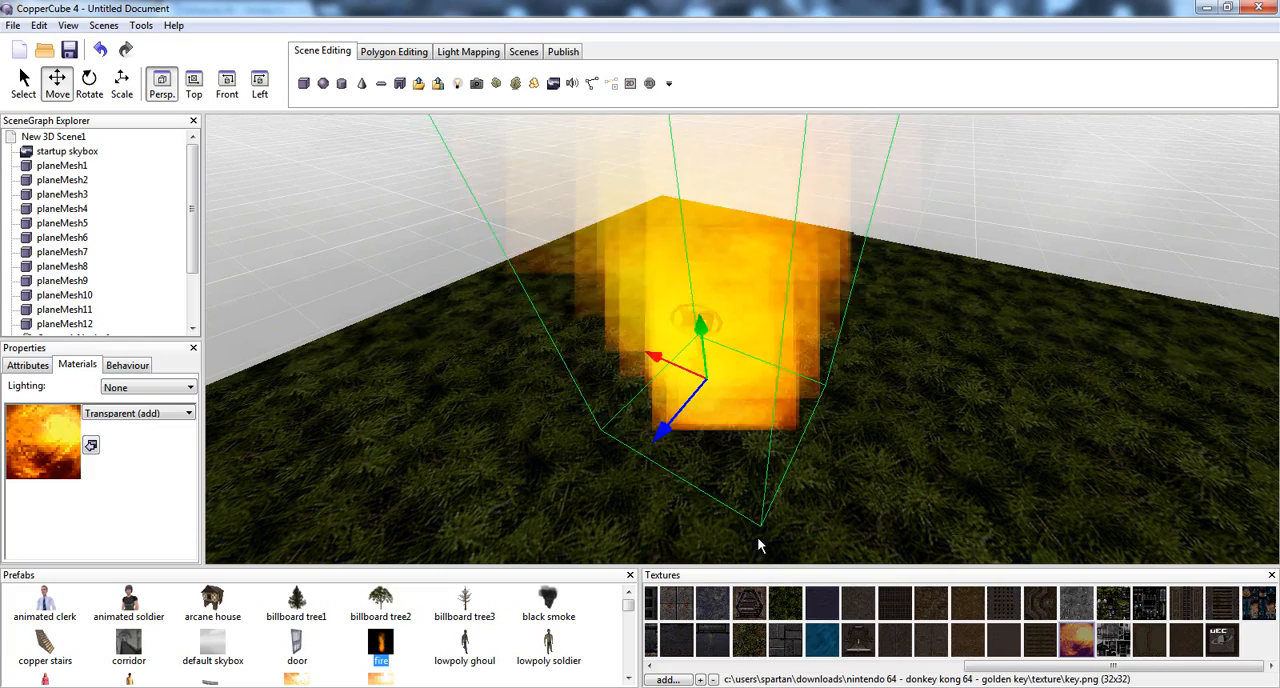
{"action": "left_click", "coordinate": [28, 364]}
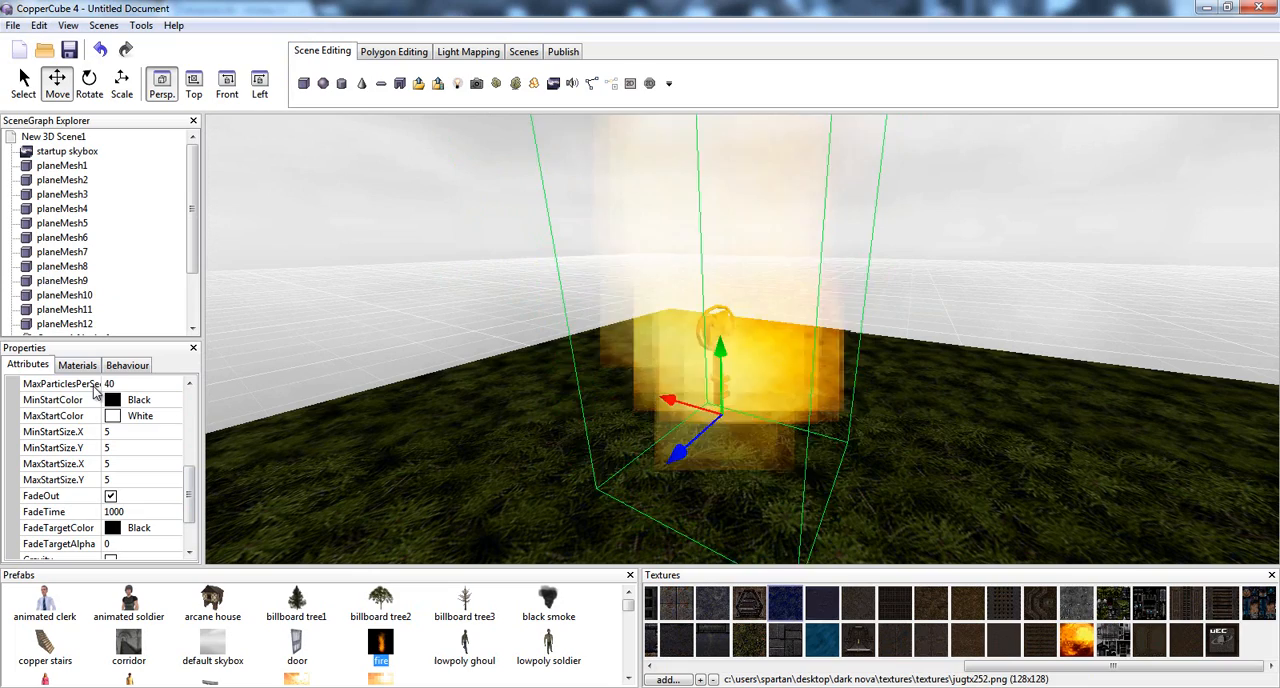
{"action": "left_click", "coordinate": [76, 366]}
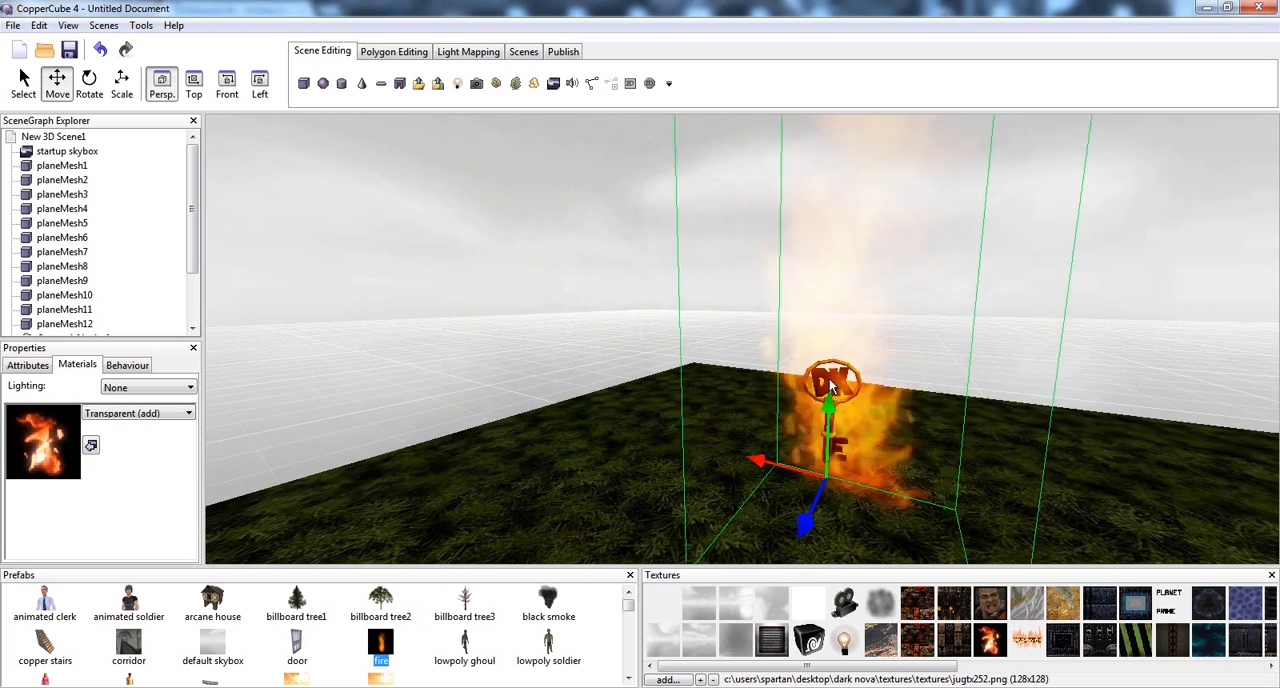
Give Mesh1 an on-proximity behaviour whose action hides the key scene node
{"action": "left_click", "coordinate": [28, 364]}
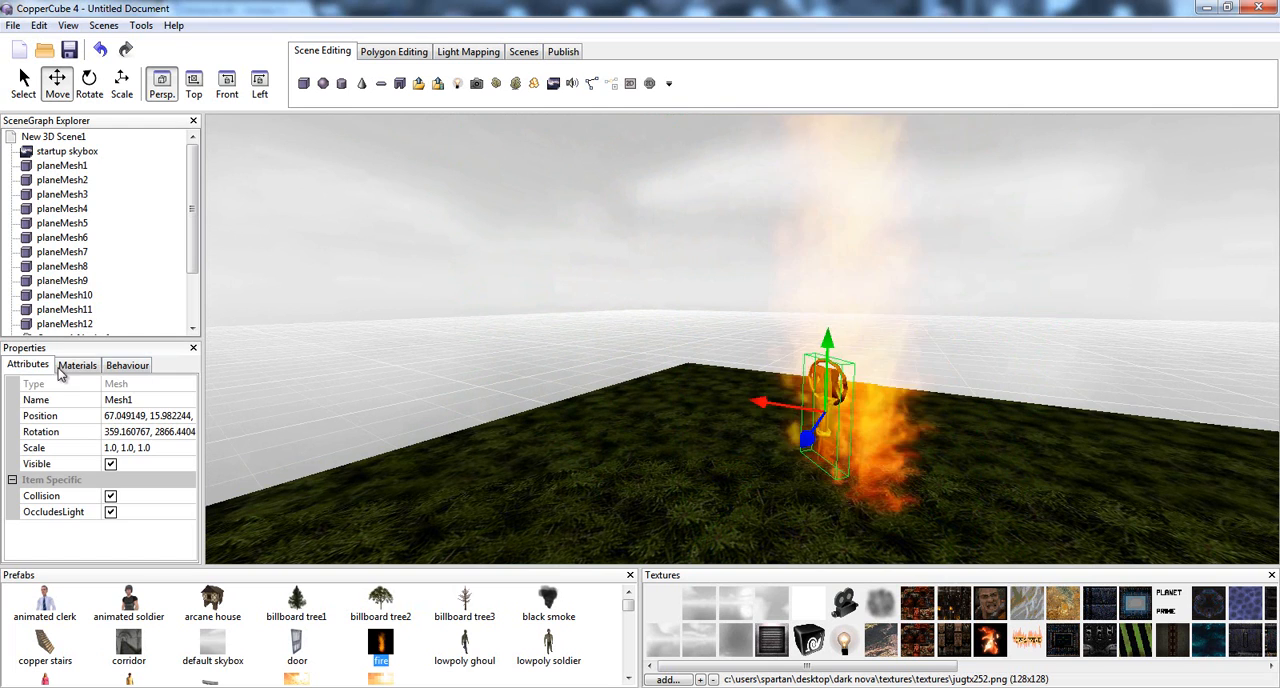
{"action": "left_click", "coordinate": [128, 364]}
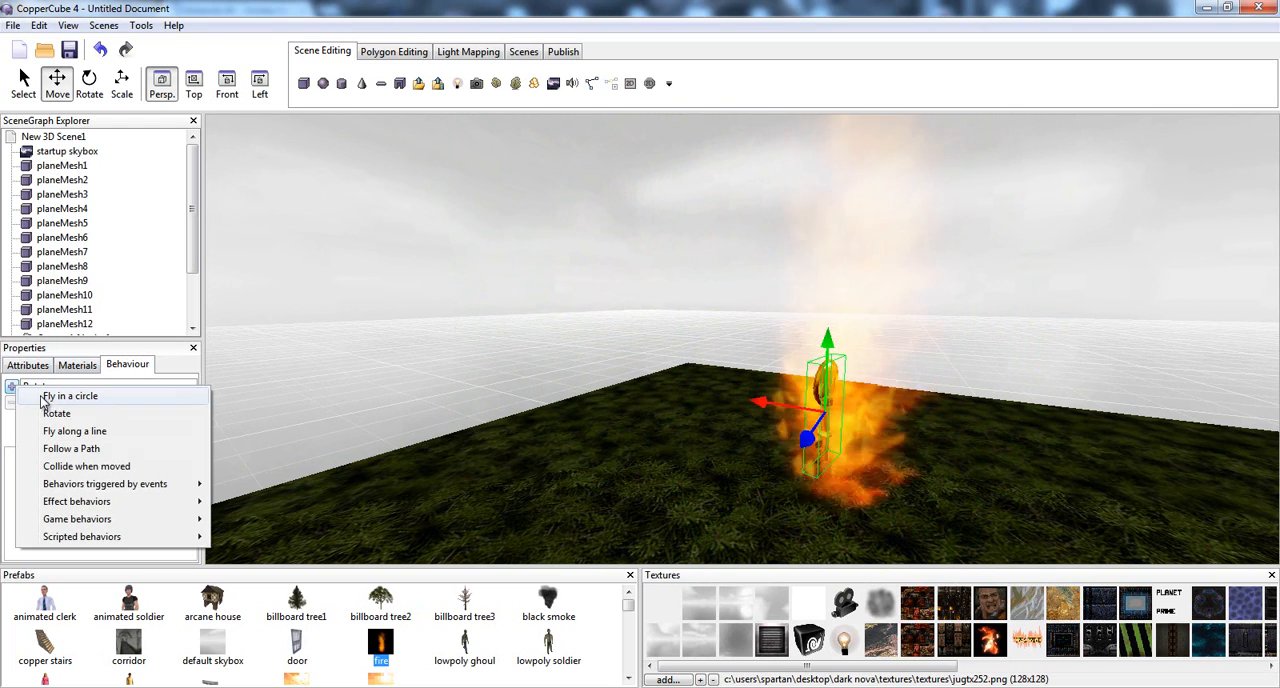
{"action": "mouse_move", "coordinate": [72, 448]}
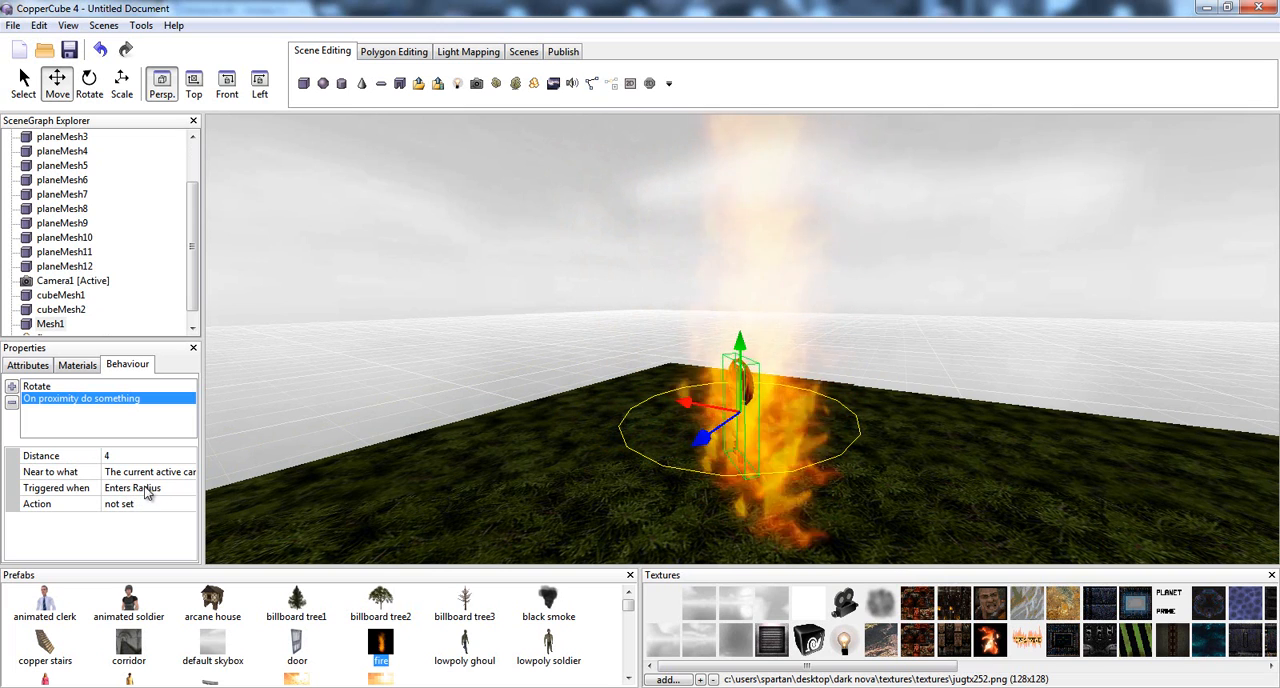
{"action": "left_click", "coordinate": [144, 472]}
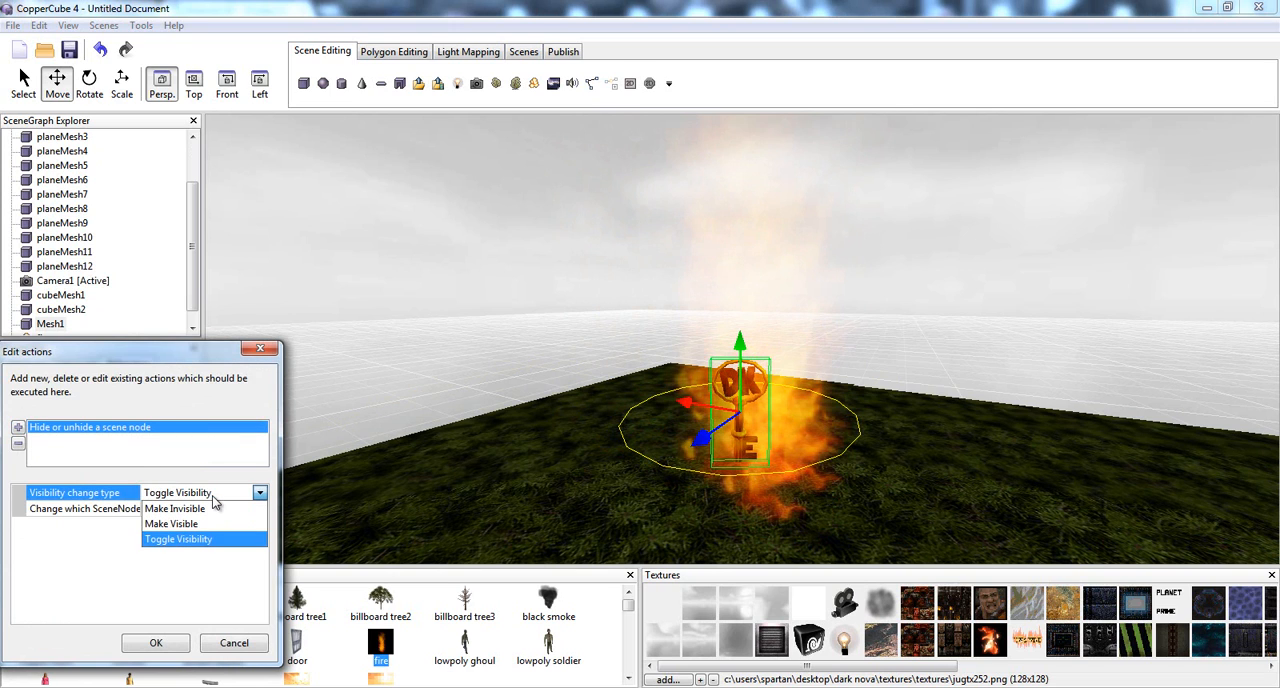
{"action": "left_click", "coordinate": [174, 508]}
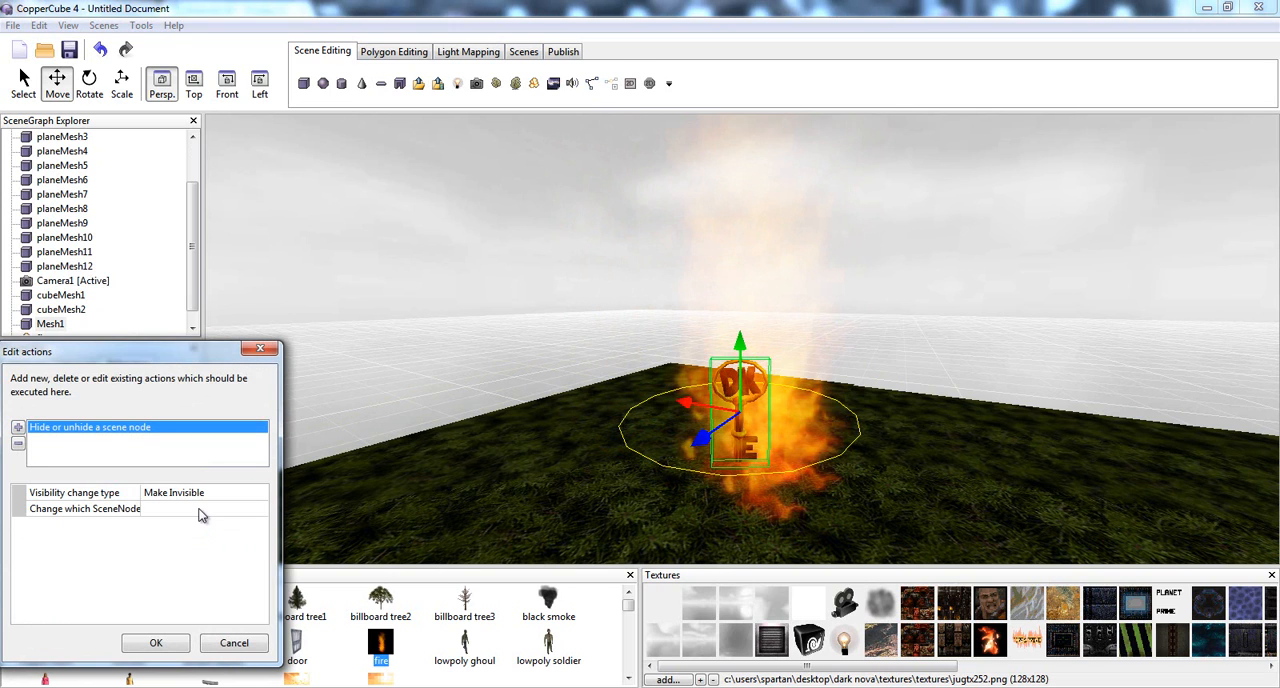
{"action": "left_click", "coordinate": [156, 642]}
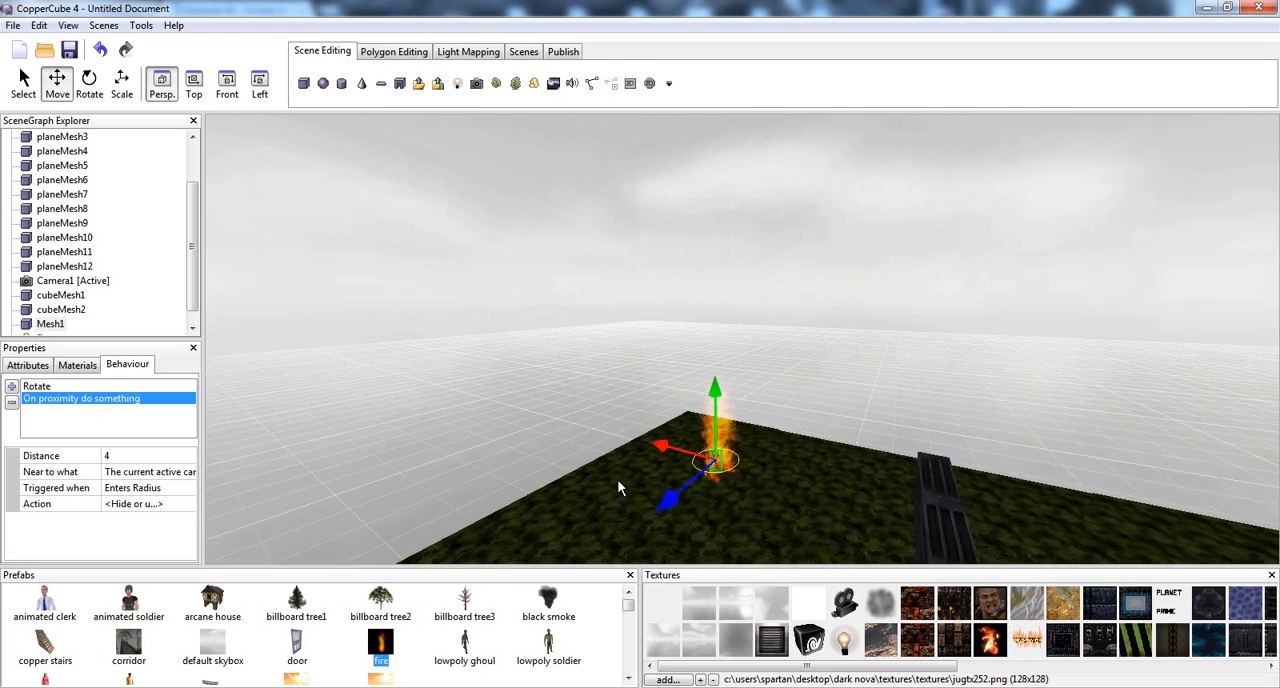
Insert a 2D overlay, move it to the top-left and go to choose its image
{"action": "right_click", "coordinate": [620, 488]}
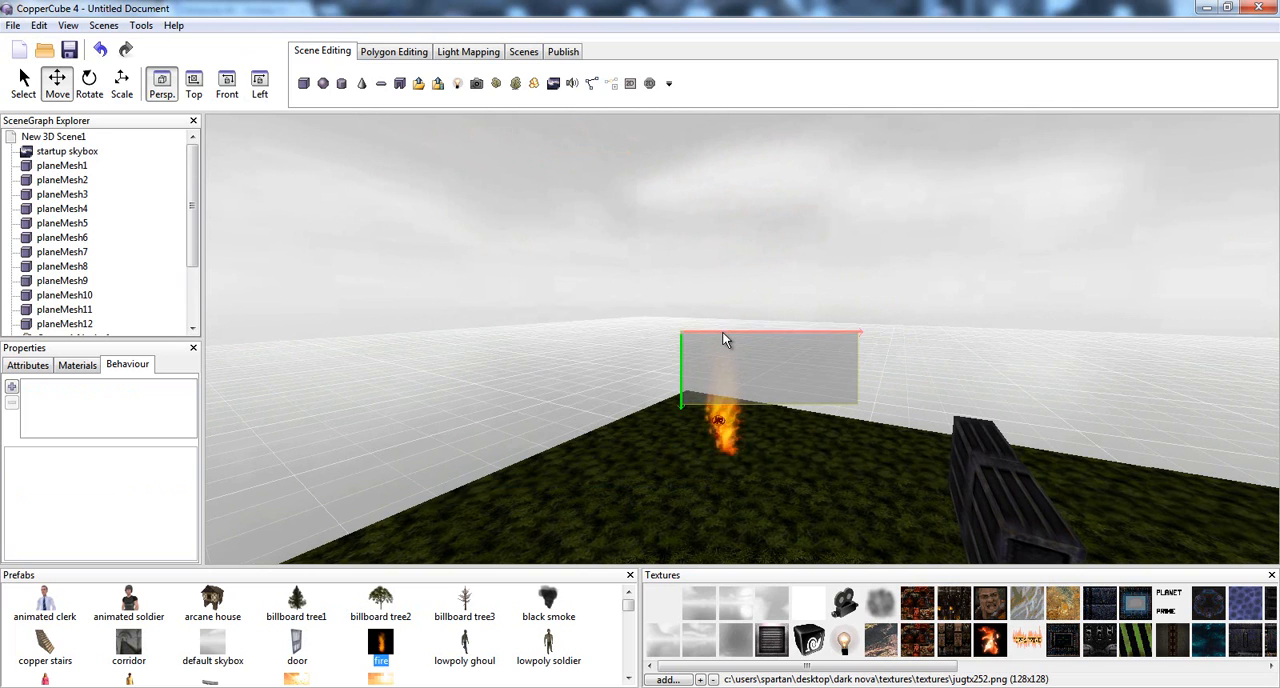
{"action": "left_click_drag", "start_coordinate": [724, 338], "coordinate": [268, 136]}
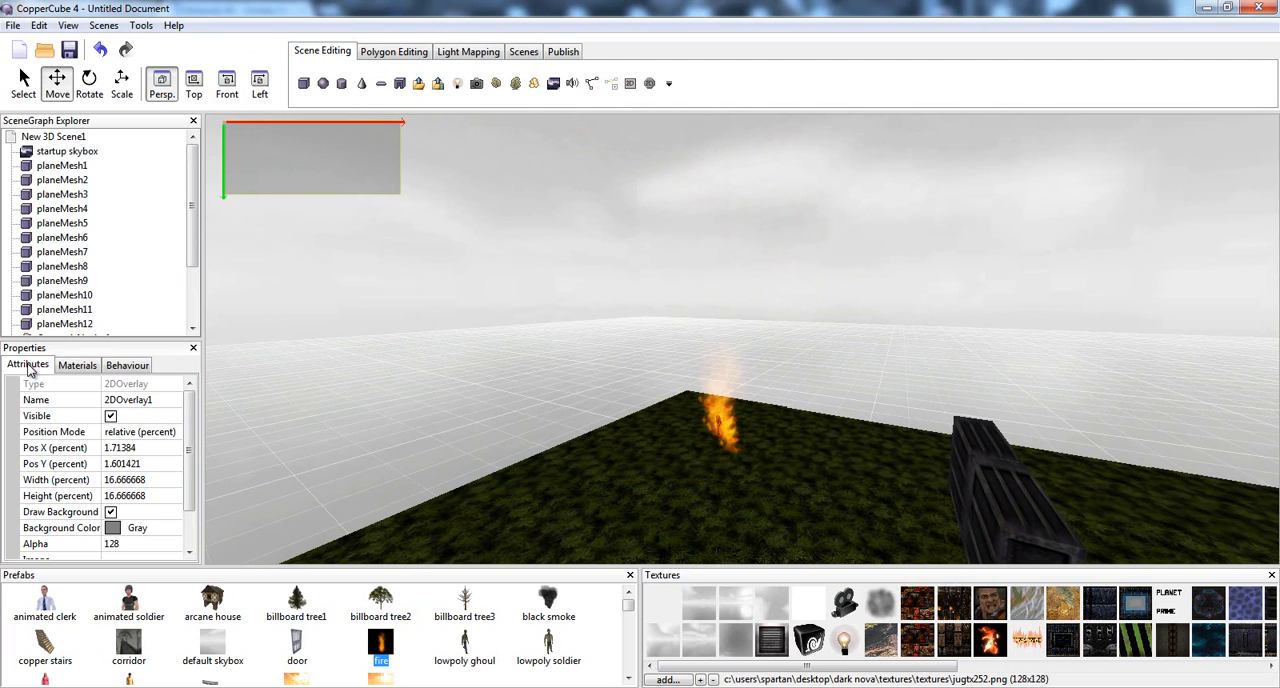
{"action": "scroll", "scroll_direction": "down", "scroll_amount": 3}
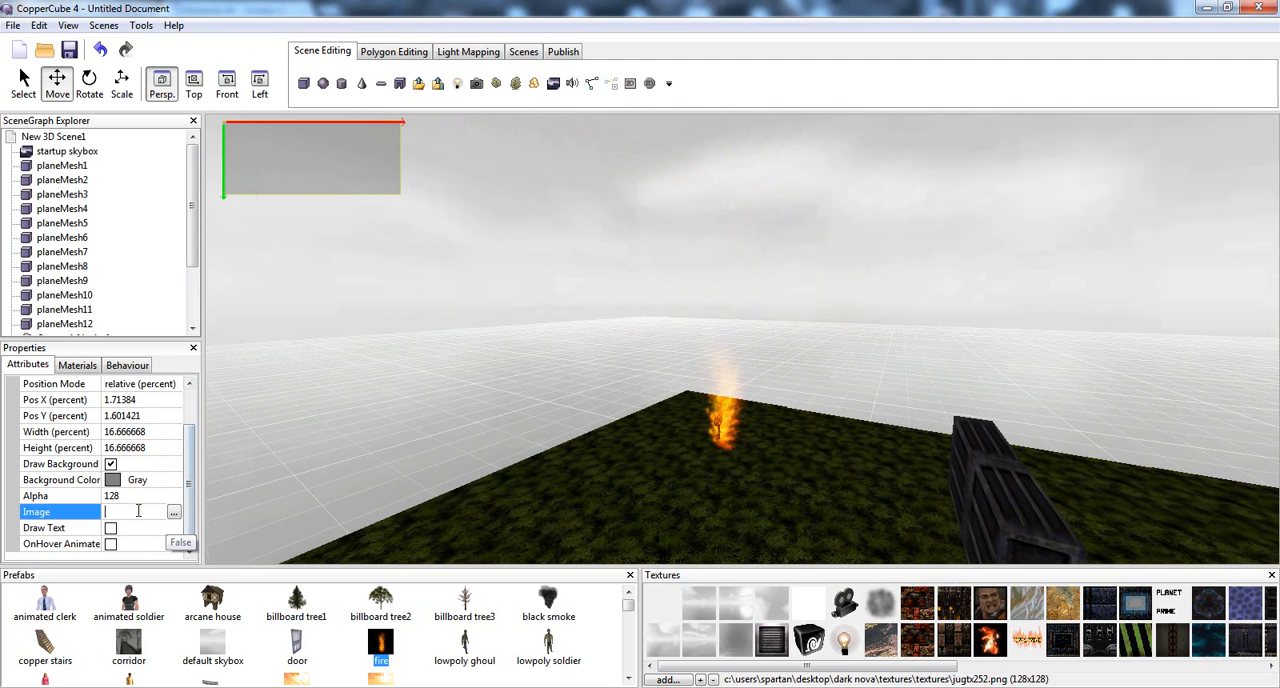
{"action": "left_click", "coordinate": [172, 512]}
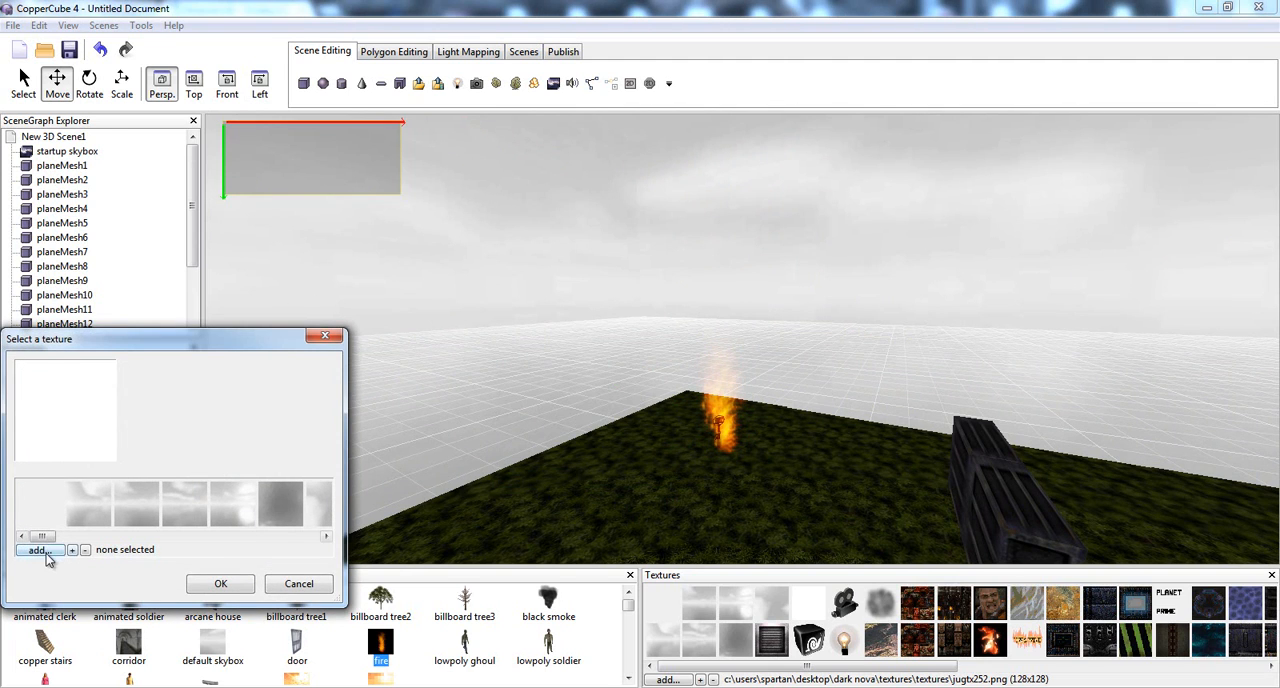
Browse to the Golden Key folder and open Golden Key Image.png with paint.net
{"action": "left_click", "coordinate": [40, 548]}
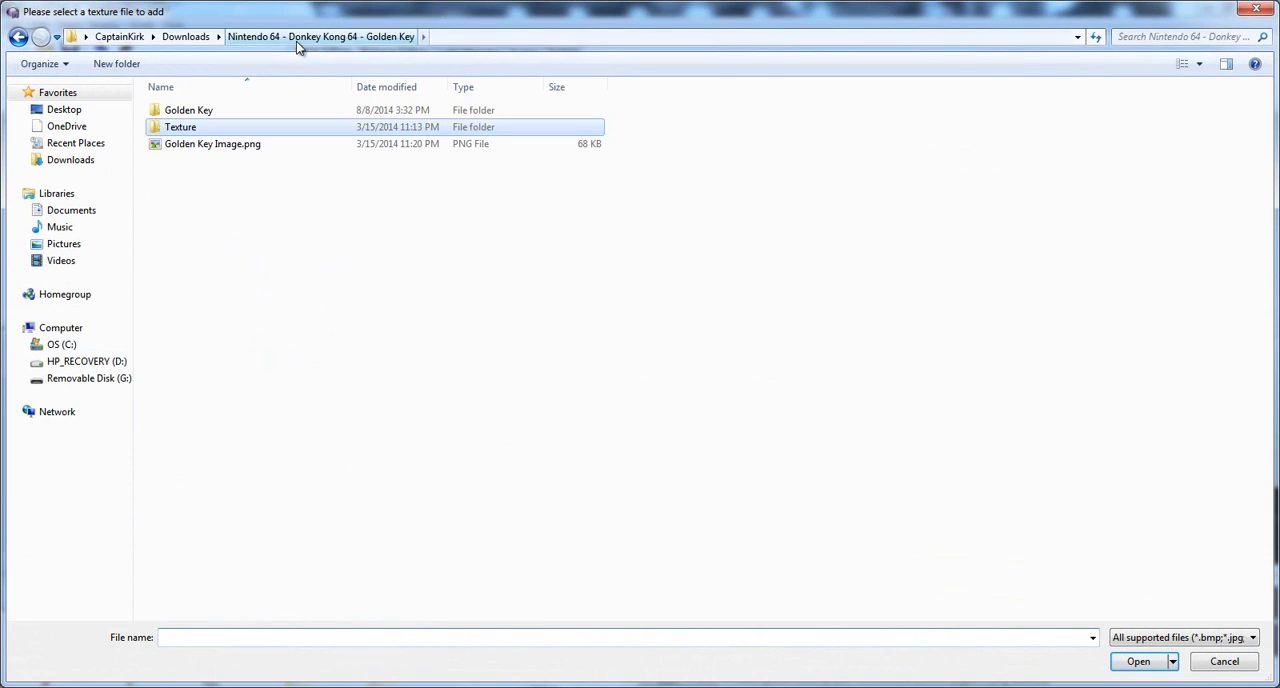
{"action": "double_click", "coordinate": [188, 108]}
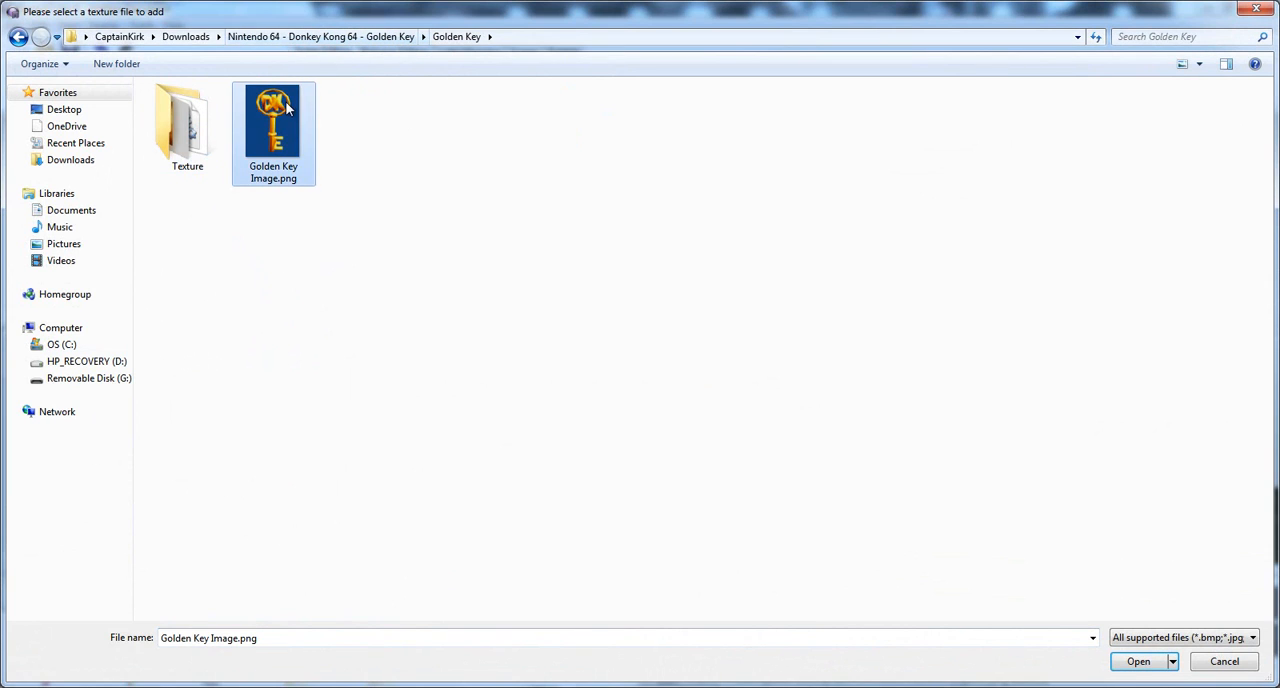
{"action": "right_click", "coordinate": [272, 124]}
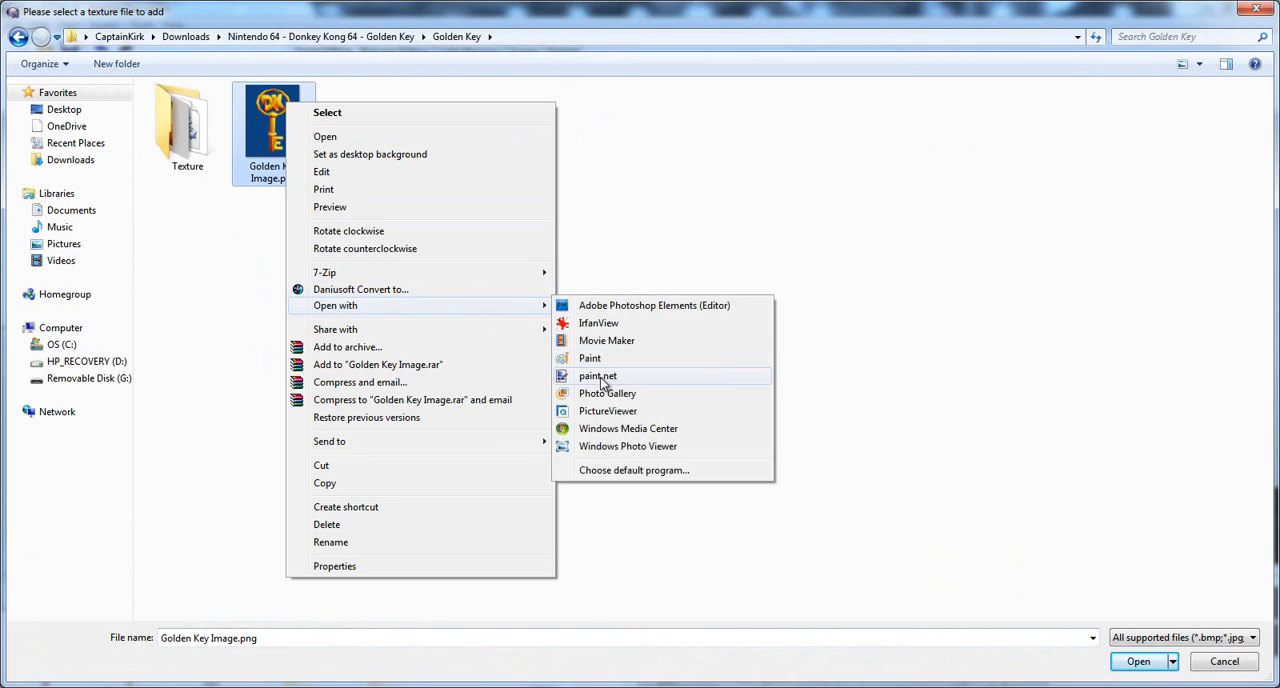
{"action": "left_click", "coordinate": [596, 376]}
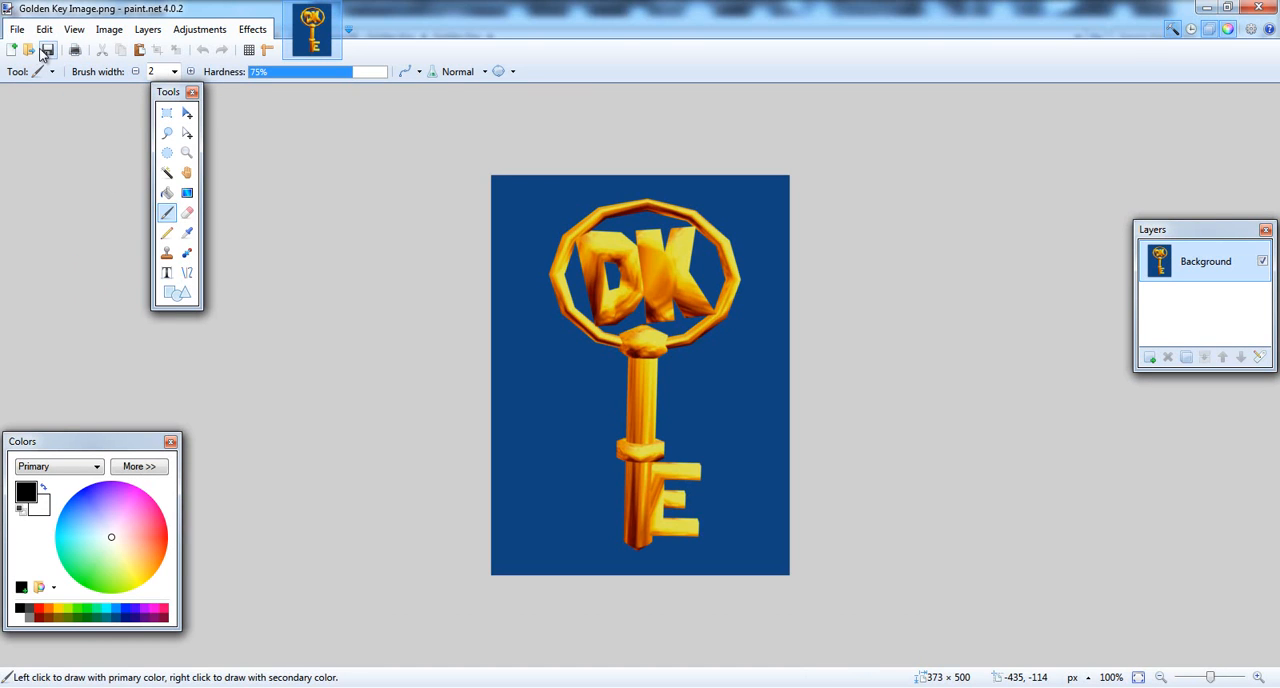
Select the blue background around the key with the magic-wand tool
{"action": "left_click", "coordinate": [168, 172]}
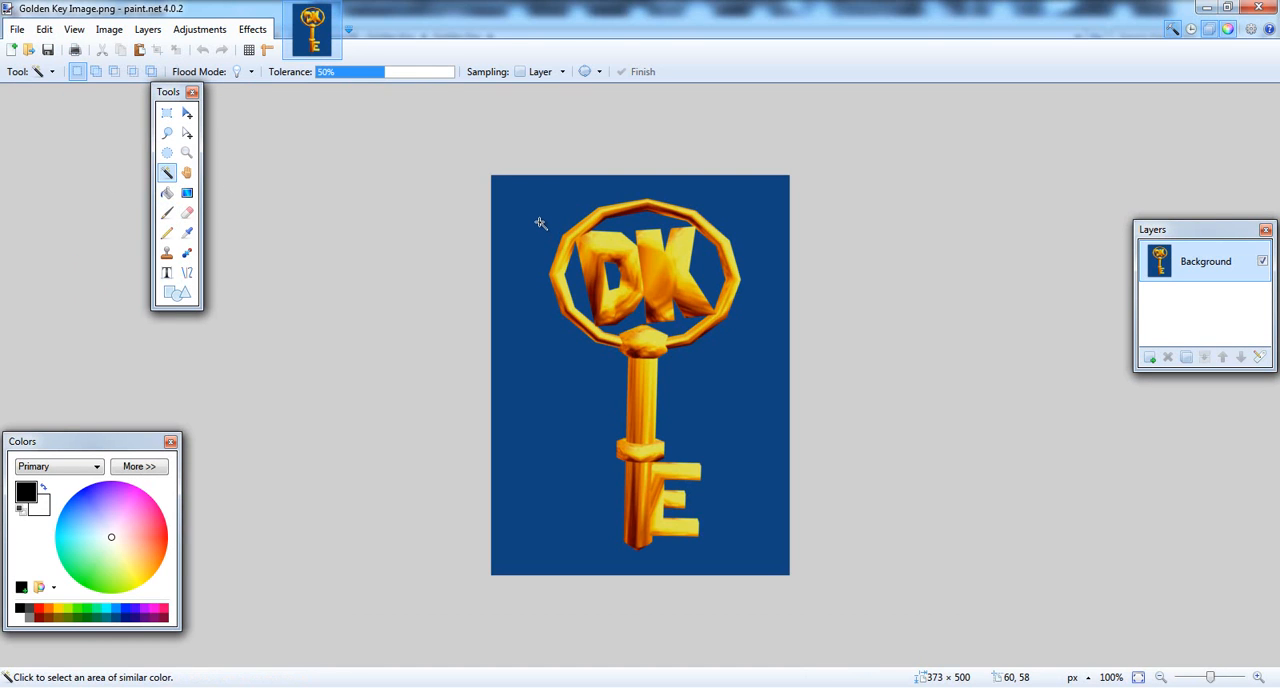
{"action": "left_click", "coordinate": [540, 220]}
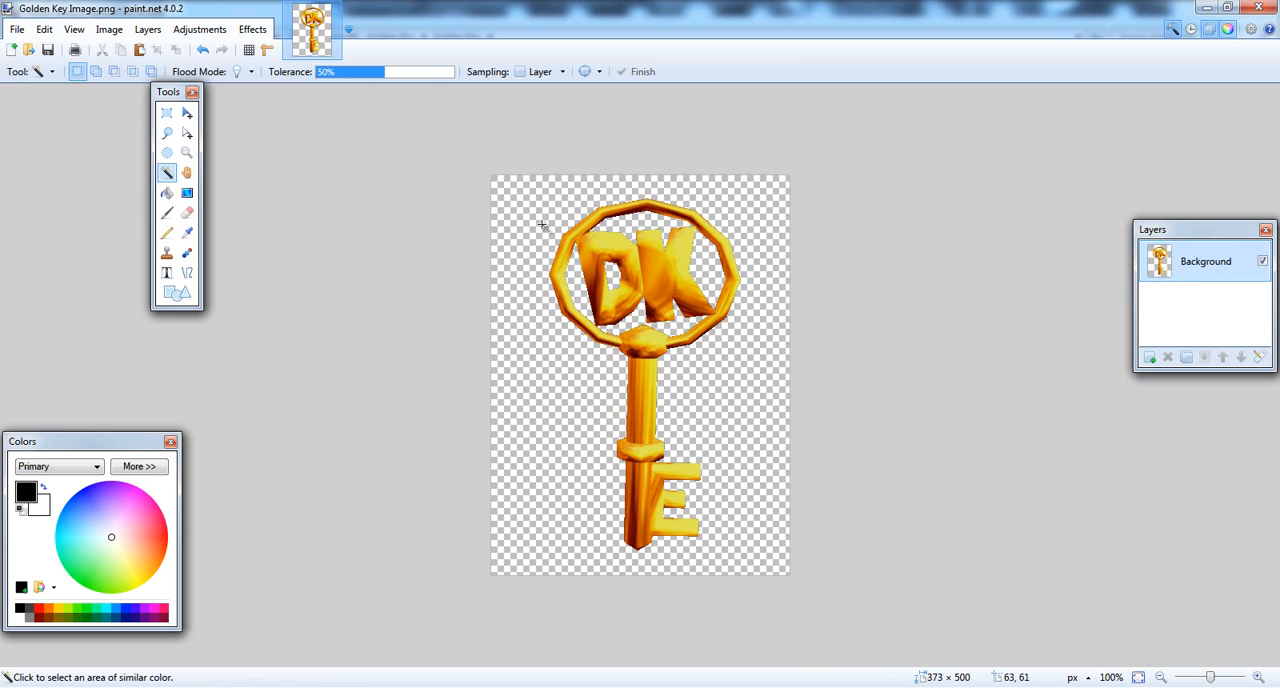
{"action": "left_click", "coordinate": [16, 28]}
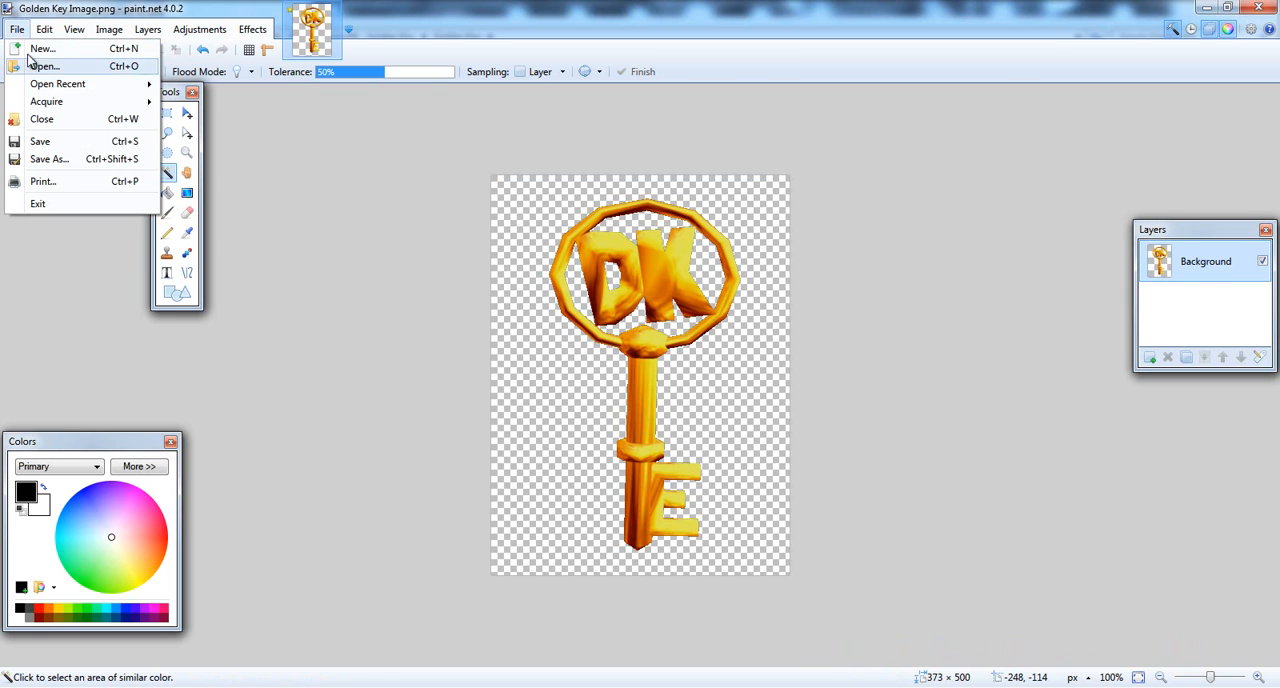
Save As over the existing Golden Key Image.png, confirming replace and PNG settings
{"action": "left_click", "coordinate": [48, 160]}
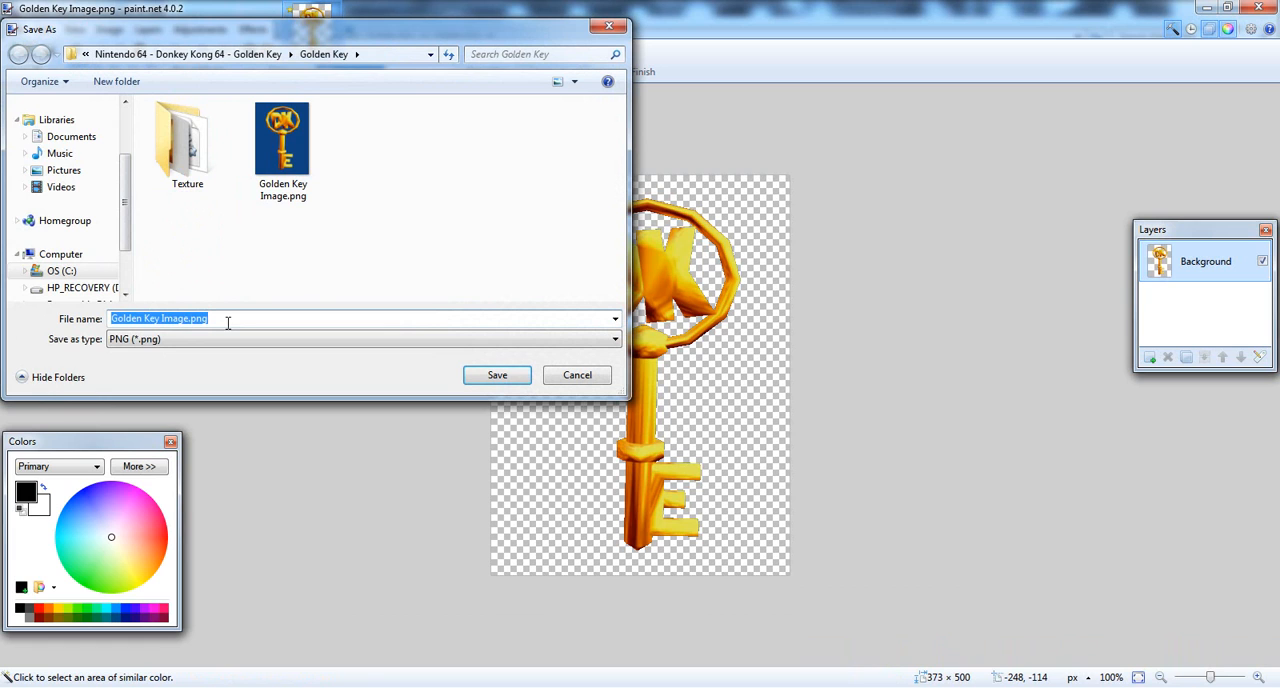
{"action": "left_click", "coordinate": [496, 376]}
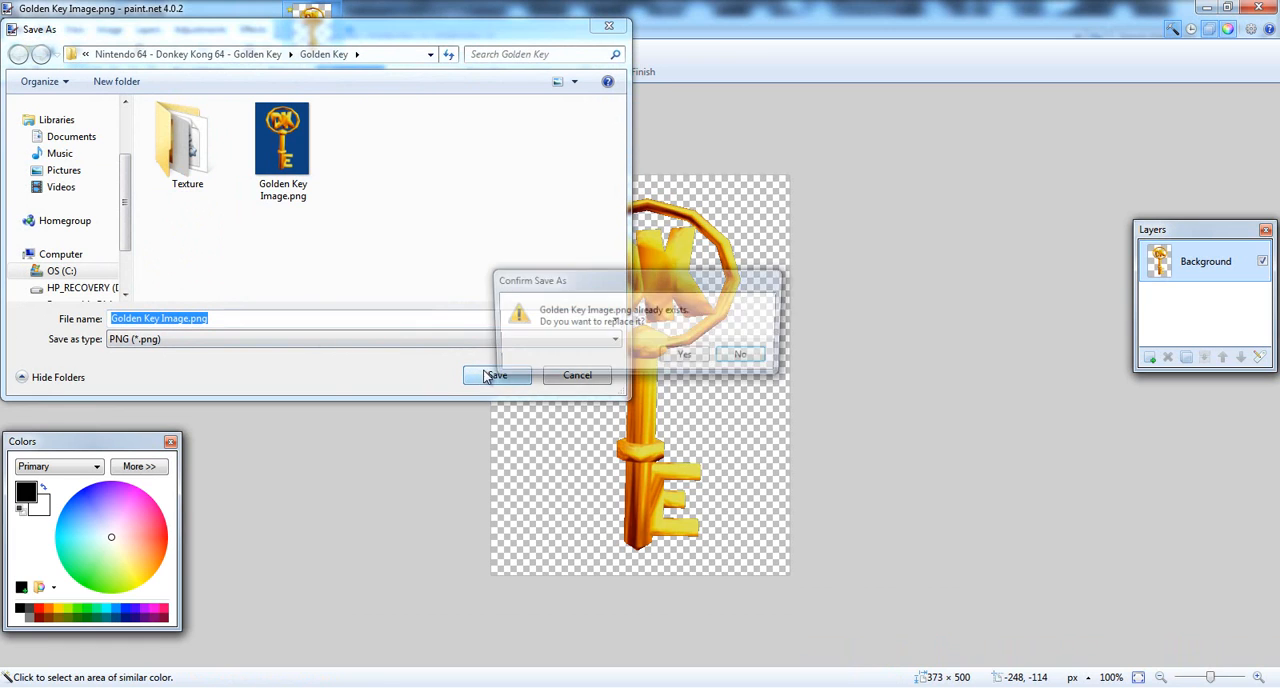
{"action": "left_click", "coordinate": [684, 354]}
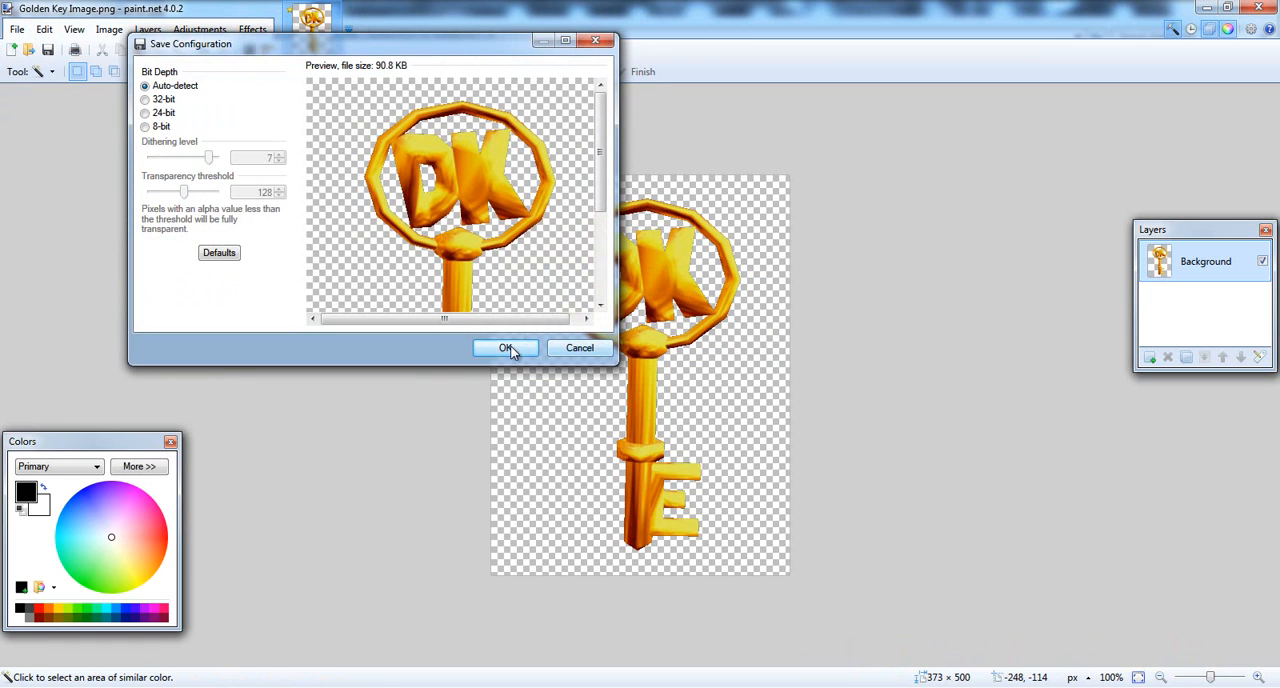
{"action": "left_click", "coordinate": [504, 348]}
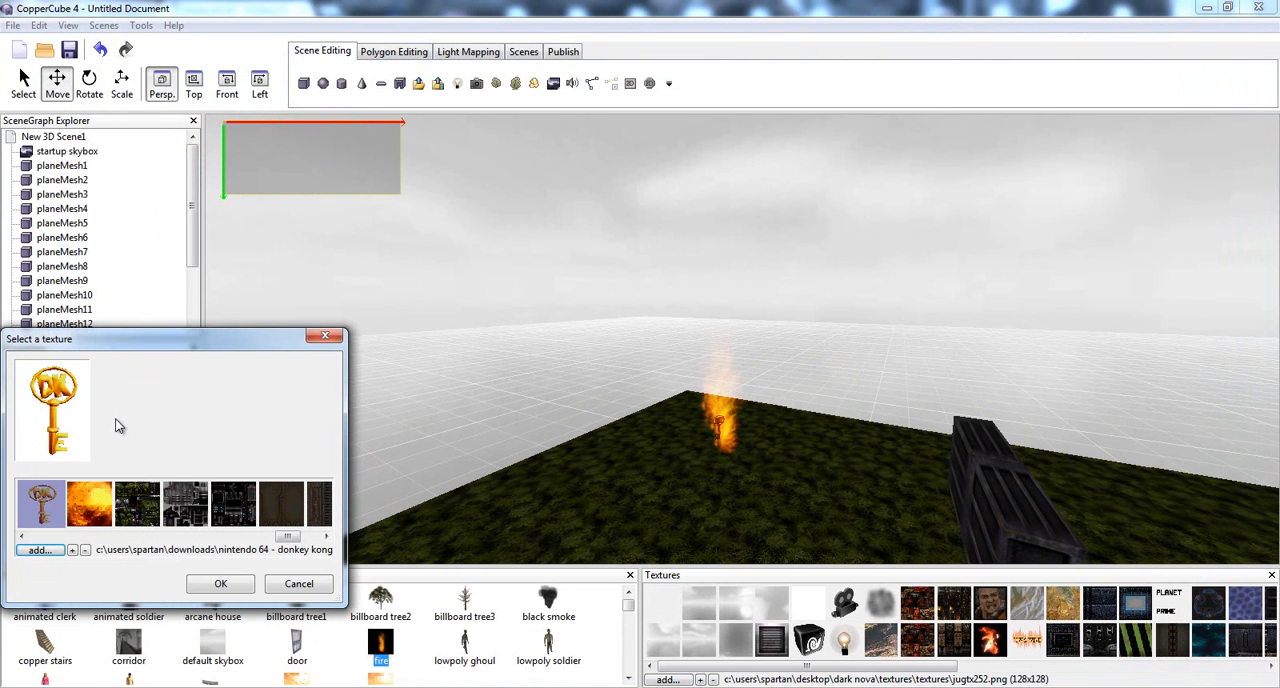
Use the golden key texture for the overlay and uncheck Visible so it starts hidden
{"action": "left_click", "coordinate": [220, 584]}
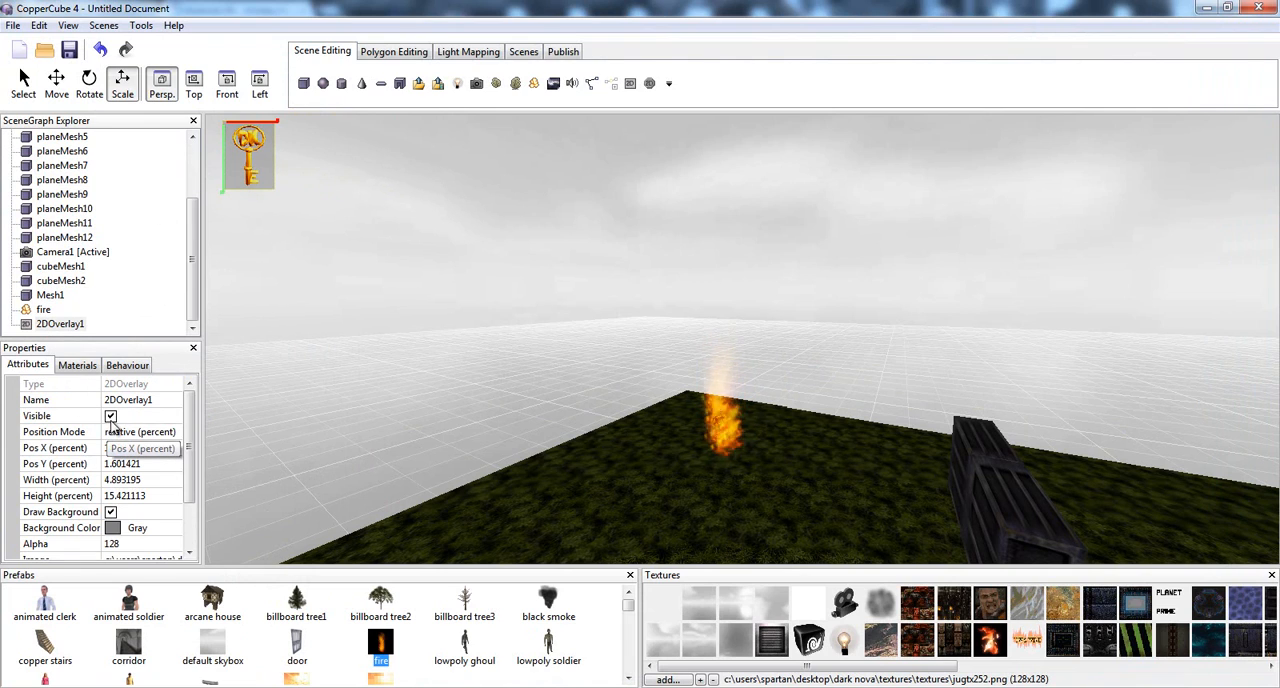
{"action": "left_click", "coordinate": [112, 416]}
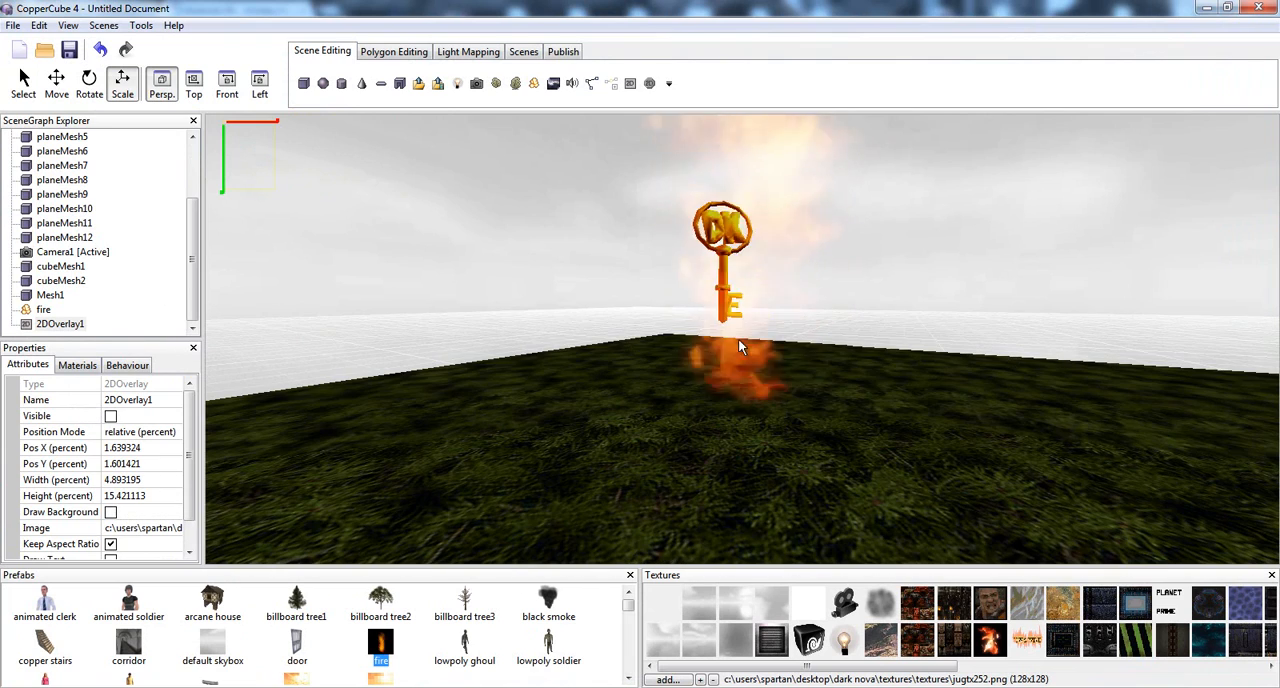
{"action": "left_click", "coordinate": [44, 308]}
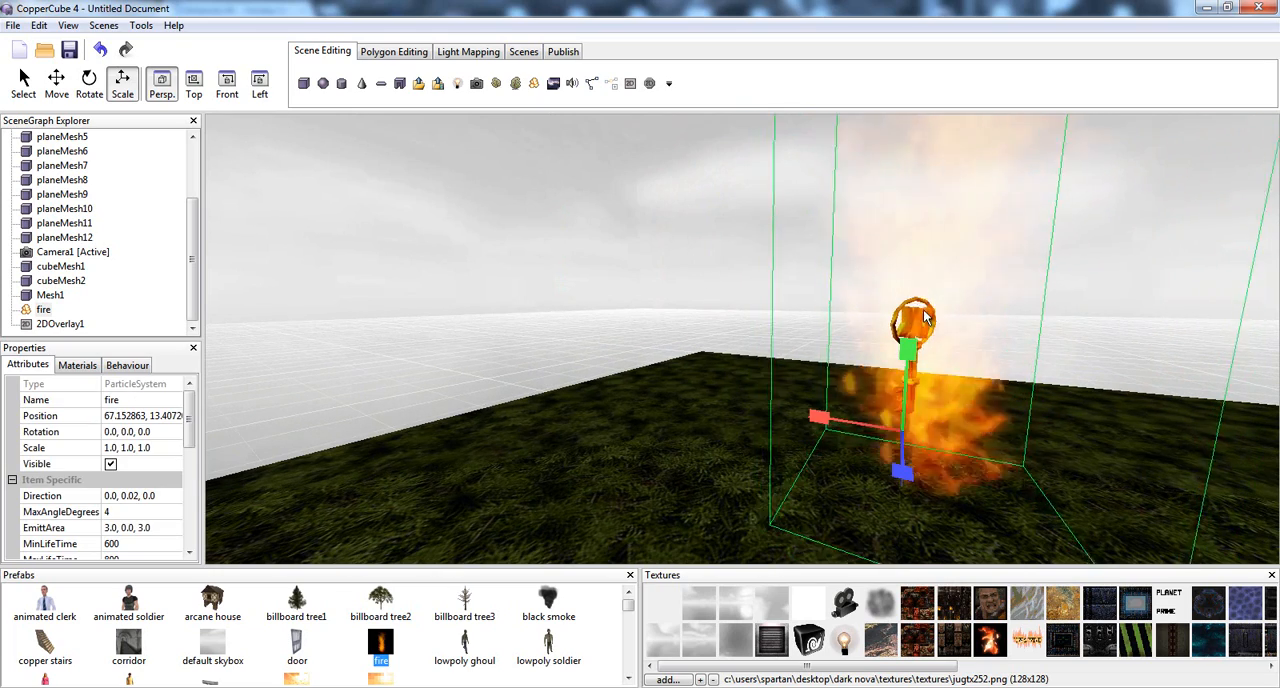
Set the key's proximity action to make the key node itself invisible
{"action": "left_click", "coordinate": [50, 294]}
{"action": "type", "text": "key"}
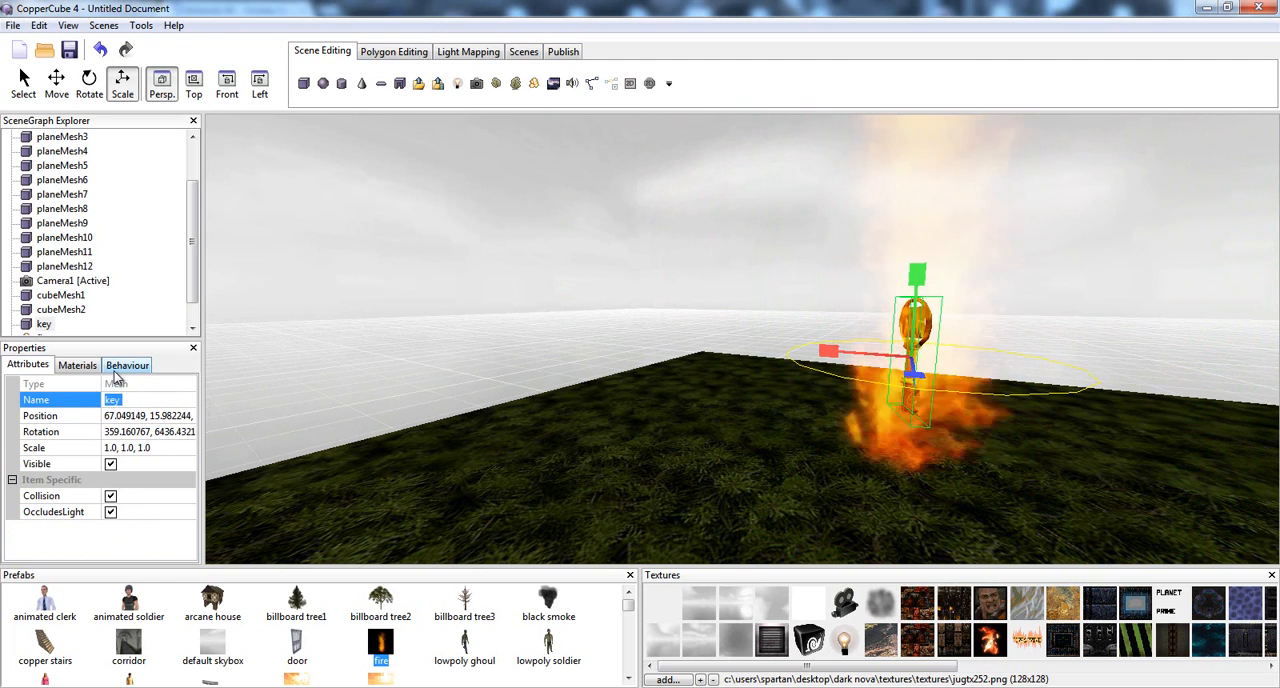
{"action": "left_click", "coordinate": [126, 364]}
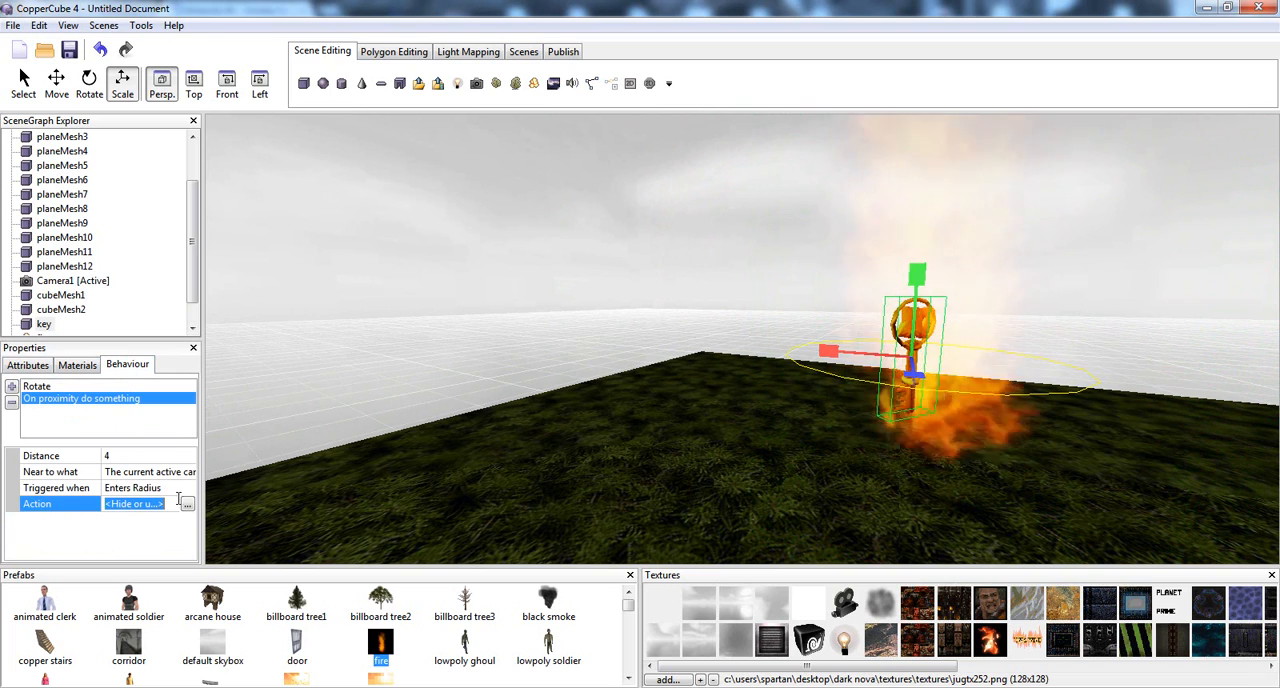
{"action": "left_click", "coordinate": [186, 504]}
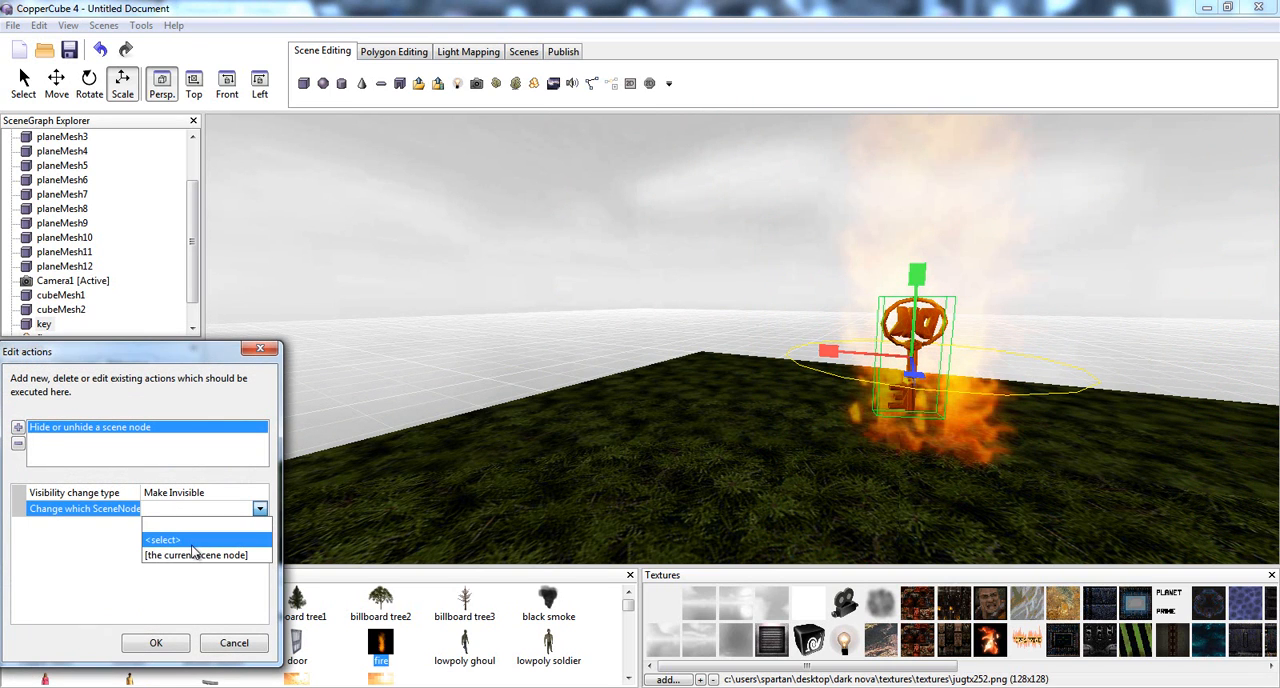
{"action": "left_click", "coordinate": [196, 556]}
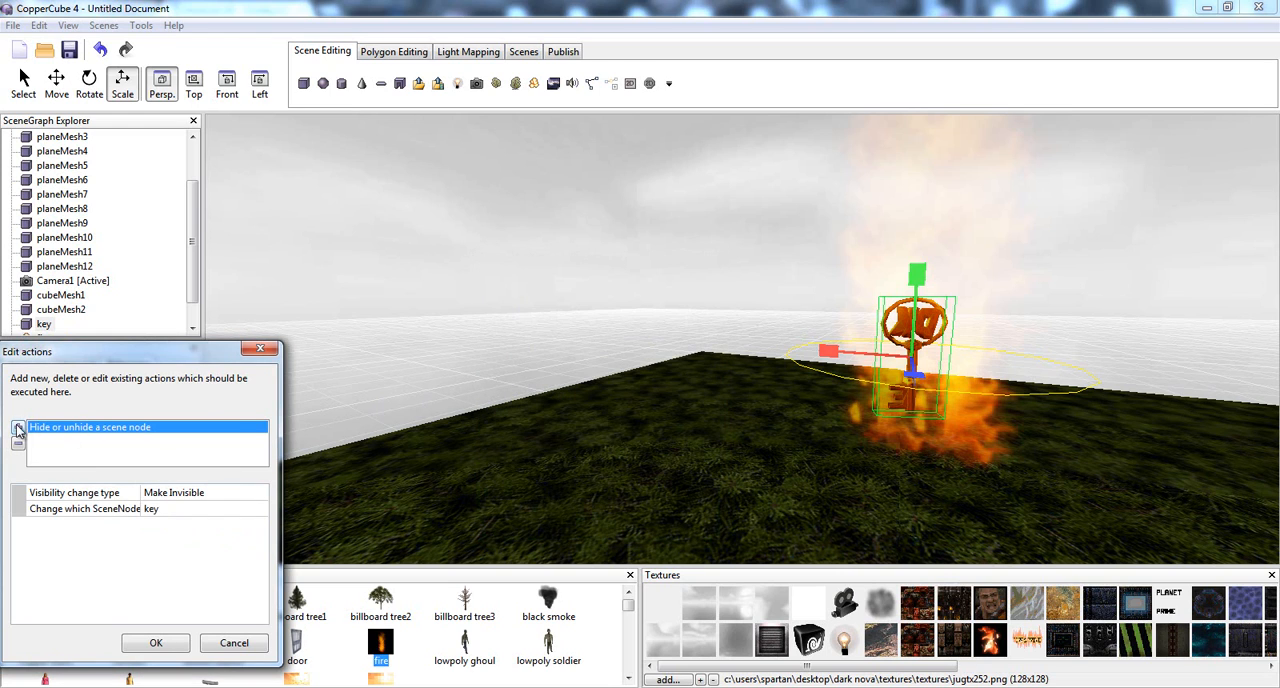
Add a second Hide/unhide action that makes 2DOverlay1 visible
{"action": "left_click", "coordinate": [18, 440]}
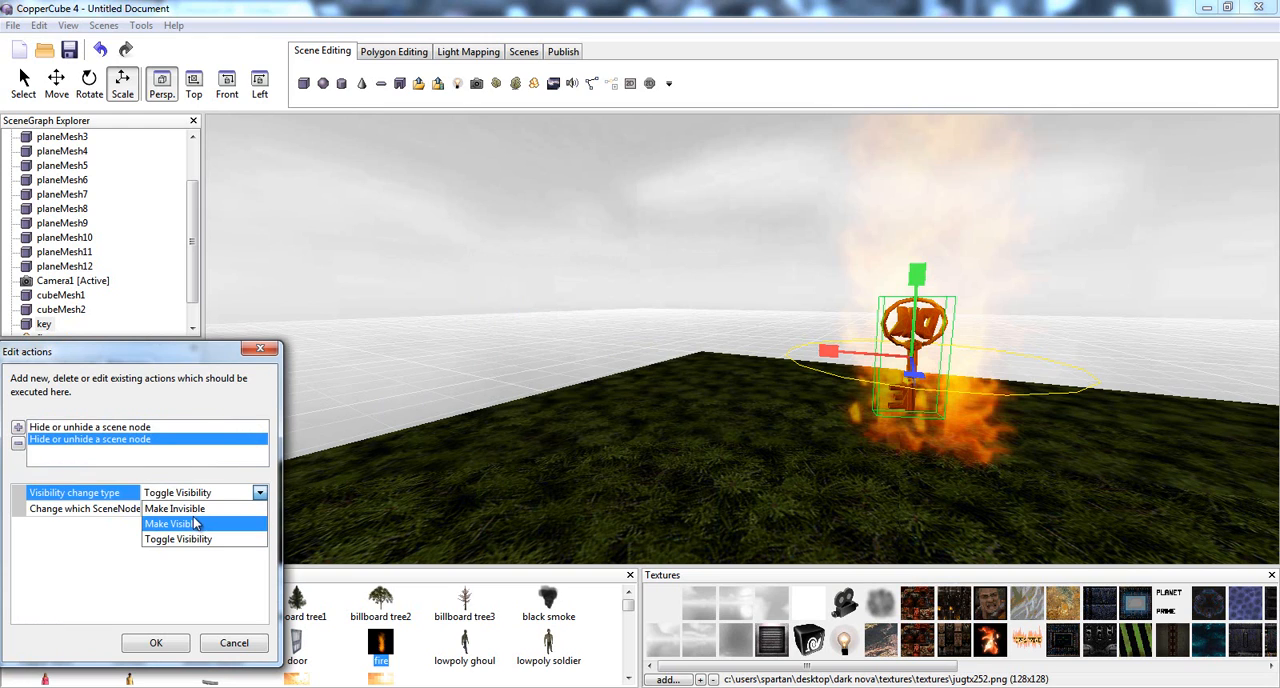
{"action": "left_click", "coordinate": [170, 524]}
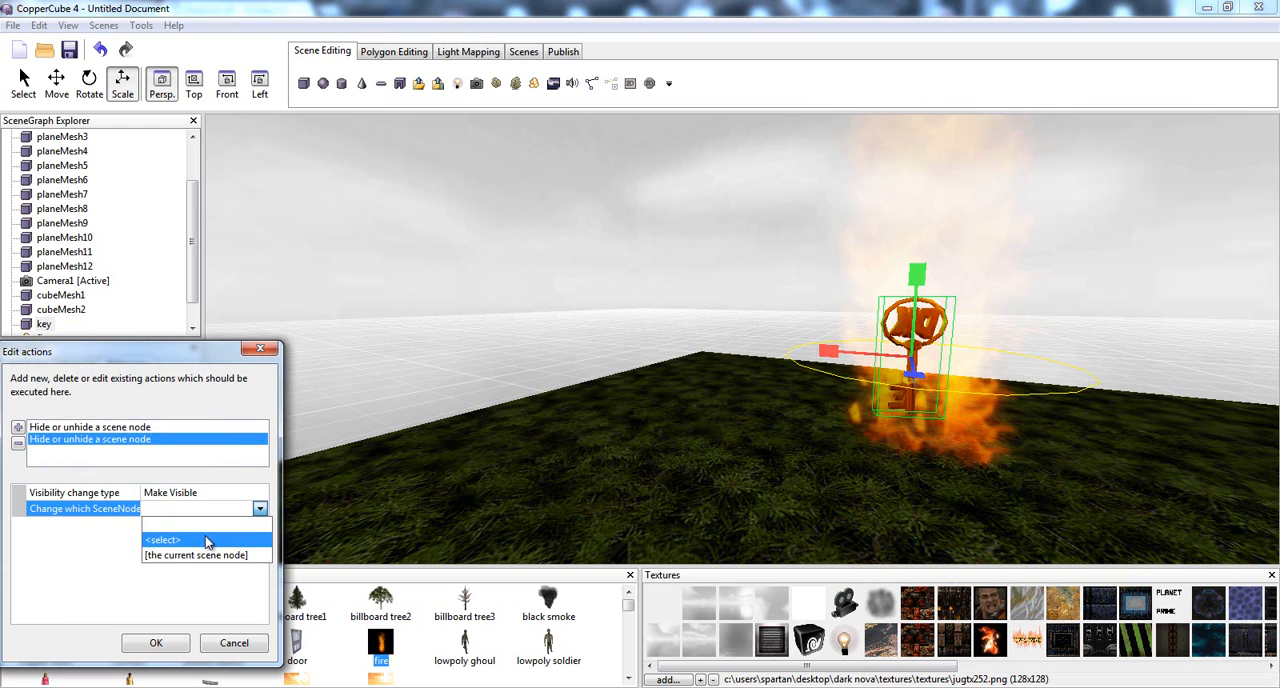
{"action": "left_click", "coordinate": [192, 556]}
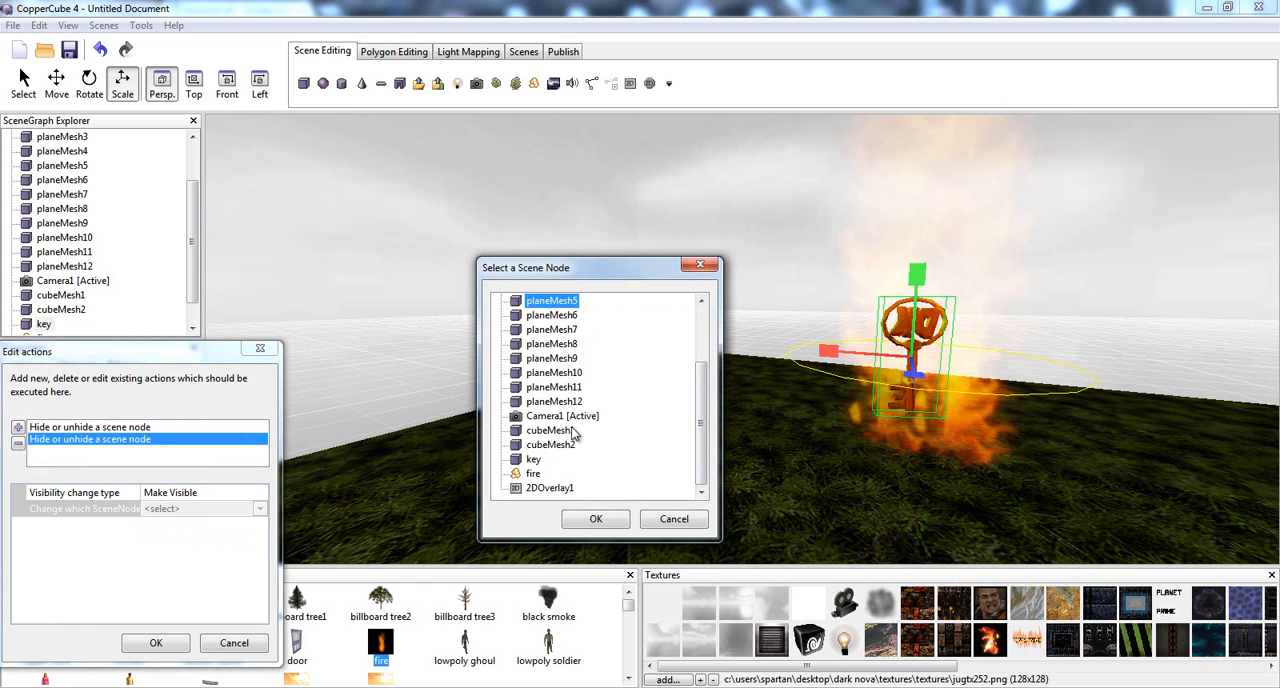
{"action": "left_click", "coordinate": [596, 518]}
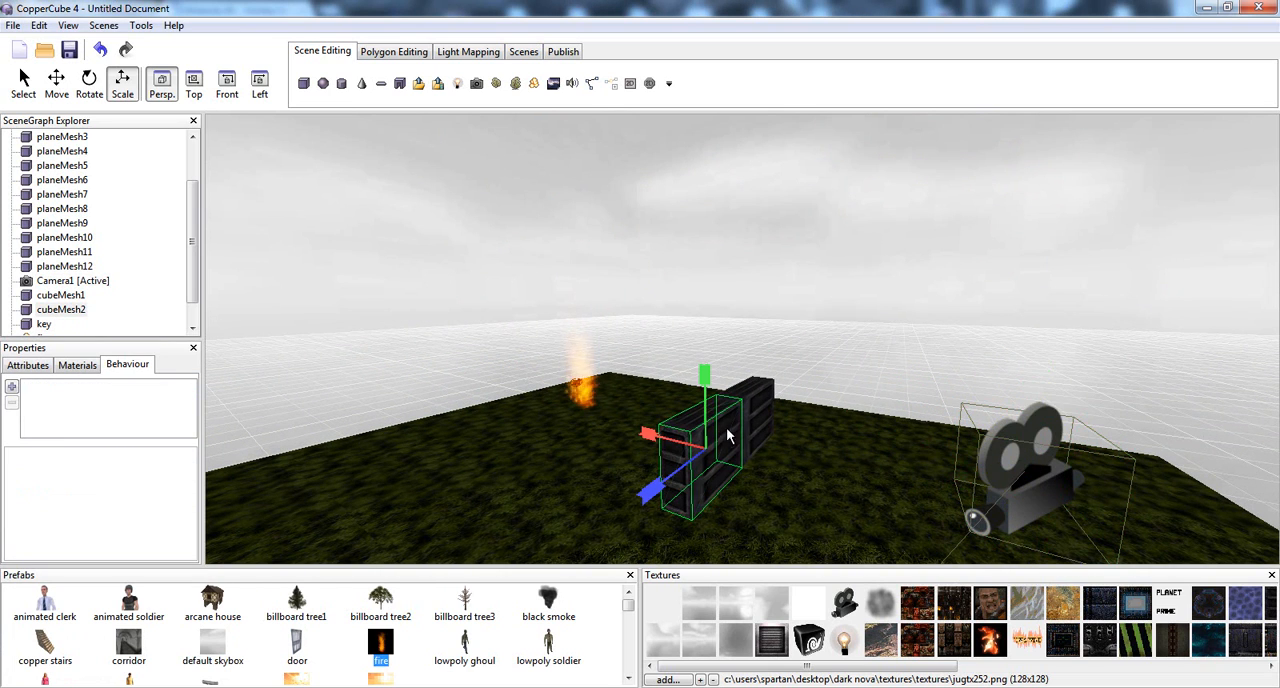
{"action": "mouse_move", "coordinate": [572, 392]}
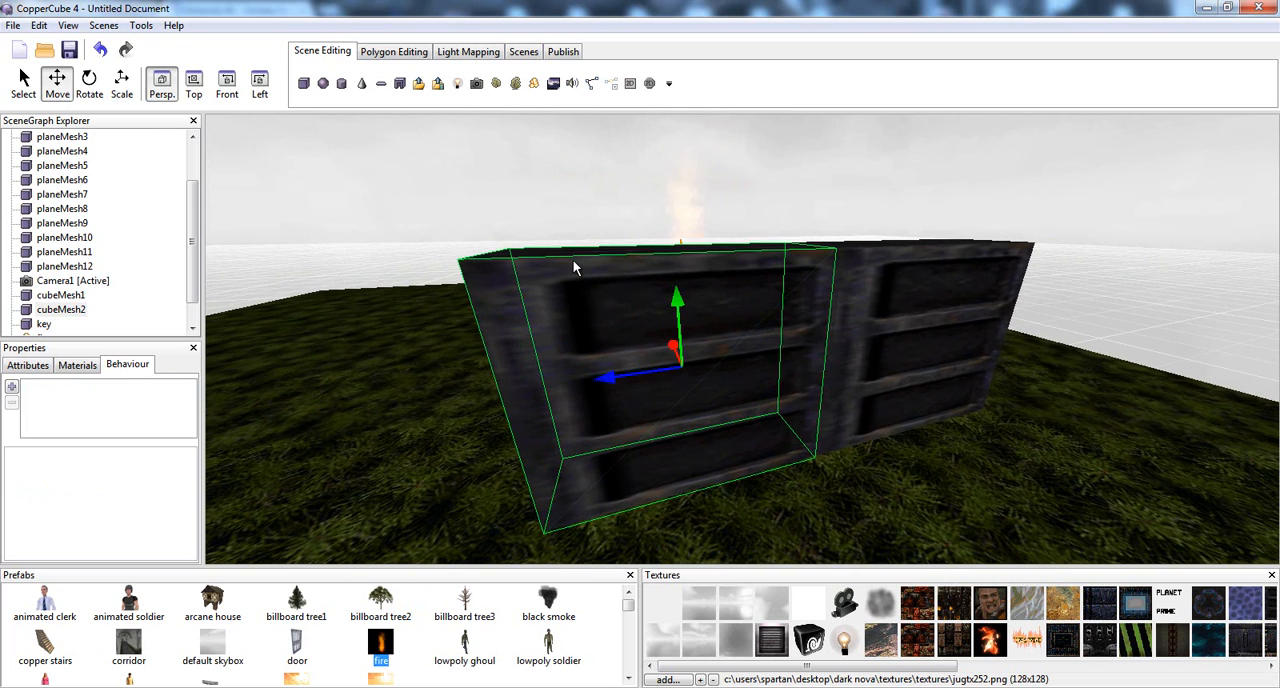
{"action": "mouse_move", "coordinate": [750, 380]}
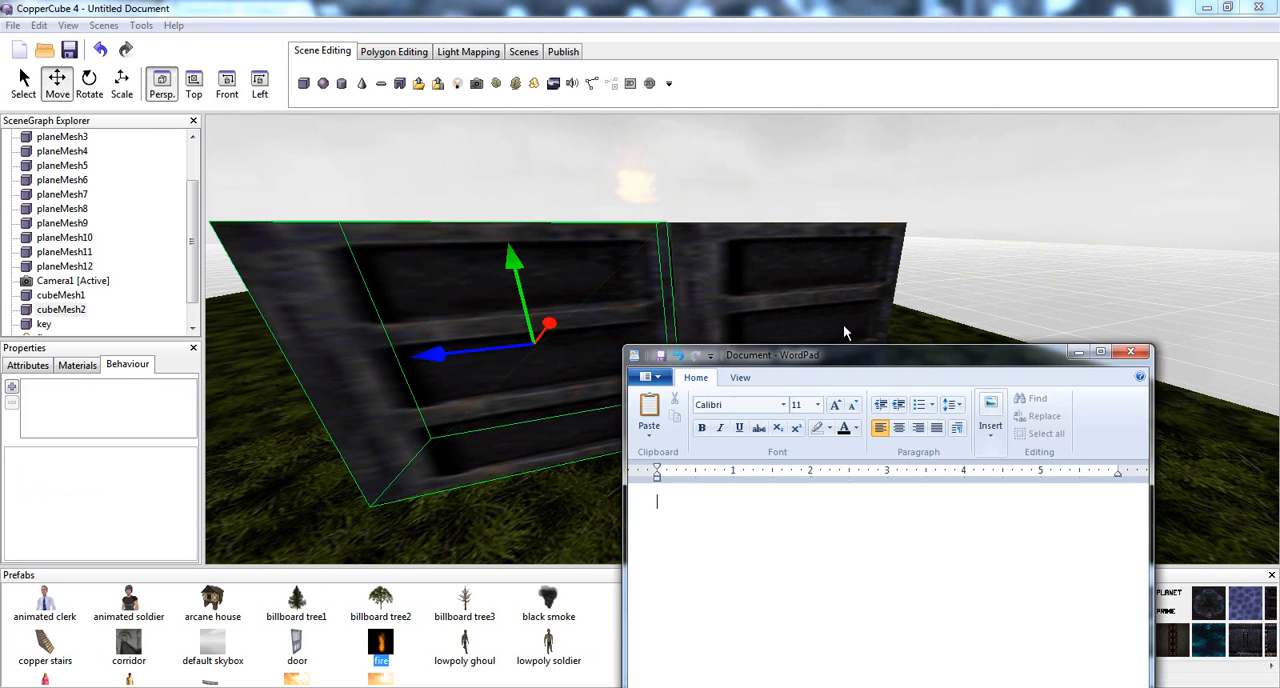
Drag the door block's move gizmo to slide it away from the other block
{"action": "left_click_drag", "start_coordinate": [772, 354], "coordinate": [862, 196]}
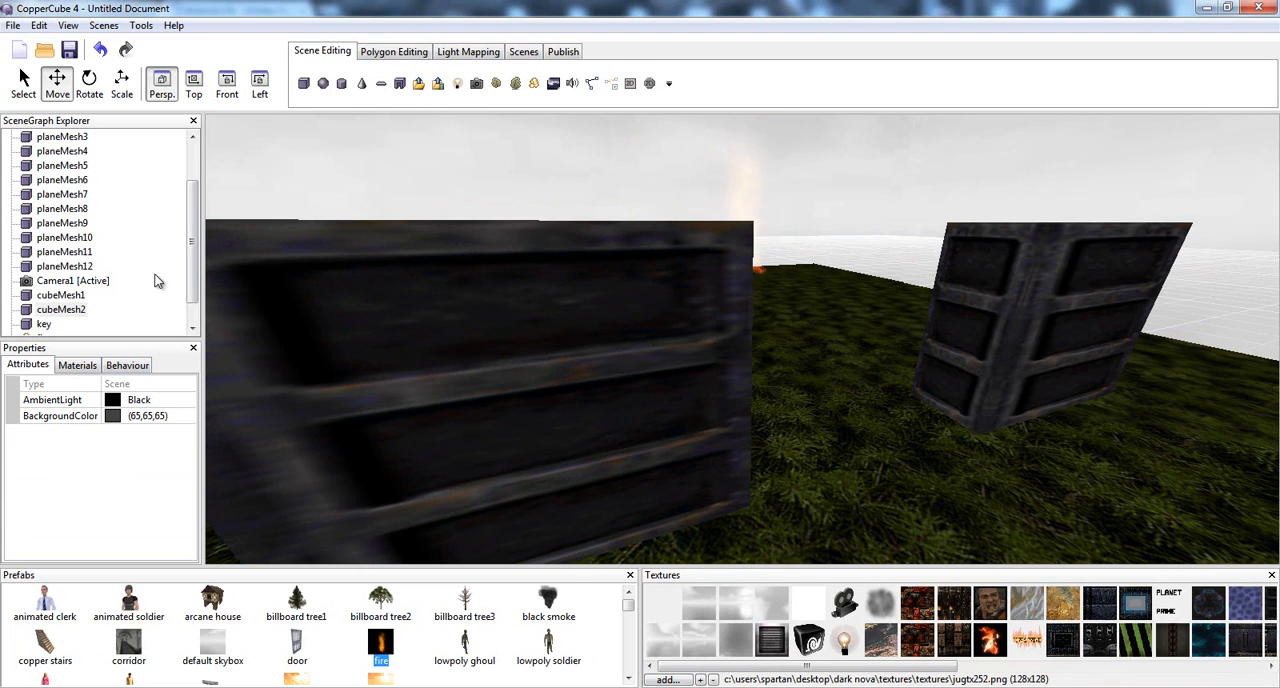
{"action": "mouse_move", "coordinate": [184, 390]}
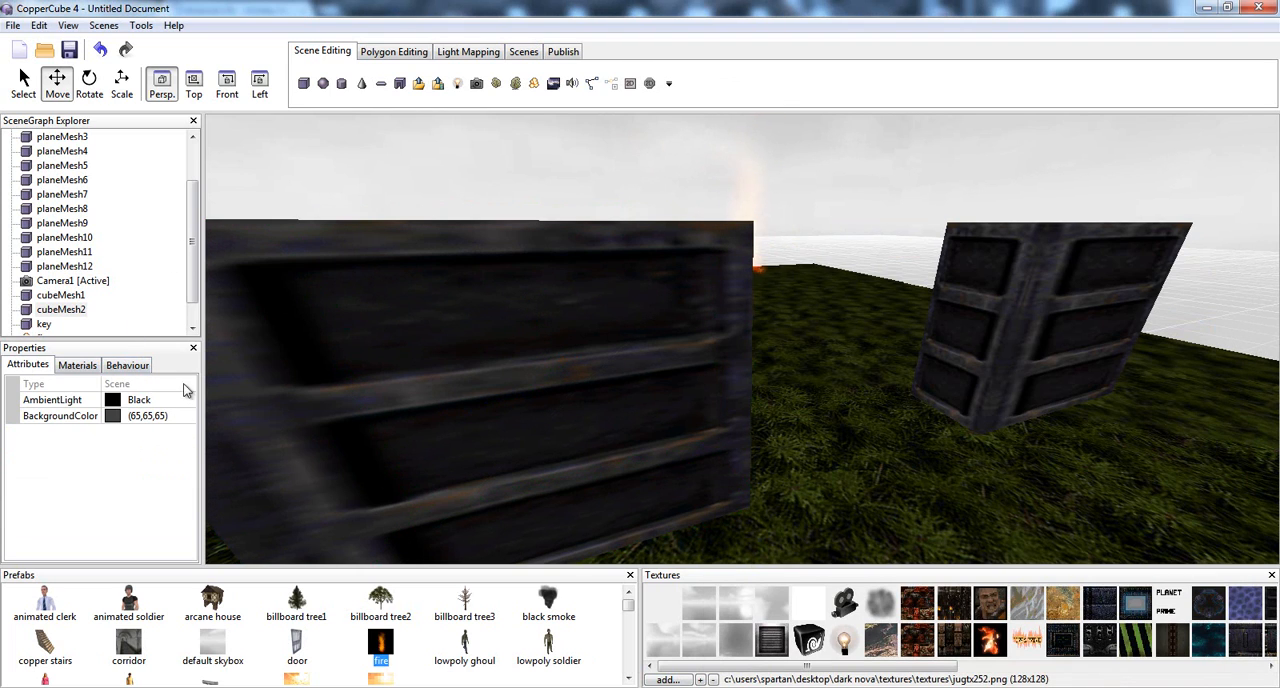
Add an On proximity behaviour to cubeMesh2 with Distance 14 and go to its actions
{"action": "left_click", "coordinate": [128, 364]}
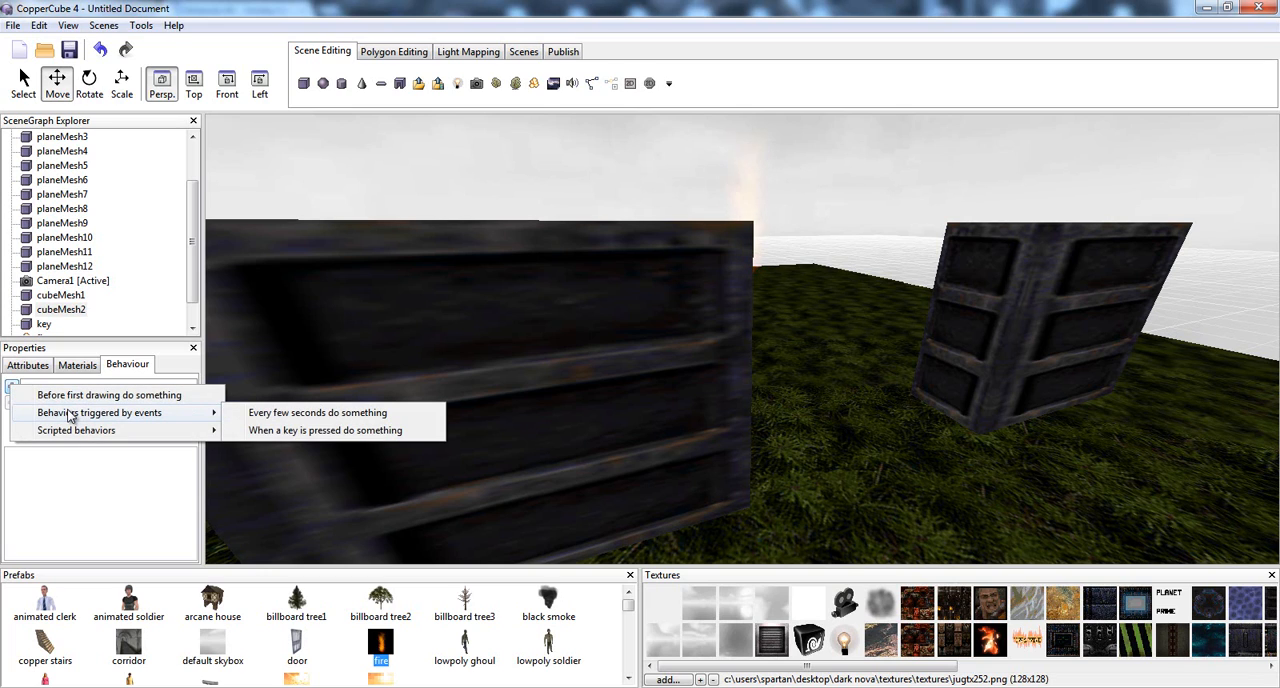
{"action": "mouse_move", "coordinate": [108, 394]}
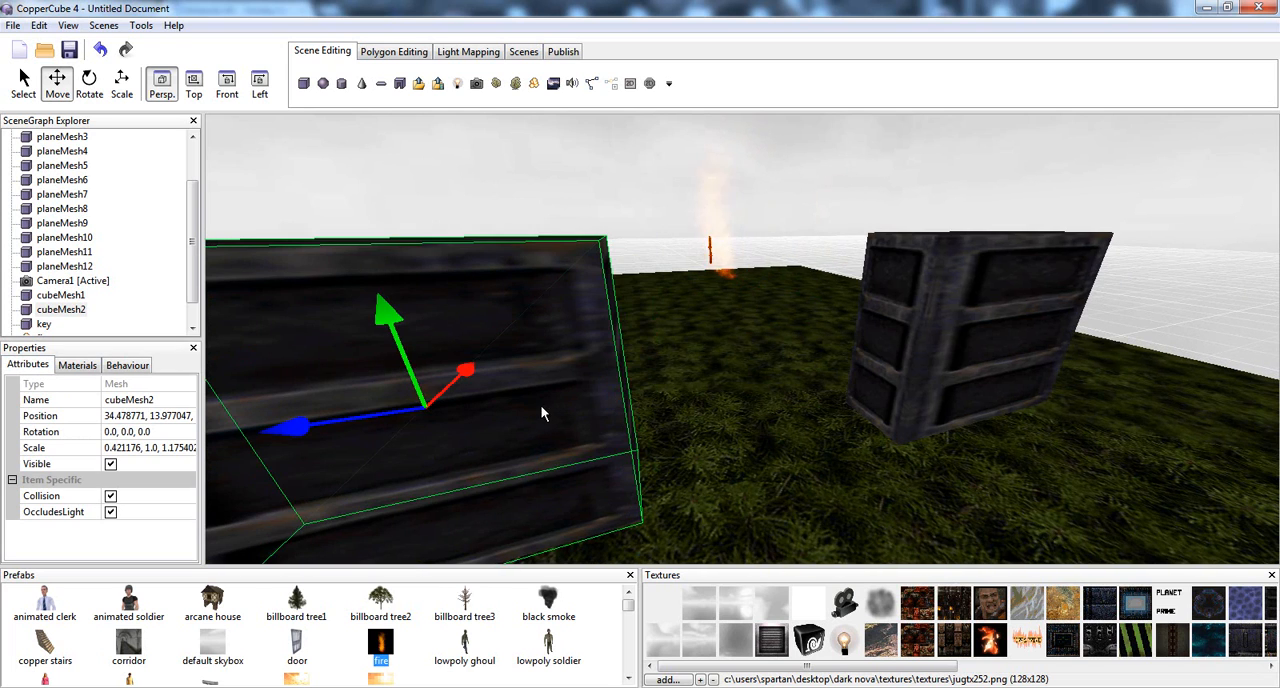
{"action": "left_click", "coordinate": [128, 364]}
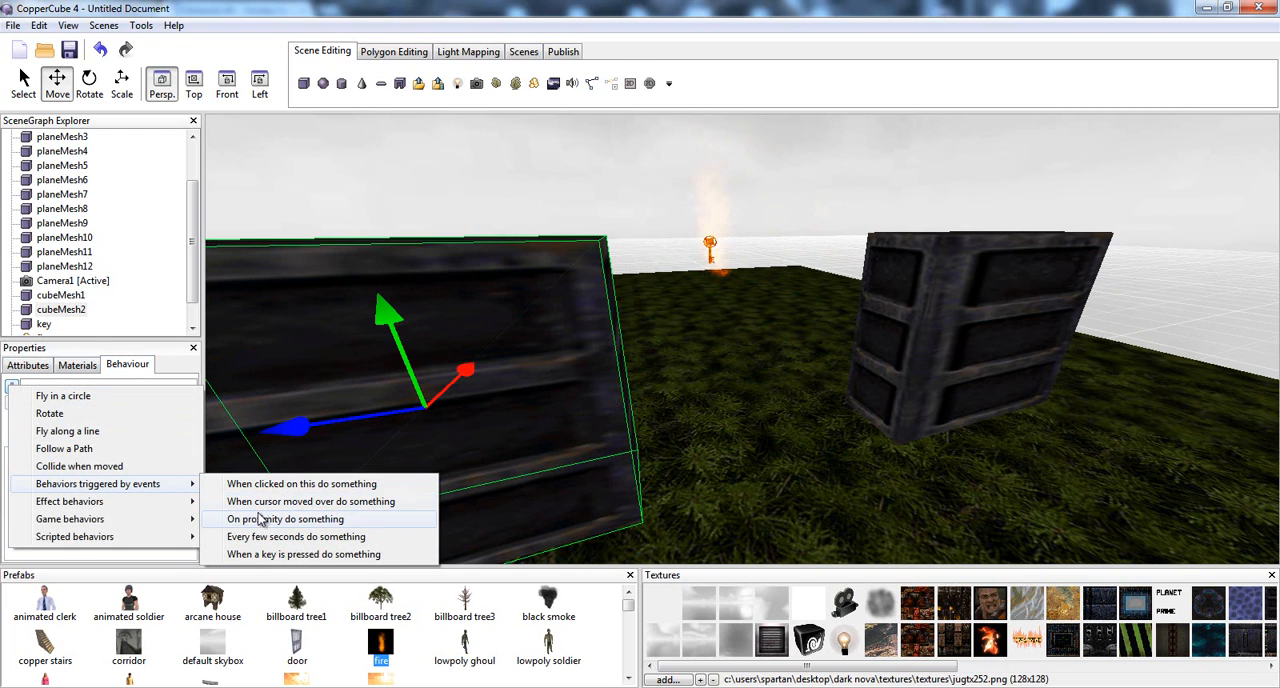
{"action": "left_click", "coordinate": [284, 518]}
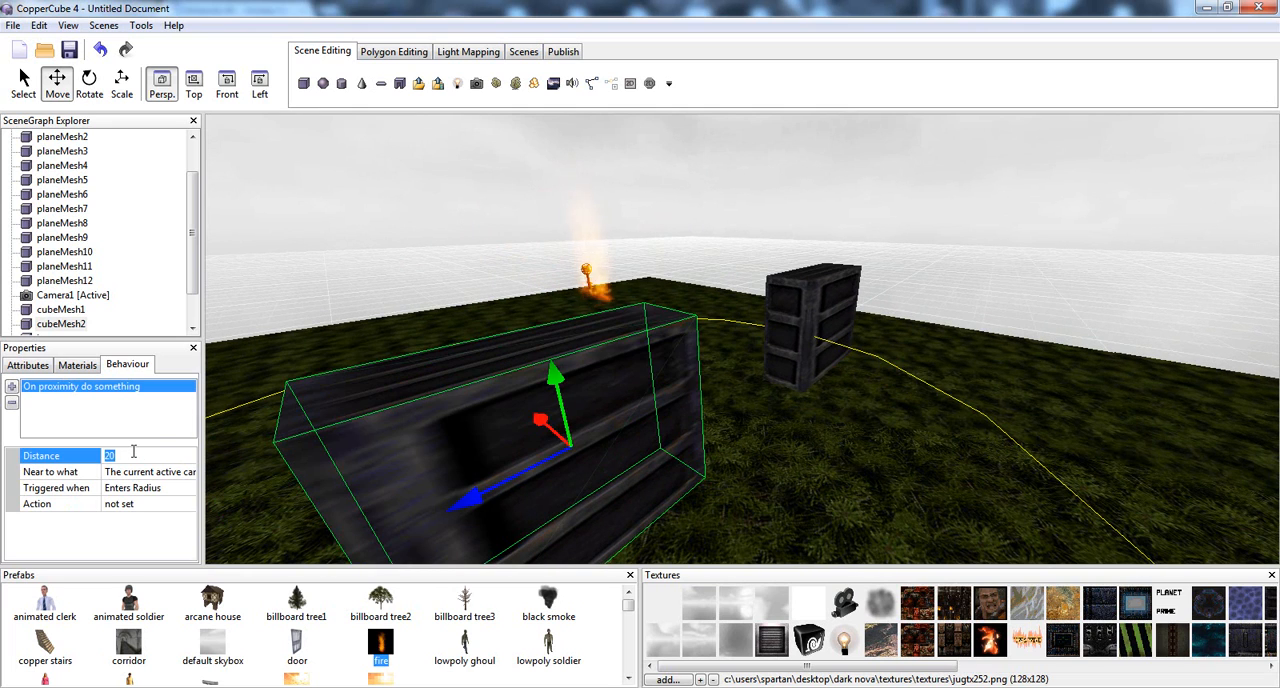
{"action": "type", "text": "14"}
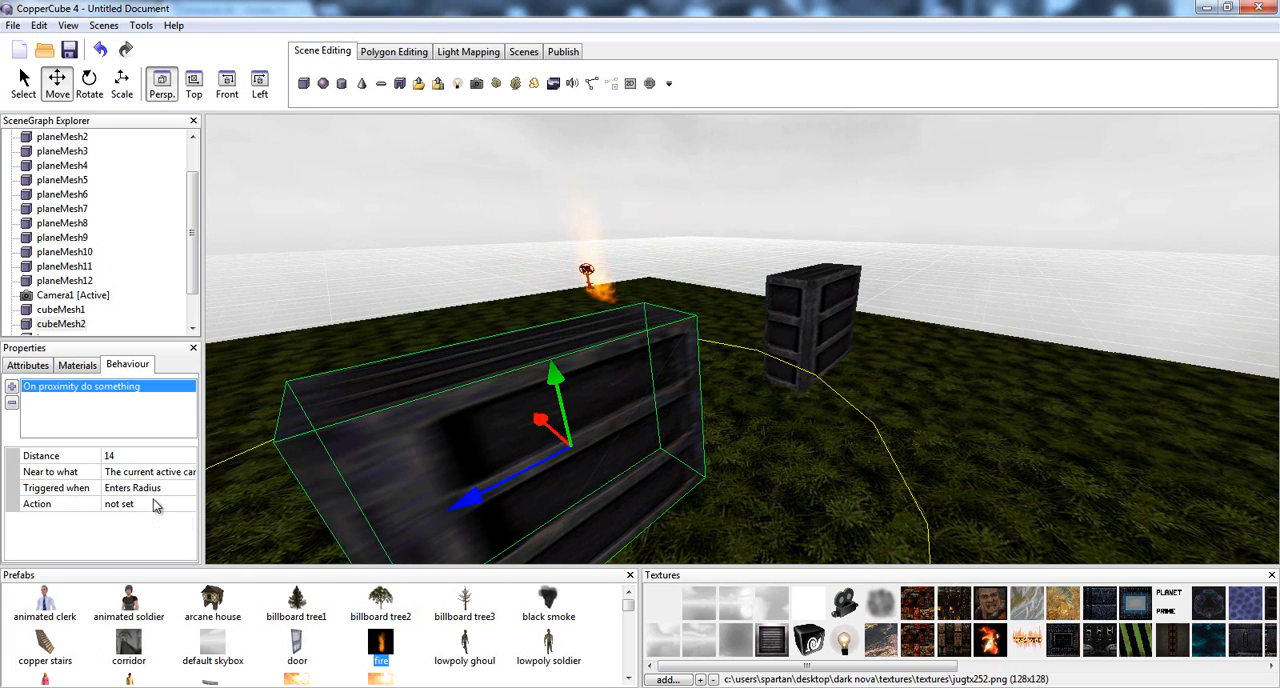
{"action": "left_click", "coordinate": [150, 472]}
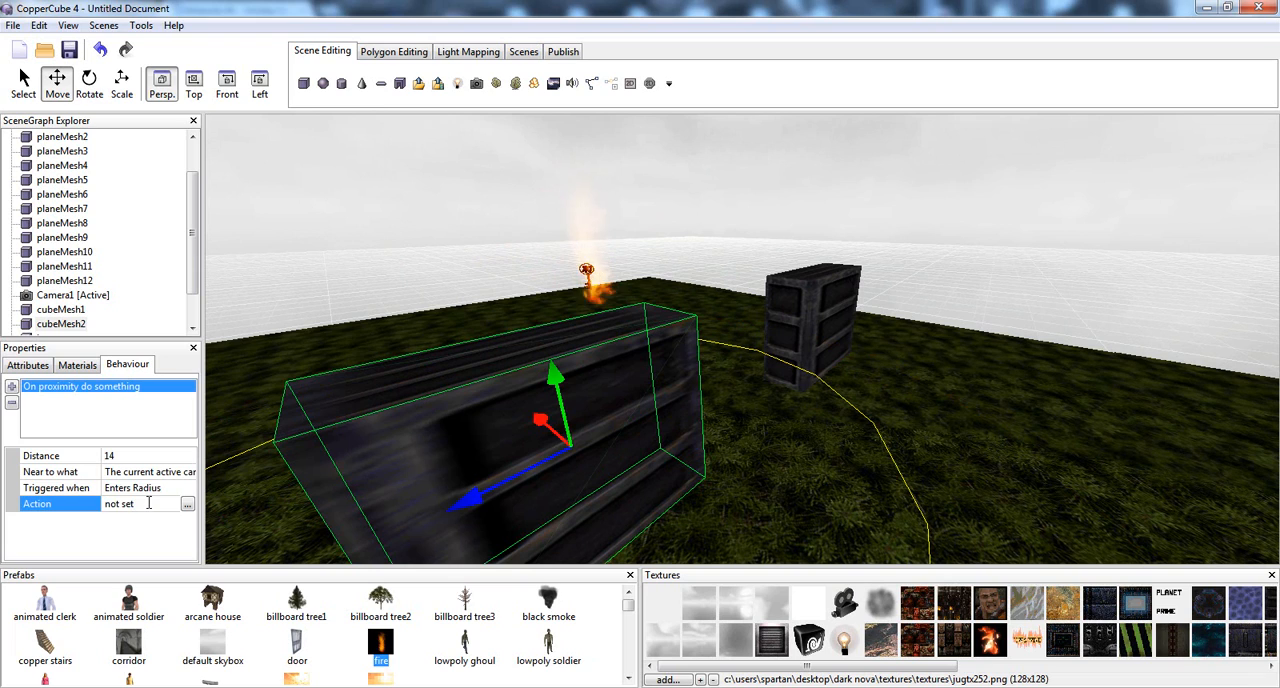
{"action": "left_click", "coordinate": [188, 504]}
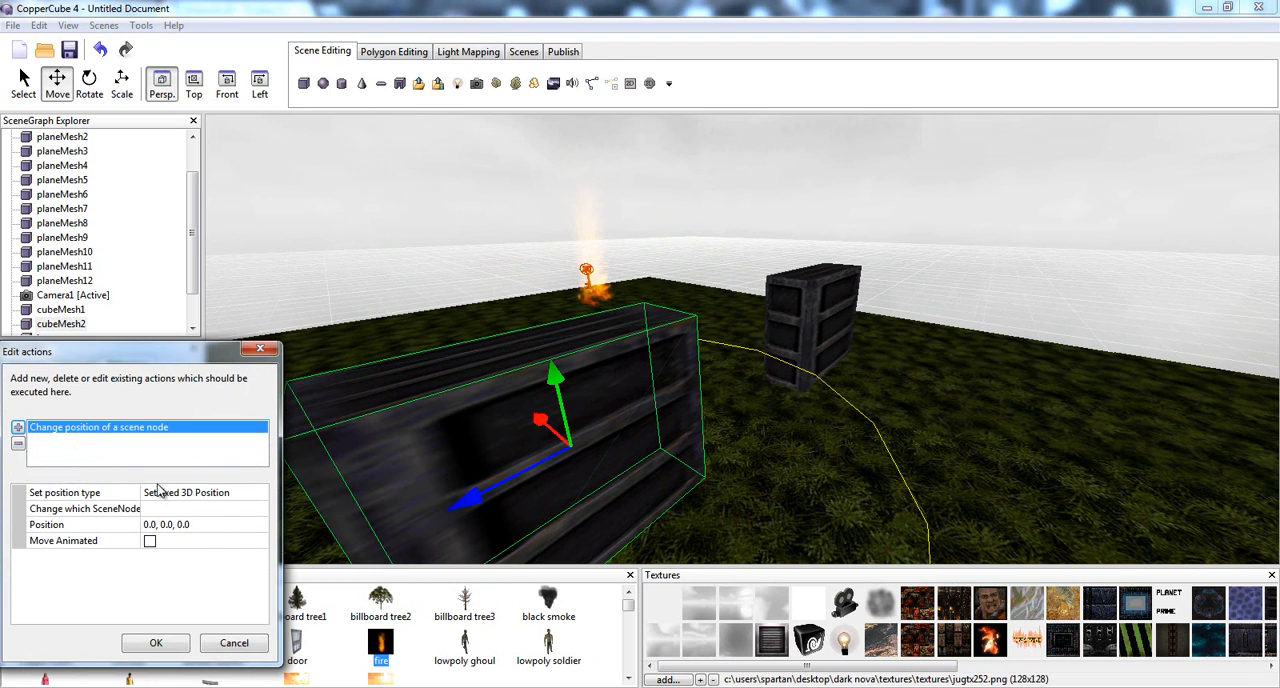
Set the Change position action to move the door block and select its recorded coordinates
{"action": "left_click", "coordinate": [260, 508]}
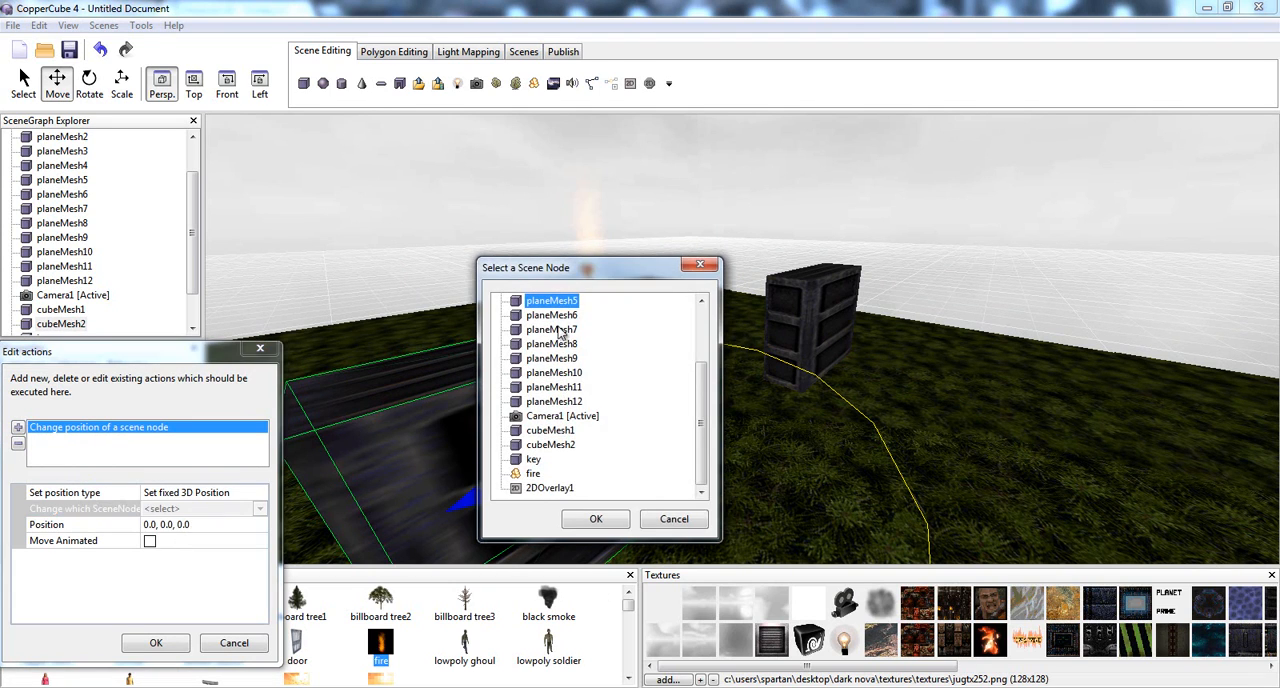
{"action": "left_click", "coordinate": [596, 520]}
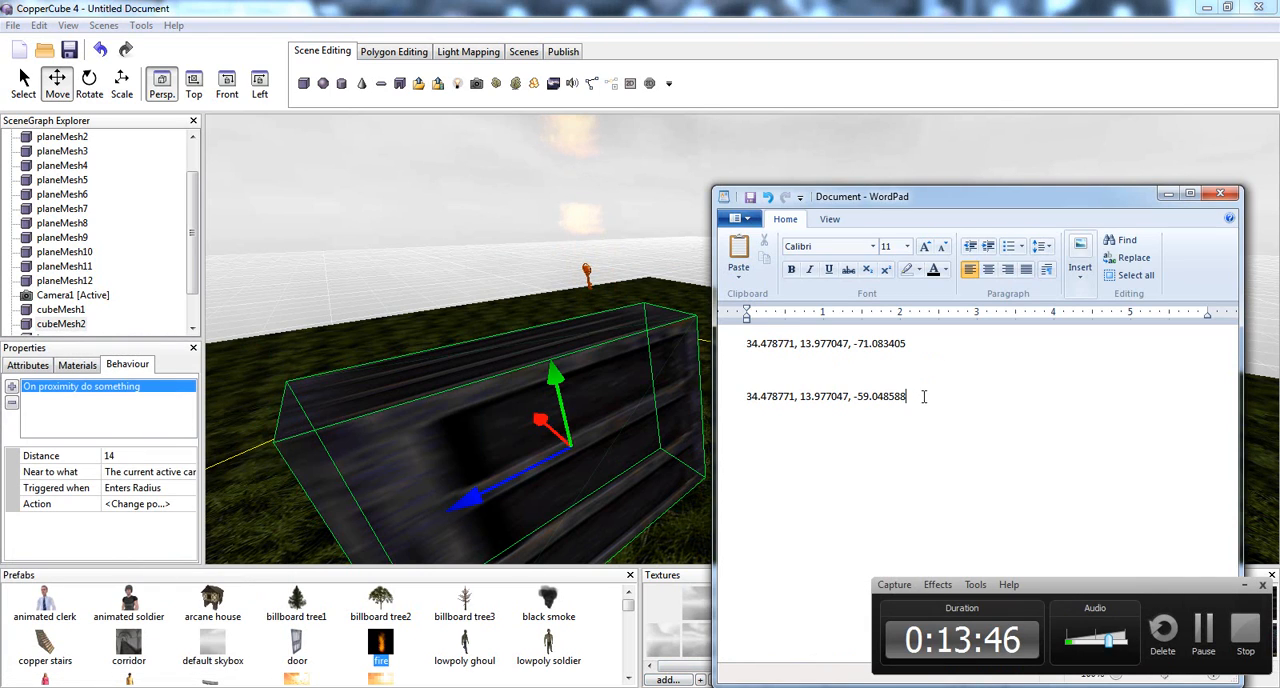
{"action": "triple_click", "coordinate": [824, 396]}
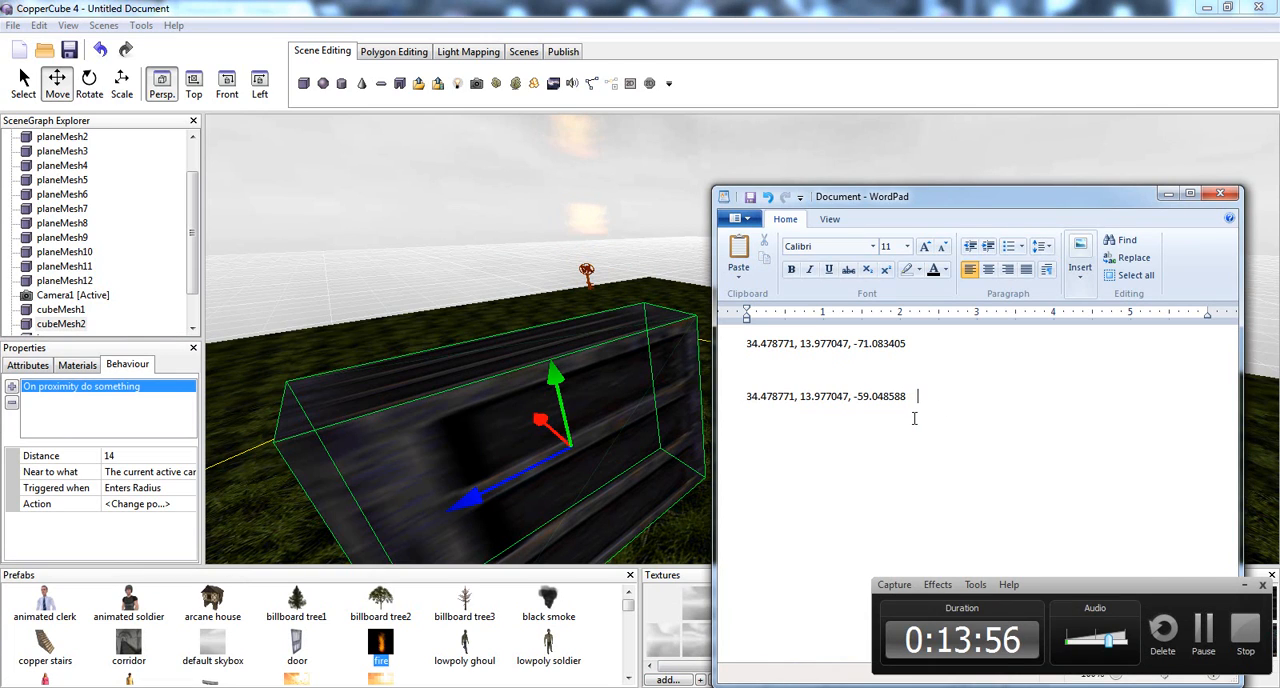
Label the WordPad coordinates 'open' and 'closed' and select the open-position values
{"action": "type", "text": "open"}
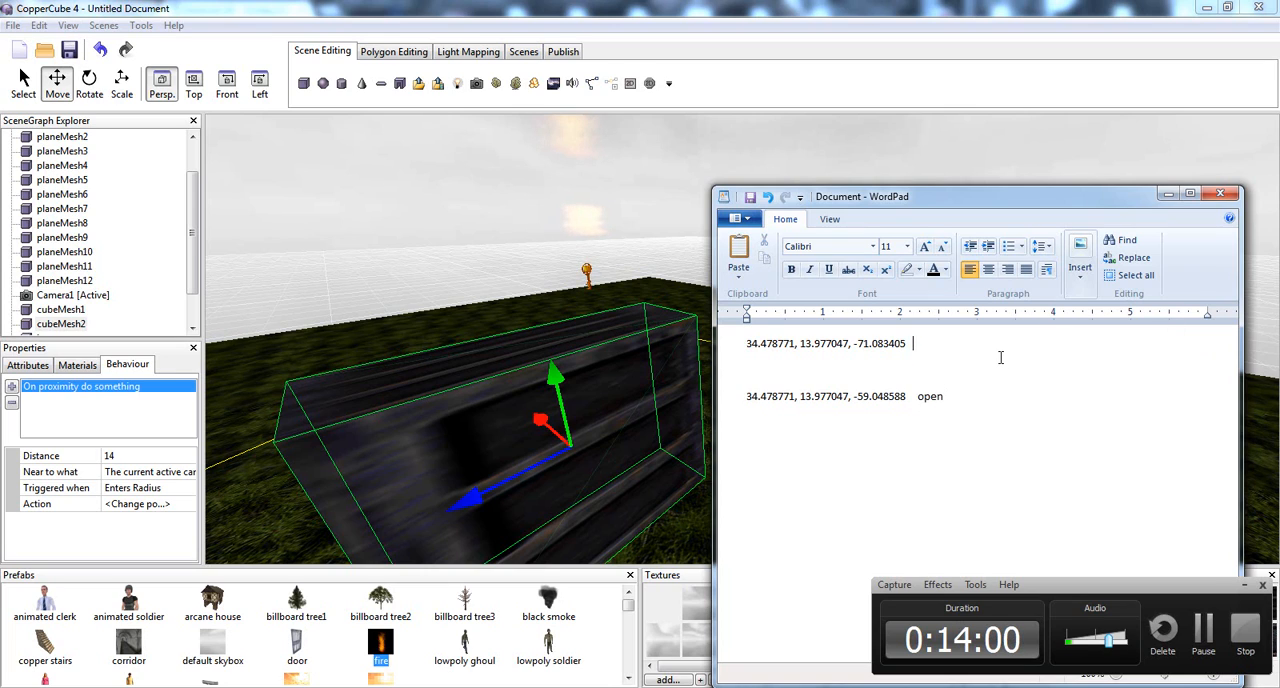
{"action": "type", "text": "closed"}
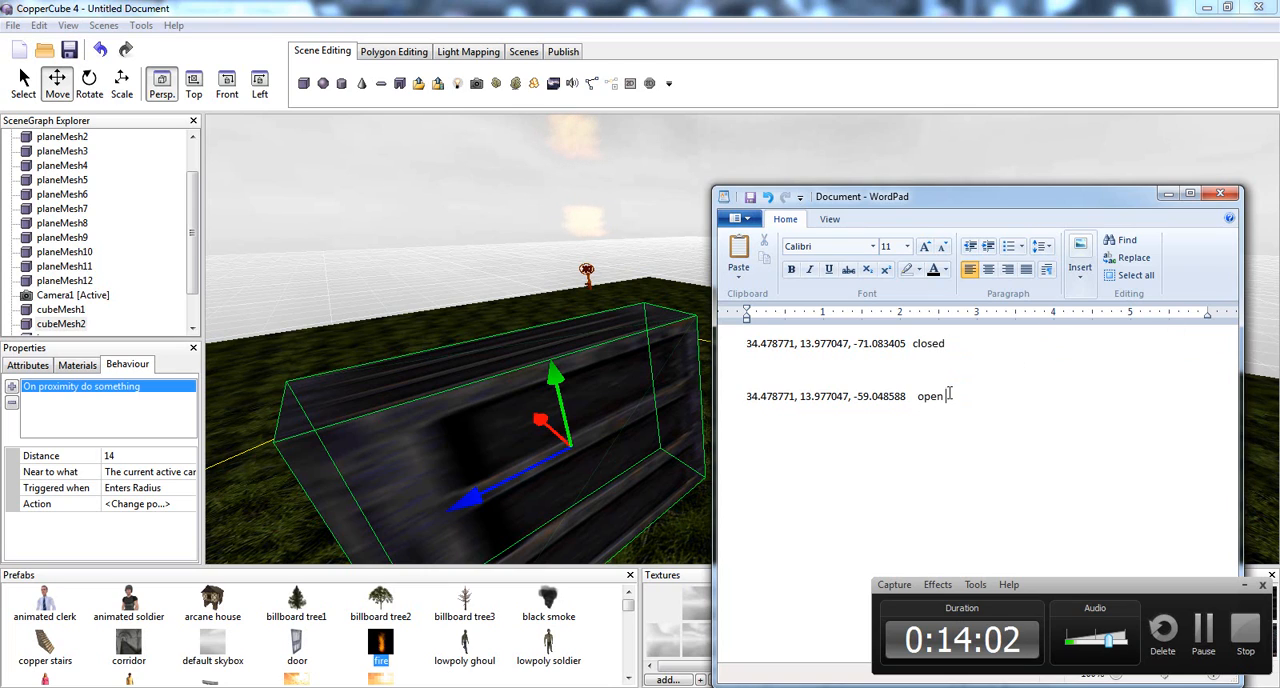
{"action": "triple_click", "coordinate": [824, 396]}
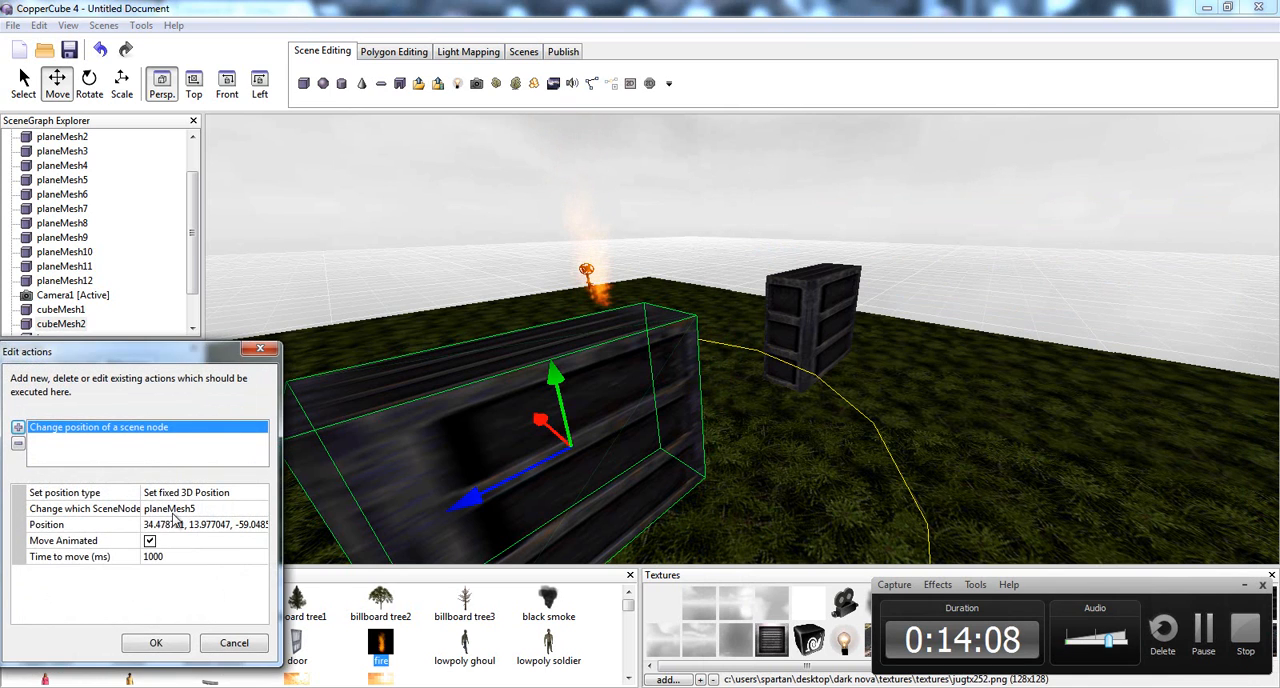
Confirm the slide-open action and add a second On-proximity behaviour set to Leaves Radius
{"action": "left_click", "coordinate": [200, 524]}
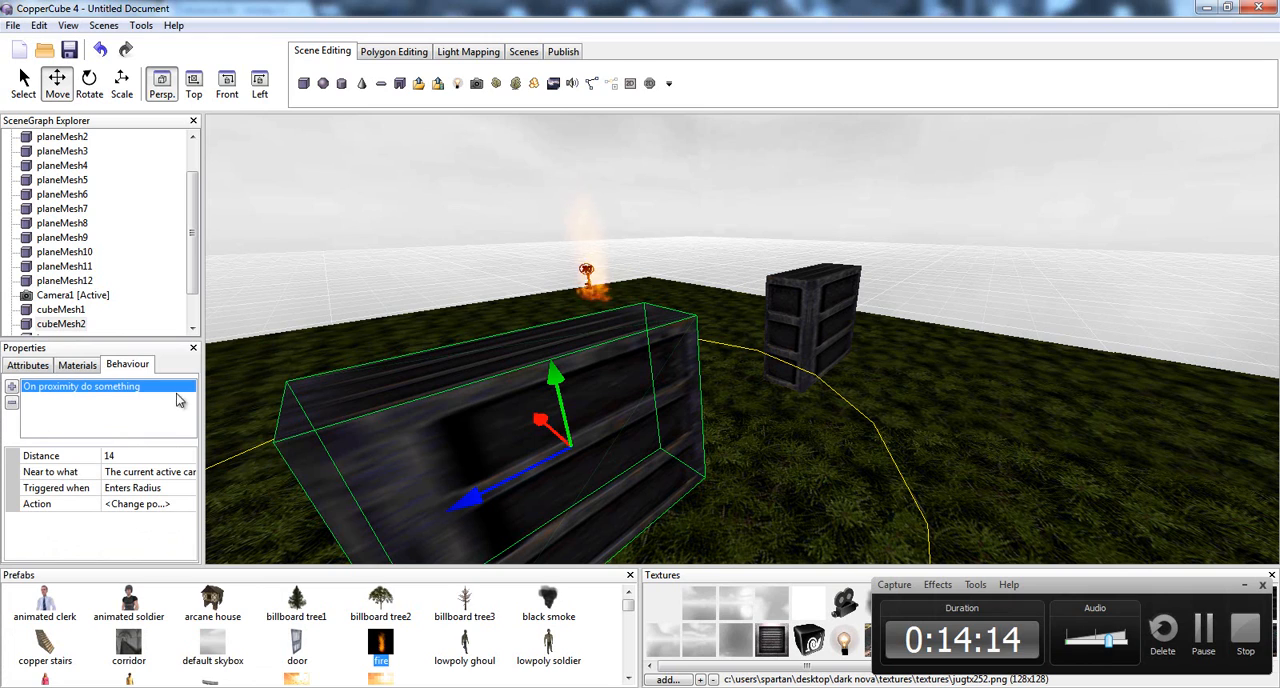
{"action": "mouse_move", "coordinate": [12, 392]}
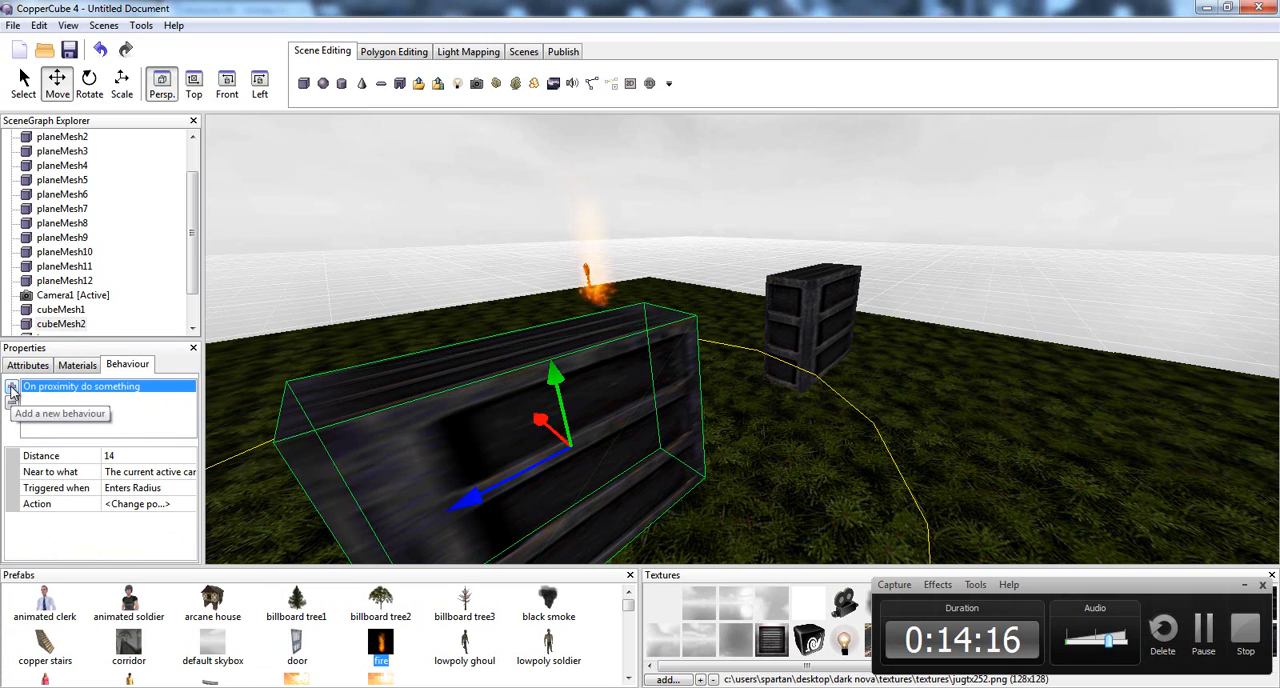
{"action": "left_click", "coordinate": [28, 364]}
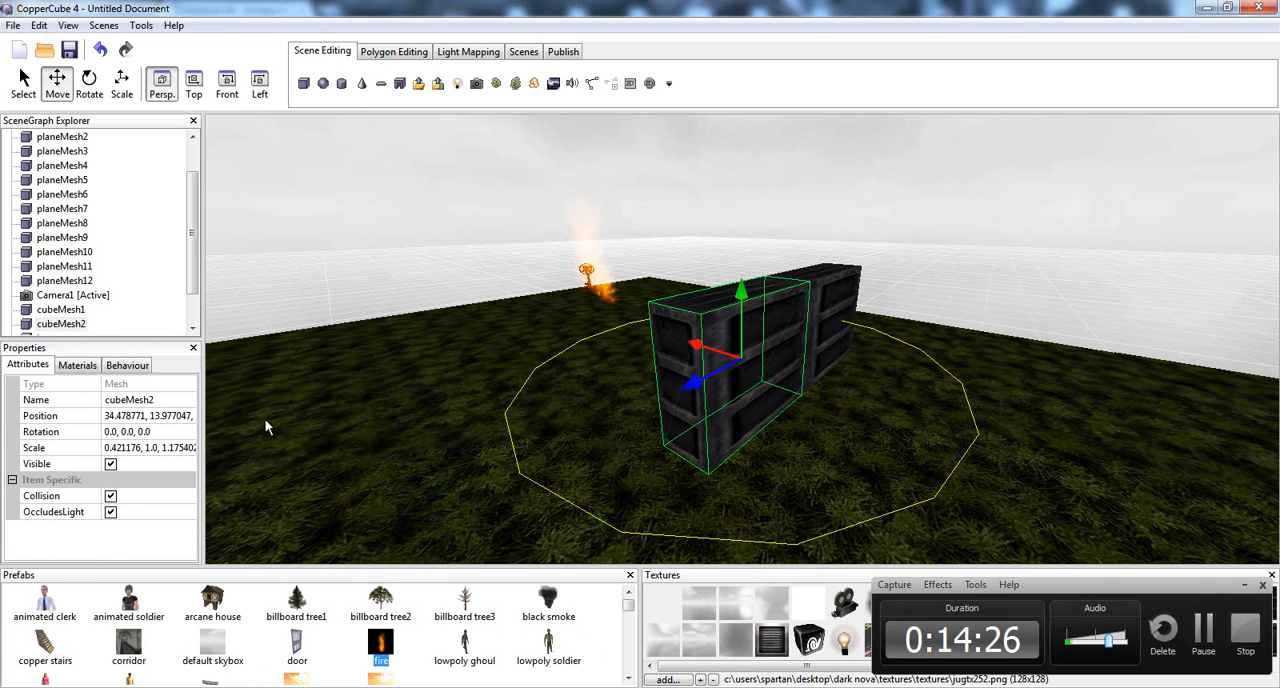
{"action": "left_click", "coordinate": [128, 364]}
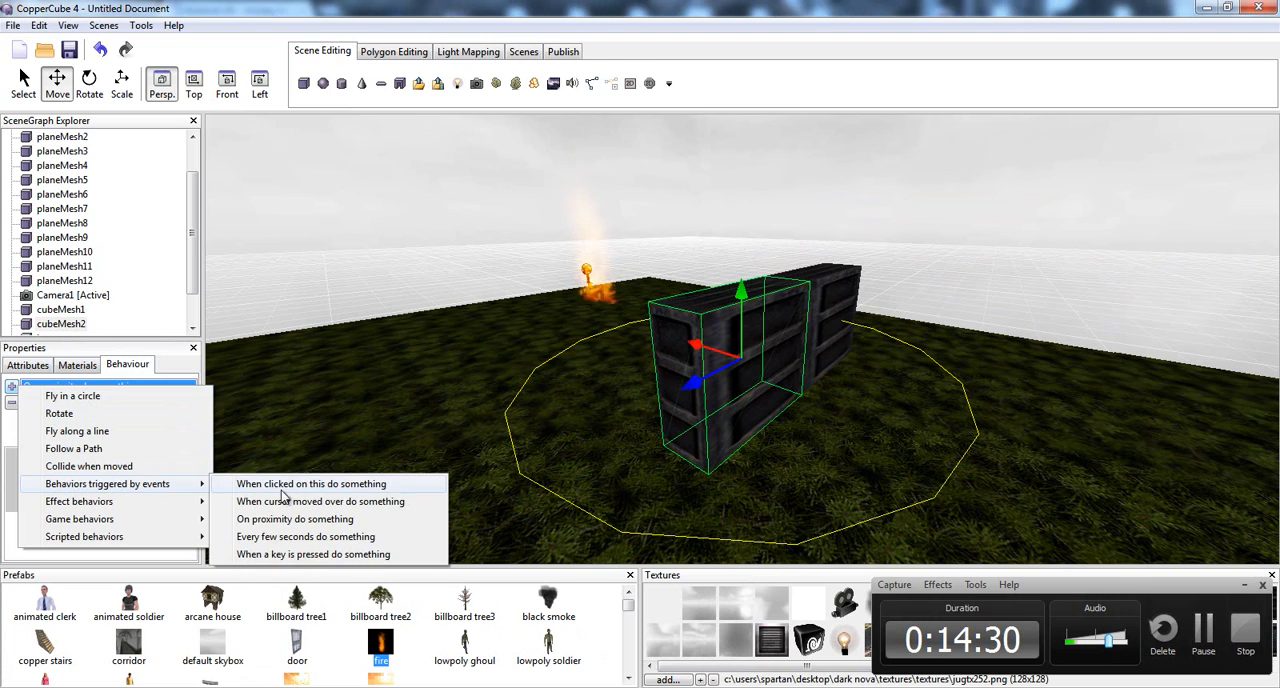
{"action": "left_click", "coordinate": [294, 518]}
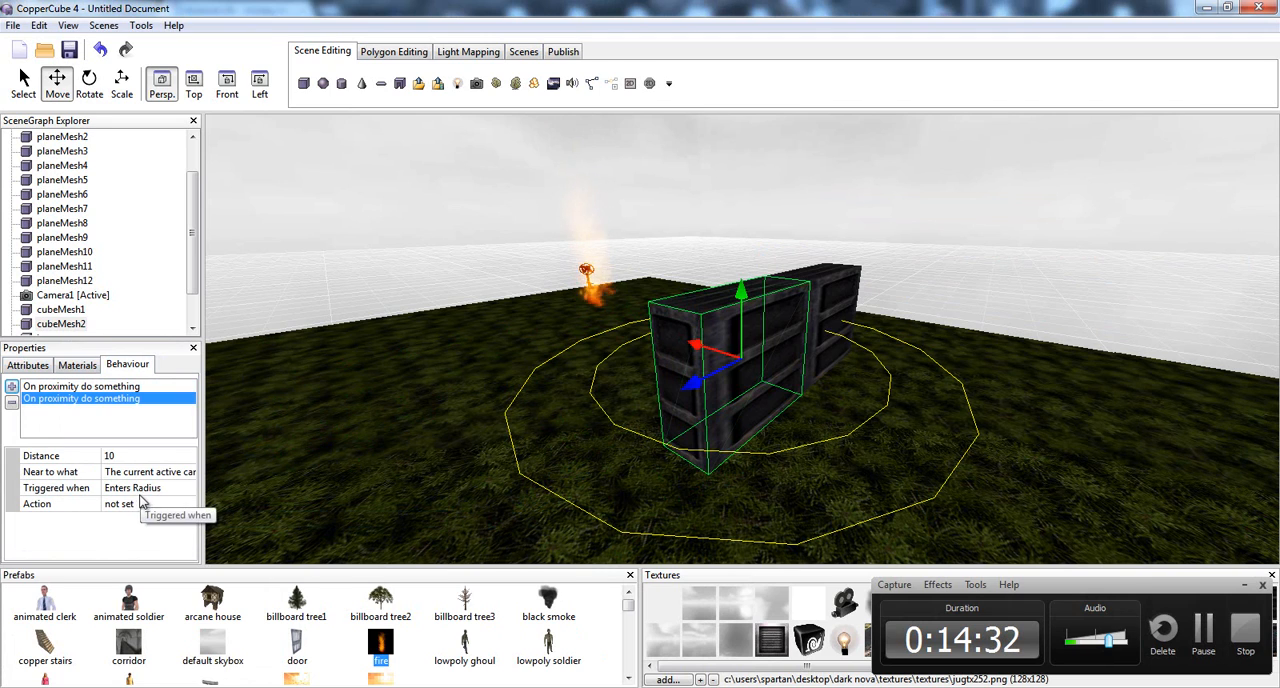
{"action": "left_click", "coordinate": [188, 488]}
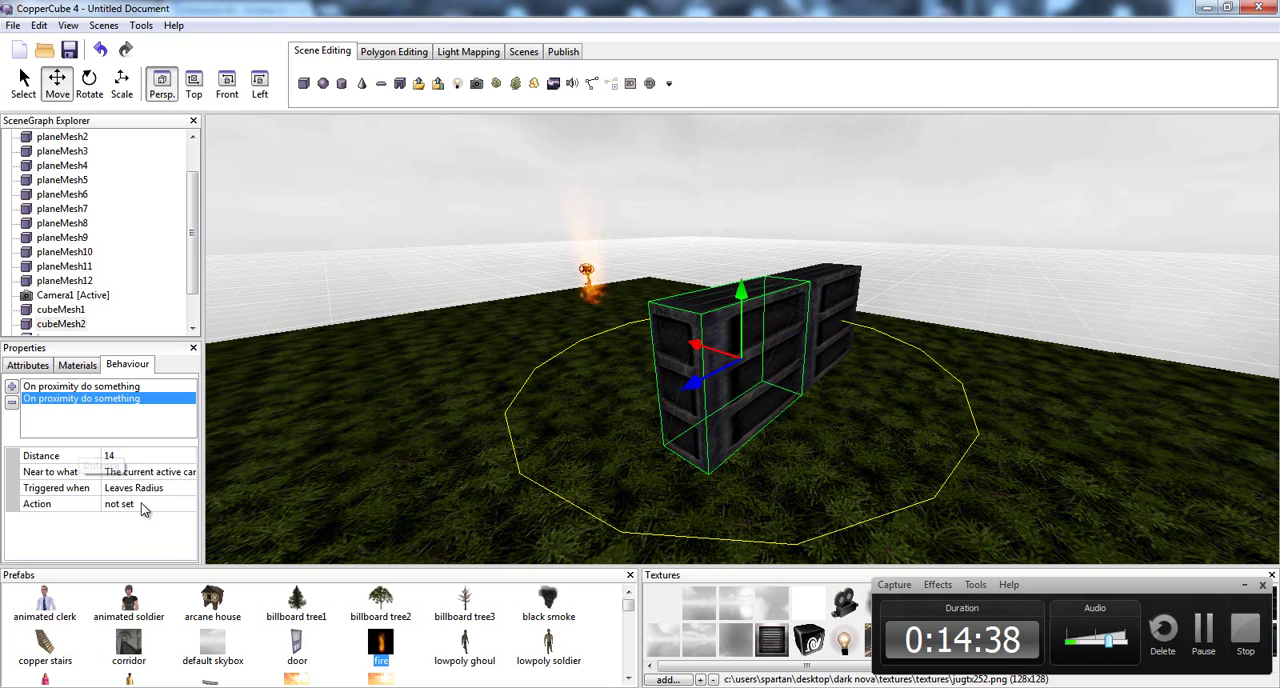
Give the leaving trigger a Change-position action that slides planeMesh5 back, animated
{"action": "left_click", "coordinate": [120, 504]}
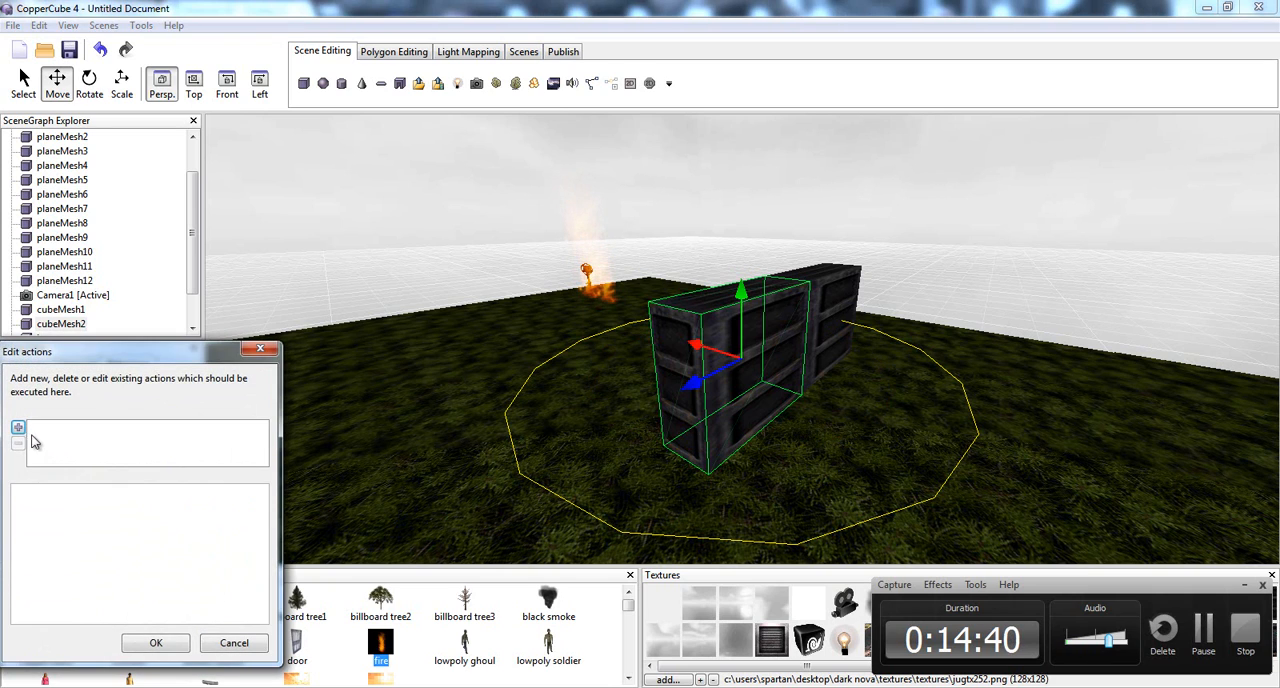
{"action": "left_click", "coordinate": [18, 428]}
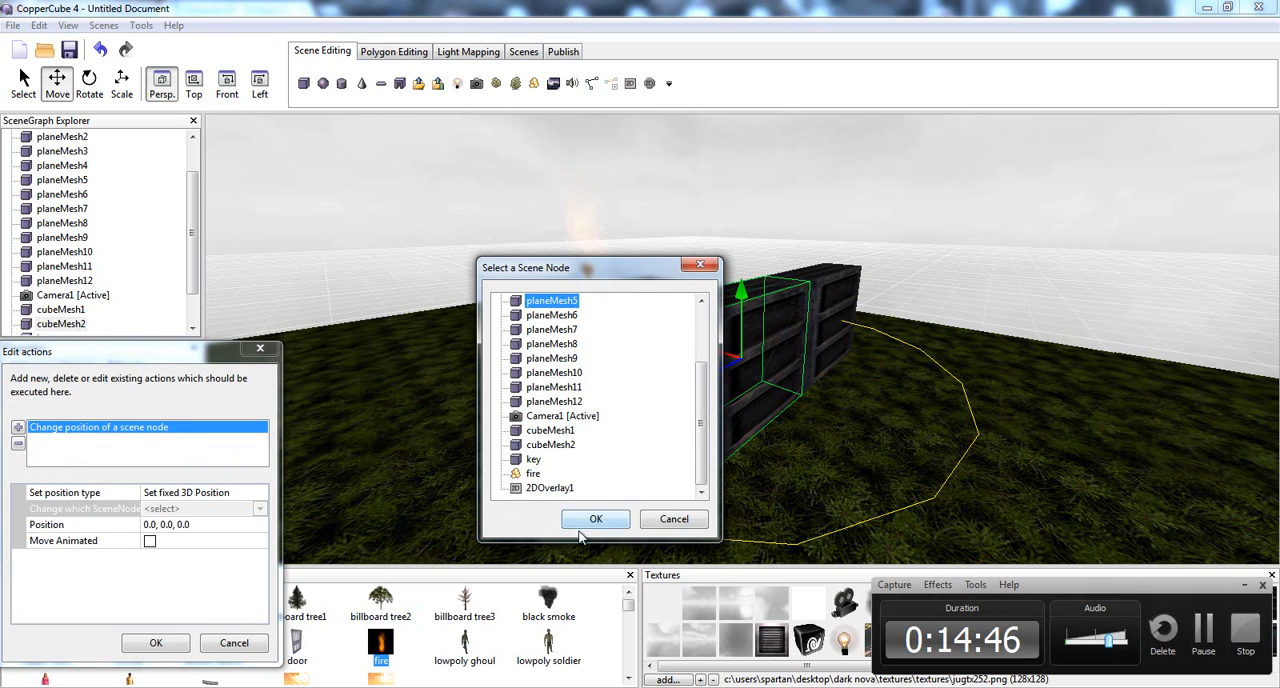
{"action": "left_click", "coordinate": [596, 518]}
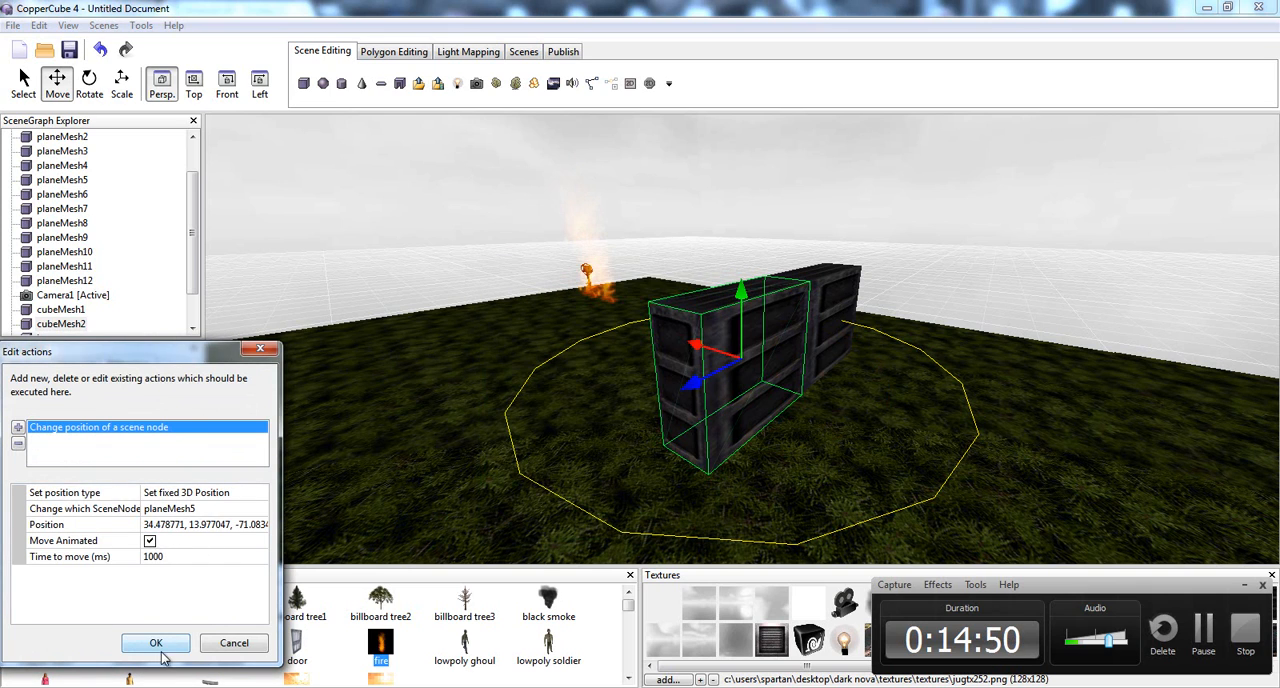
{"action": "left_click", "coordinate": [156, 642]}
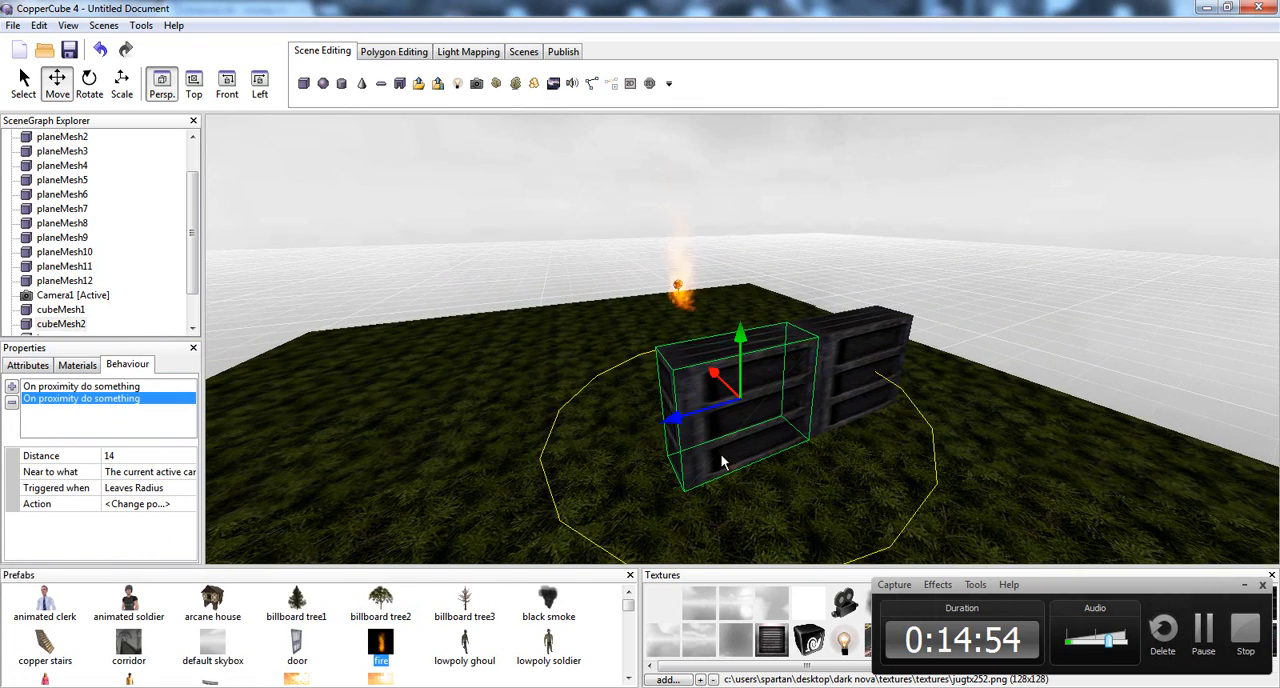
Copy the door's proximity behaviours and paste them onto the second door block
{"action": "right_click", "coordinate": [724, 462]}
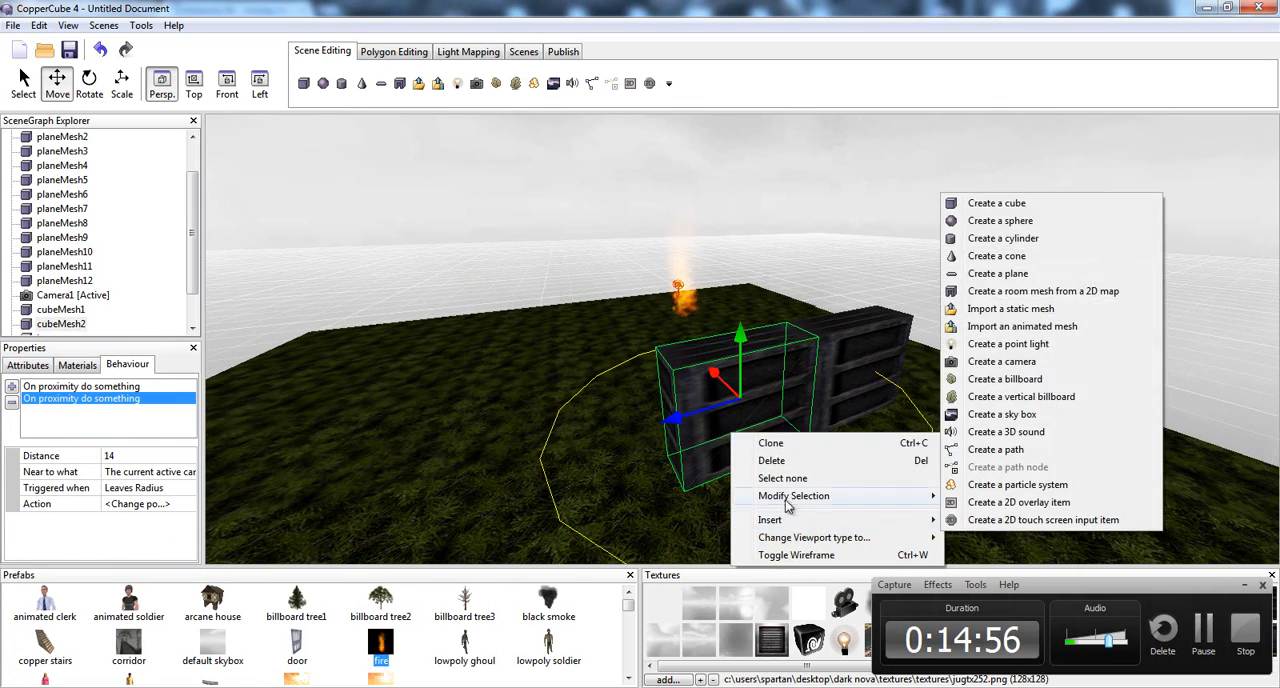
{"action": "left_click", "coordinate": [956, 530]}
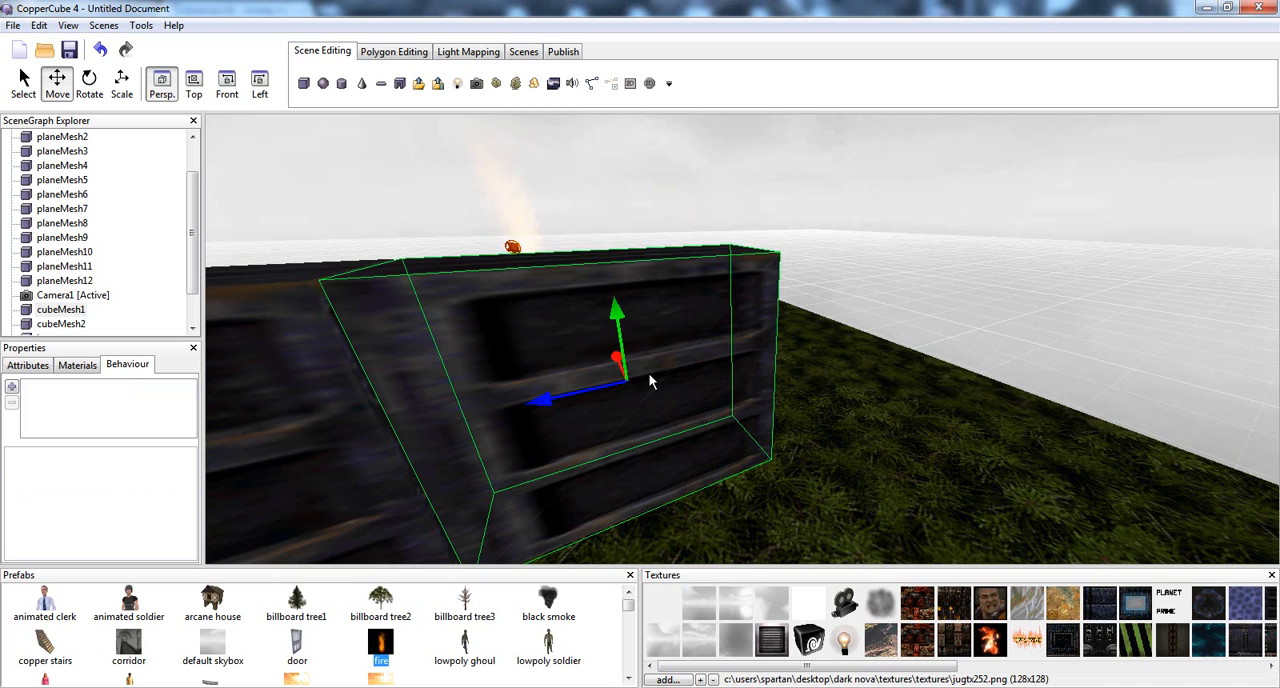
{"action": "right_click", "coordinate": [650, 380]}
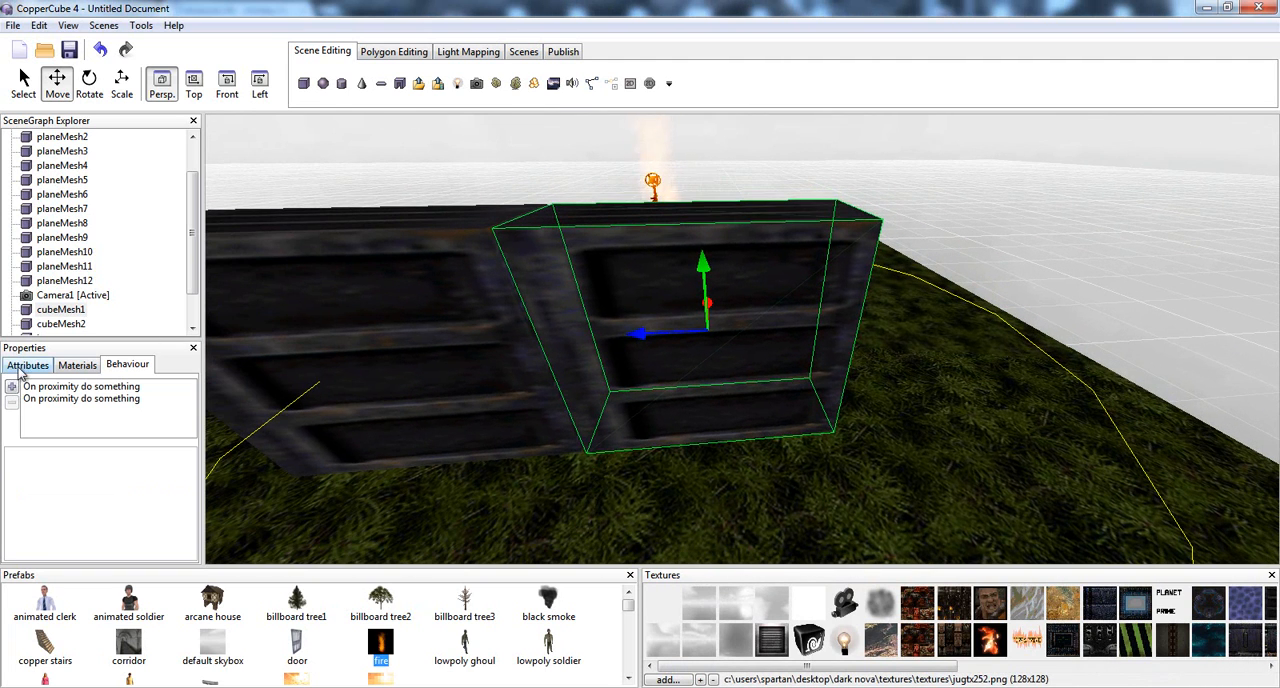
Review the first door's proximity behaviours and their position-change actions
{"action": "left_click", "coordinate": [28, 364]}
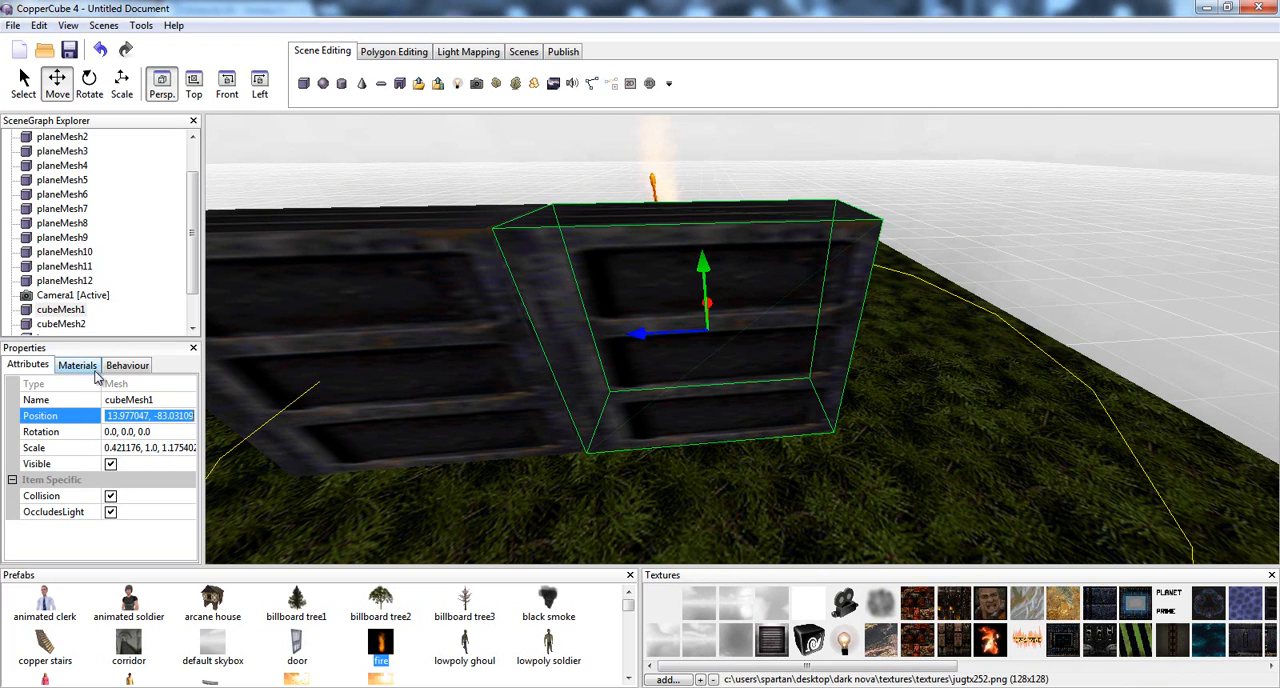
{"action": "left_click", "coordinate": [128, 364]}
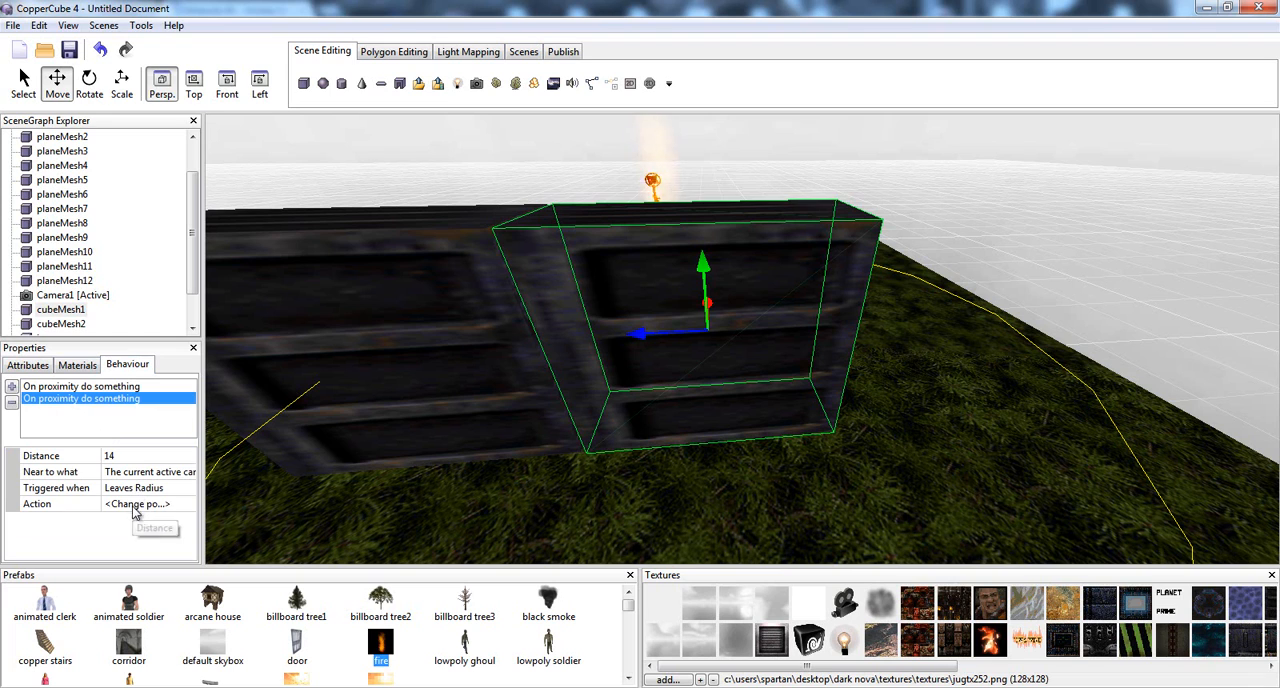
{"action": "left_click", "coordinate": [136, 504]}
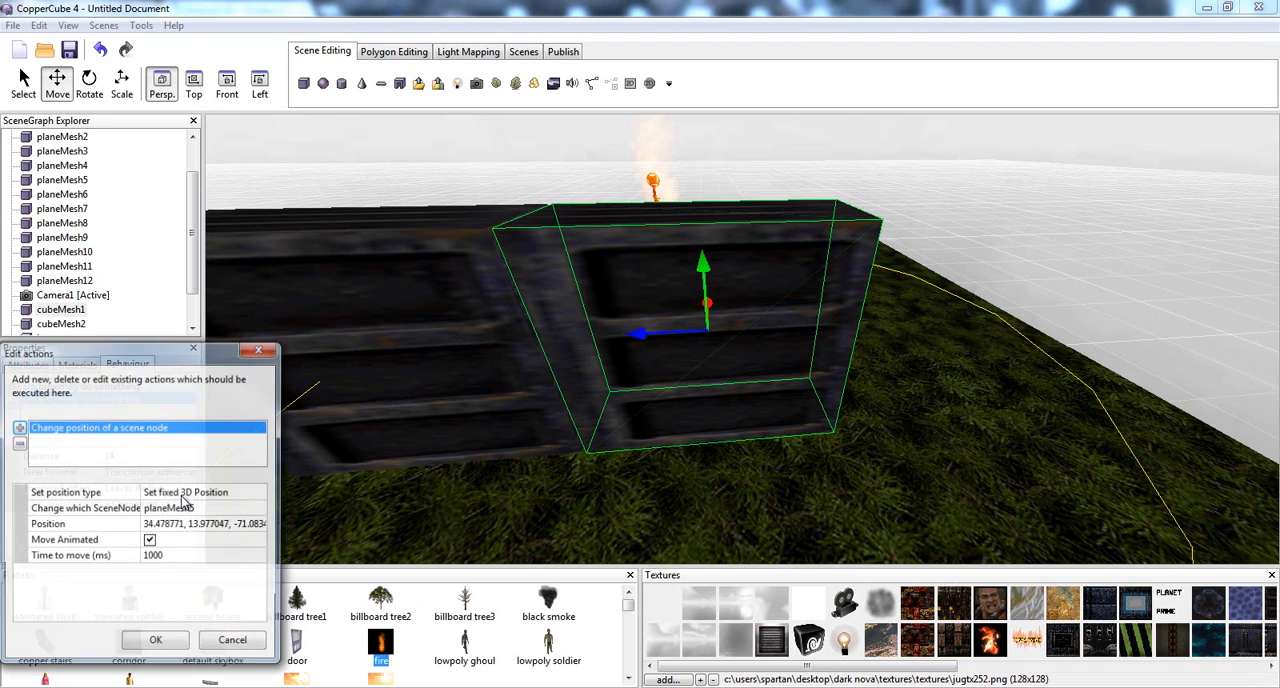
{"action": "left_click", "coordinate": [156, 640]}
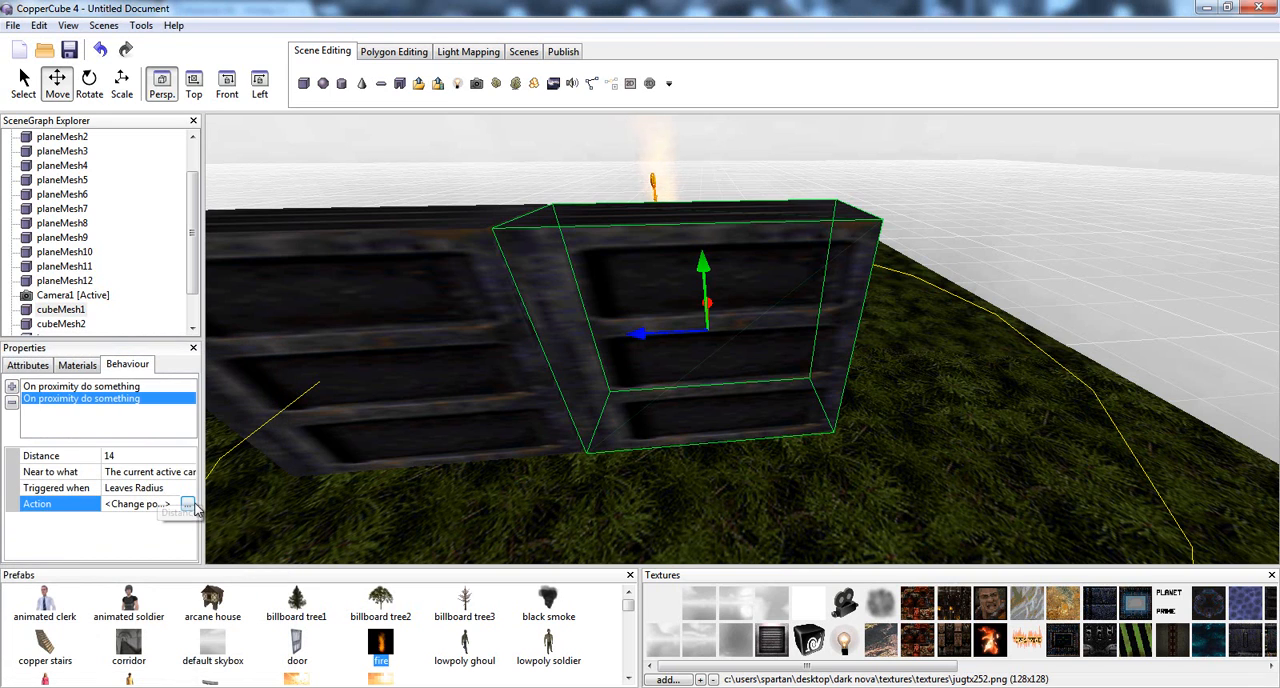
{"action": "left_click", "coordinate": [186, 504]}
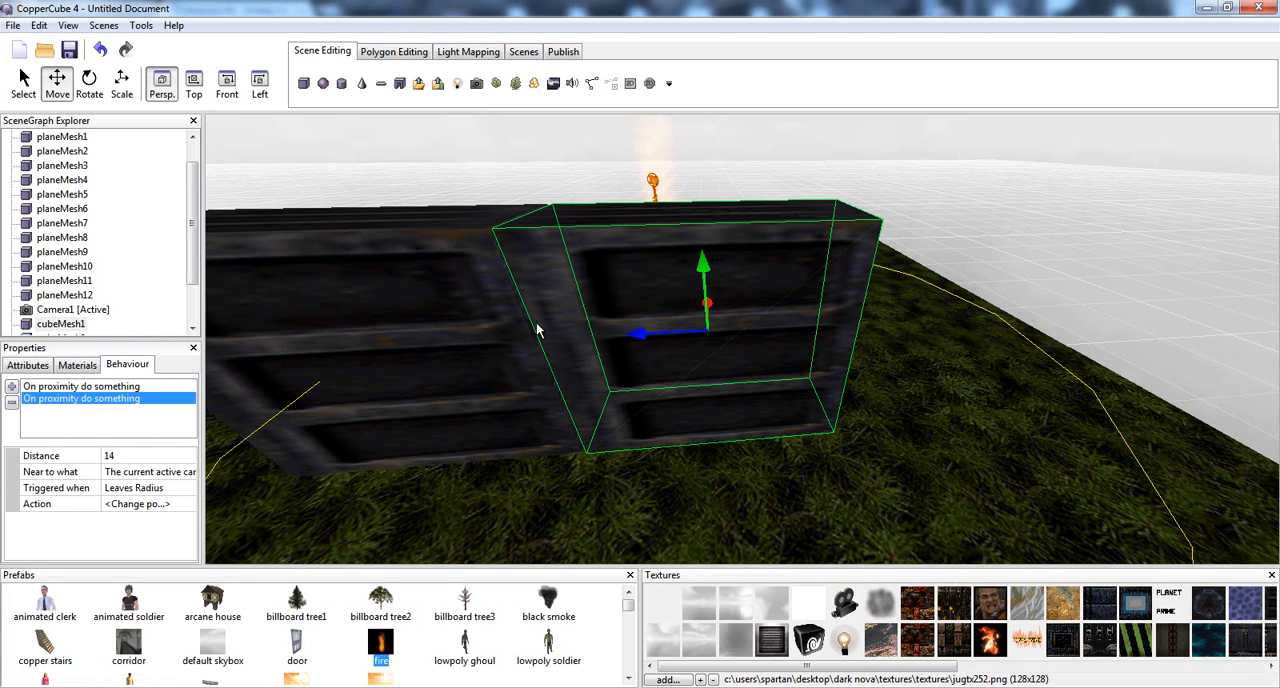
{"action": "left_click", "coordinate": [80, 386]}
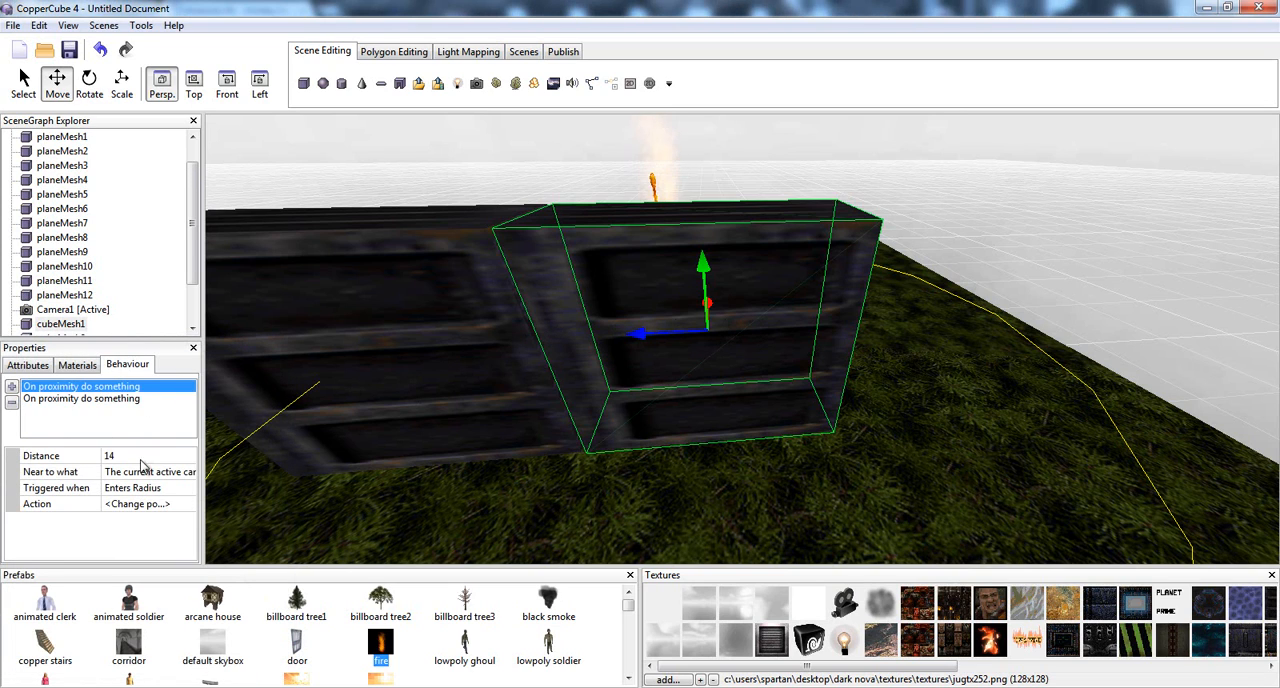
{"action": "left_click", "coordinate": [28, 364]}
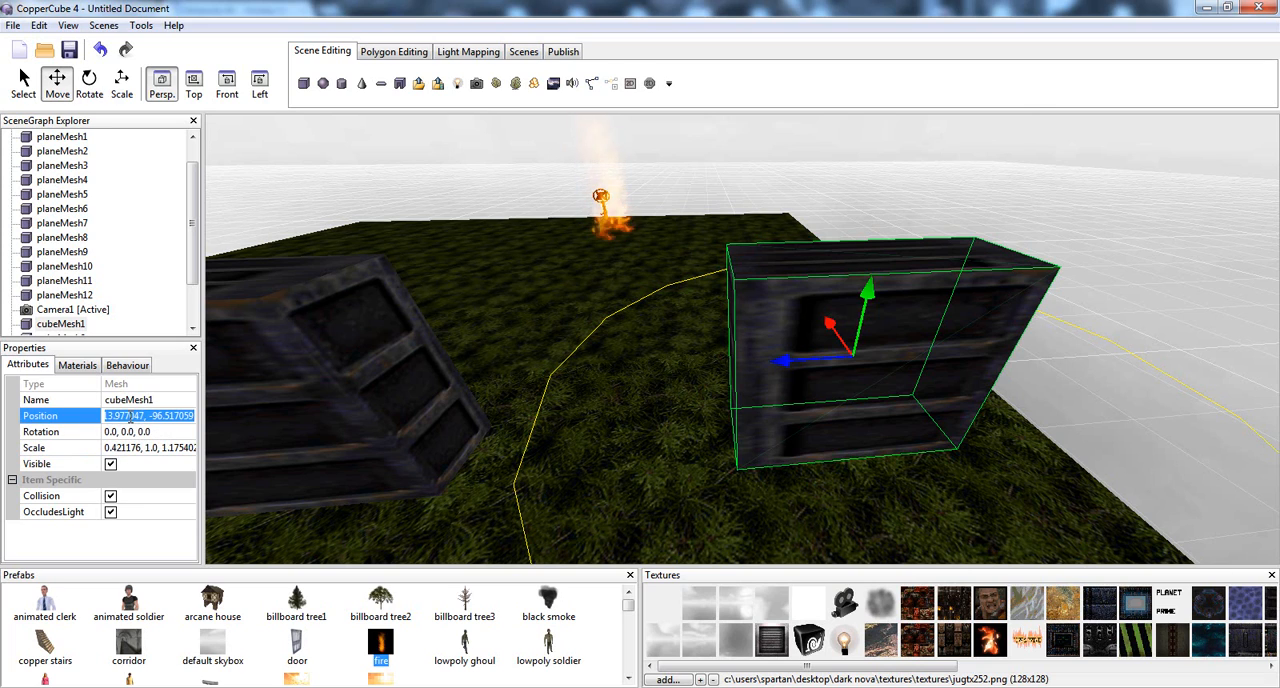
Set cubeMesh1's Enters Radius action to its own open position and check its Leaves Radius action
{"action": "left_click", "coordinate": [126, 364]}
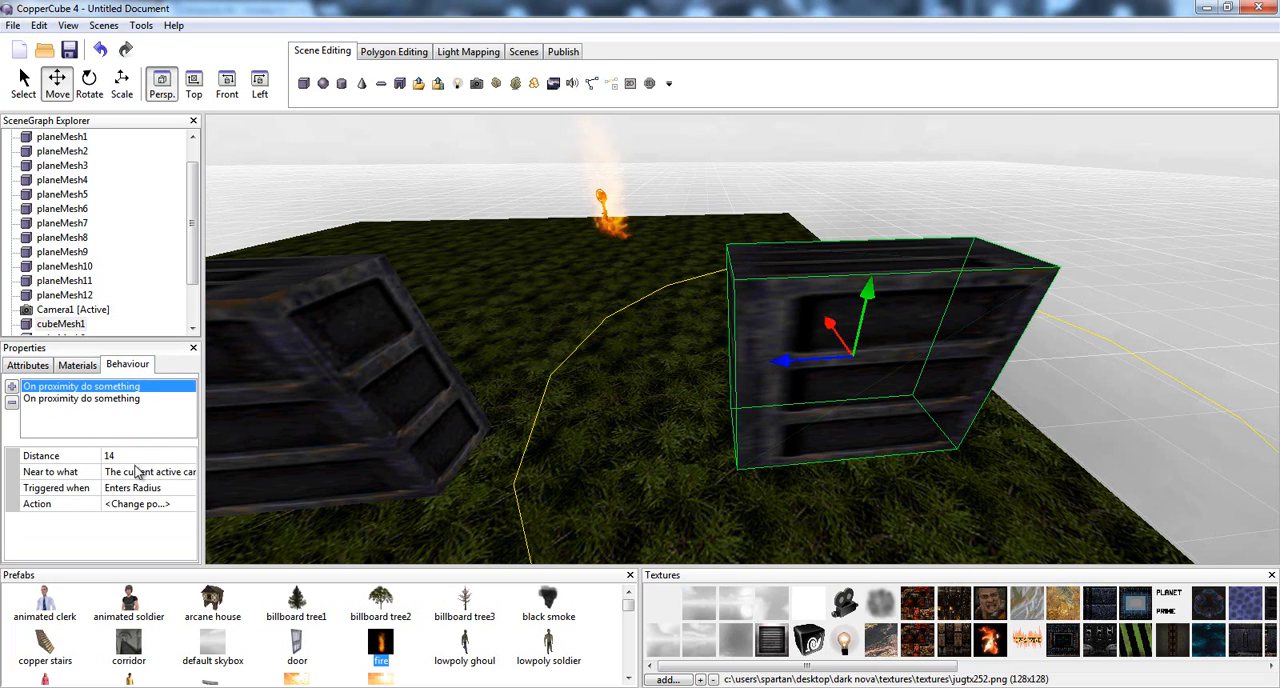
{"action": "left_click", "coordinate": [136, 504]}
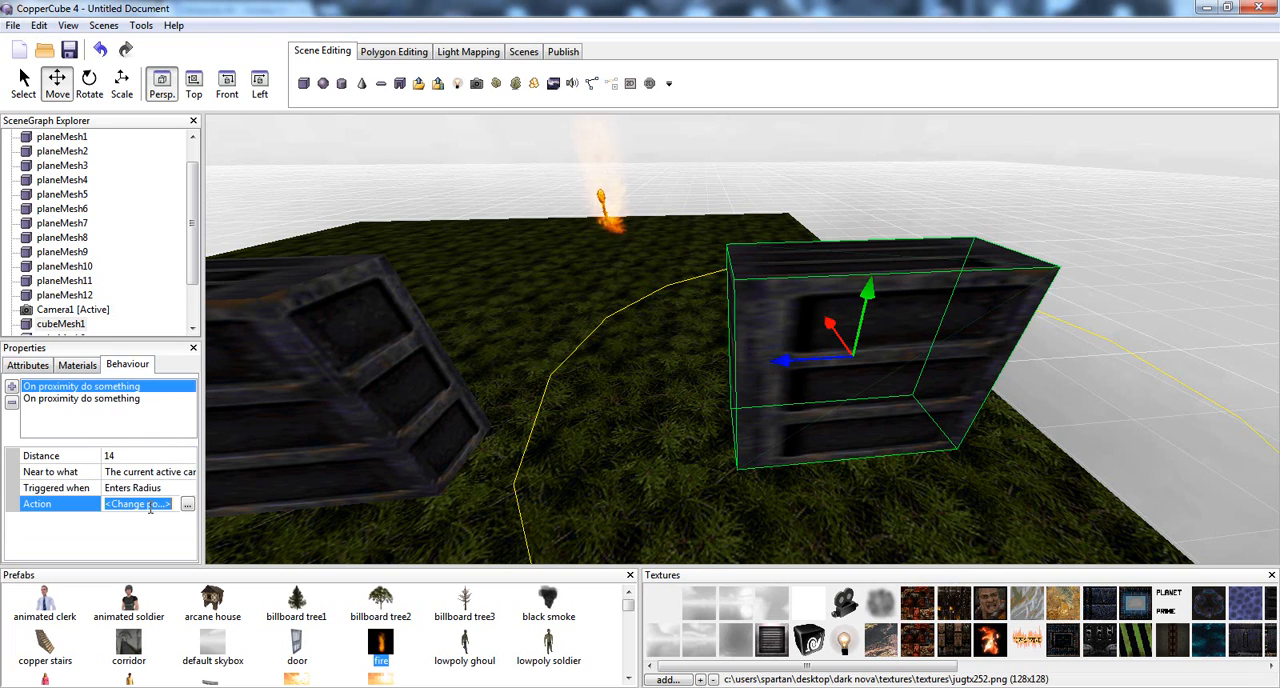
{"action": "left_click", "coordinate": [188, 504]}
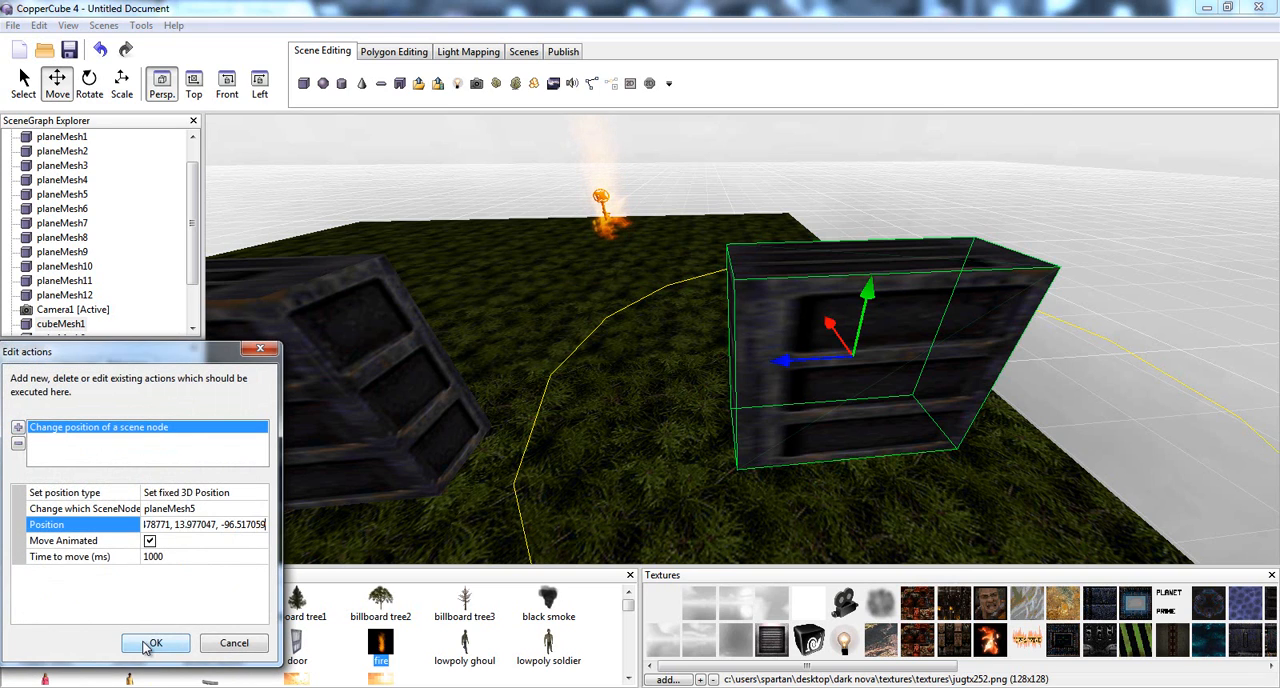
{"action": "left_click", "coordinate": [156, 644]}
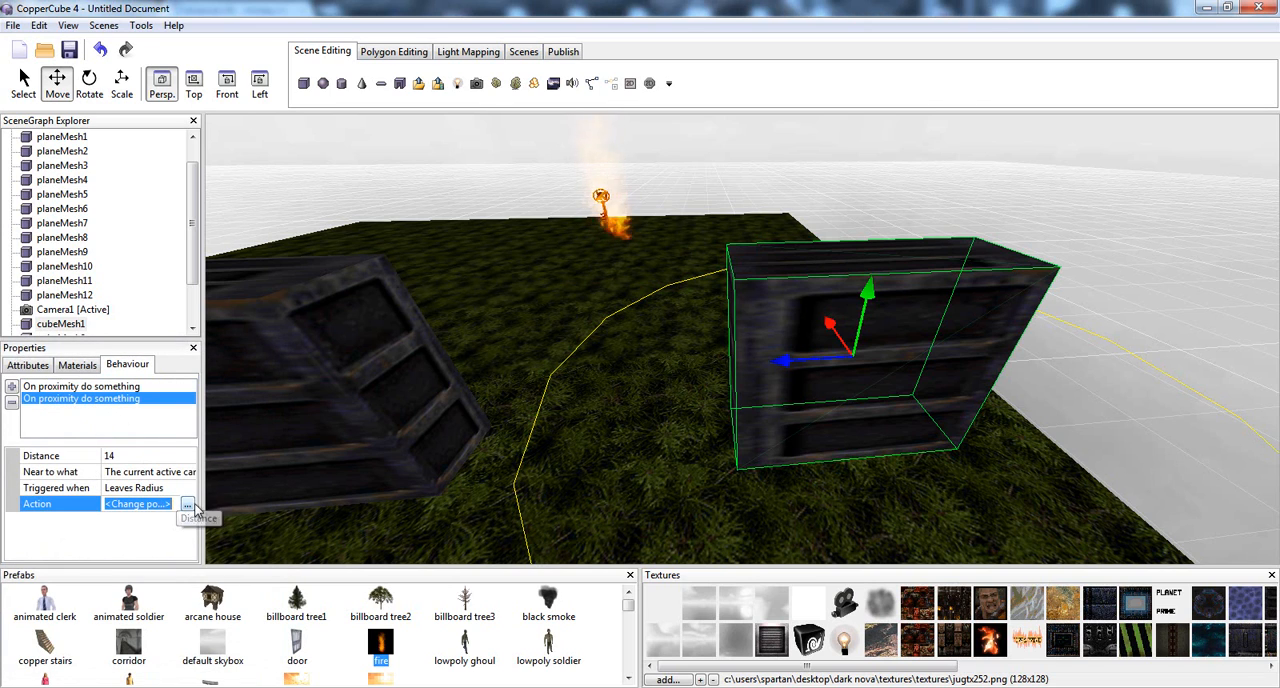
{"action": "left_click", "coordinate": [188, 504]}
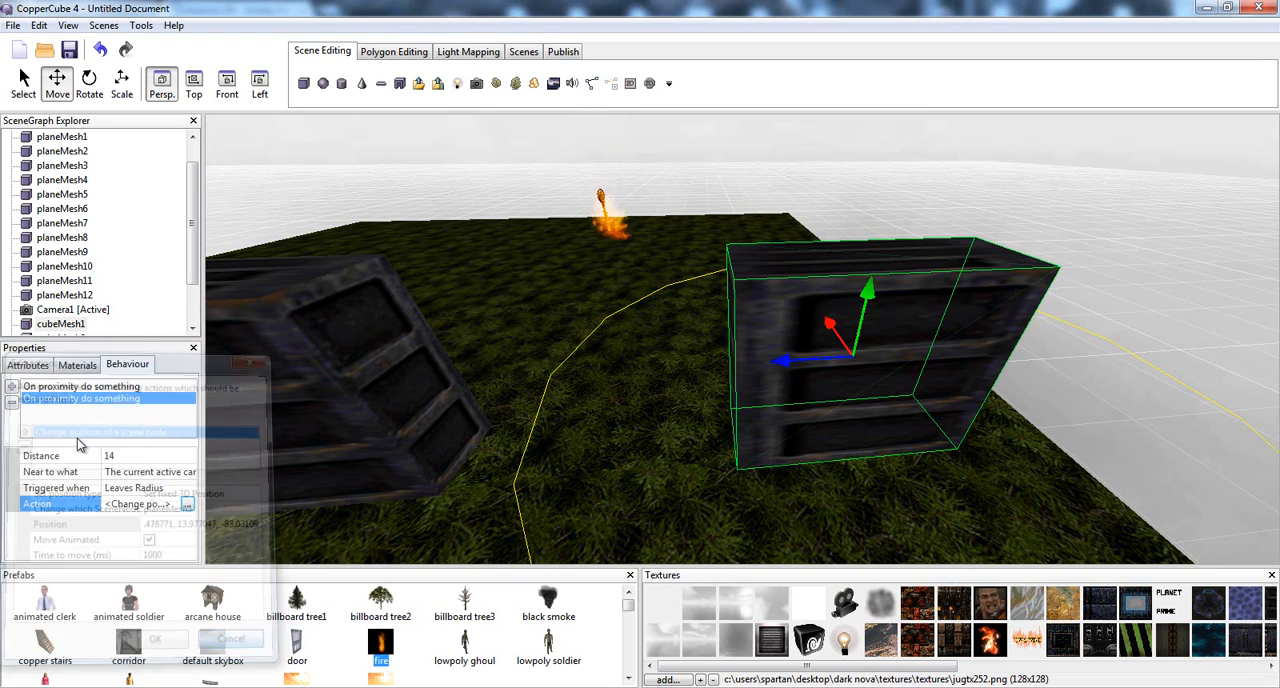
{"action": "left_click", "coordinate": [28, 364]}
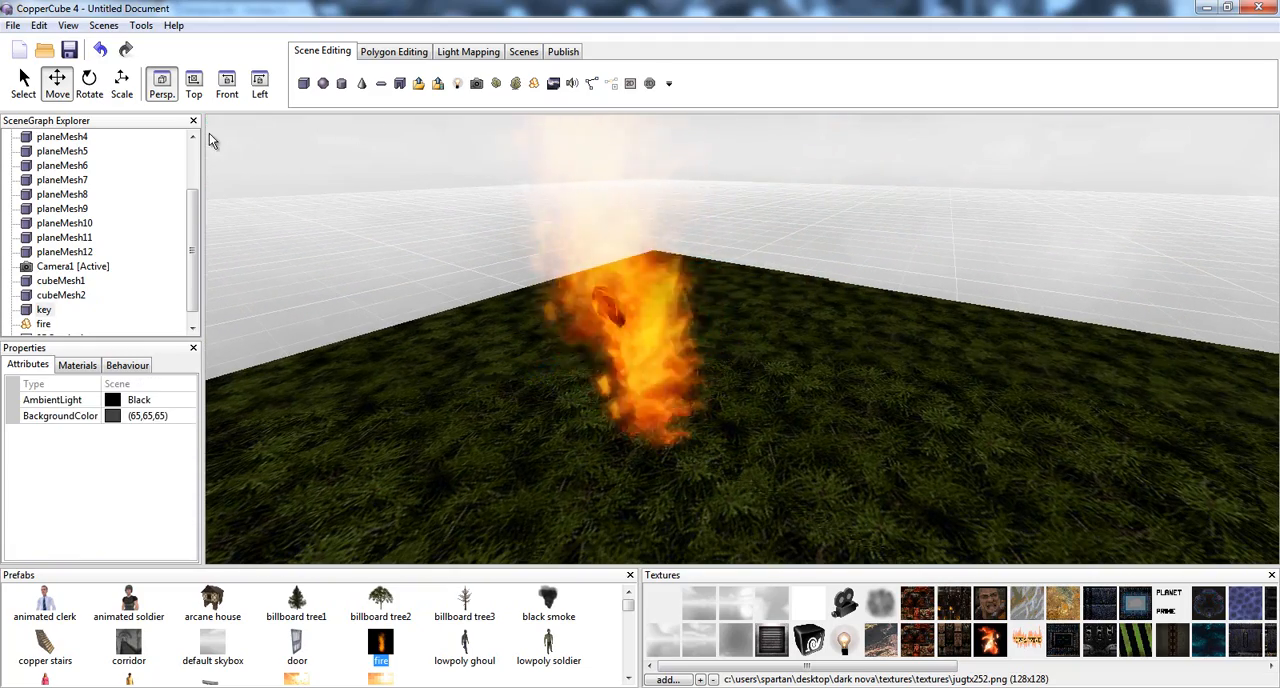
Add an On-proximity behaviour to the key node
{"action": "left_click", "coordinate": [44, 324]}
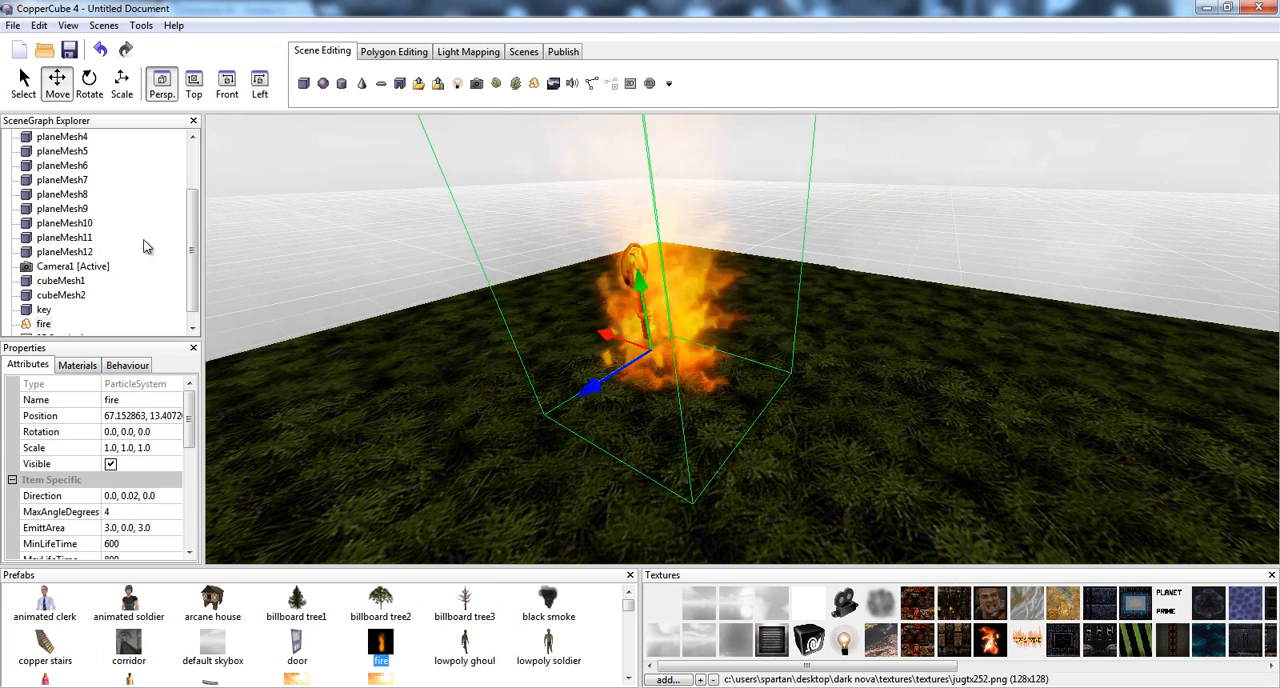
{"action": "left_click", "coordinate": [44, 308]}
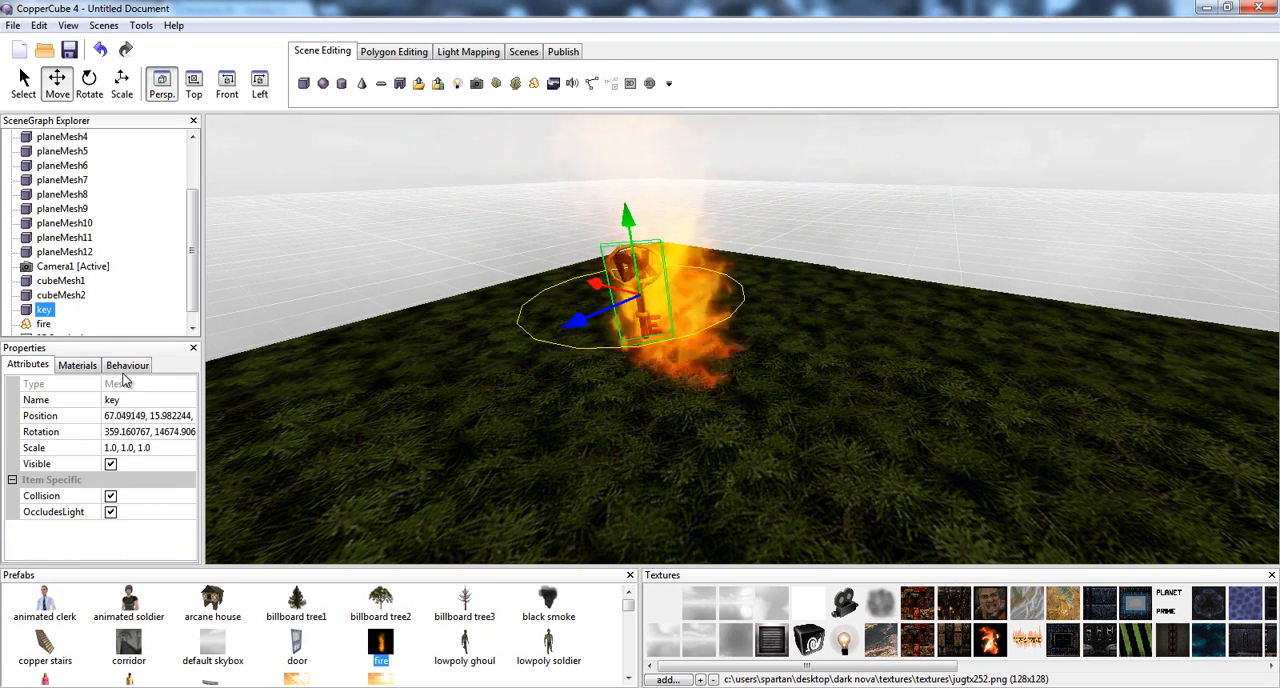
{"action": "left_click", "coordinate": [128, 364]}
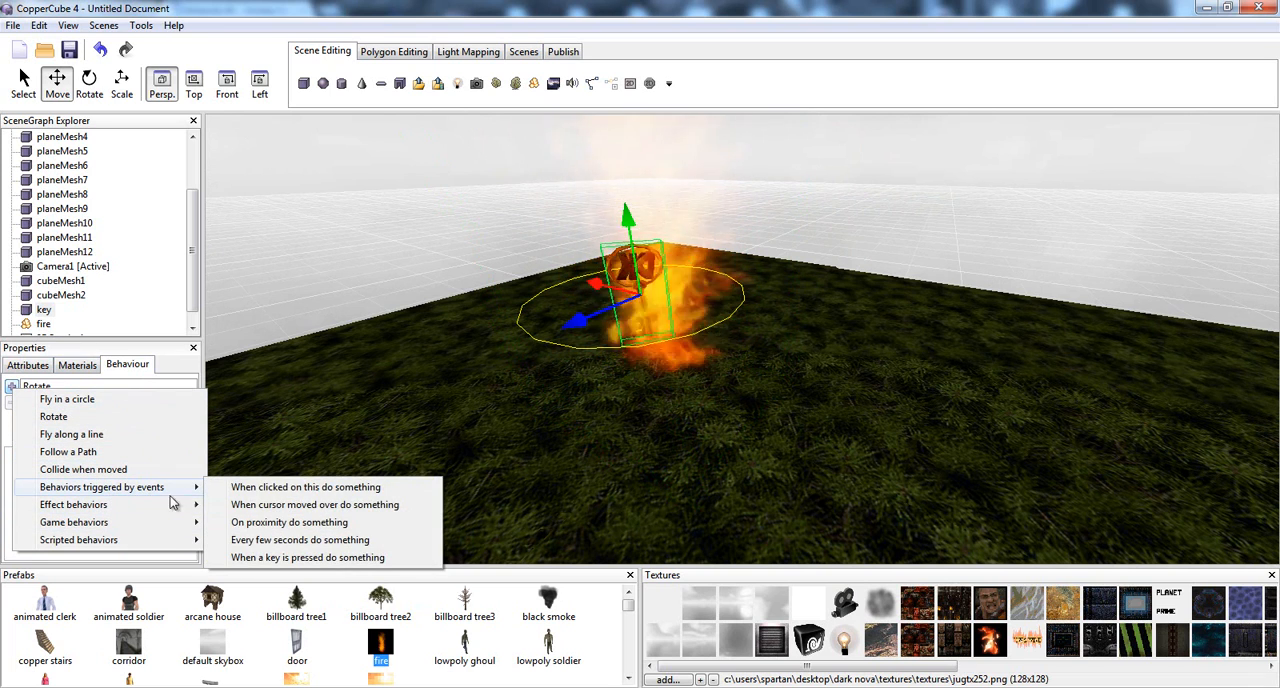
{"action": "left_click", "coordinate": [288, 522]}
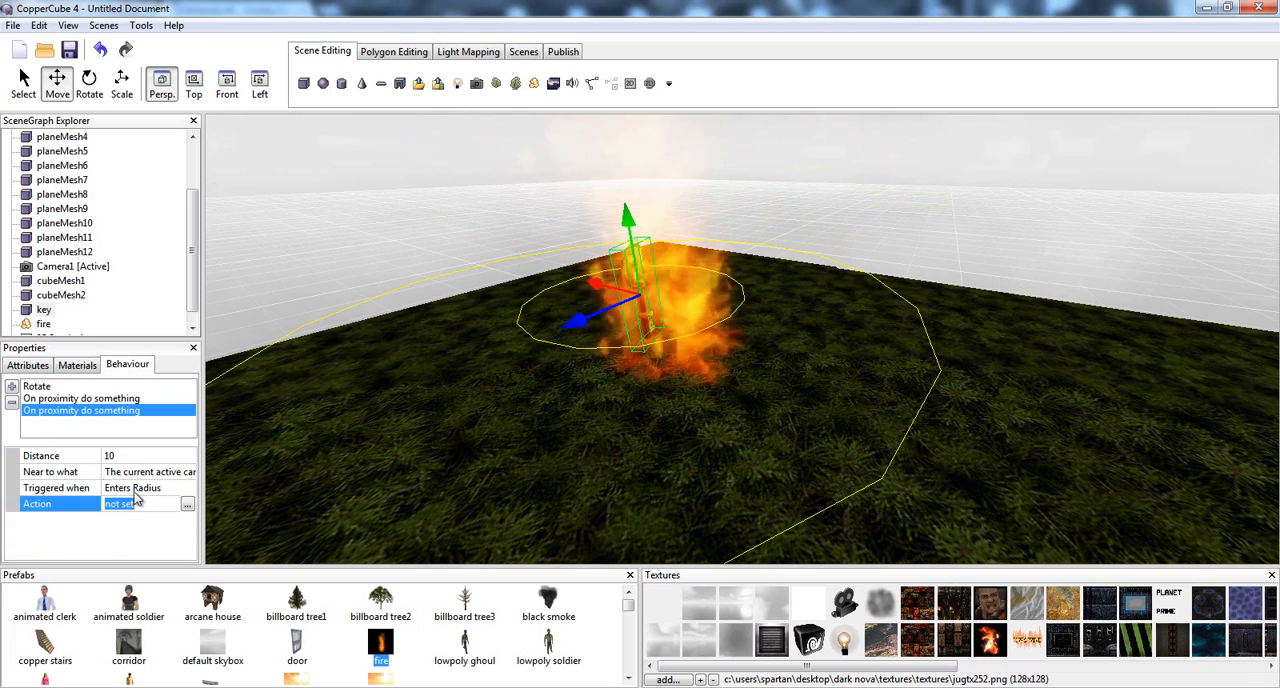
Give it a Hide-or-unhide action that makes the fire invisible
{"action": "left_click", "coordinate": [188, 504]}
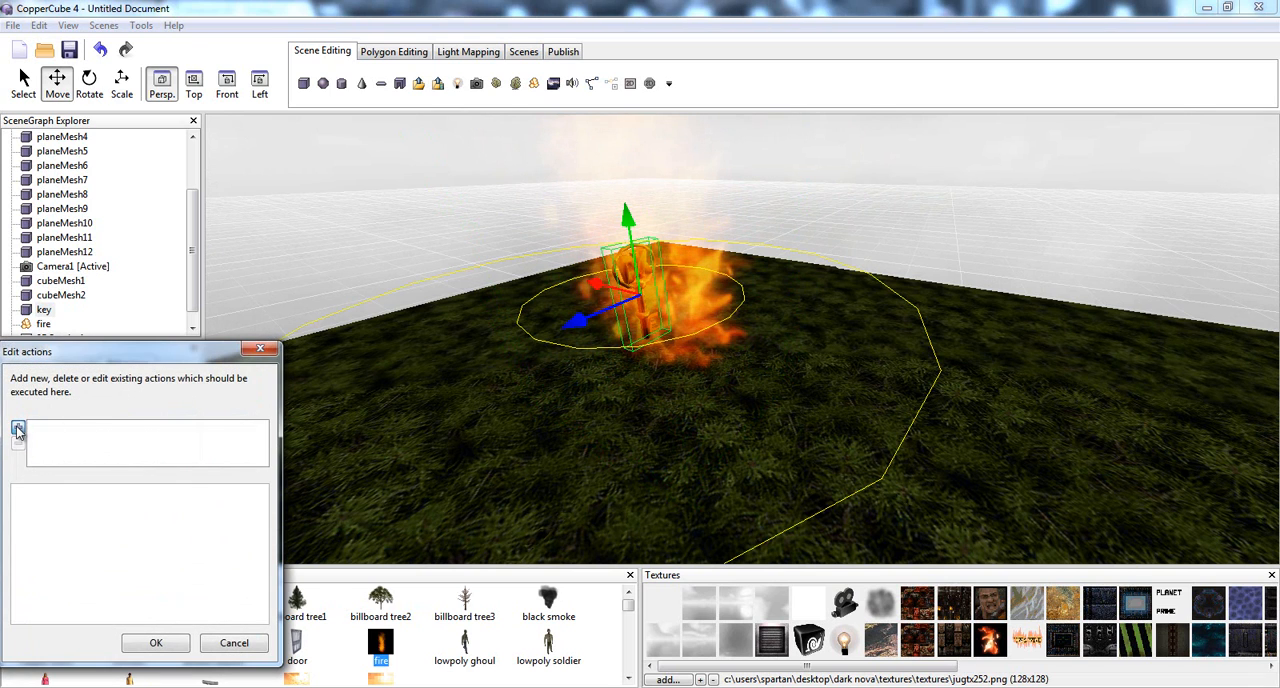
{"action": "left_click", "coordinate": [16, 430]}
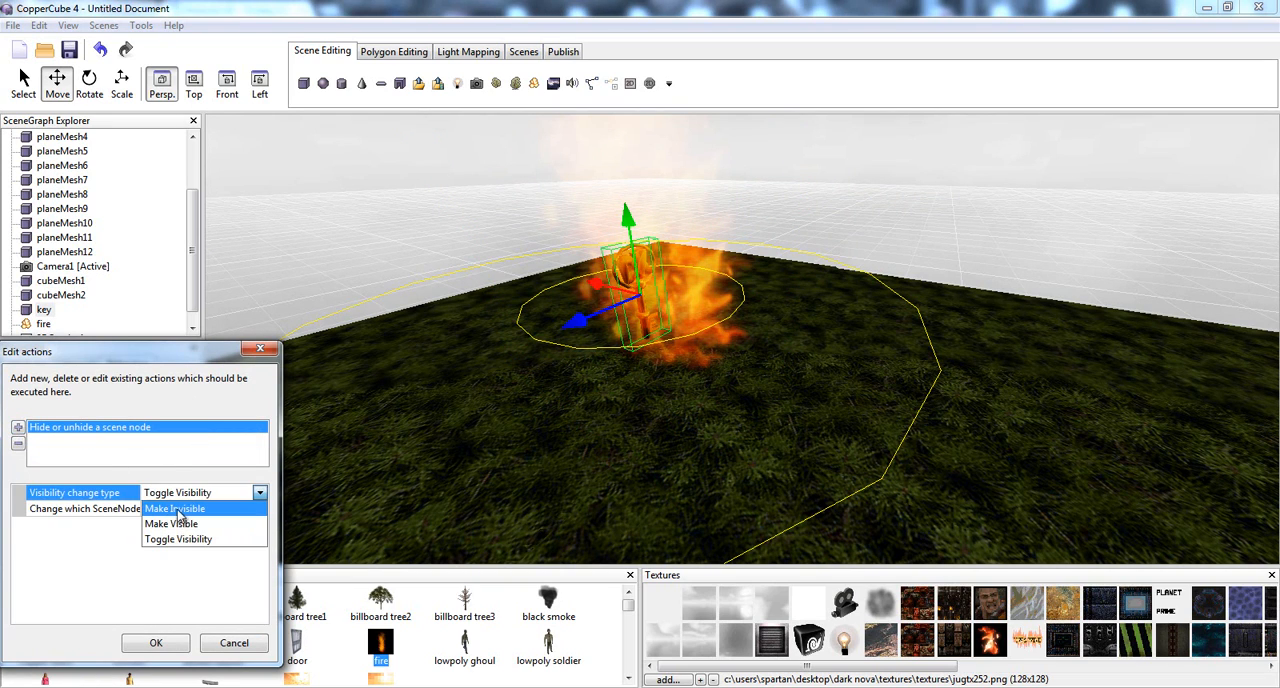
{"action": "left_click", "coordinate": [176, 508]}
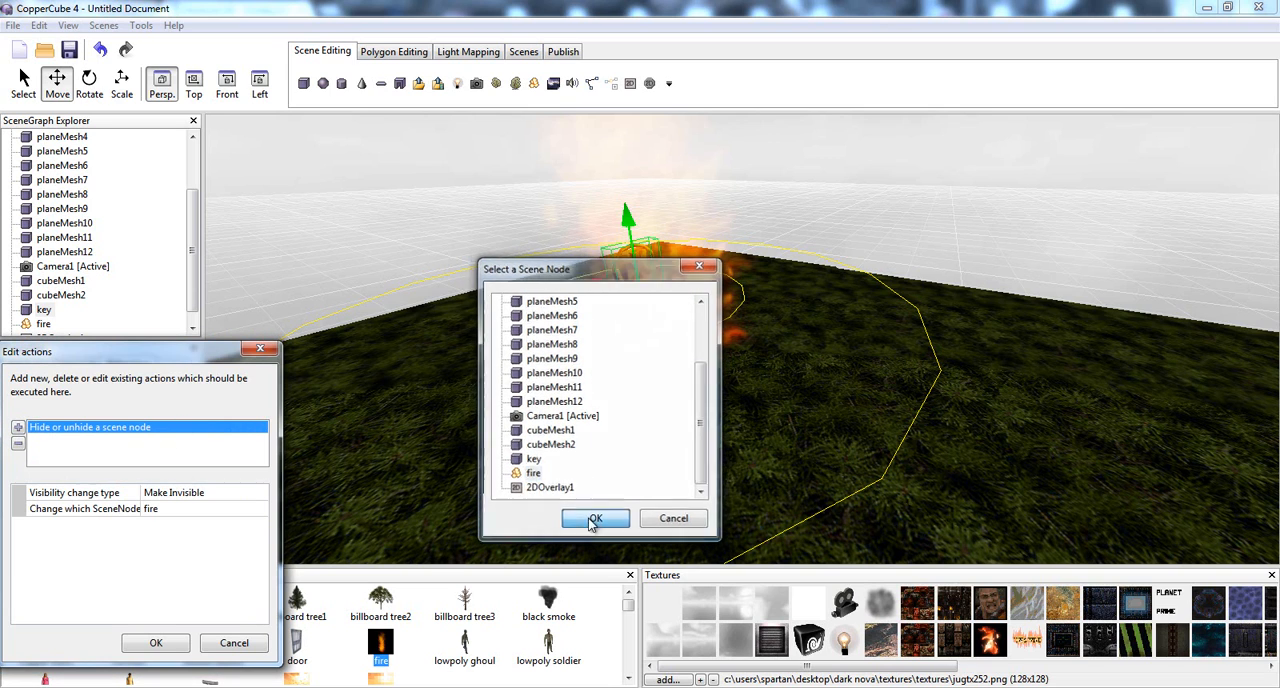
{"action": "left_click", "coordinate": [596, 518]}
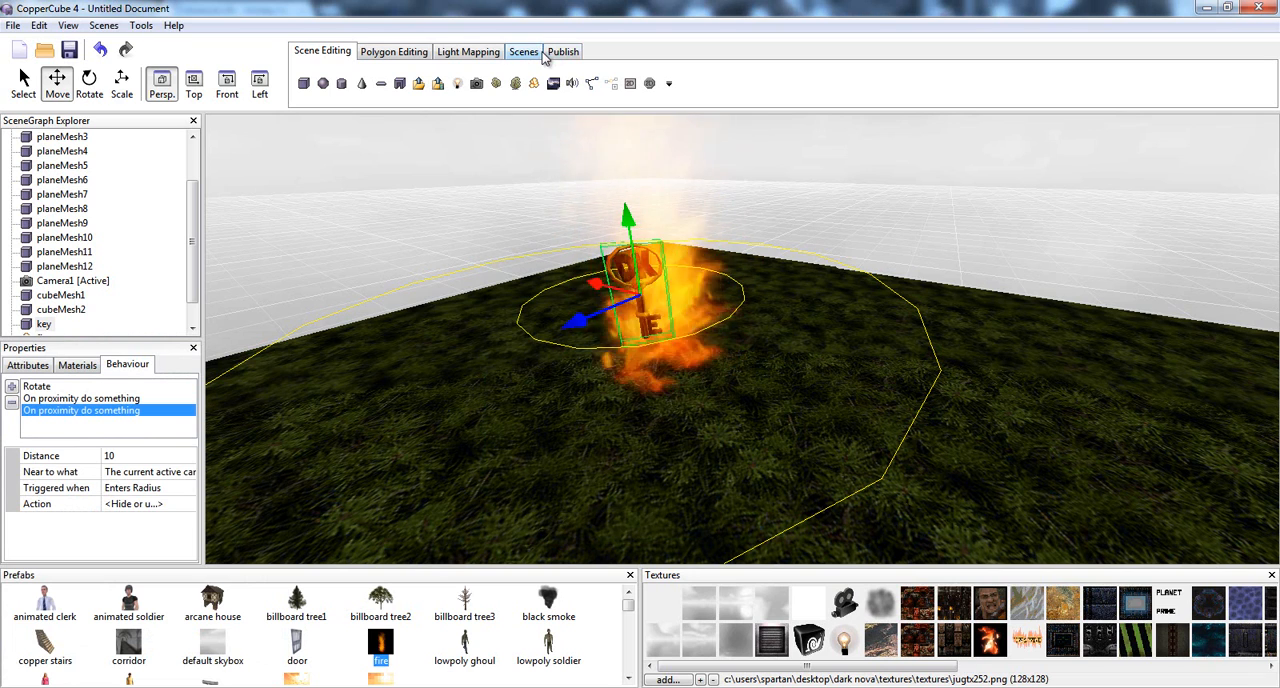
Choose Publish as Windows (.exe) and bring up its publishing settings
{"action": "left_click", "coordinate": [562, 52]}
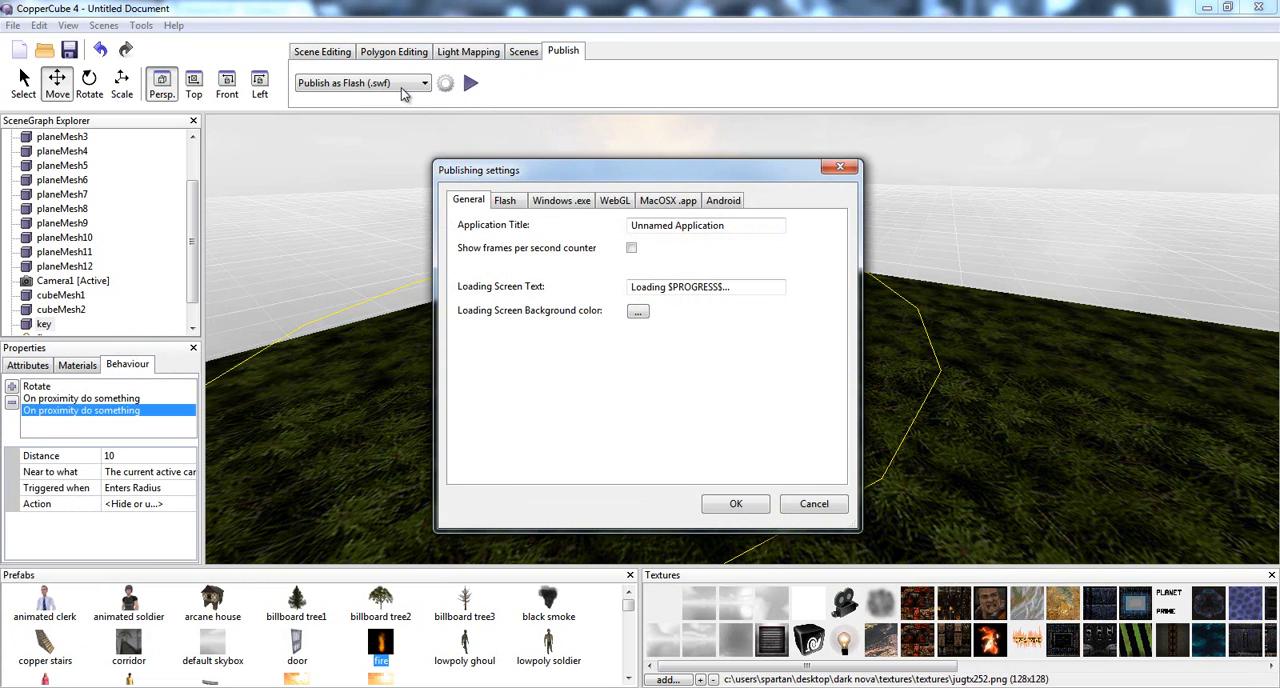
{"action": "left_click", "coordinate": [424, 84]}
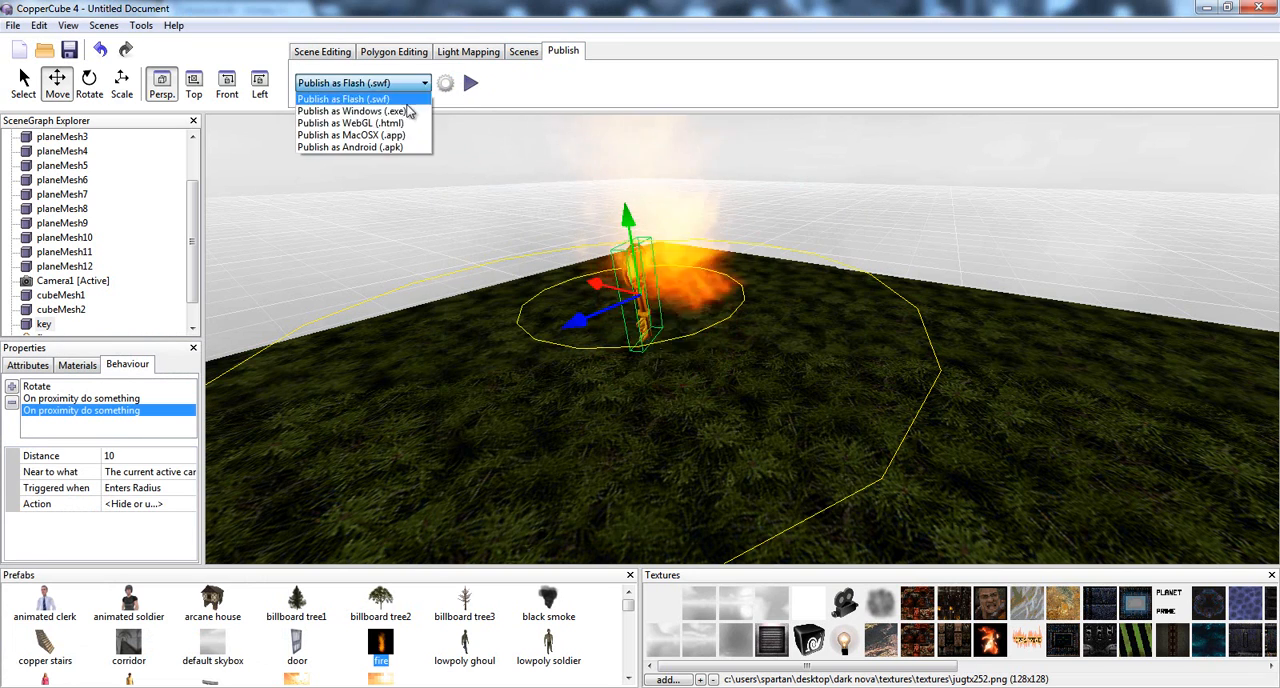
{"action": "left_click", "coordinate": [352, 110]}
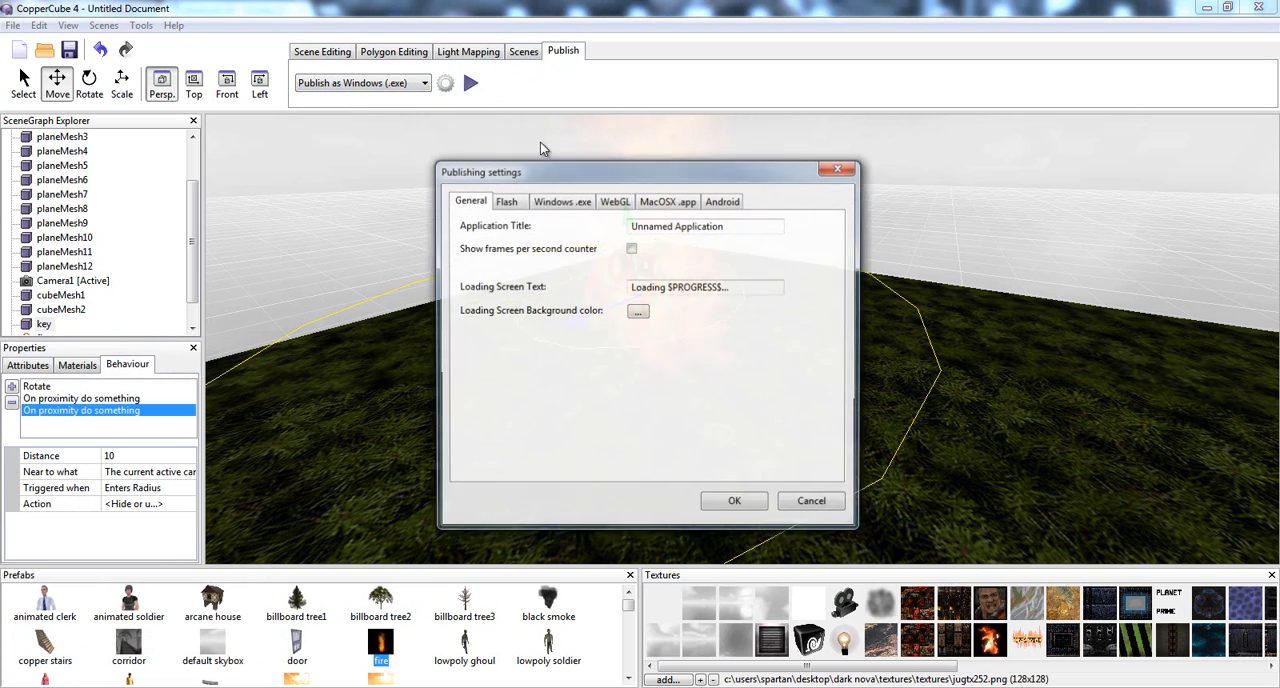
{"action": "left_click", "coordinate": [562, 200]}
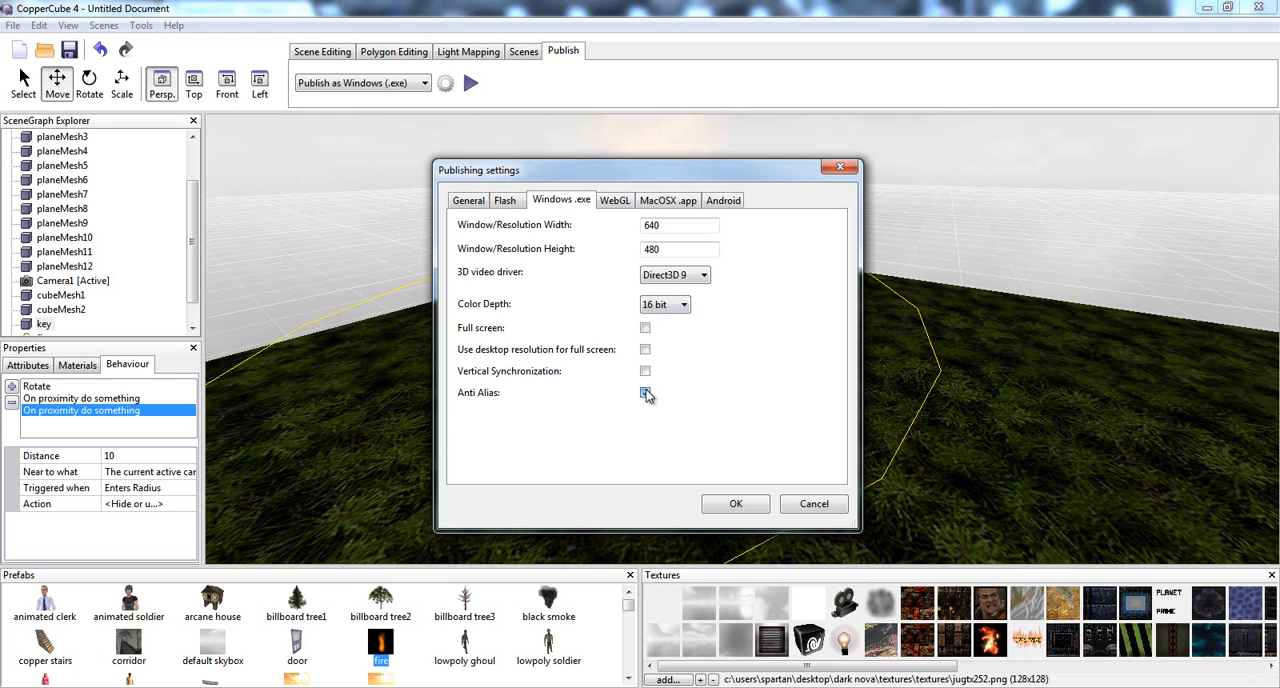
Enable Anti Alias and Vertical Sync, set 32-bit colour and width 720, and confirm
{"action": "left_click", "coordinate": [644, 392]}
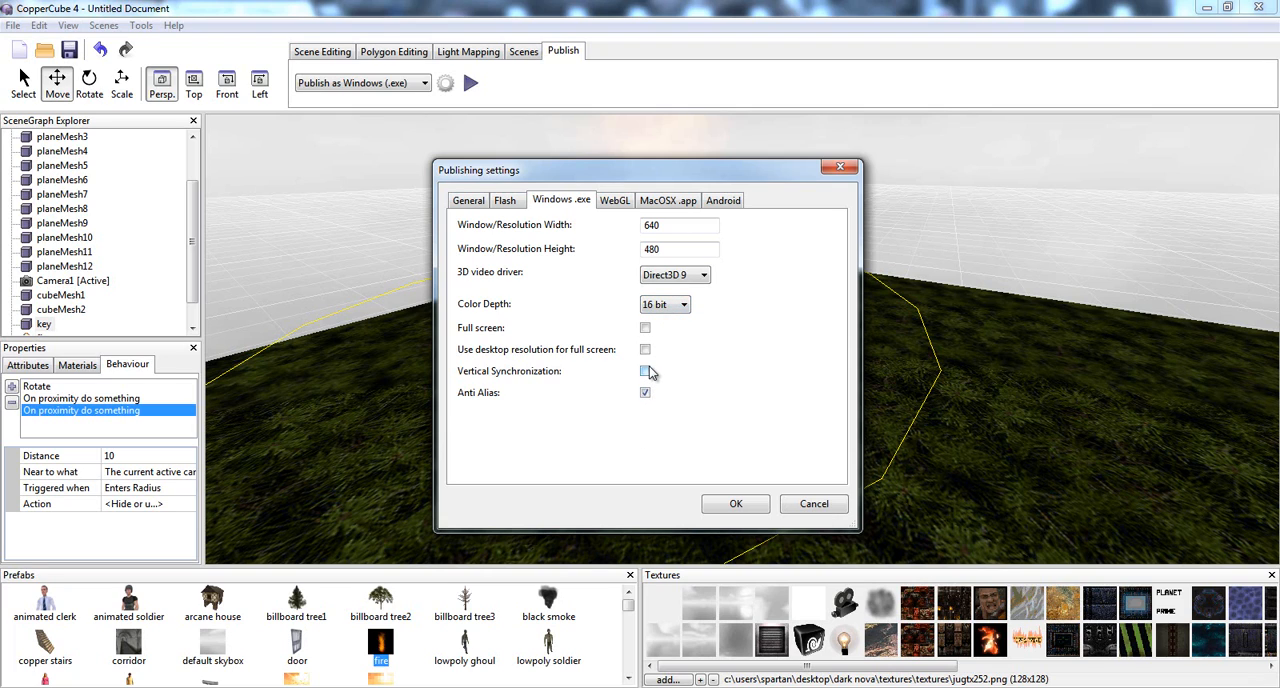
{"action": "left_click", "coordinate": [644, 372]}
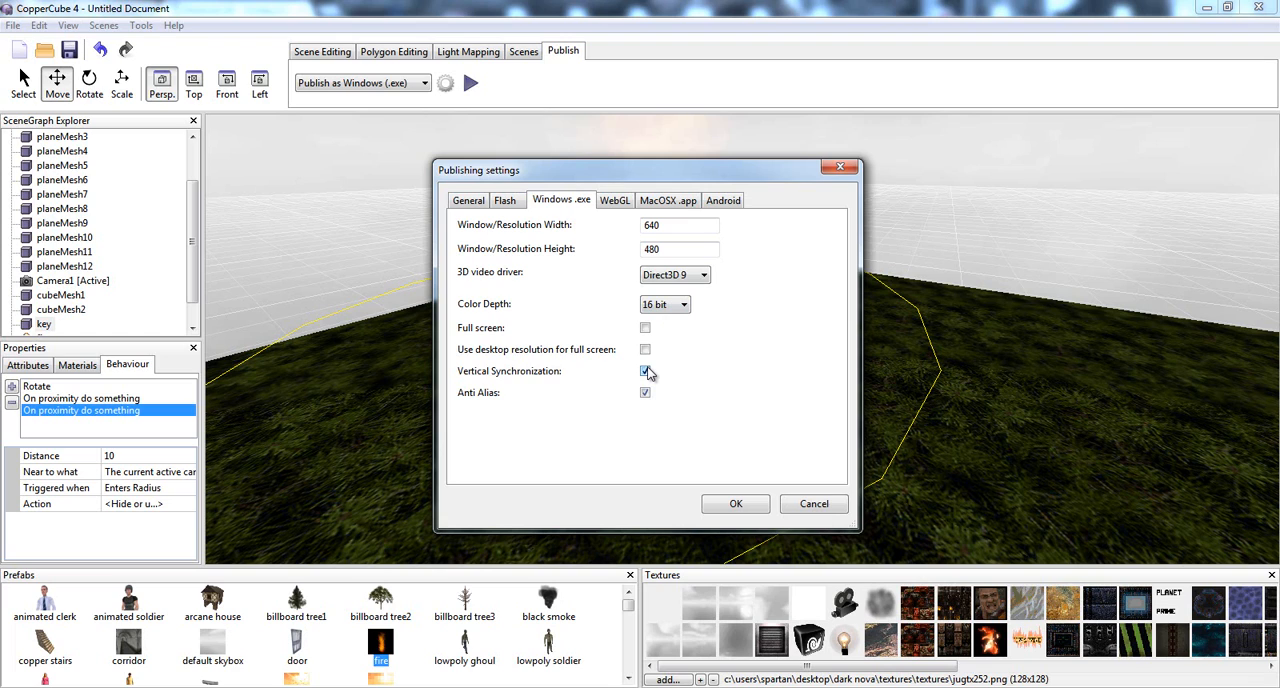
{"action": "left_click", "coordinate": [664, 304]}
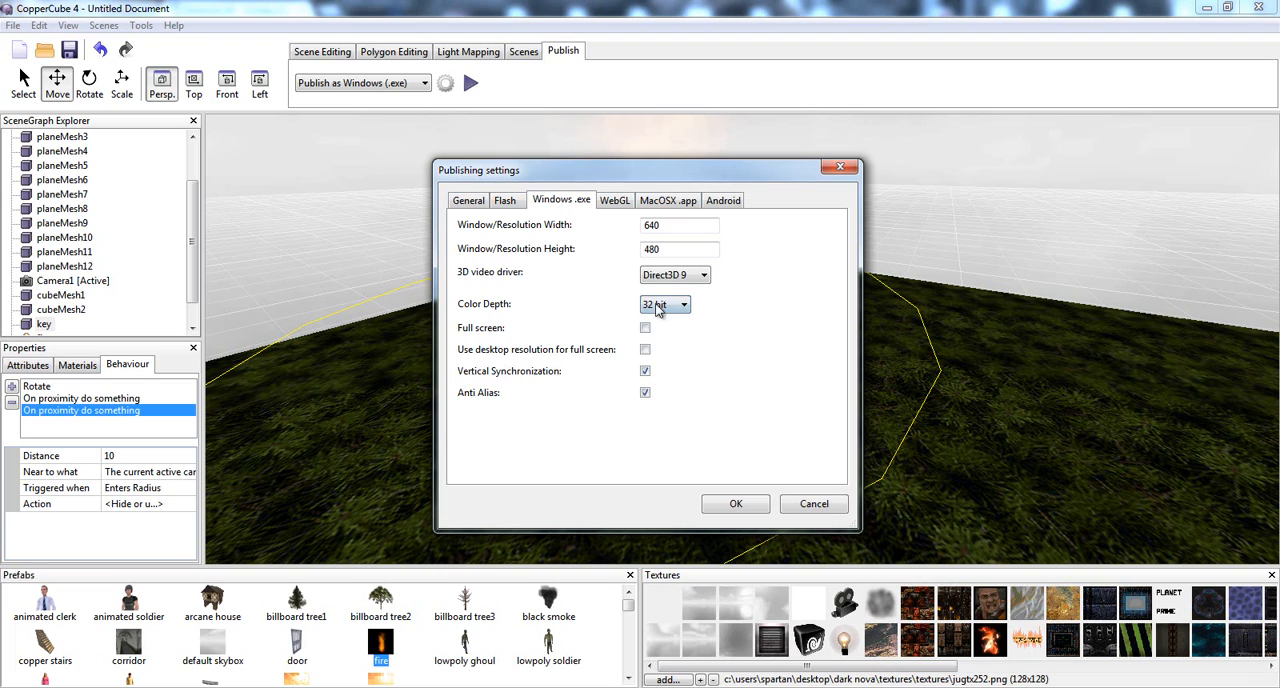
{"action": "mouse_move", "coordinate": [736, 504]}
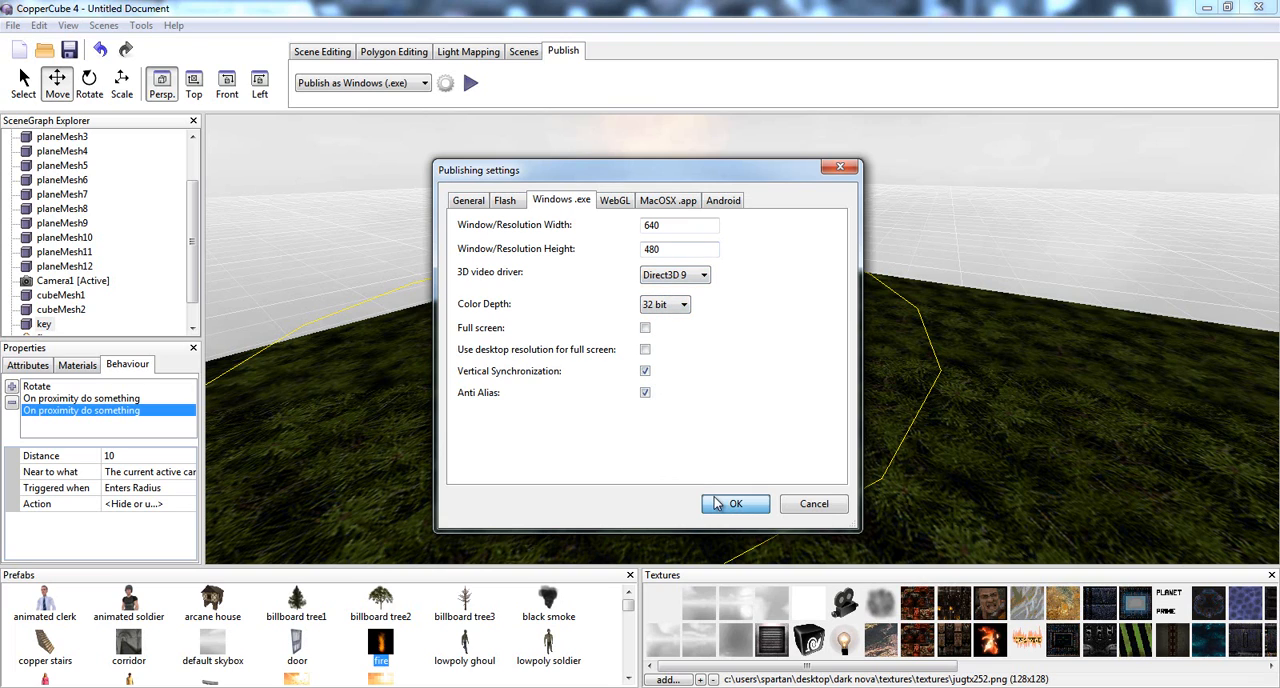
{"action": "left_click", "coordinate": [678, 224]}
{"action": "type", "text": "720"}
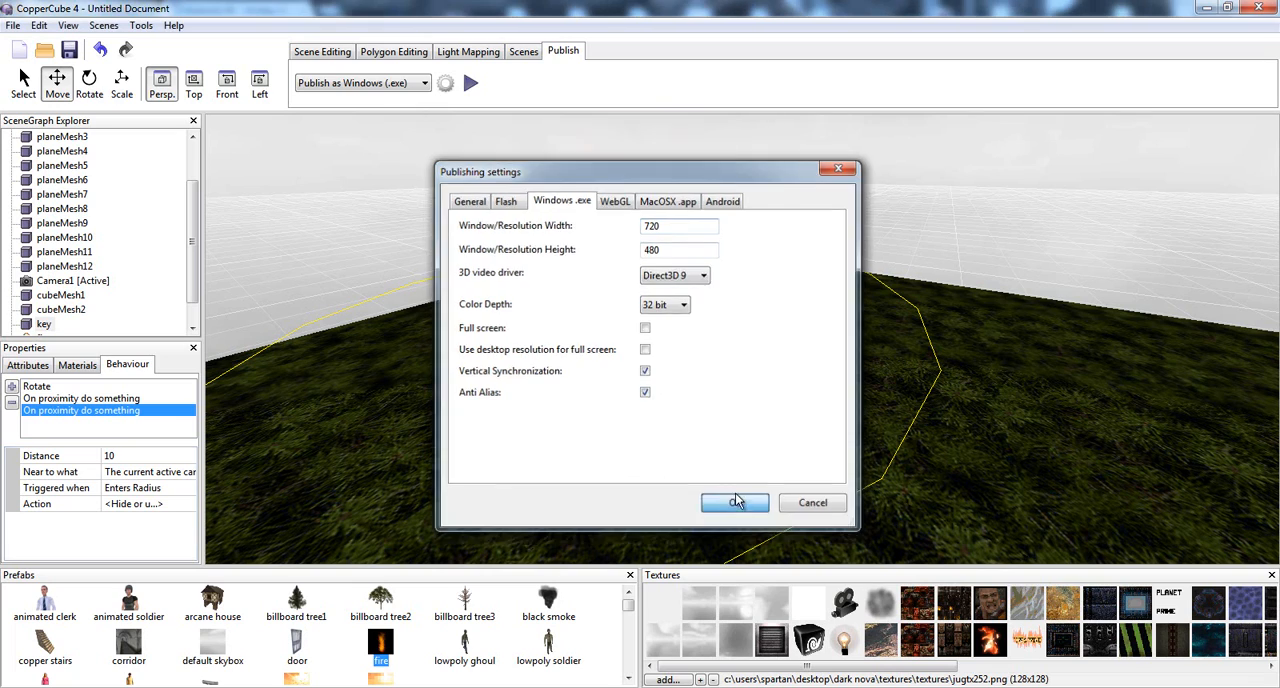
{"action": "left_click", "coordinate": [736, 502]}
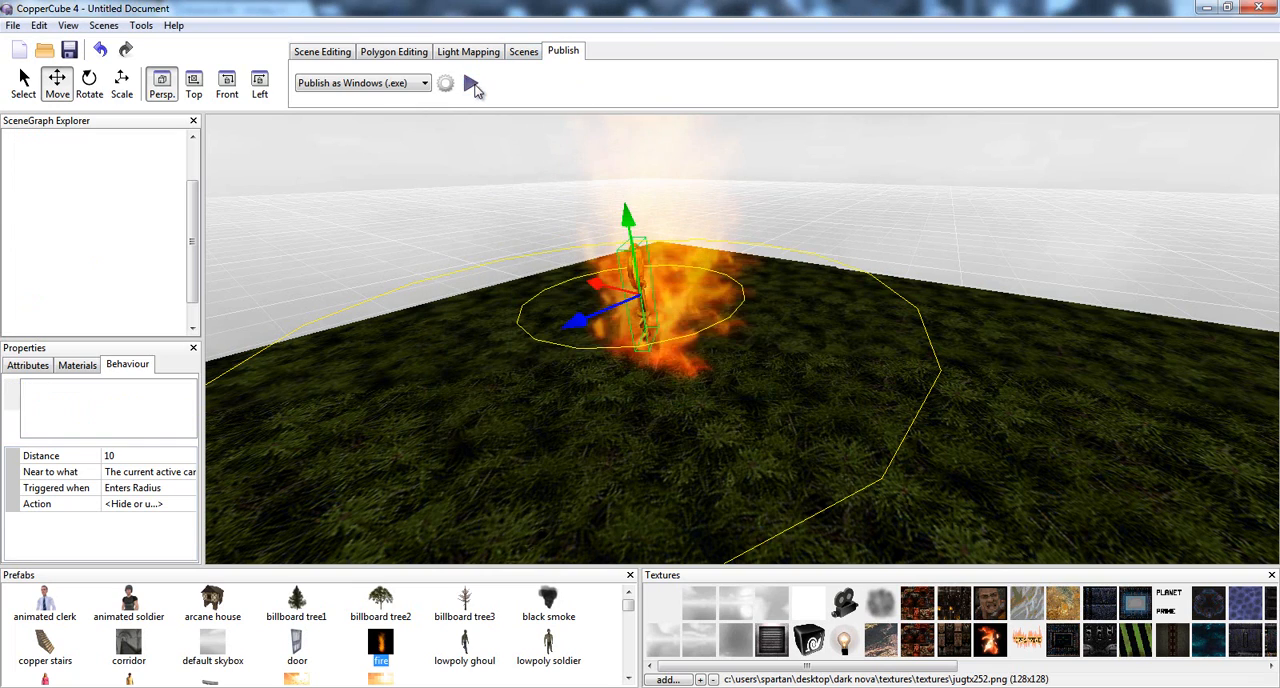
Test the scene in preview, then select the cubeMesh2 door piece
{"action": "left_click", "coordinate": [470, 84]}
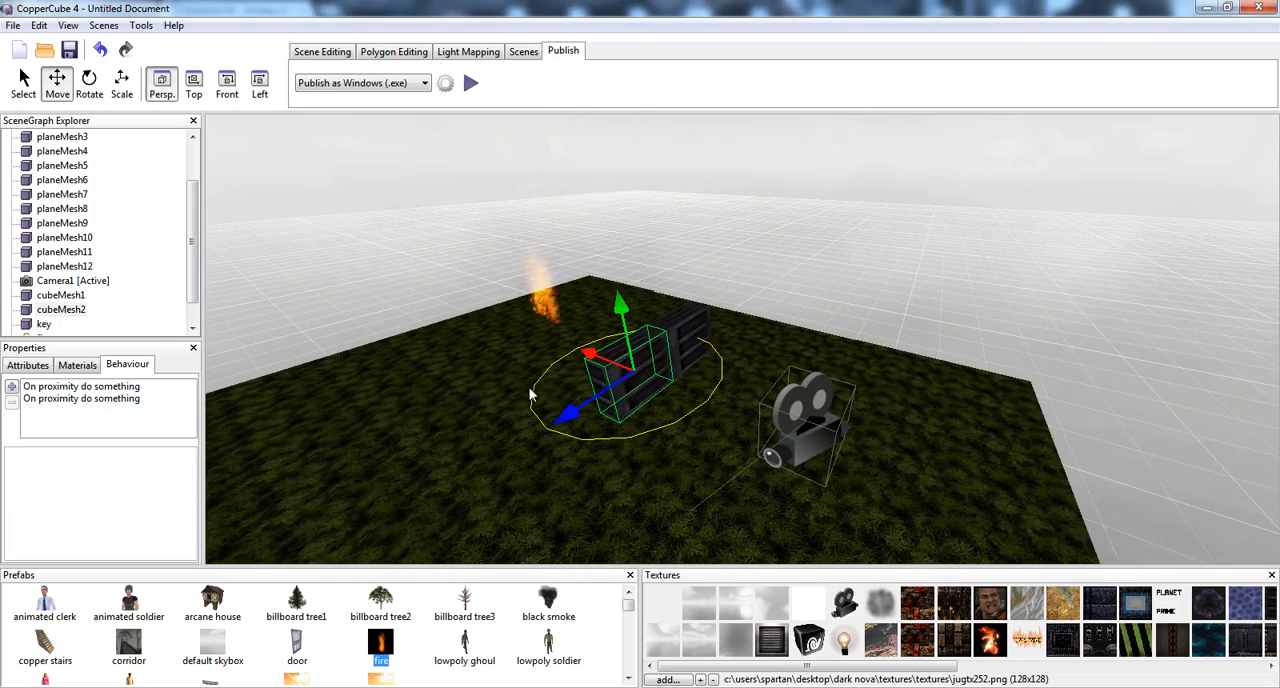
{"action": "left_click", "coordinate": [28, 364]}
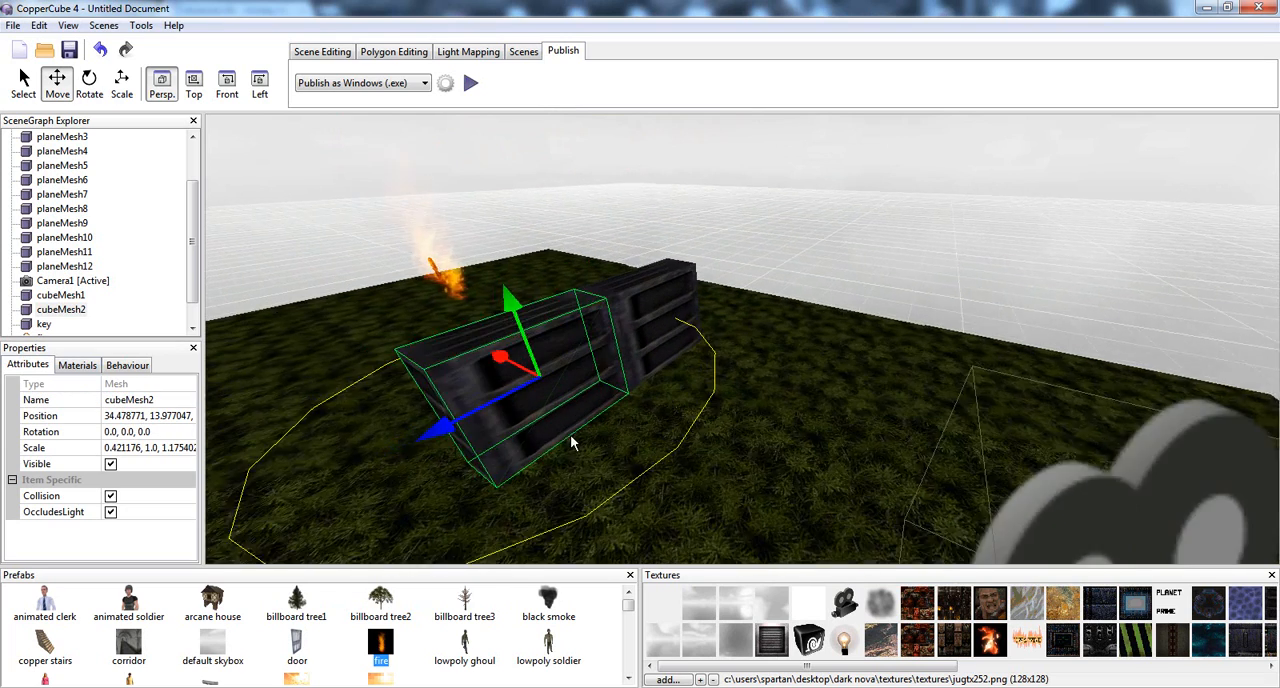
Keep the active camera as cubeMesh2's proximity trigger and bring up its action
{"action": "left_click", "coordinate": [128, 364]}
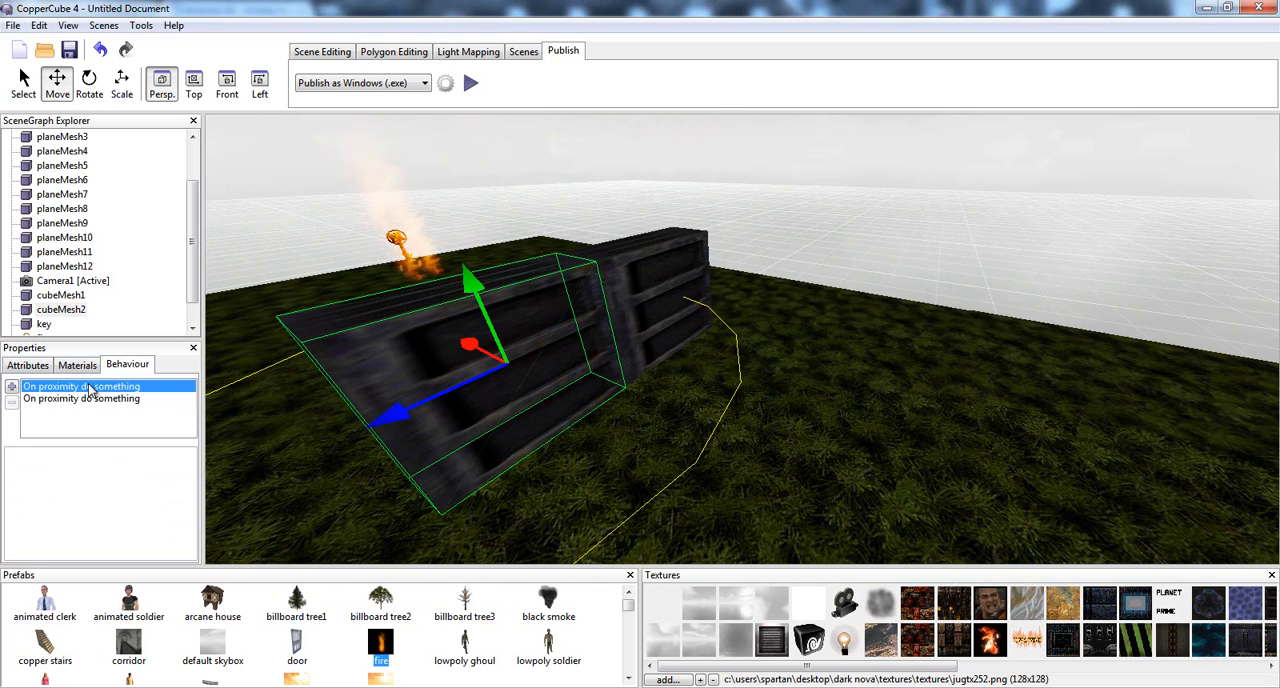
{"action": "left_click", "coordinate": [80, 386]}
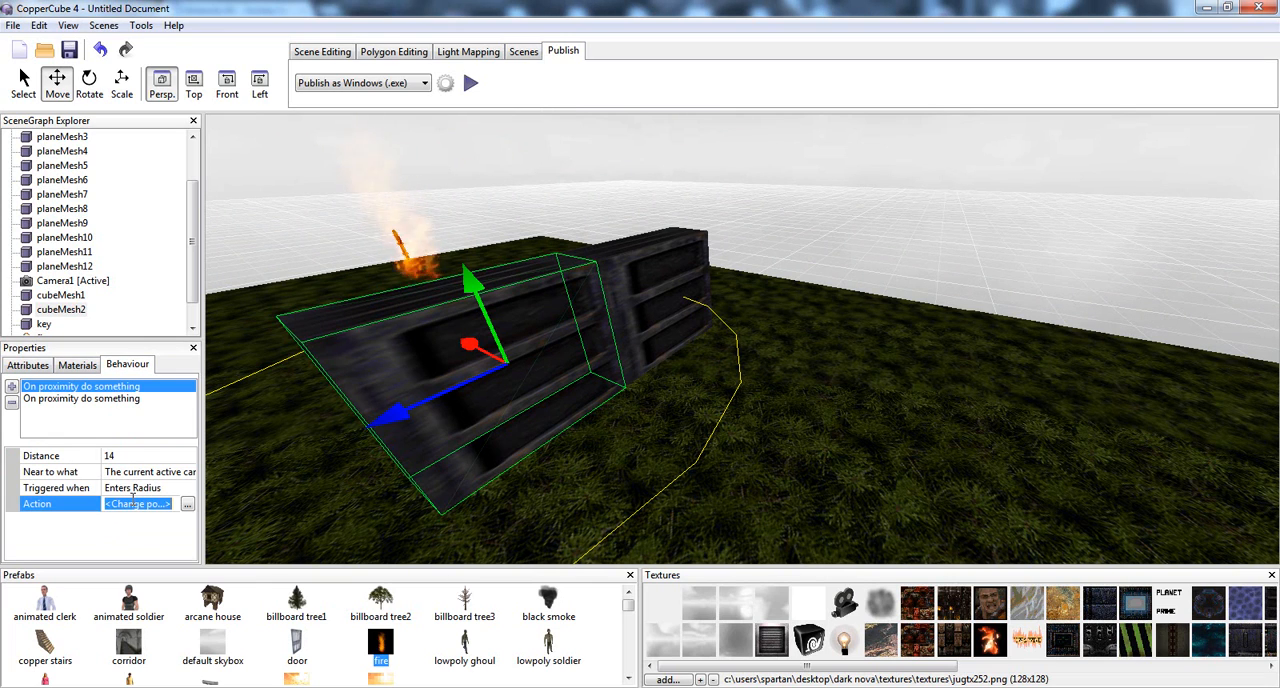
{"action": "left_click", "coordinate": [140, 472]}
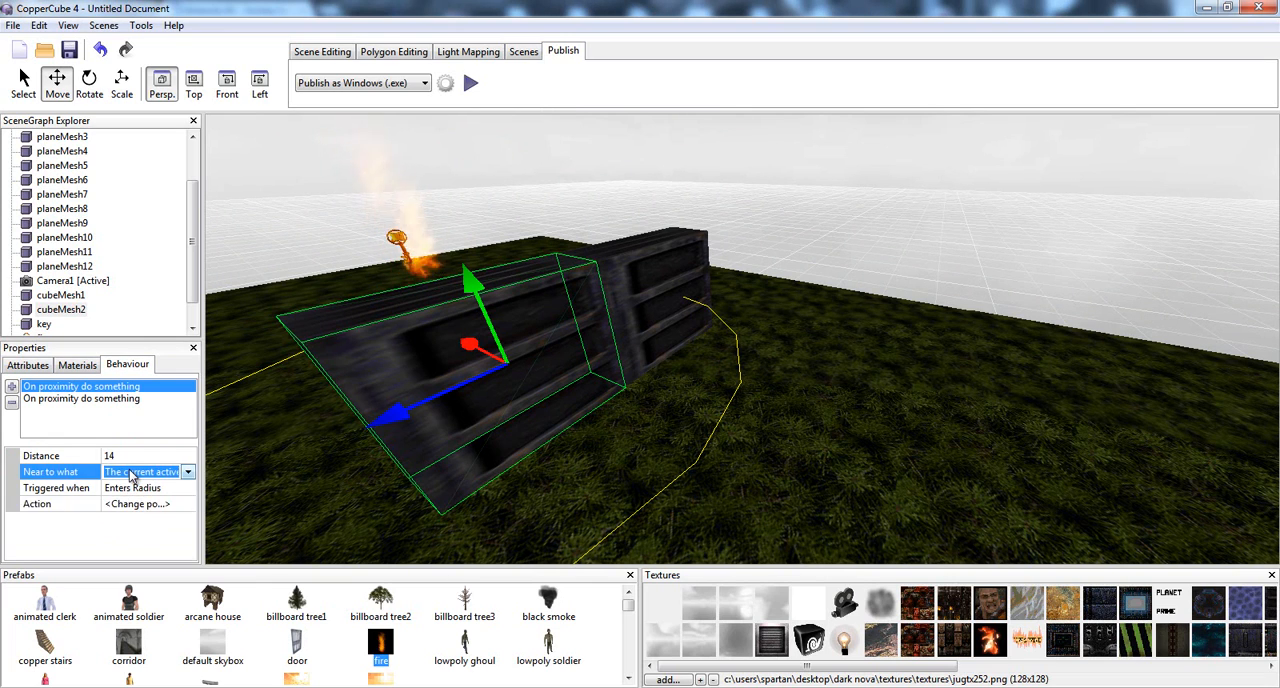
{"action": "left_click", "coordinate": [138, 504]}
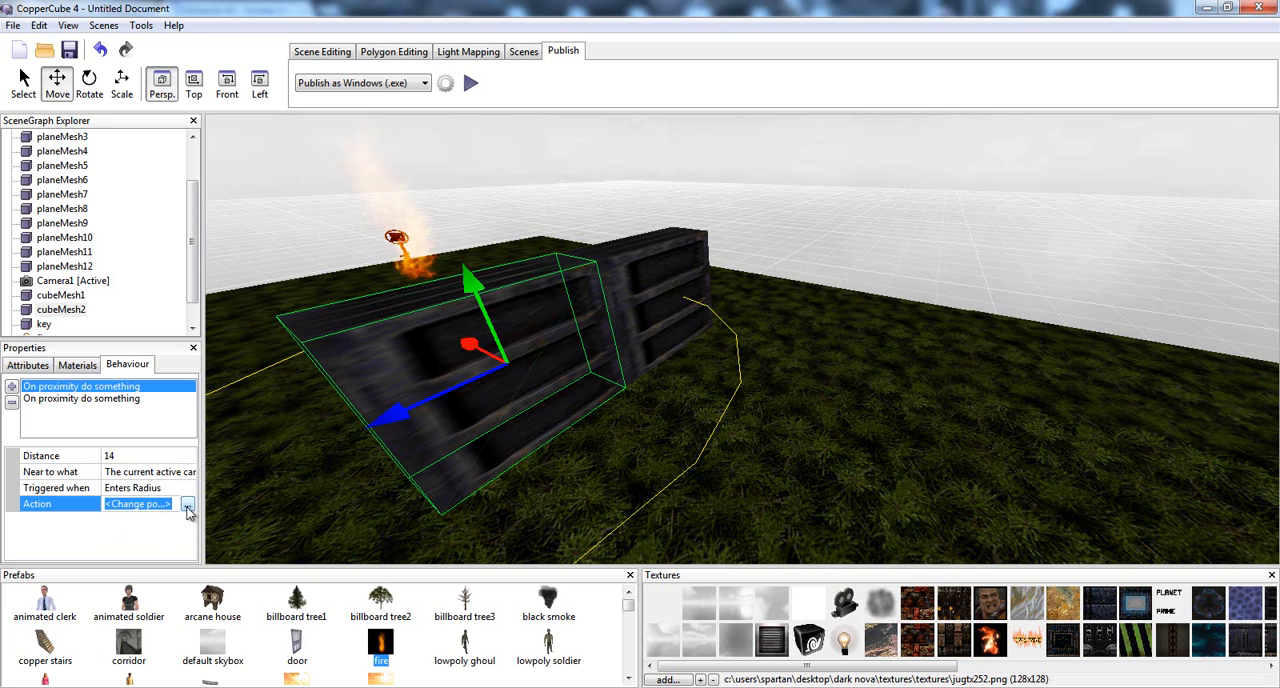
{"action": "left_click", "coordinate": [188, 504]}
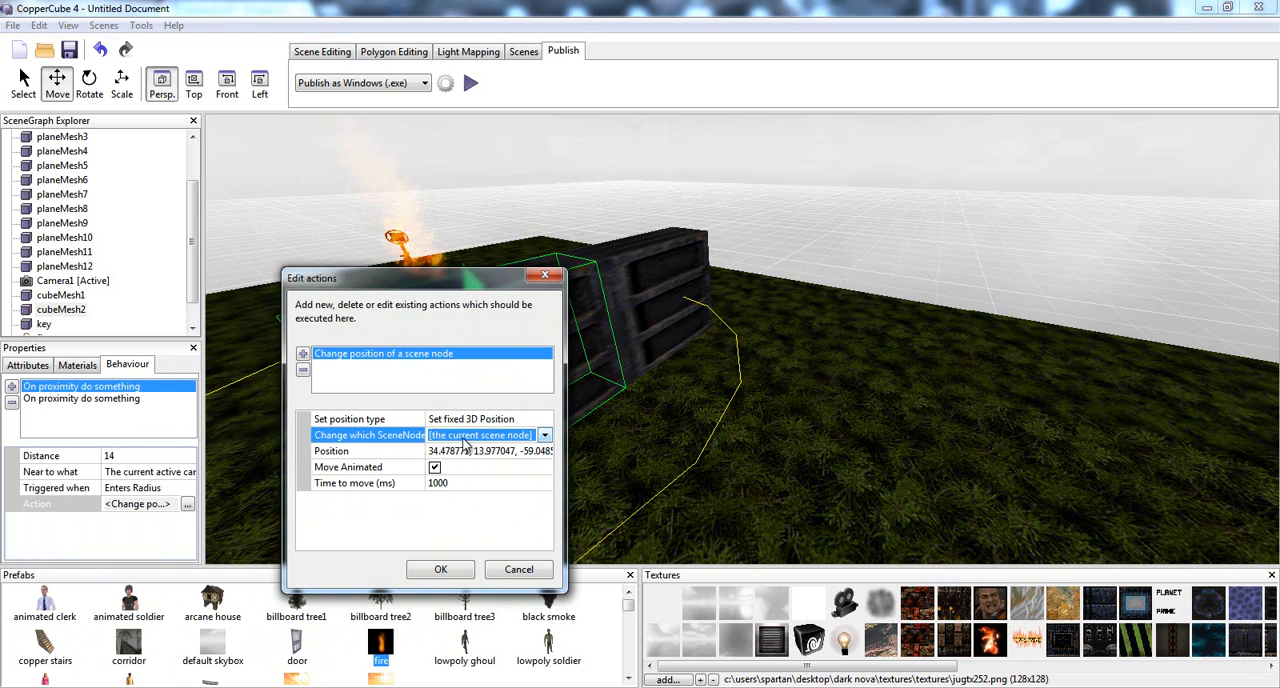
Set the position-change action to move cubeMesh2 itself, animated over 1000 ms
{"action": "left_click", "coordinate": [544, 434]}
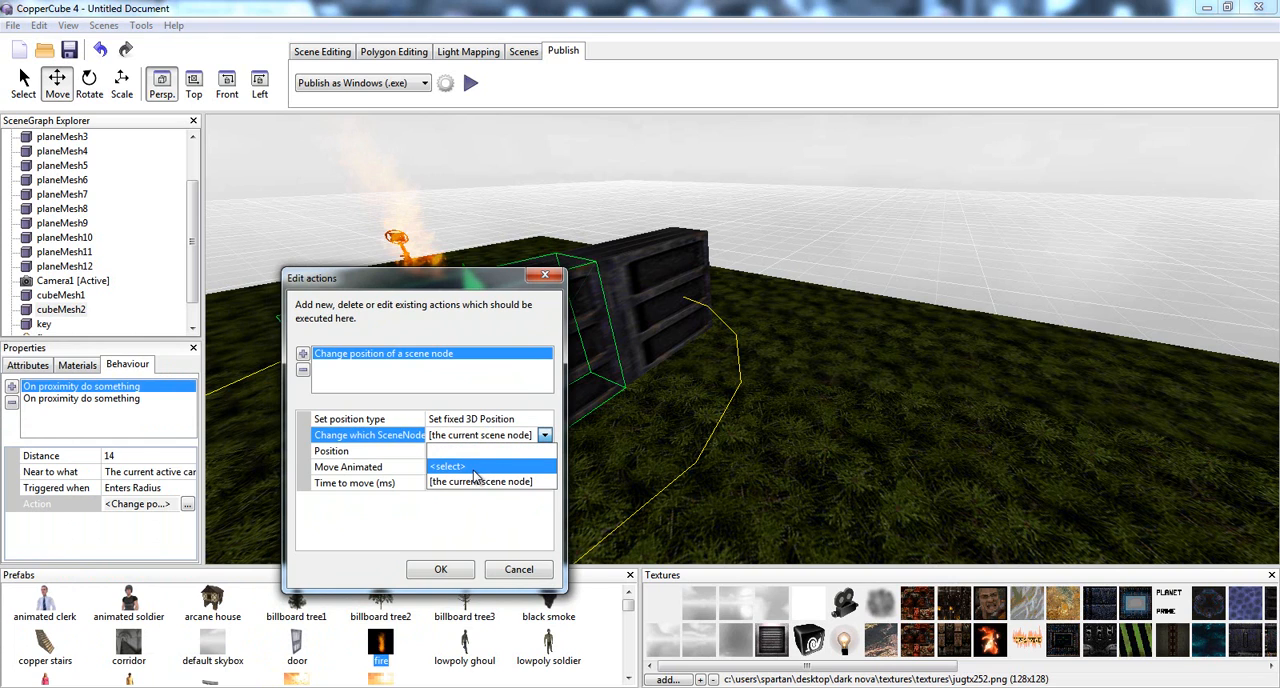
{"action": "left_click", "coordinate": [448, 466]}
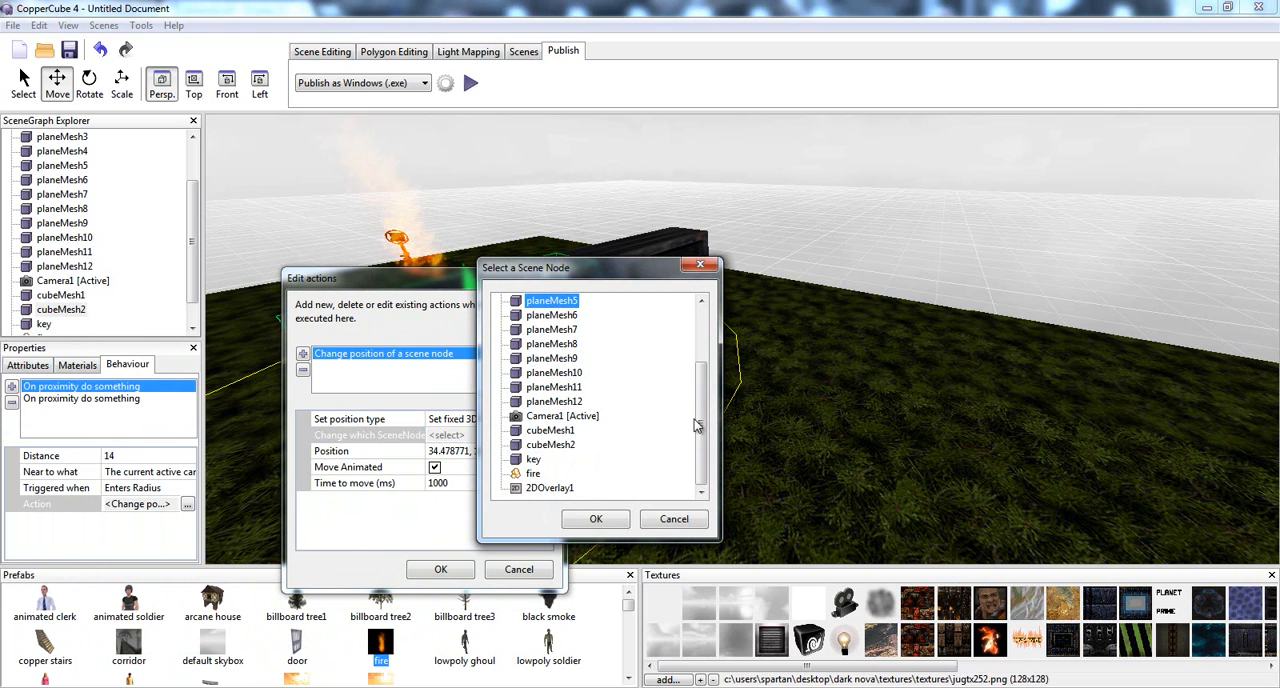
{"action": "left_click", "coordinate": [552, 444]}
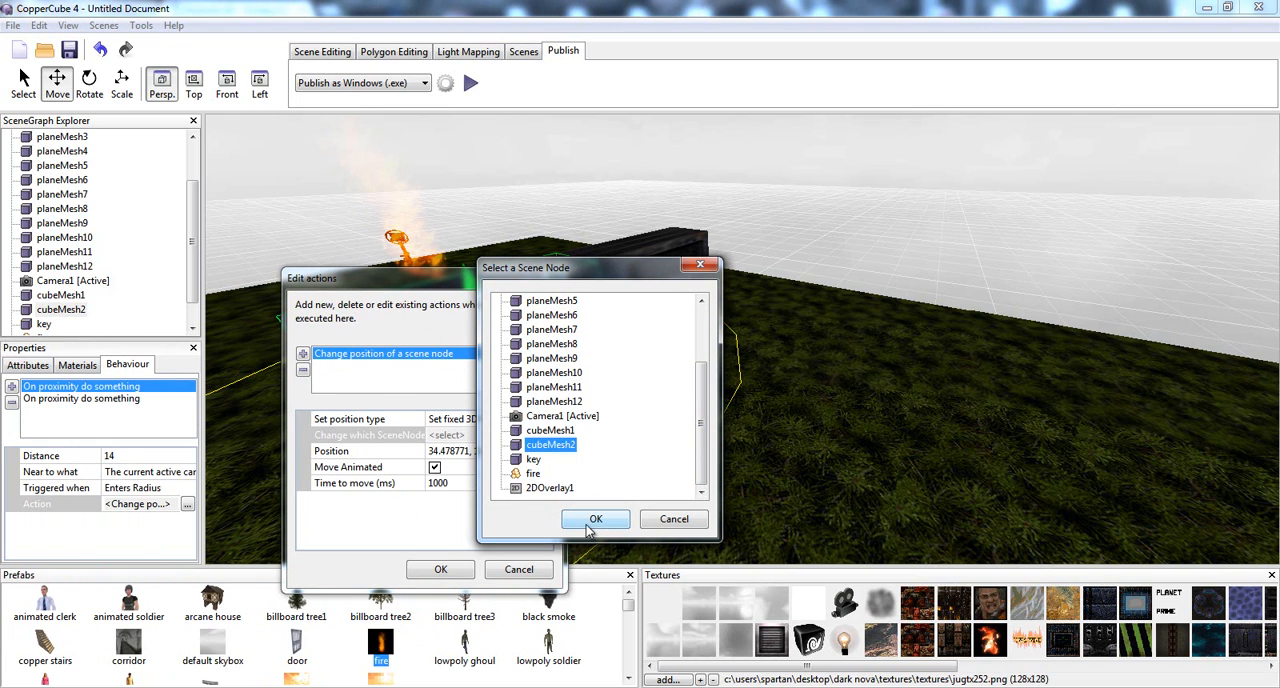
{"action": "left_click", "coordinate": [596, 520]}
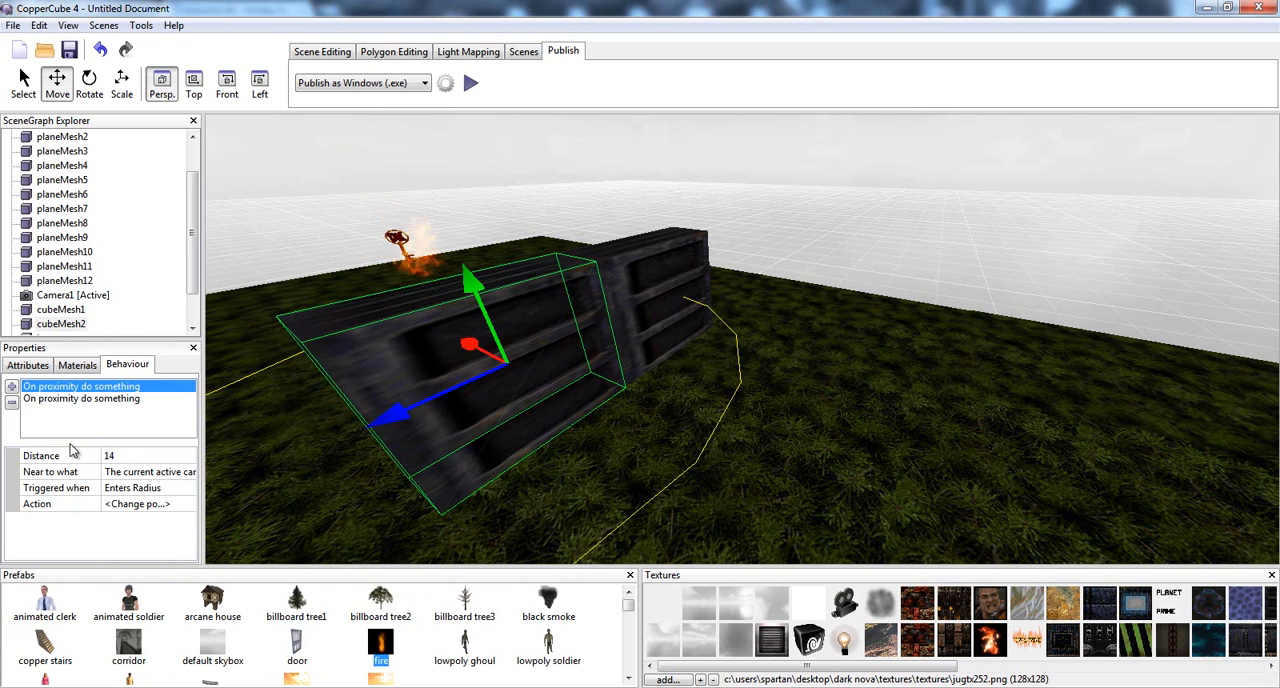
{"action": "left_click", "coordinate": [28, 364]}
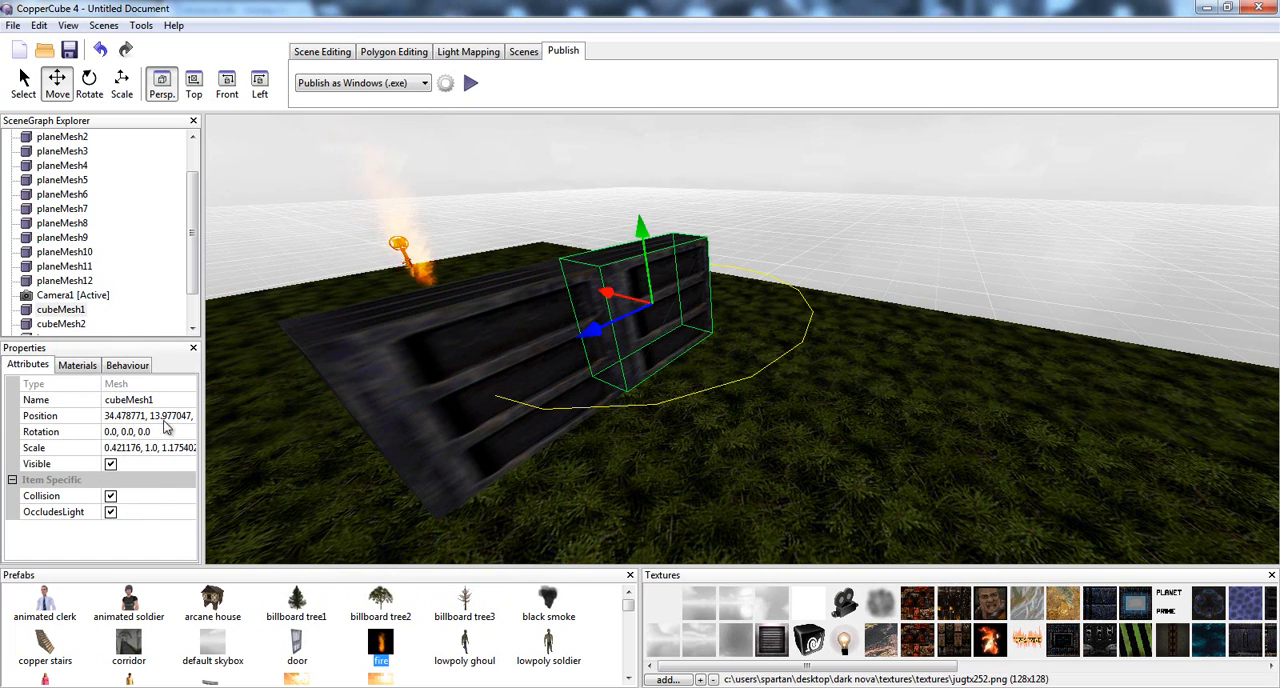
Set the door crate's proximity action to move cubeMesh2 and confirm it
{"action": "left_click", "coordinate": [126, 364]}
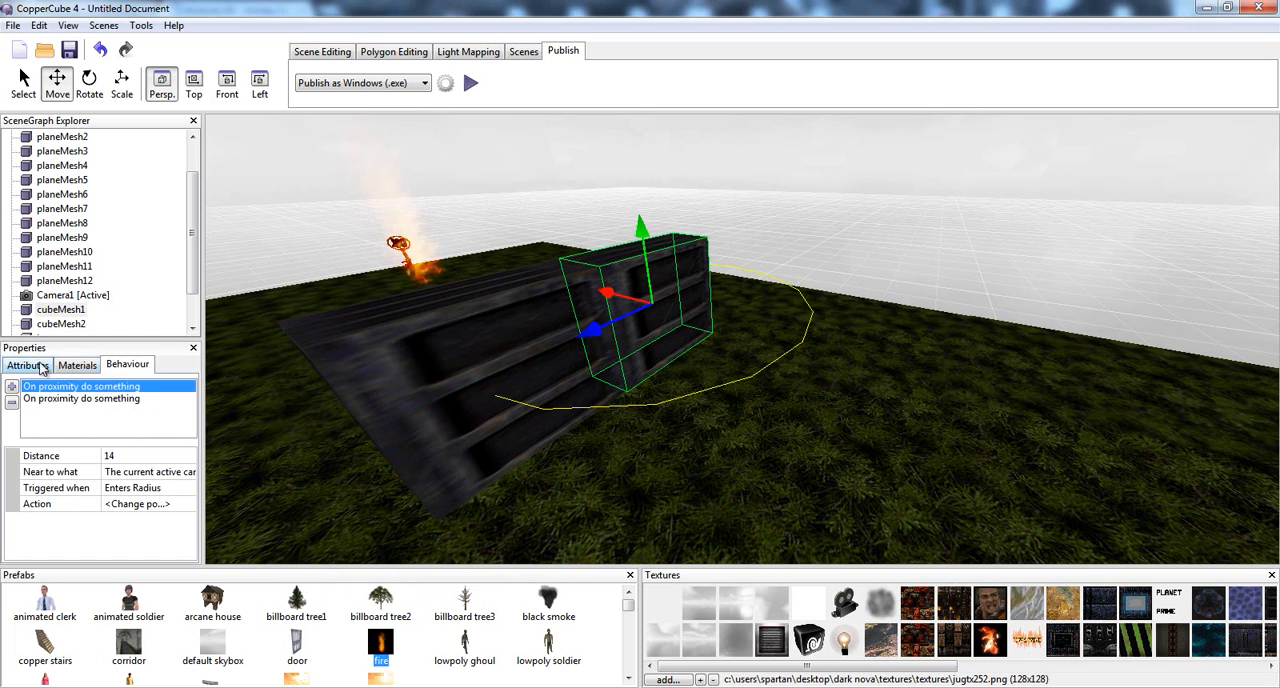
{"action": "left_click", "coordinate": [76, 364]}
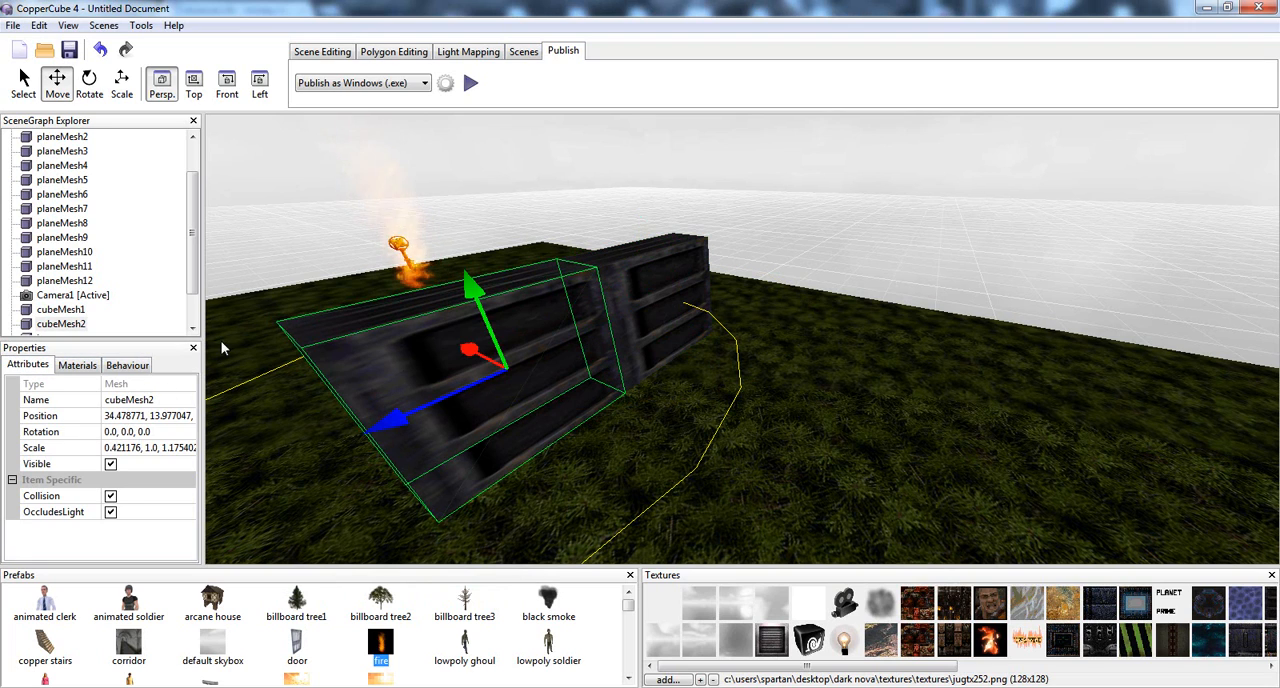
{"action": "left_click", "coordinate": [126, 364]}
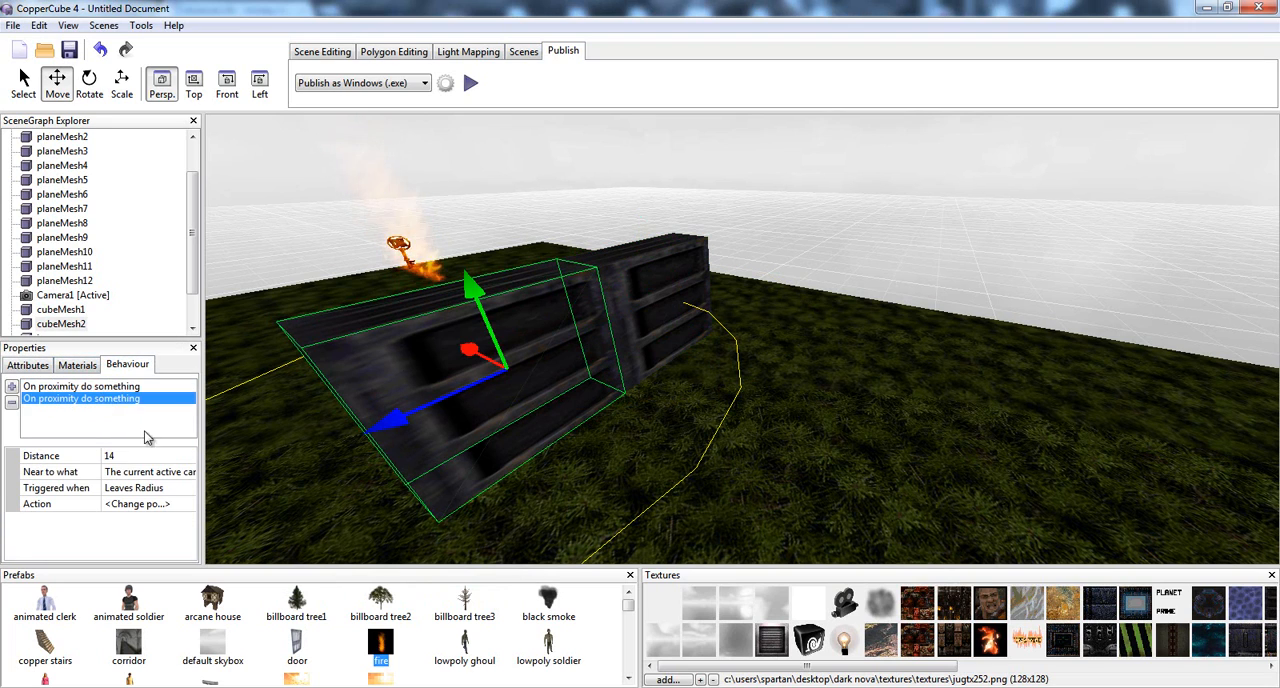
{"action": "left_click", "coordinate": [136, 504]}
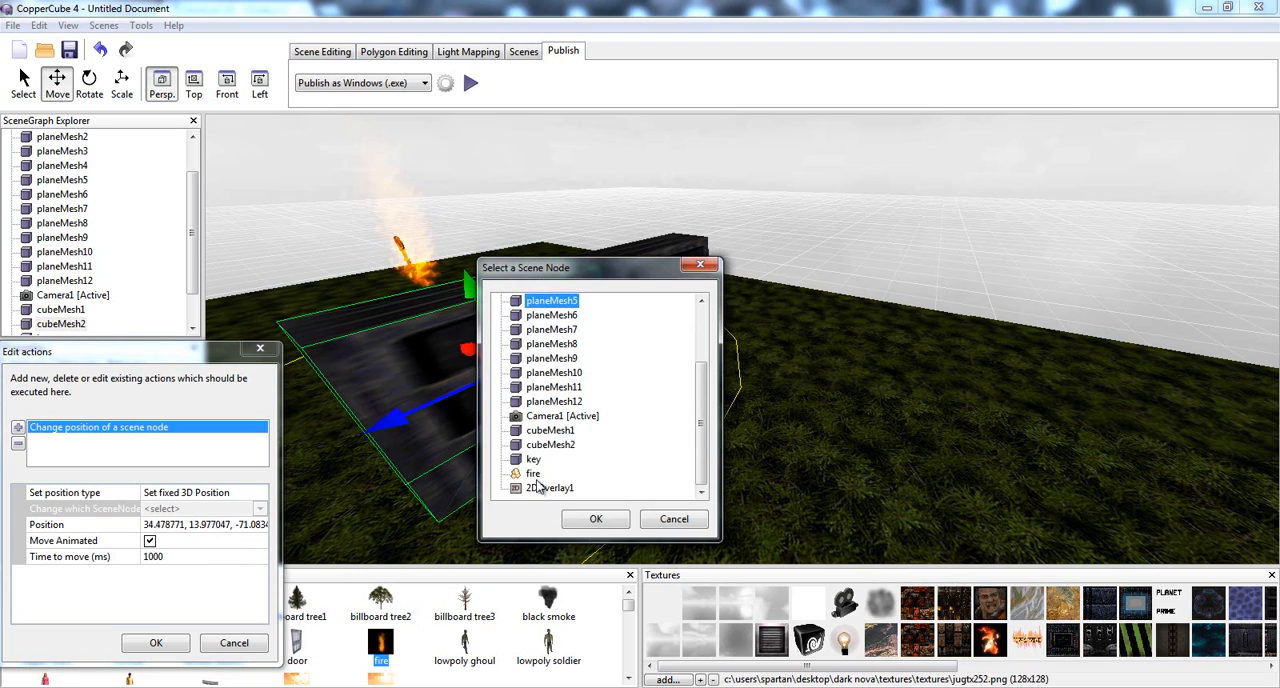
{"action": "left_click", "coordinate": [596, 520]}
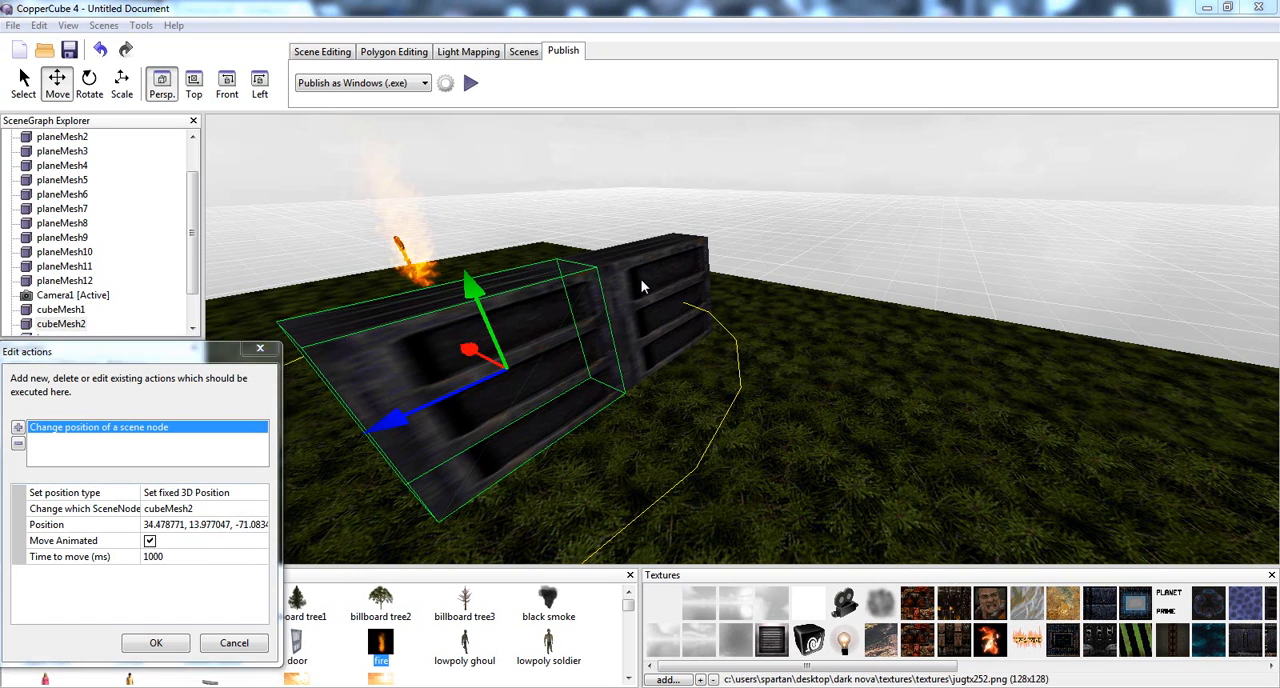
{"action": "left_click", "coordinate": [156, 644]}
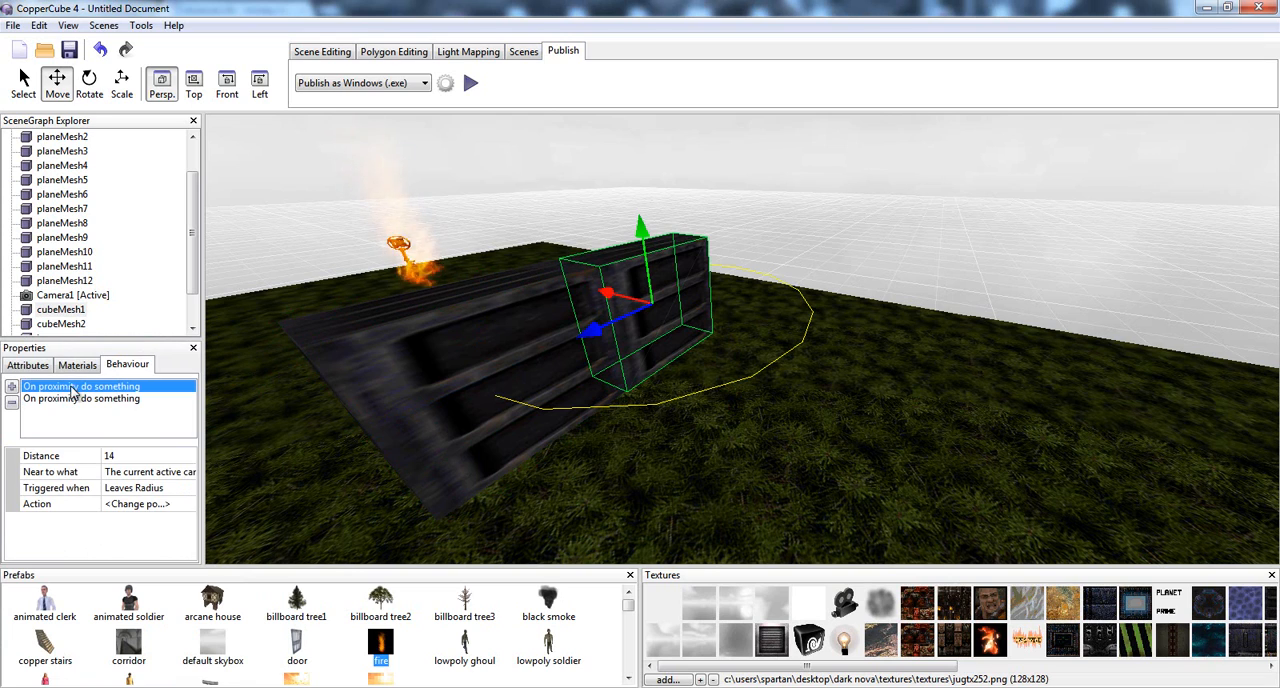
Set the other door's entering and leaving actions to move cubeMesh1
{"action": "left_click", "coordinate": [136, 504]}
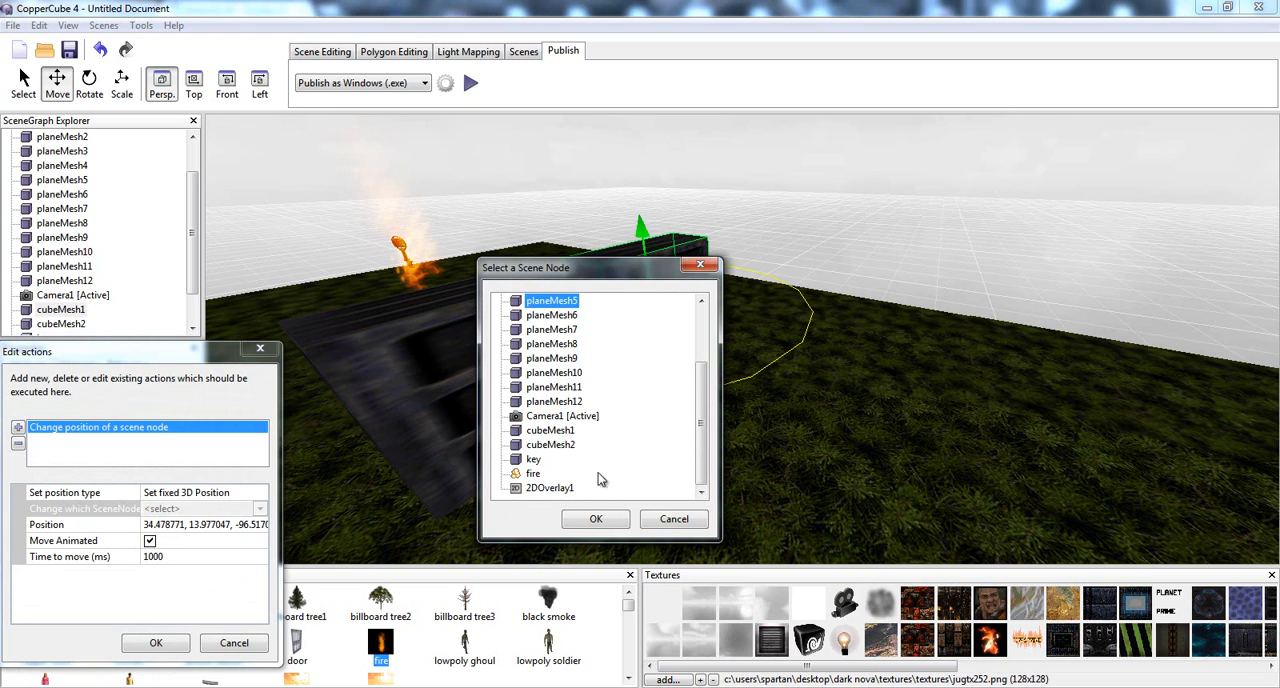
{"action": "left_click", "coordinate": [550, 430]}
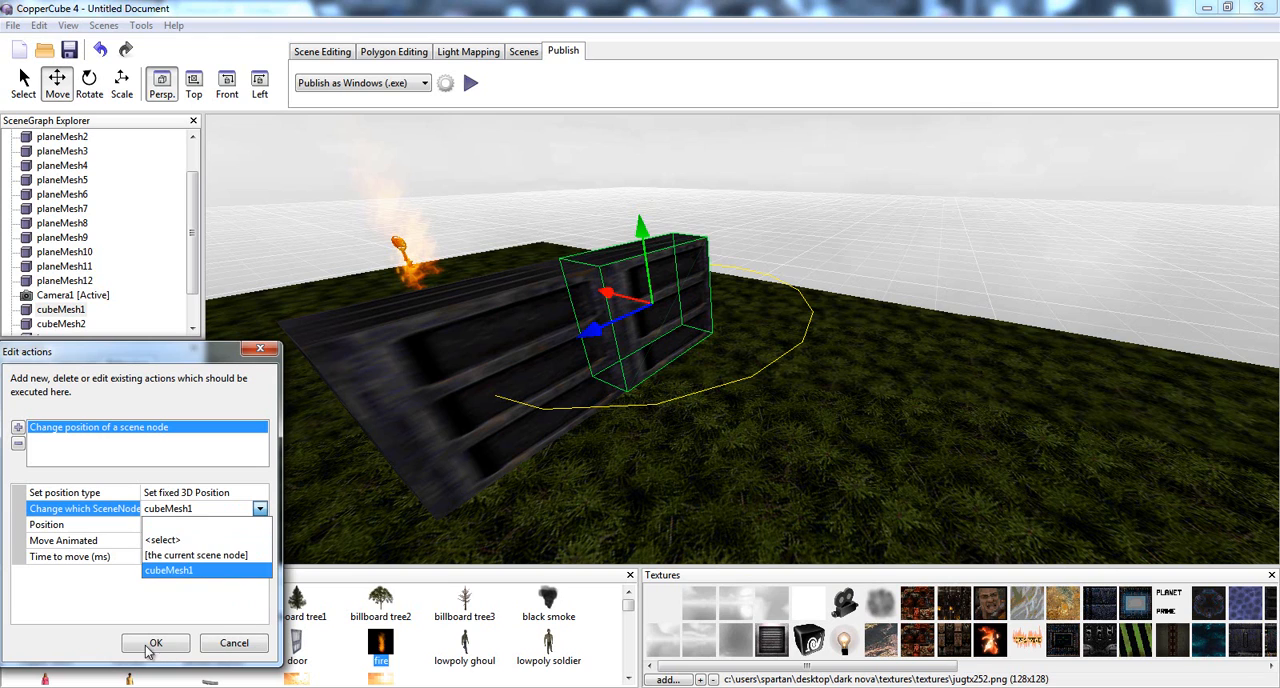
{"action": "left_click", "coordinate": [168, 570]}
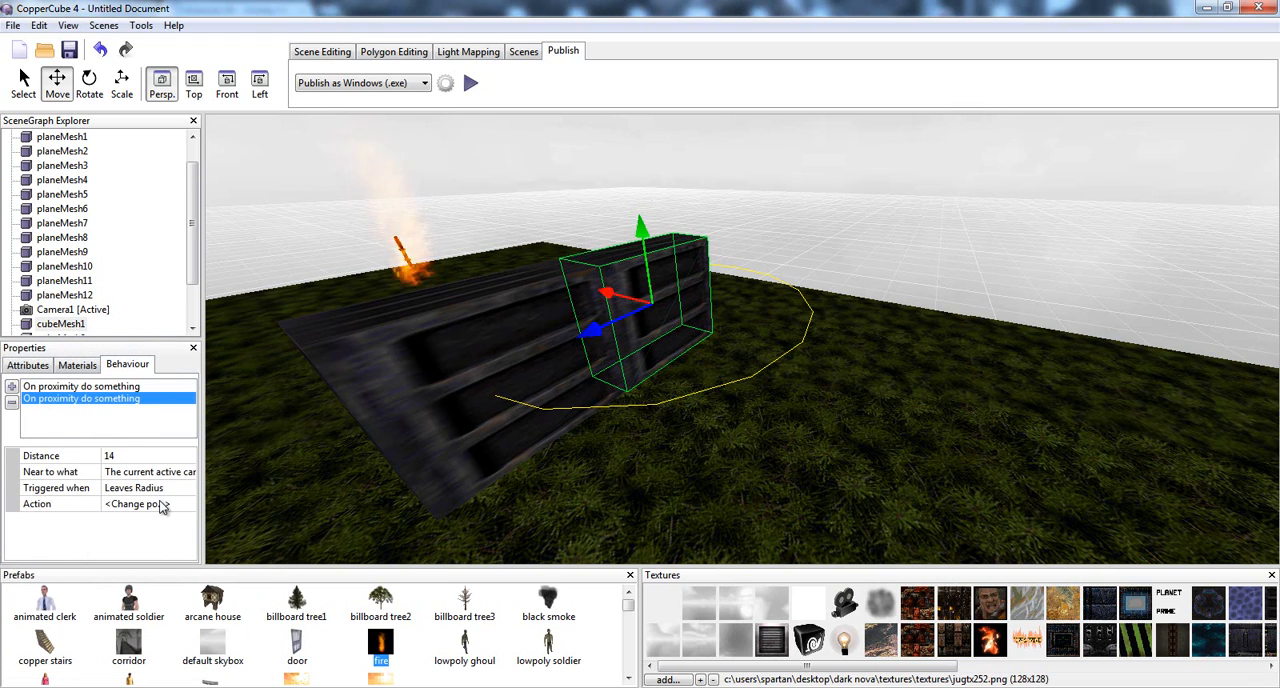
{"action": "left_click", "coordinate": [150, 504]}
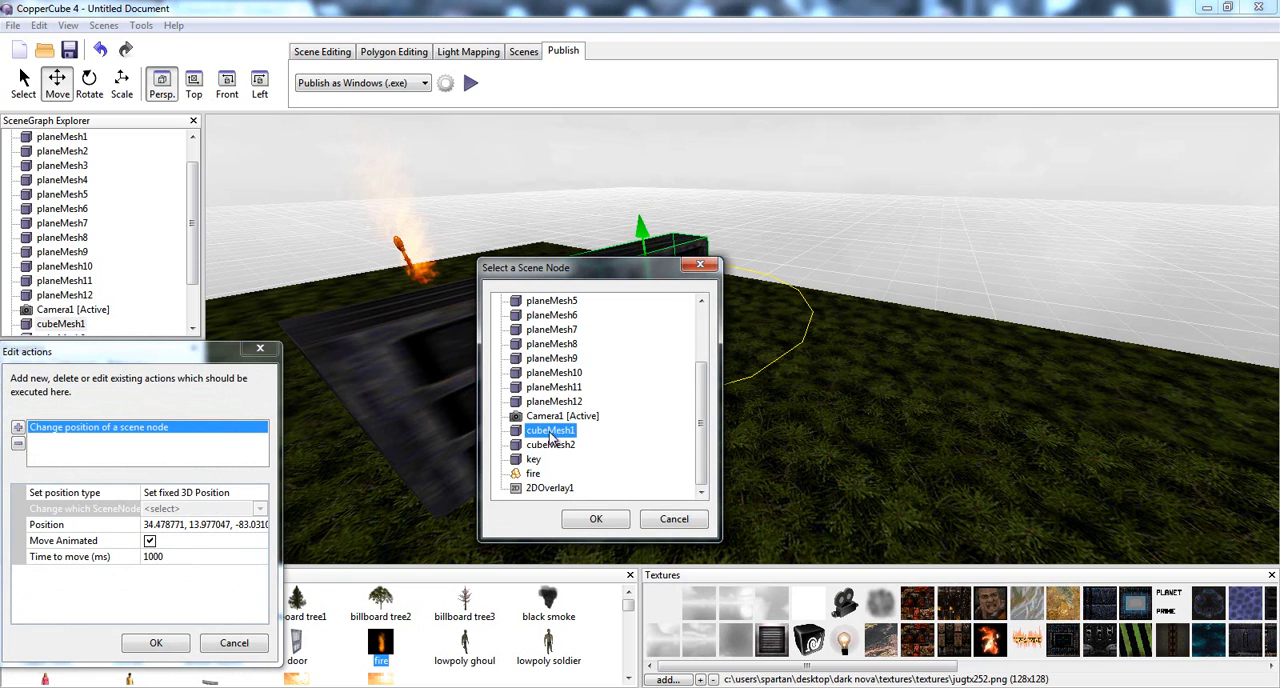
{"action": "left_click", "coordinate": [596, 518]}
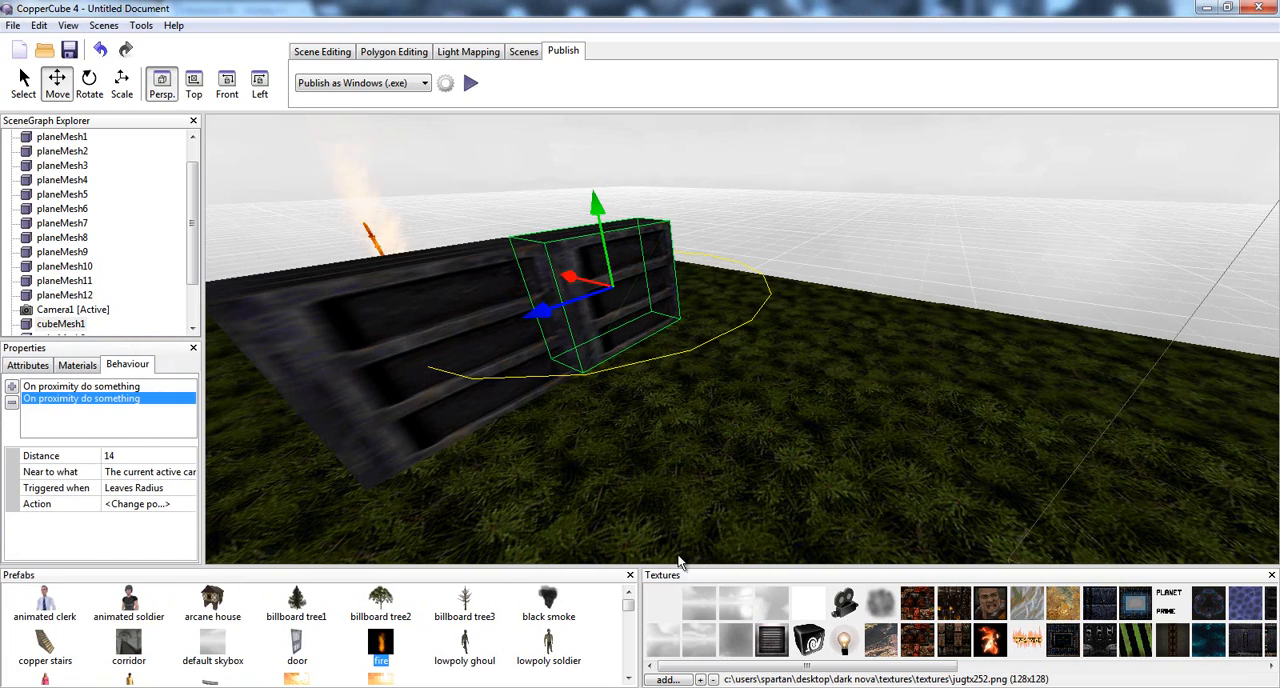
Run the scene preview to bring the flaming key into view
{"action": "left_click", "coordinate": [470, 84]}
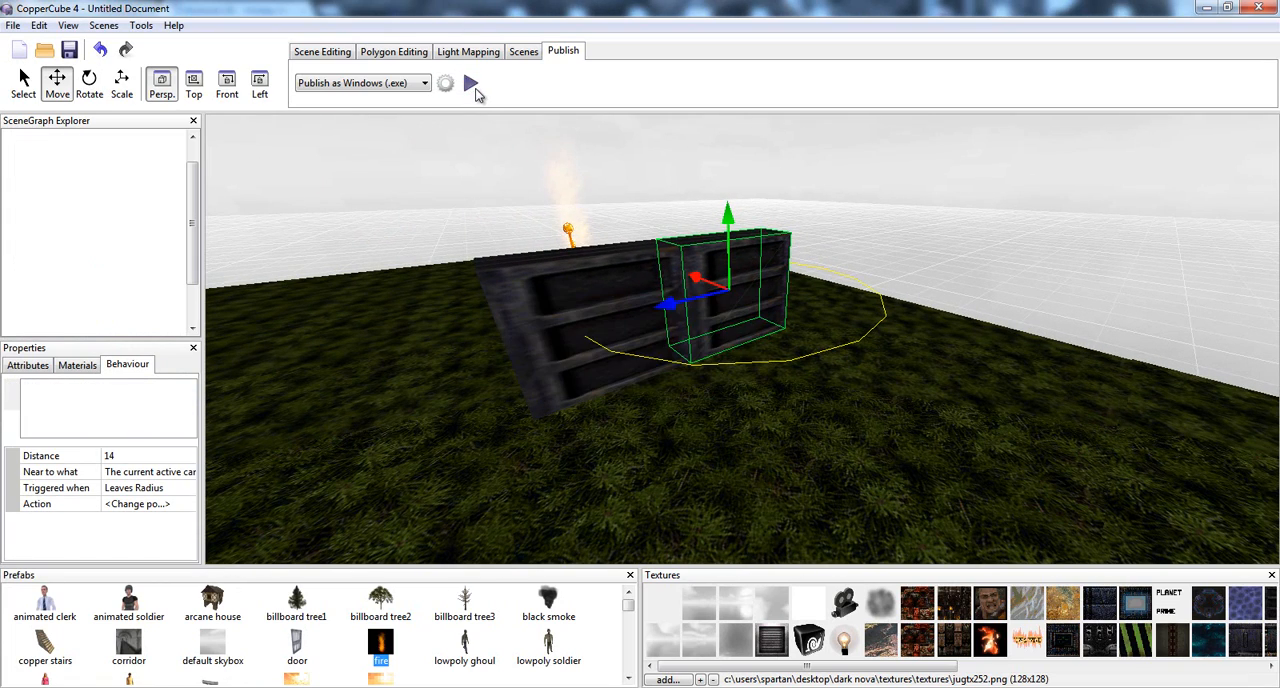
{"action": "left_click", "coordinate": [472, 84]}
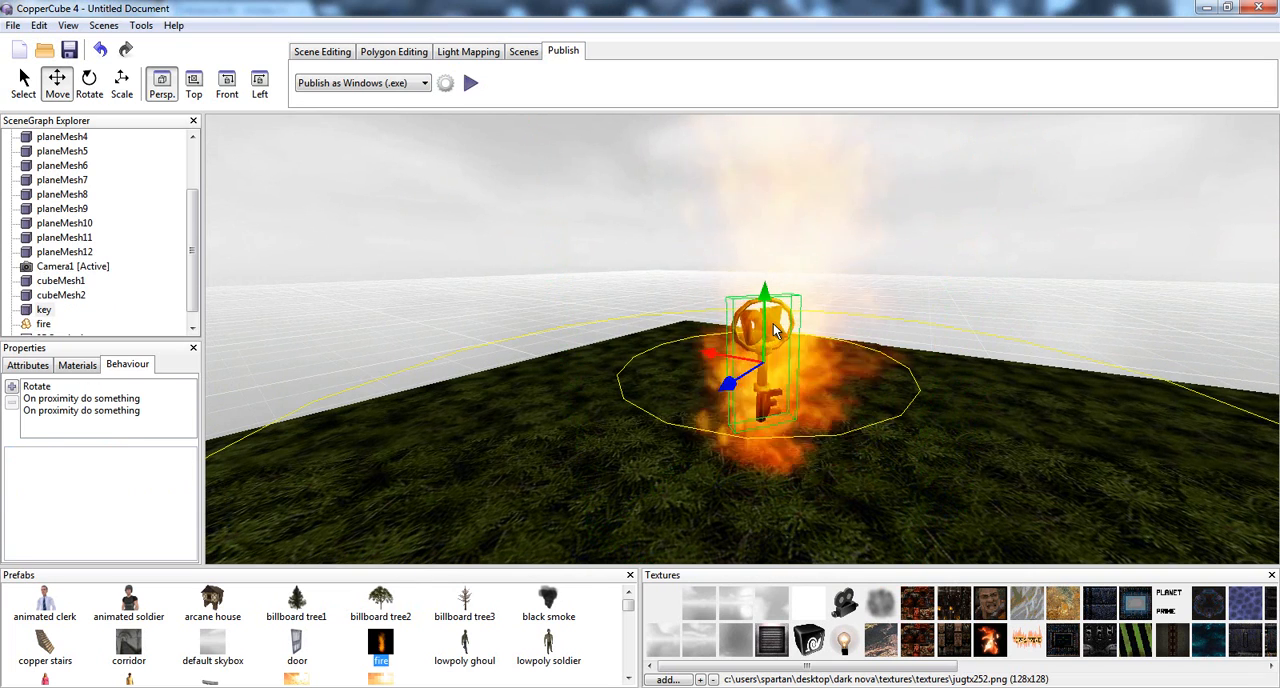
Set the key's pickup proximity distance to 20 and review its other behaviours
{"action": "left_click_drag", "start_coordinate": [780, 330], "coordinate": [510, 408]}
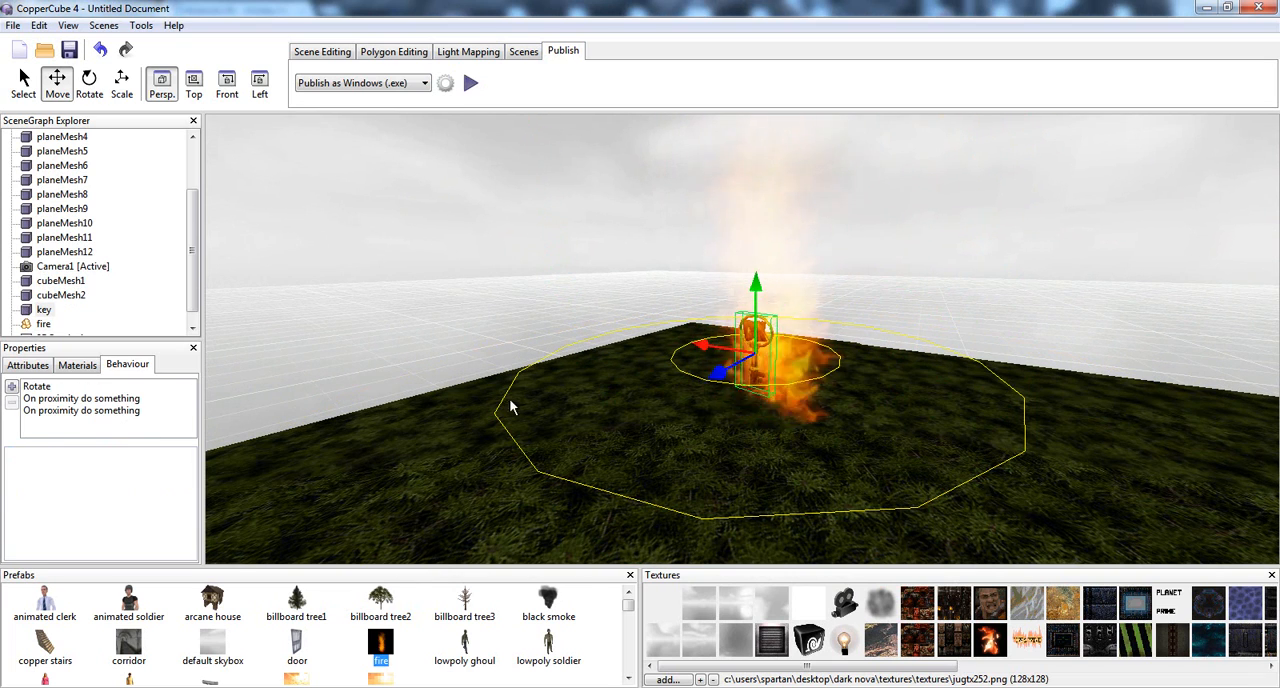
{"action": "left_click", "coordinate": [36, 386]}
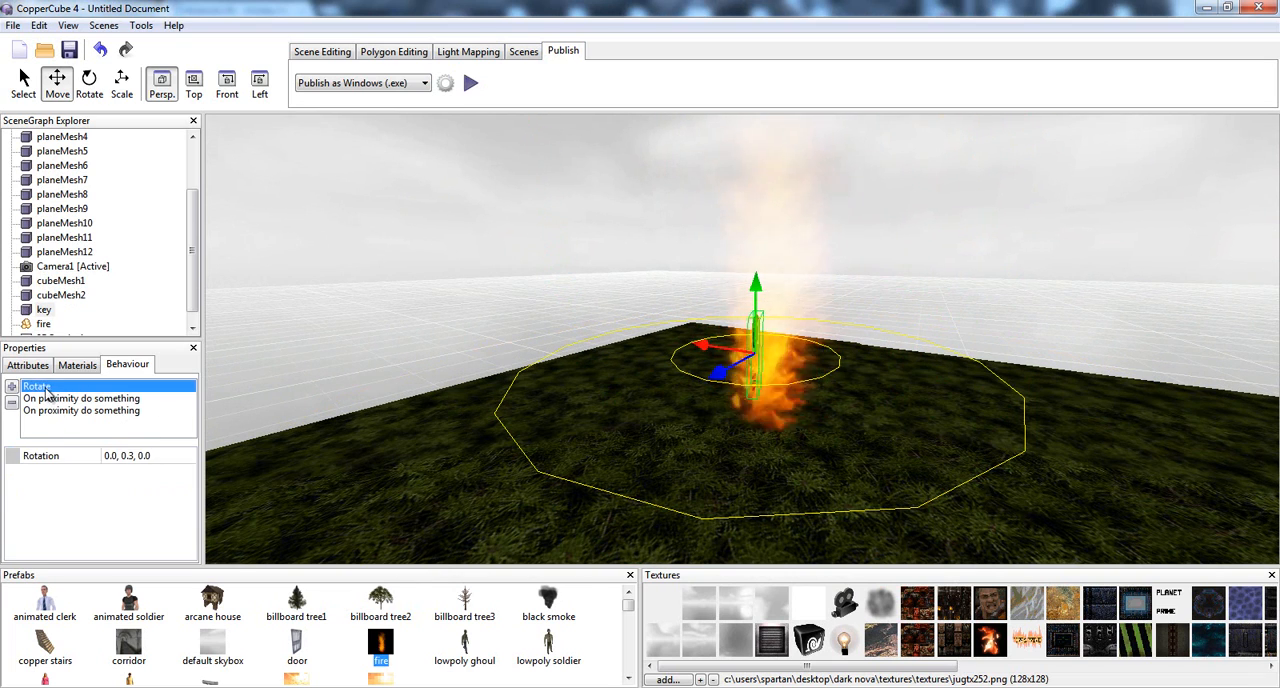
{"action": "left_click", "coordinate": [80, 398]}
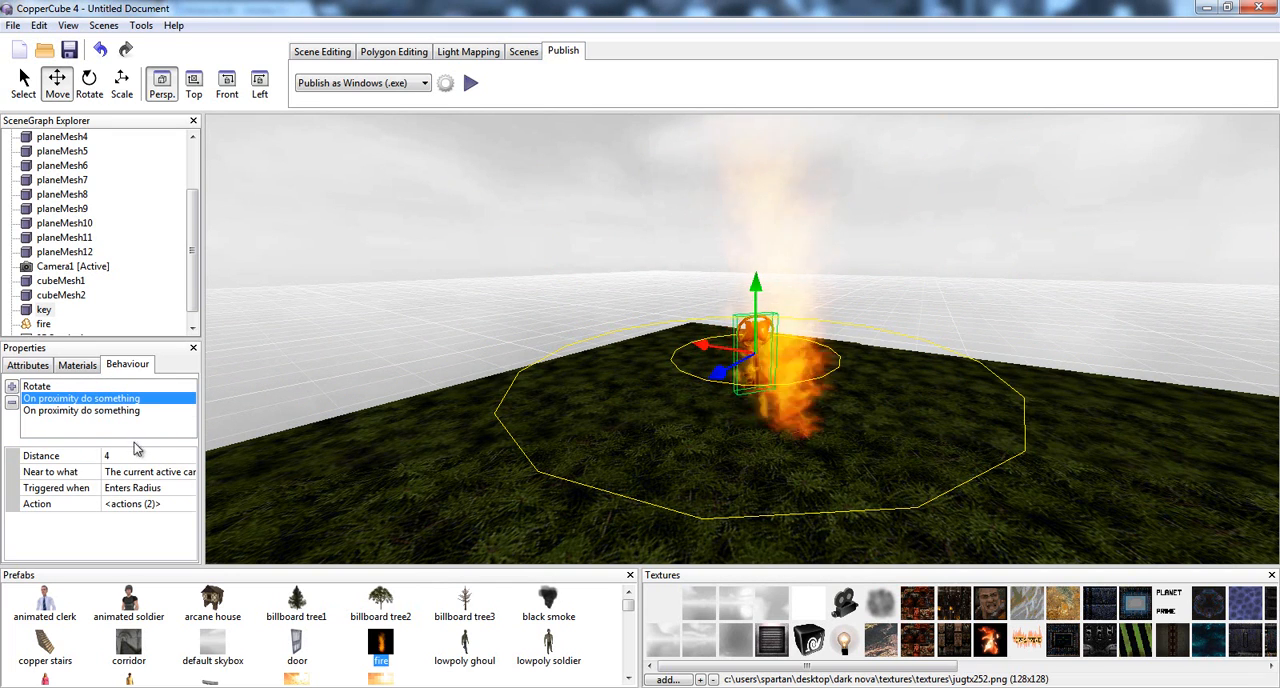
{"action": "triple_click", "coordinate": [106, 454]}
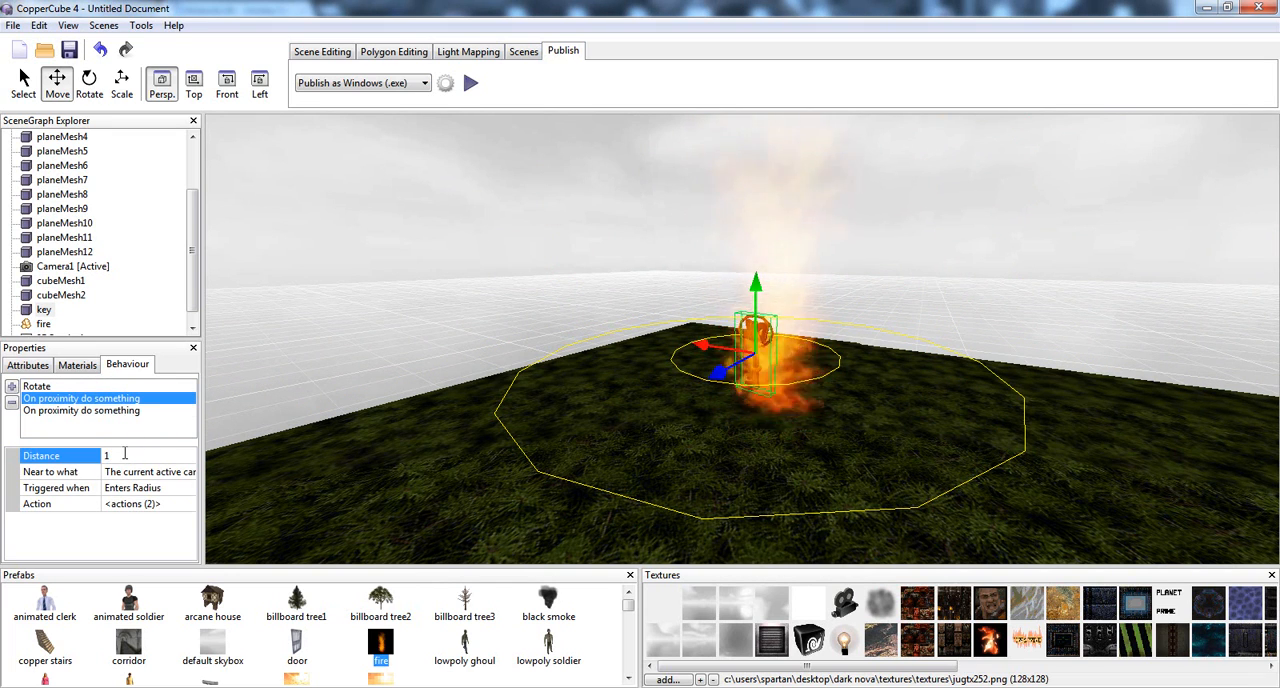
{"action": "left_click", "coordinate": [82, 410]}
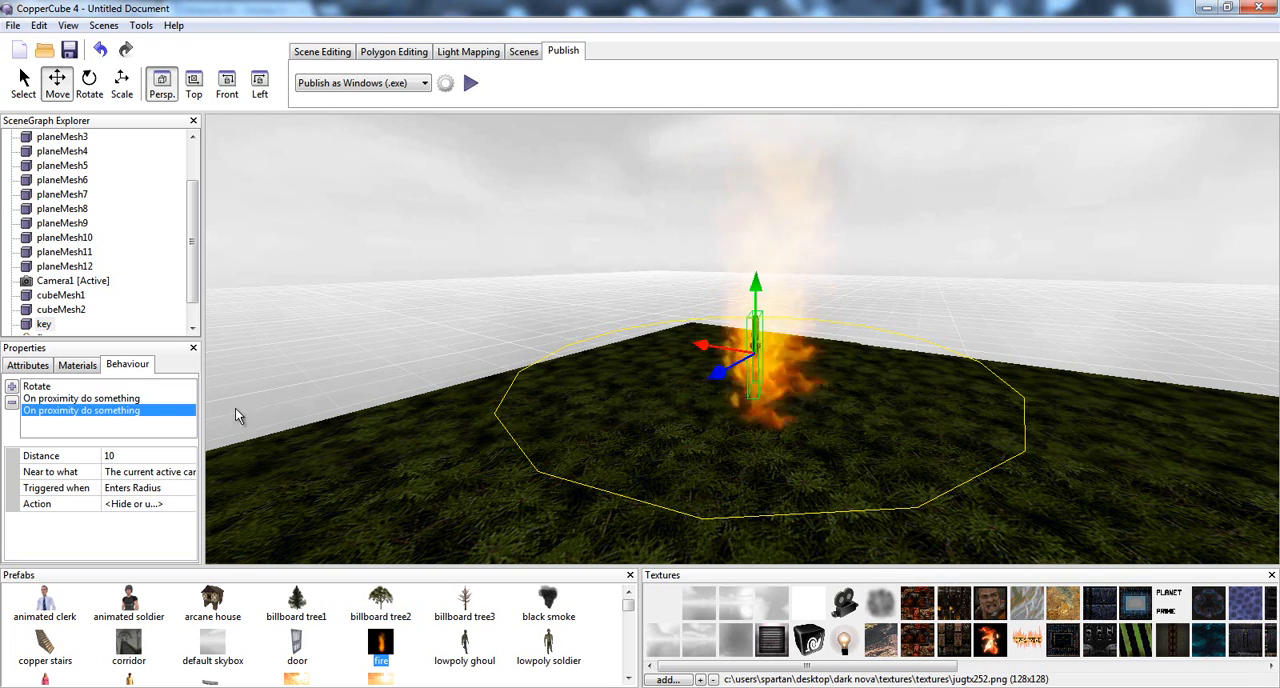
{"action": "left_click", "coordinate": [82, 398]}
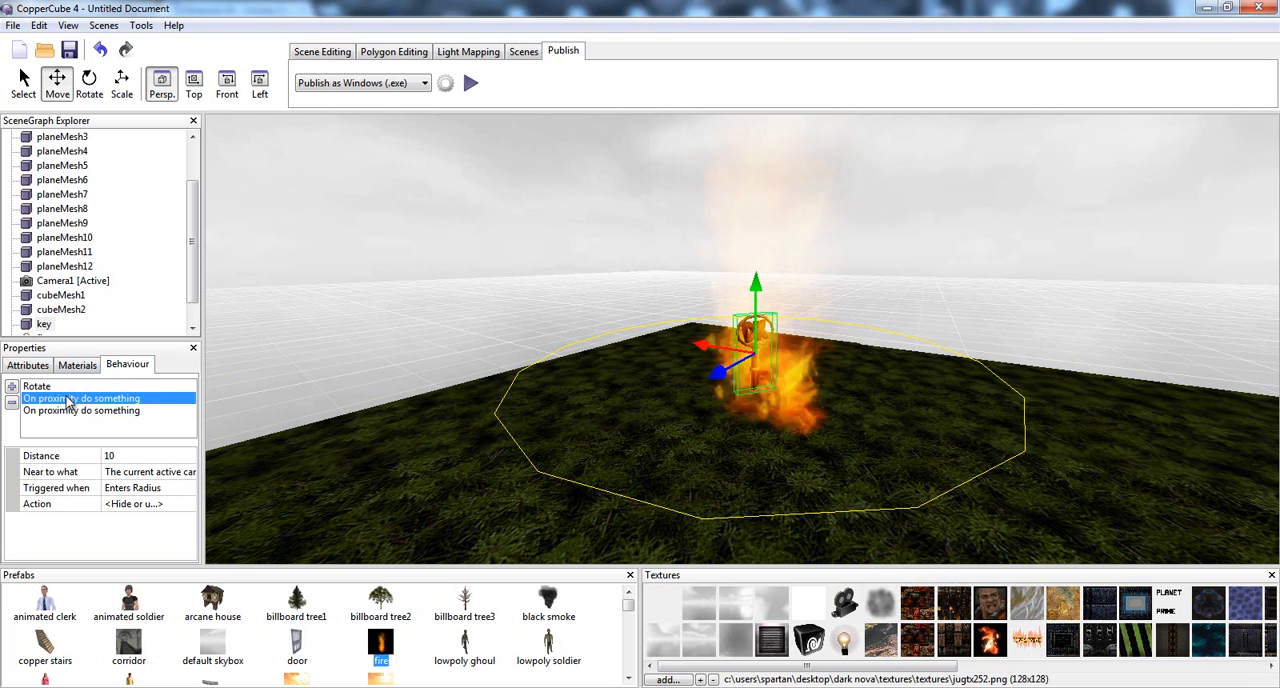
{"action": "left_click", "coordinate": [36, 386]}
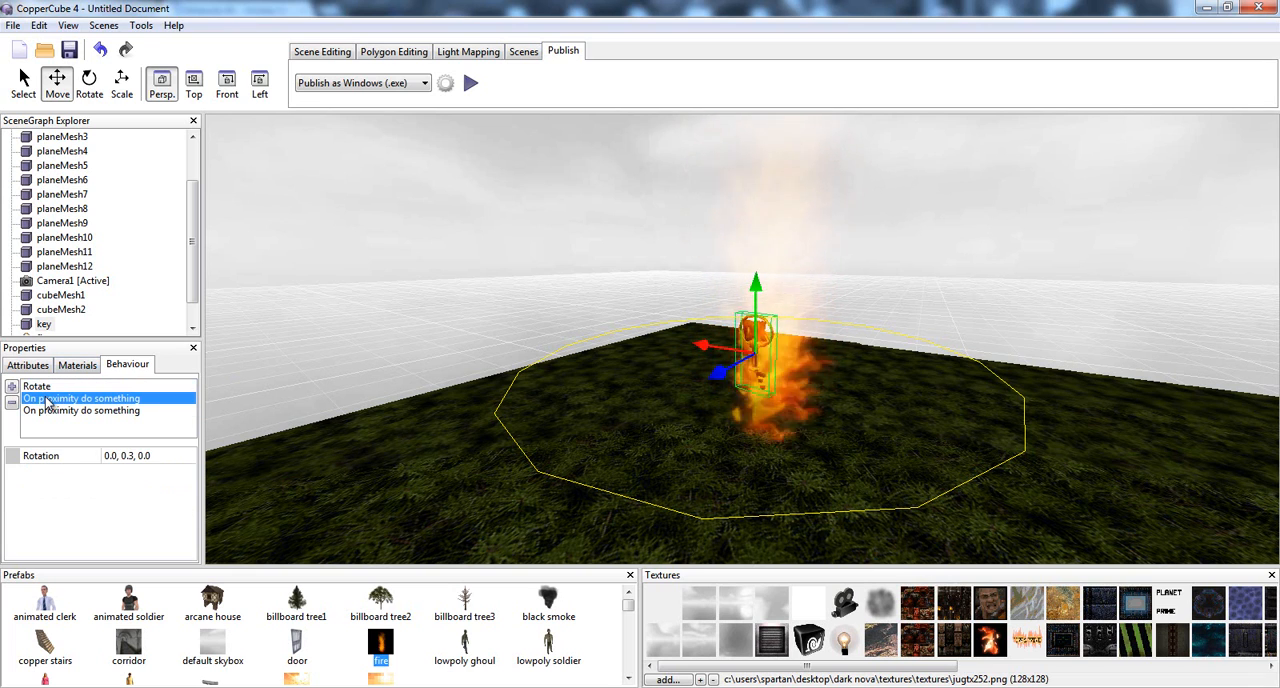
Confirm the pickup actions hiding the key and revealing 2DOverlay1, then test in preview
{"action": "left_click", "coordinate": [80, 398]}
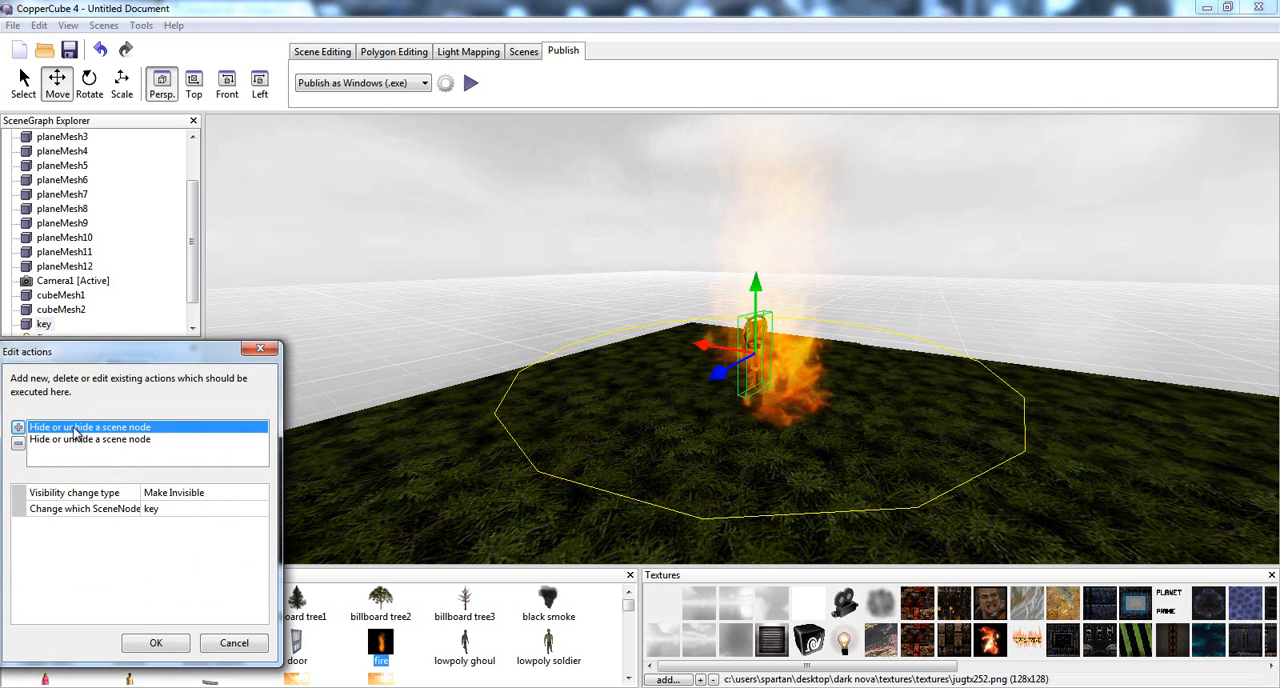
{"action": "mouse_move", "coordinate": [84, 450]}
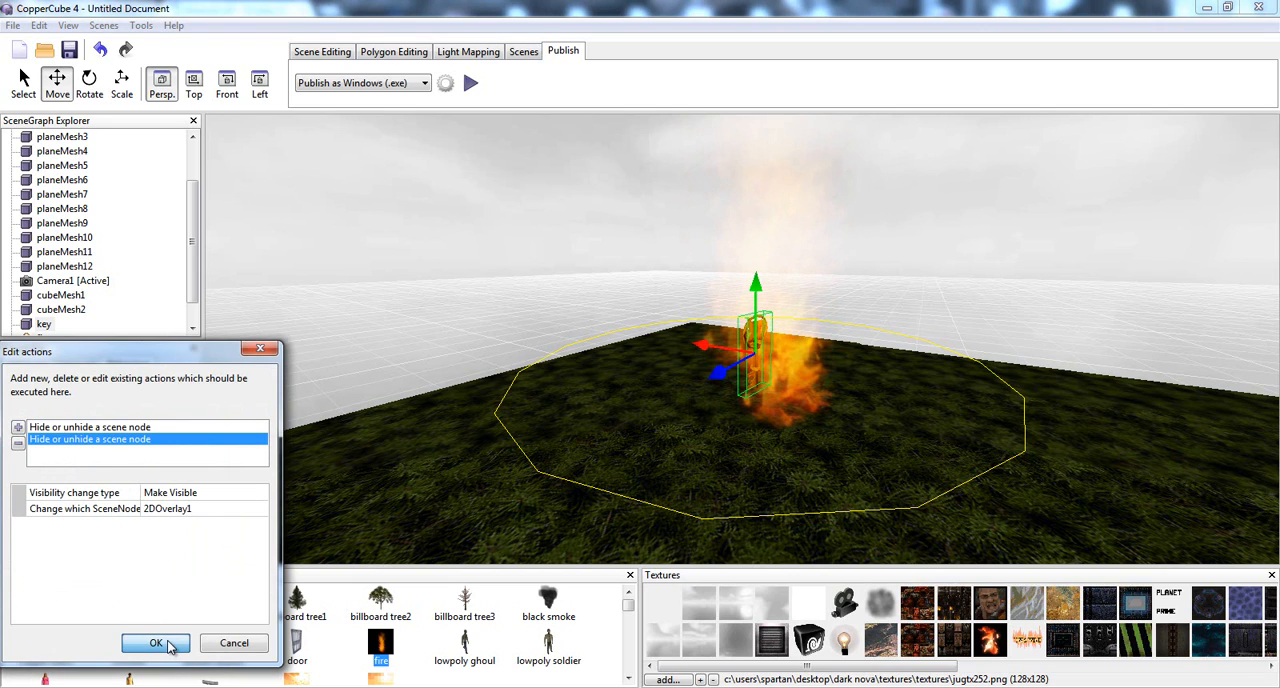
{"action": "left_click", "coordinate": [156, 644]}
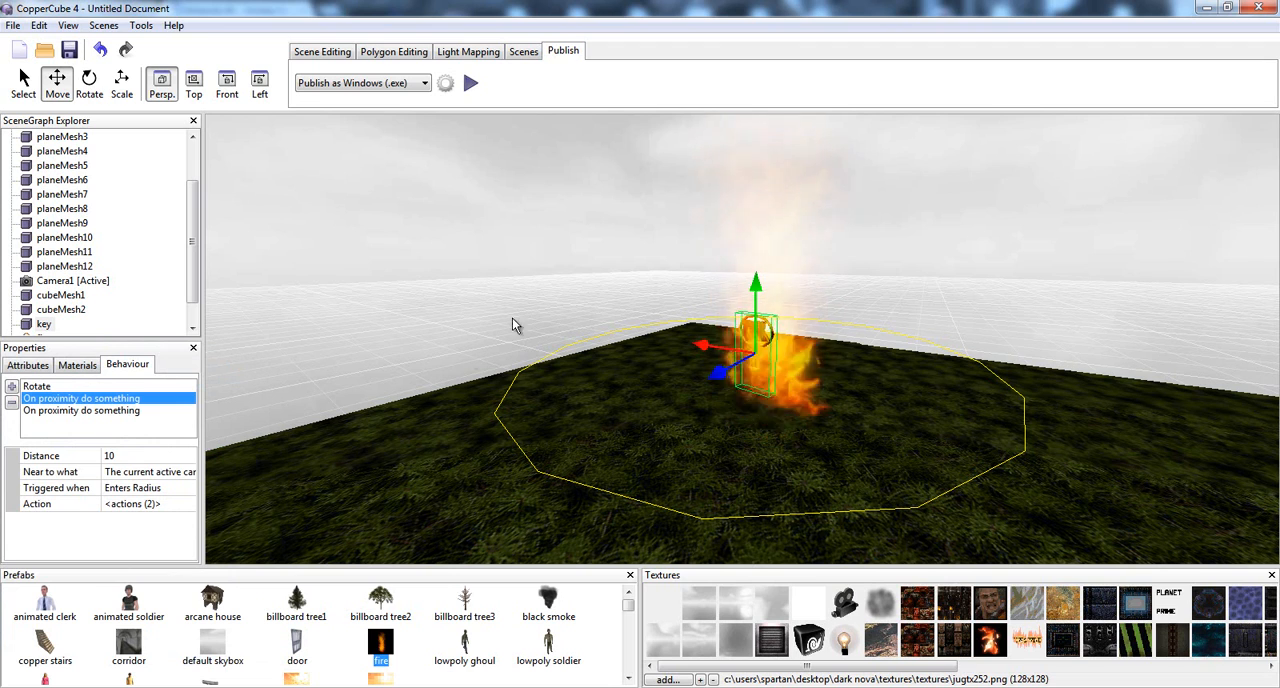
{"action": "left_click", "coordinate": [472, 84]}
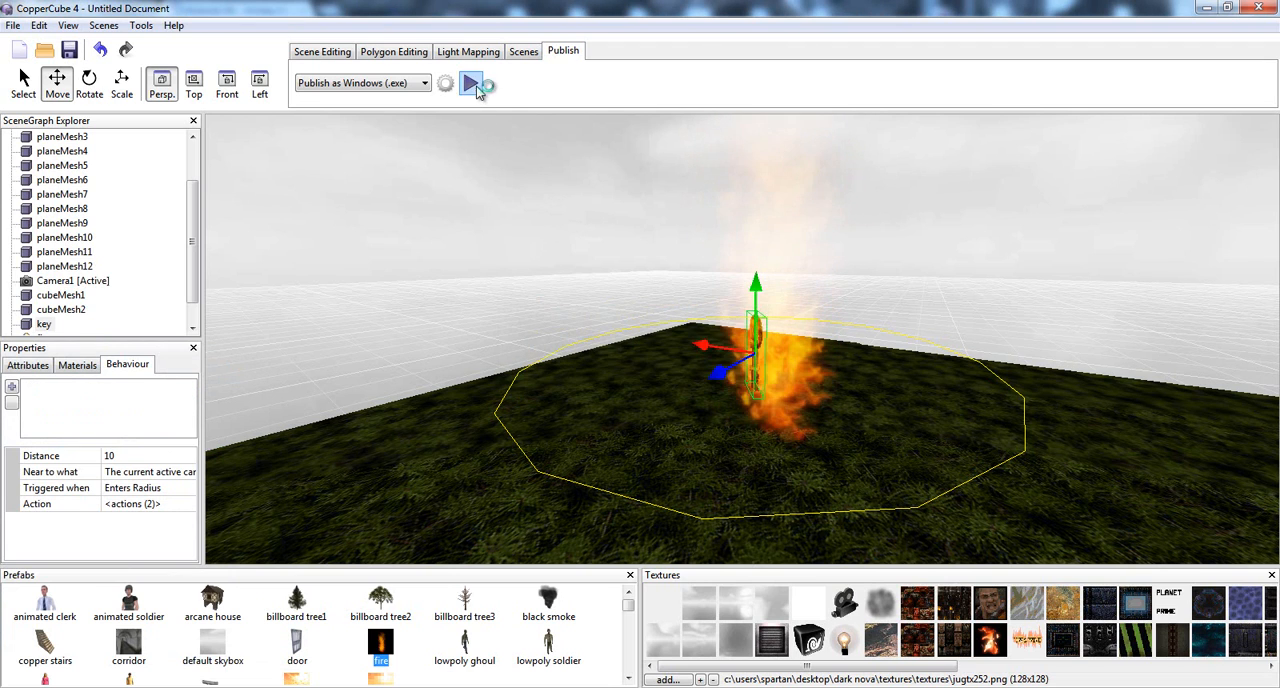
{"action": "left_click", "coordinate": [470, 84]}
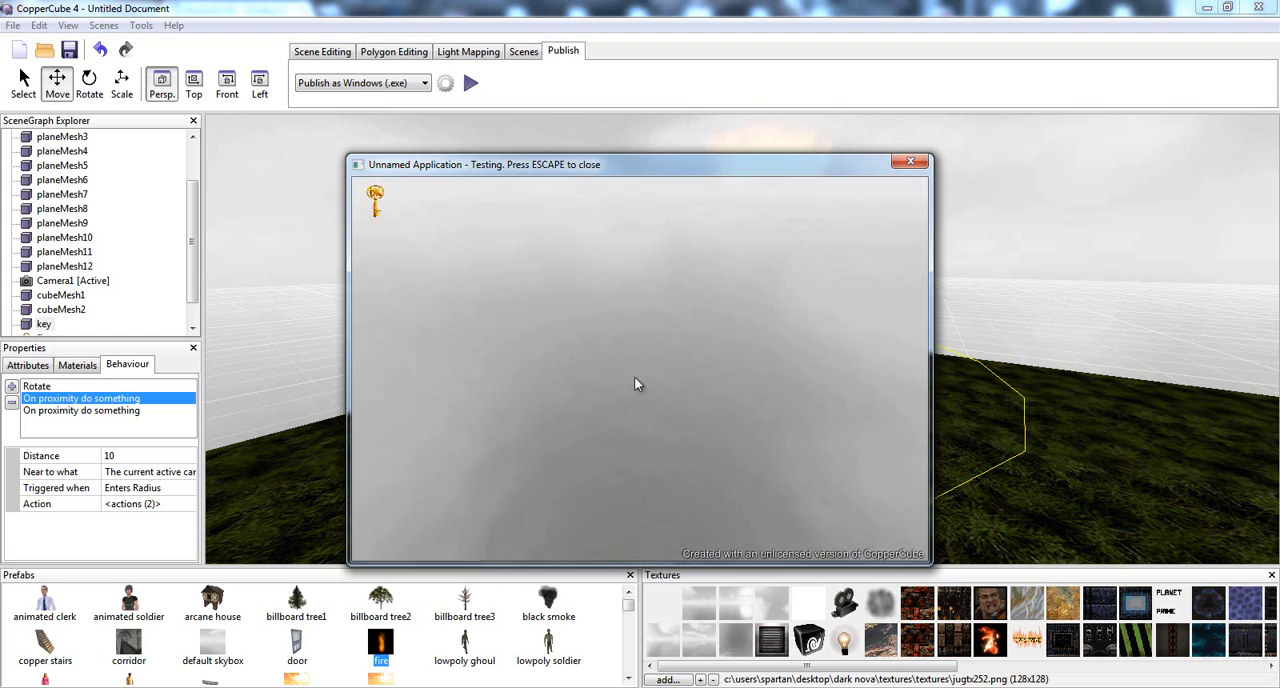
{"action": "left_click", "coordinate": [912, 160]}
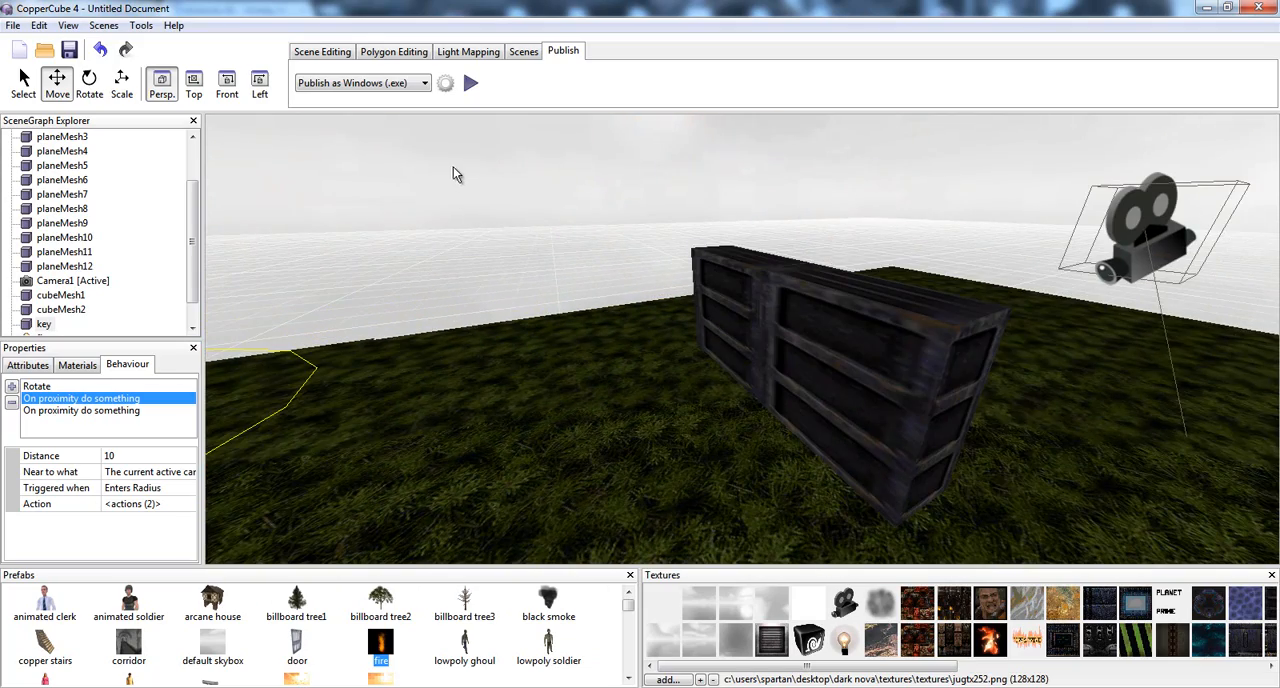
{"action": "mouse_move", "coordinate": [476, 182]}
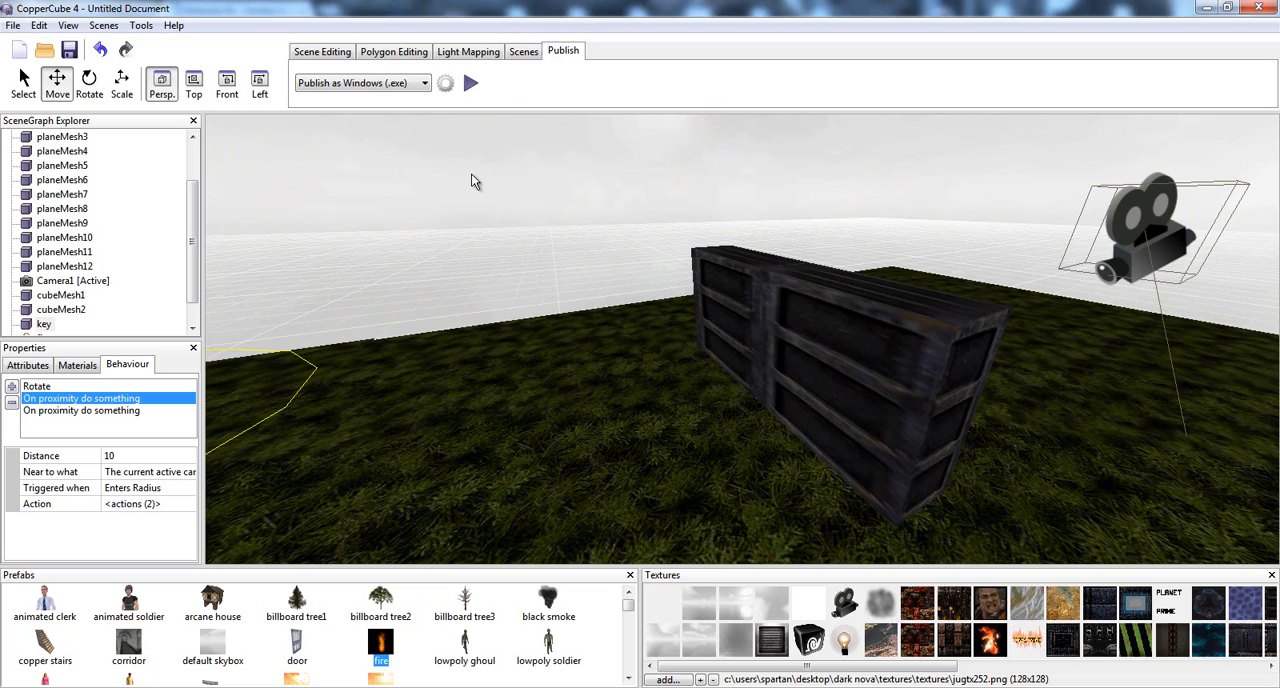
{"action": "mouse_move", "coordinate": [1038, 236]}
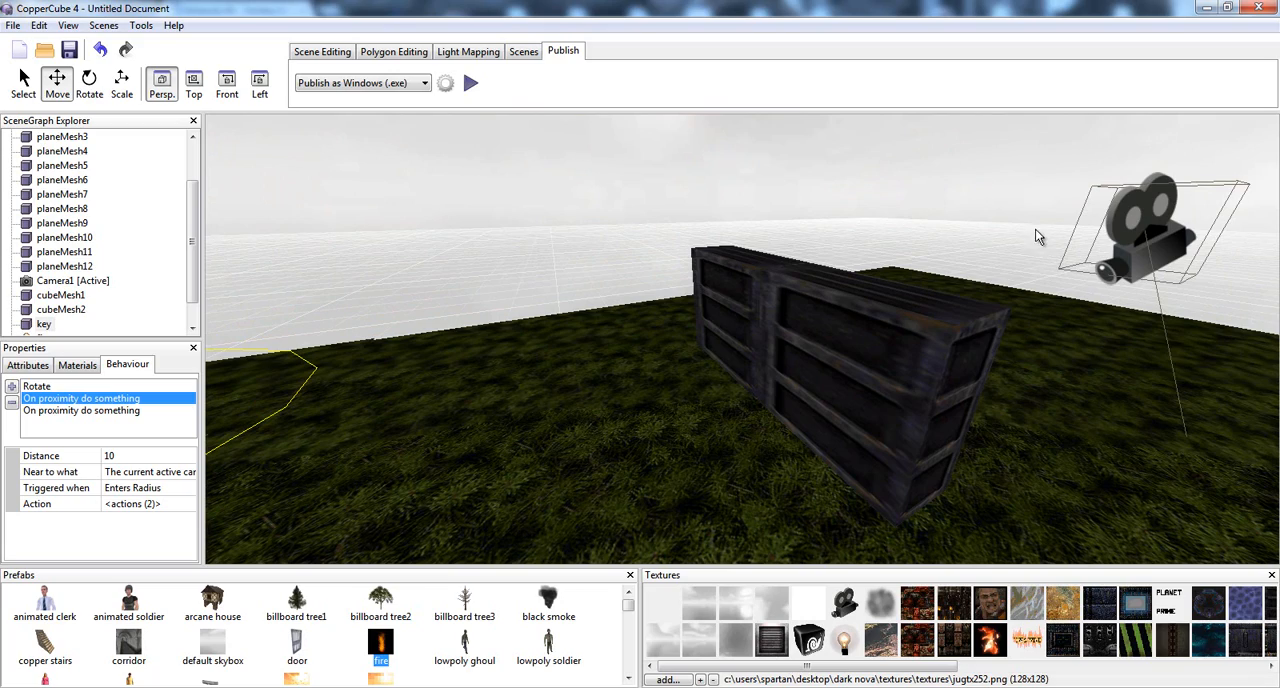